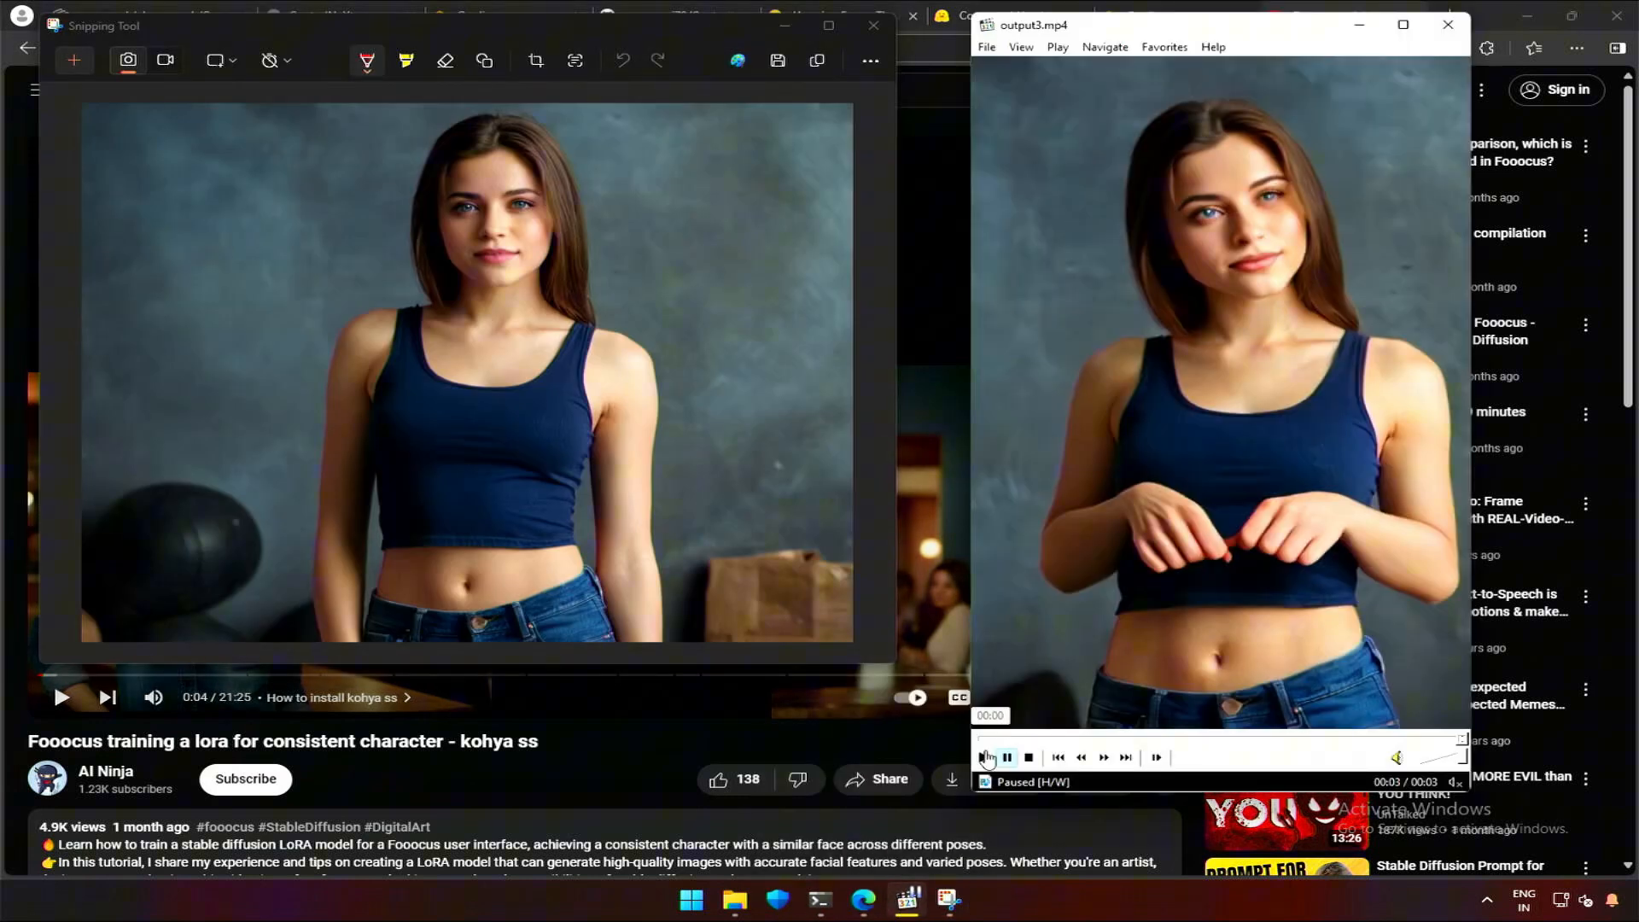
Step: Play the generated dancing clip output3.mp4 in Windows Media Player
{"action": "left_click", "coordinate": [983, 758]}
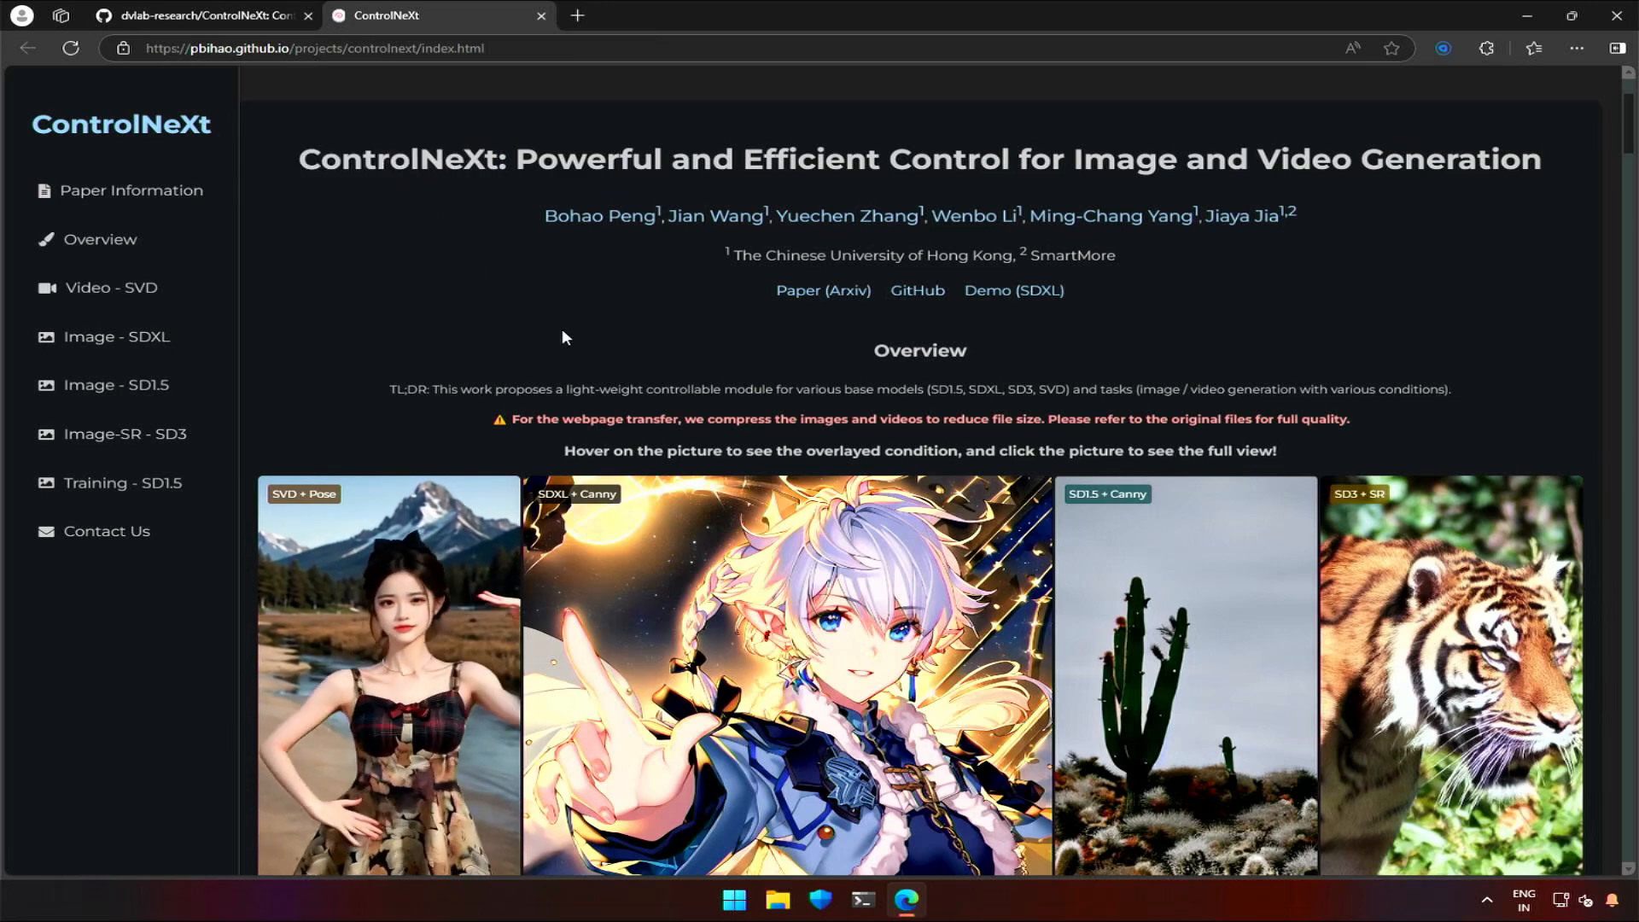
Step: Scroll the ControlNeXt project page and jump to the Video - SVD examples
{"action": "scroll", "scroll_direction": "down", "scroll_amount": 3}
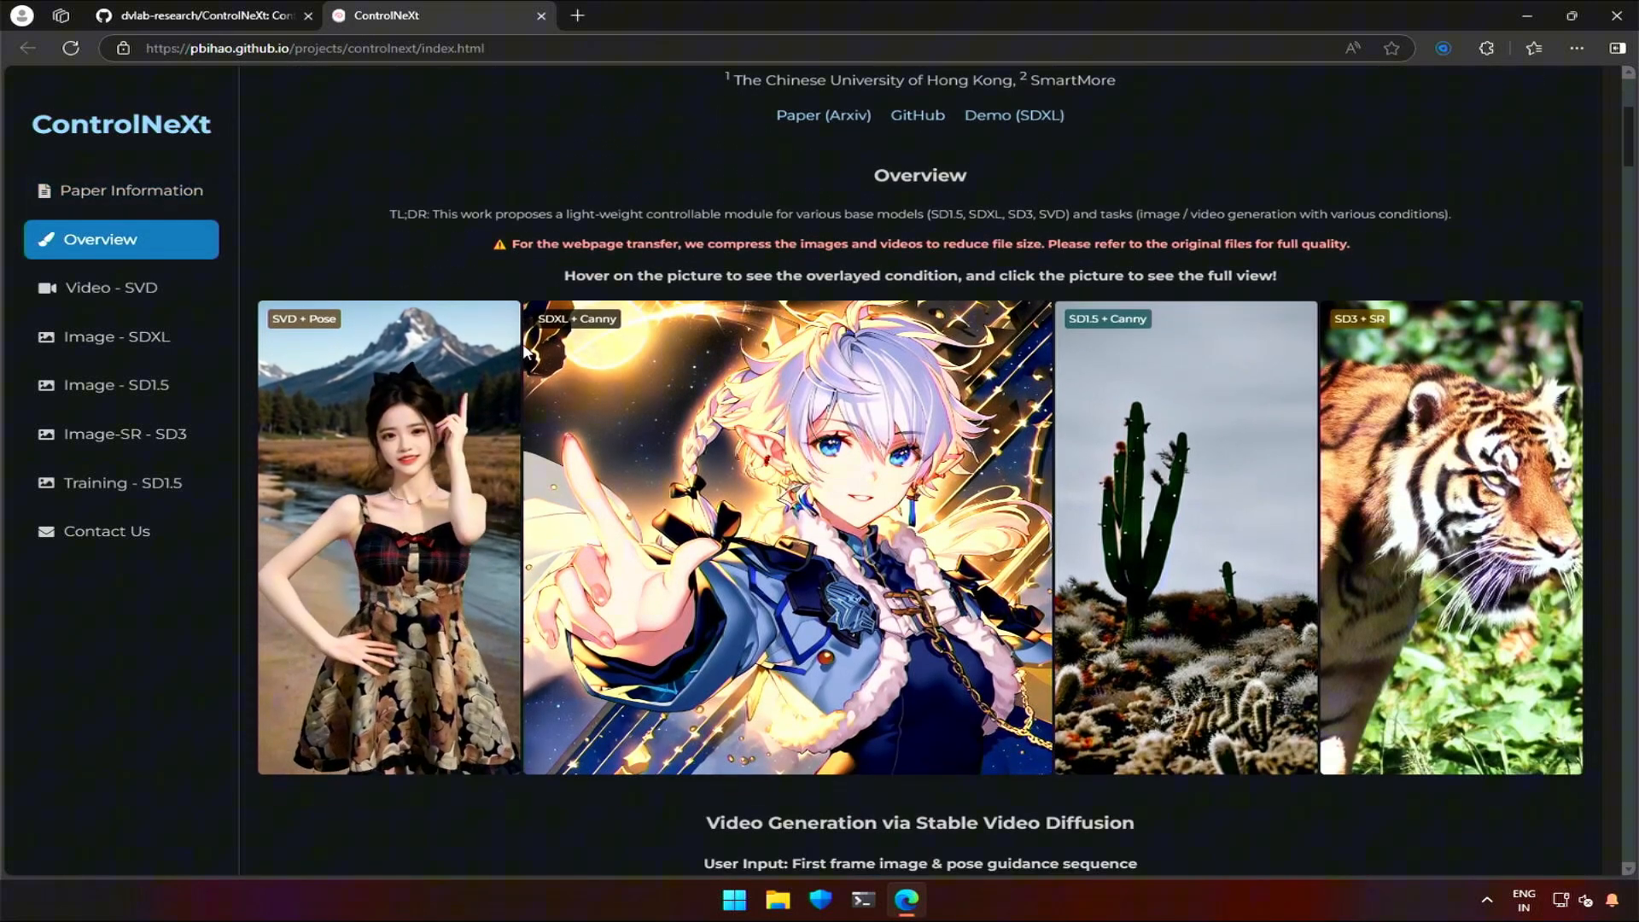
{"action": "scroll", "scroll_direction": "down", "scroll_amount": 3}
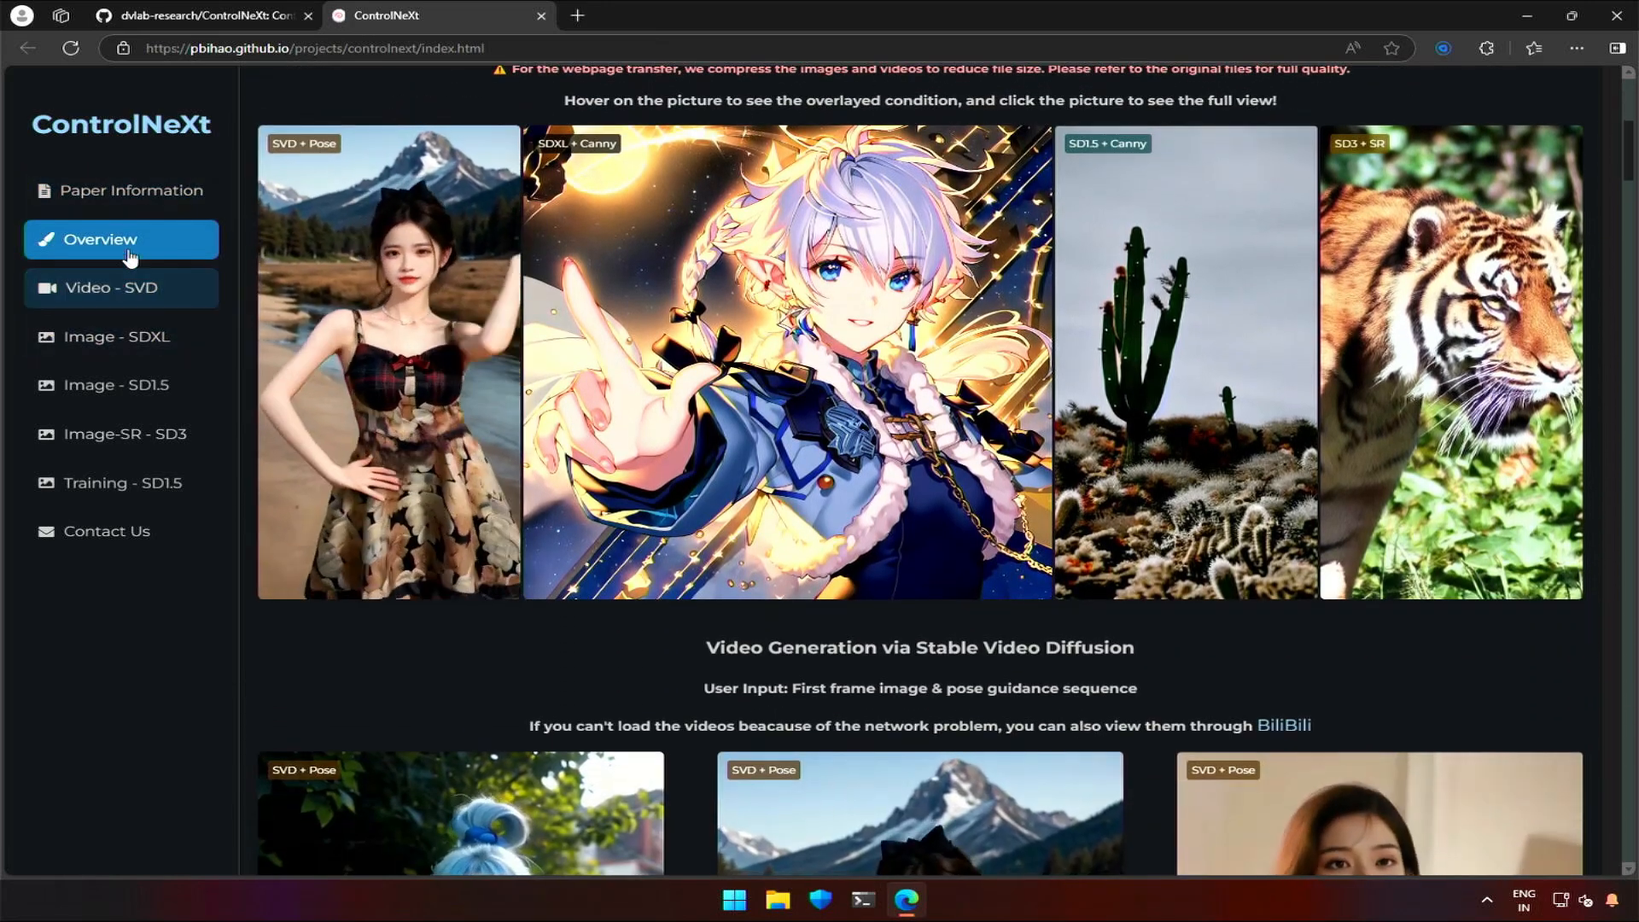
{"action": "left_click", "coordinate": [111, 288]}
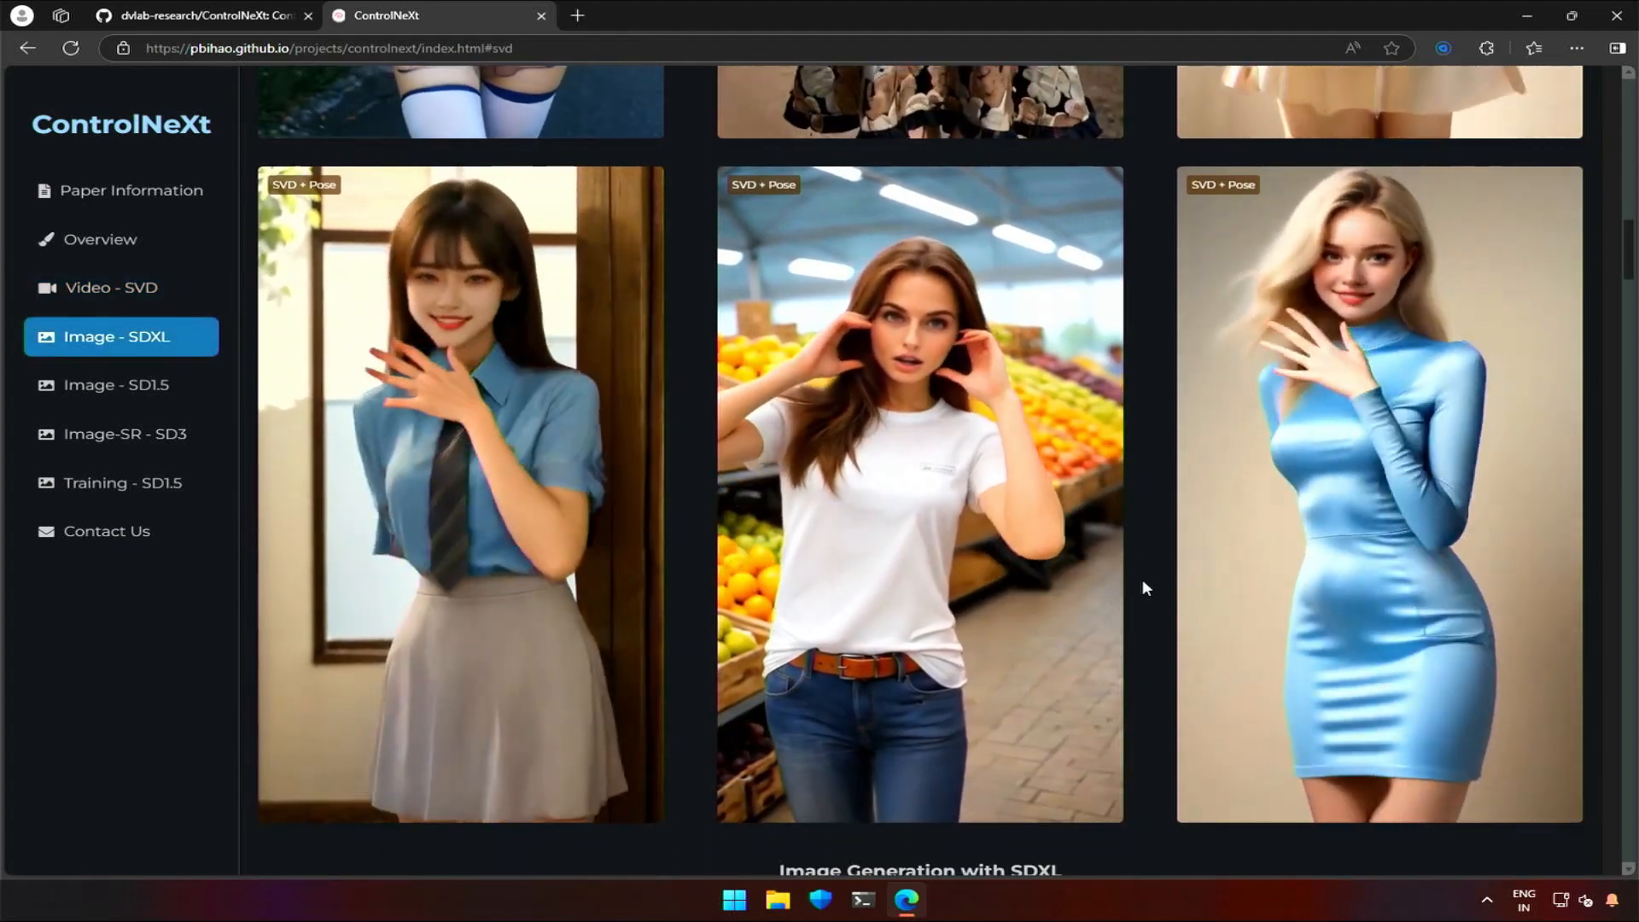
Step: Browse the SVD pose-guided video examples down to the SDXL canny section
{"action": "scroll", "scroll_direction": "down", "scroll_amount": 3}
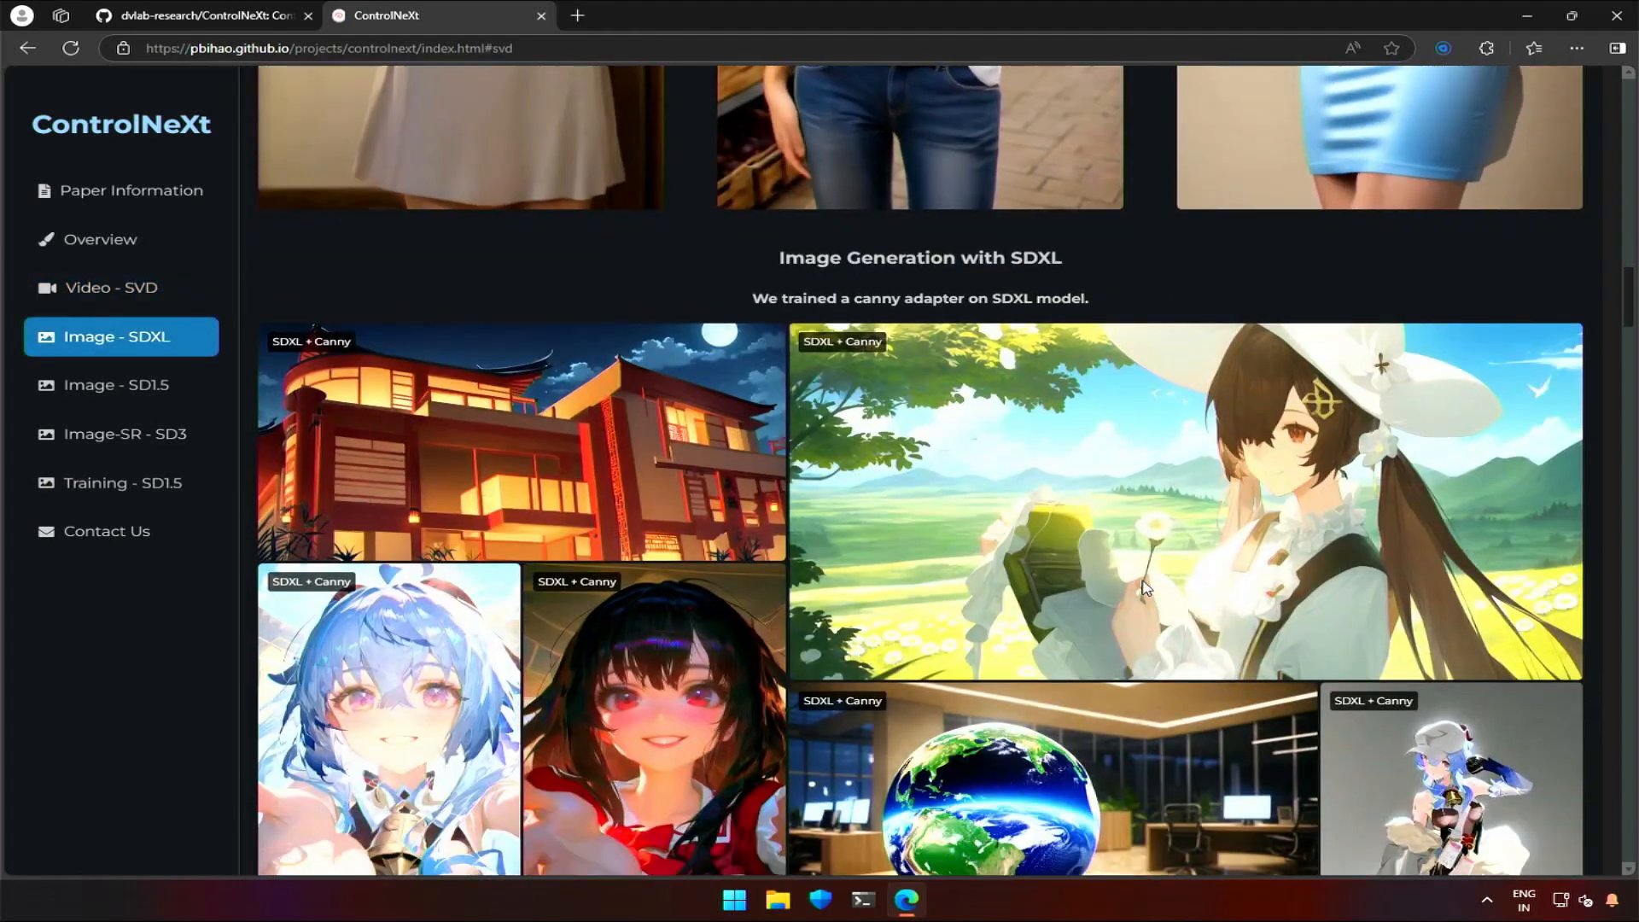
{"action": "left_click", "coordinate": [111, 288]}
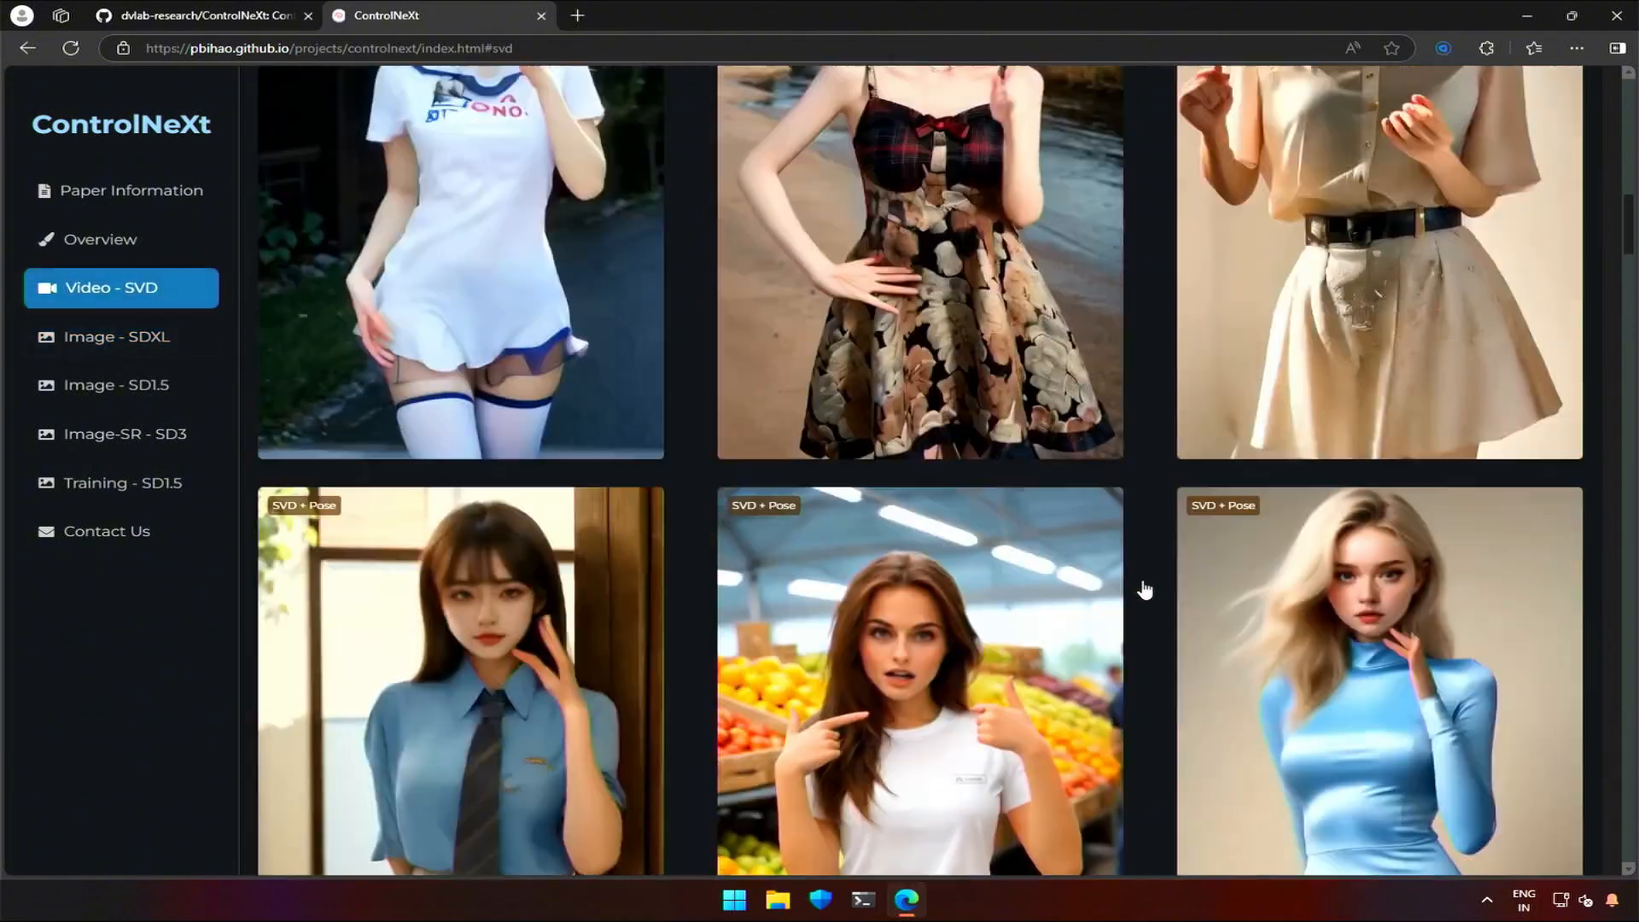
{"action": "scroll", "scroll_direction": "up", "scroll_amount": 3}
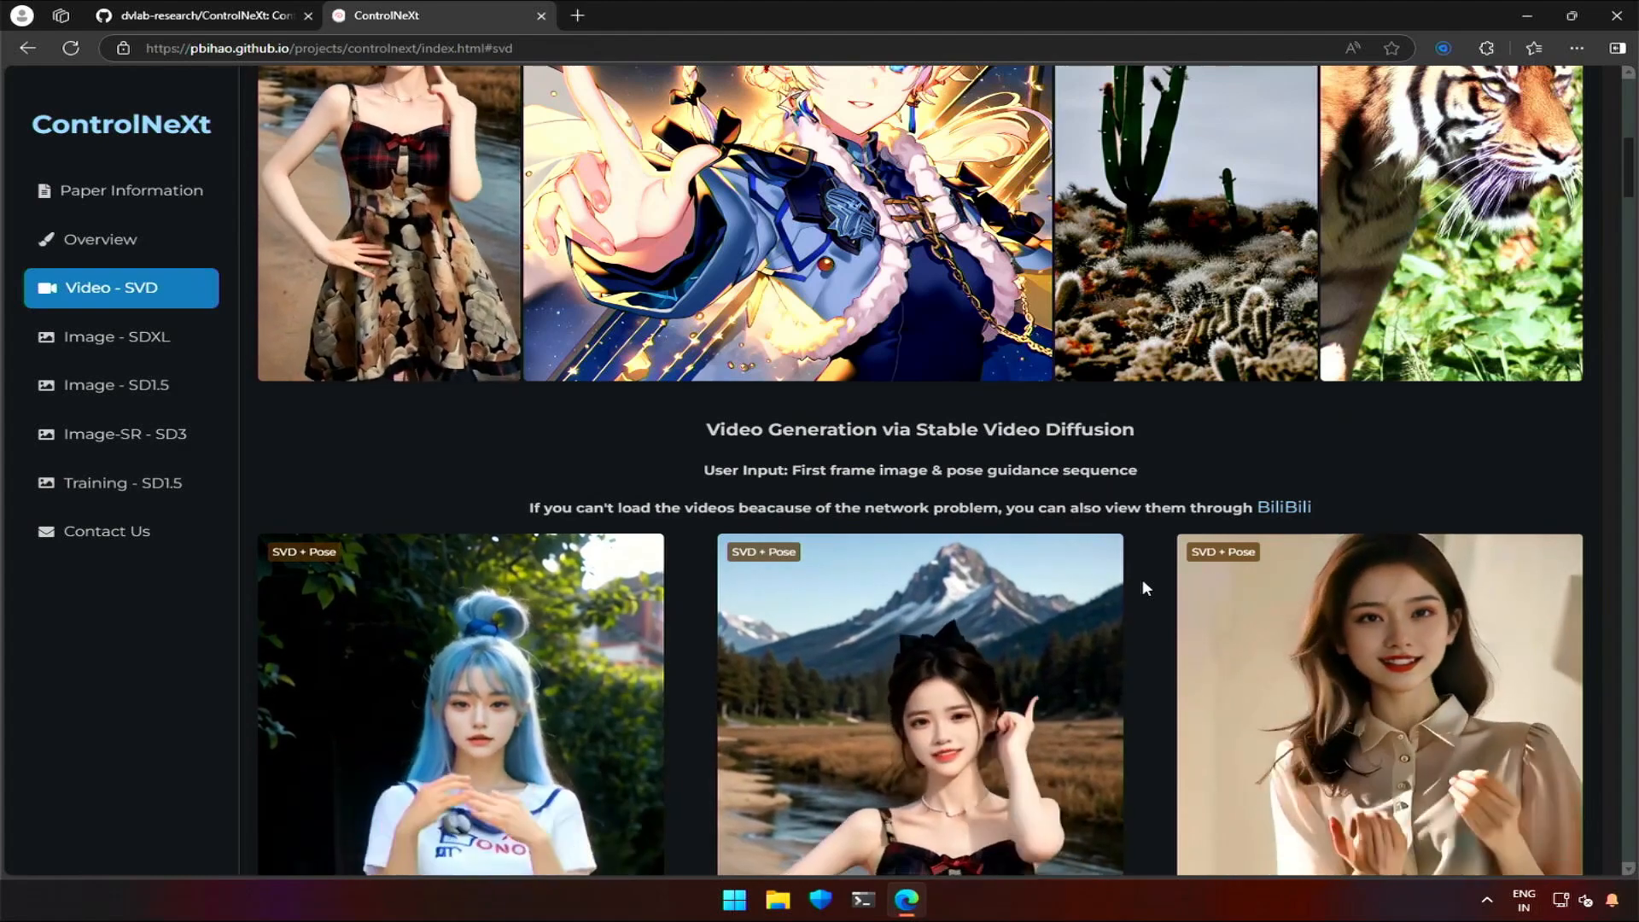
{"action": "scroll", "scroll_direction": "down", "scroll_amount": 3}
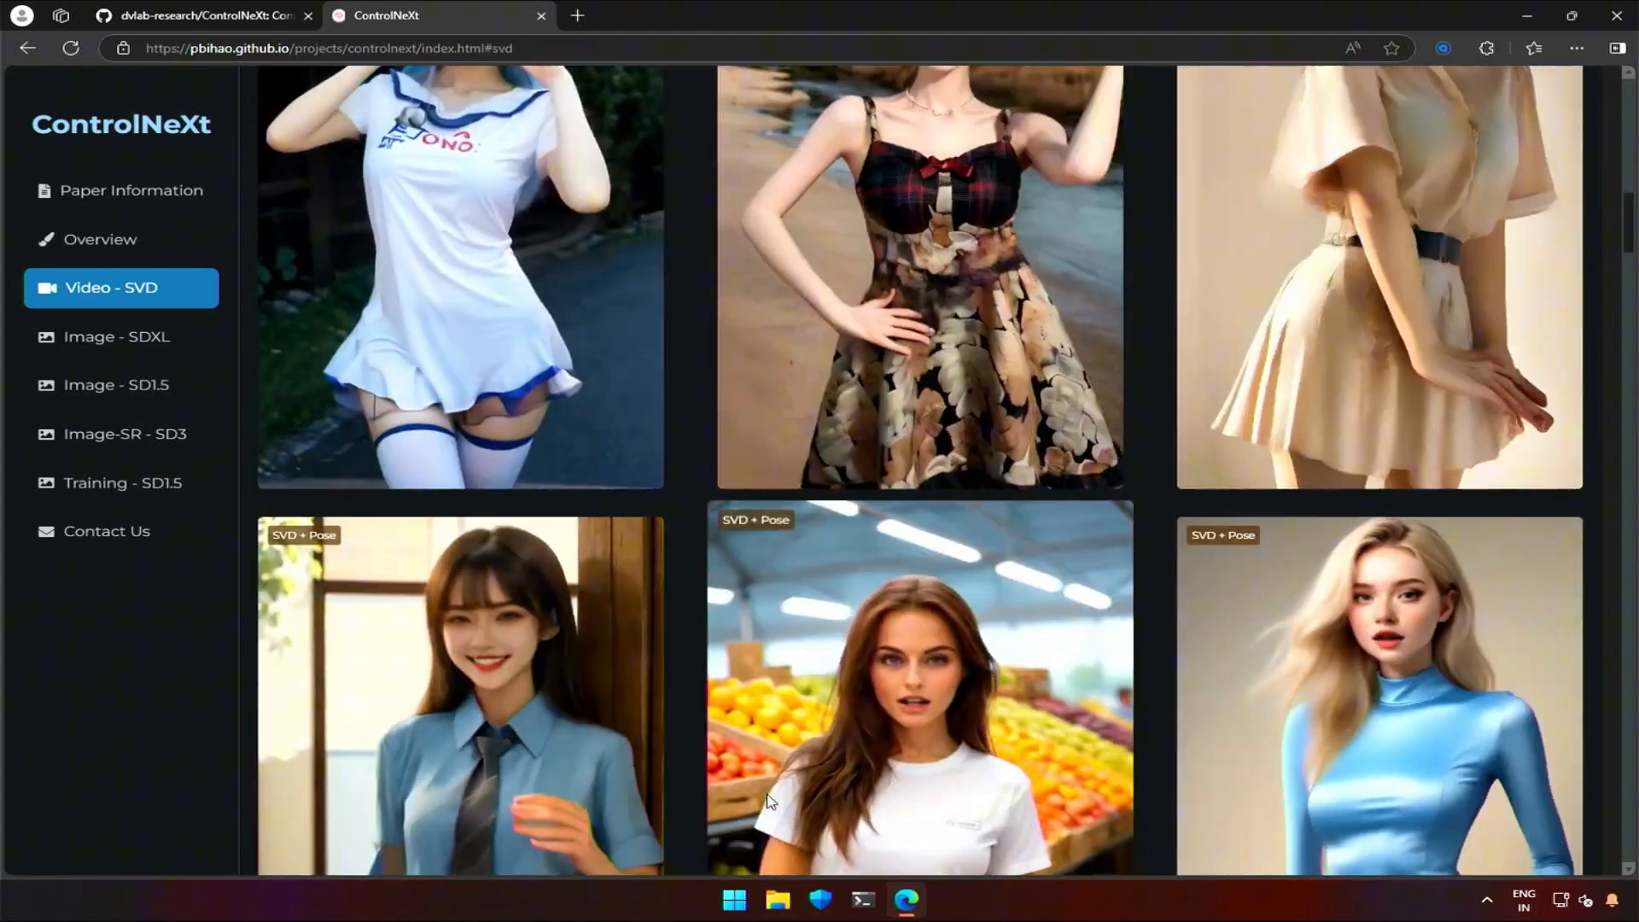
{"action": "left_click", "coordinate": [117, 335]}
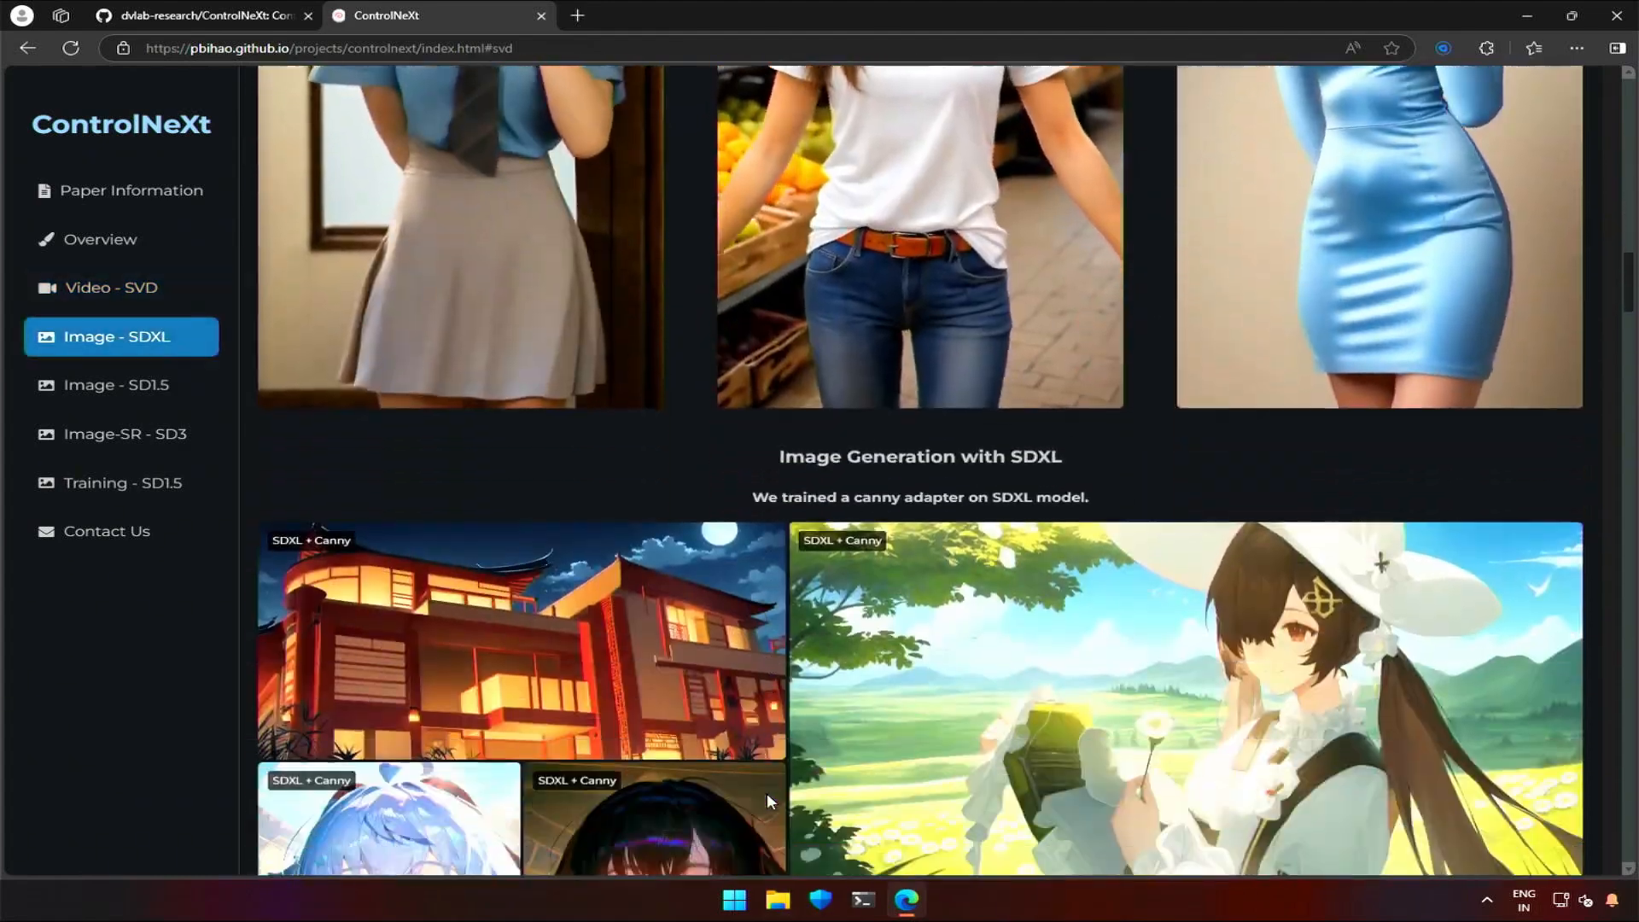
{"action": "scroll", "scroll_direction": "down", "scroll_amount": 3}
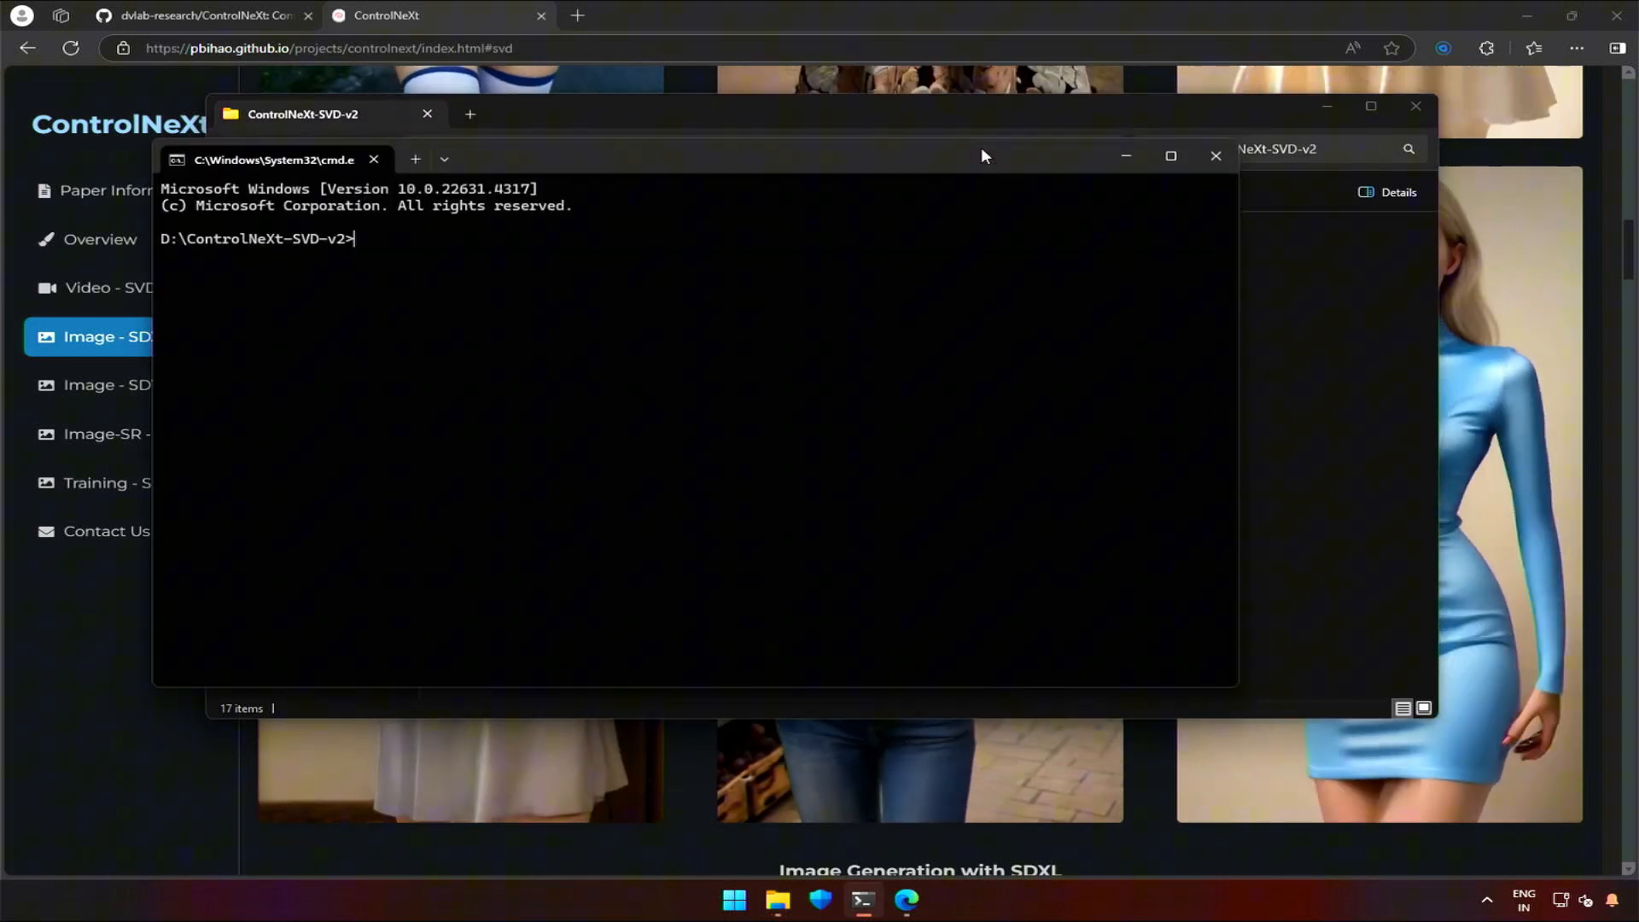
Step: Activate env with env\Scripts\activate.bat and run python app.py
{"action": "type", "text": "env\\Scripts\\activate.bat"}
{"action": "type", "text": "python"}
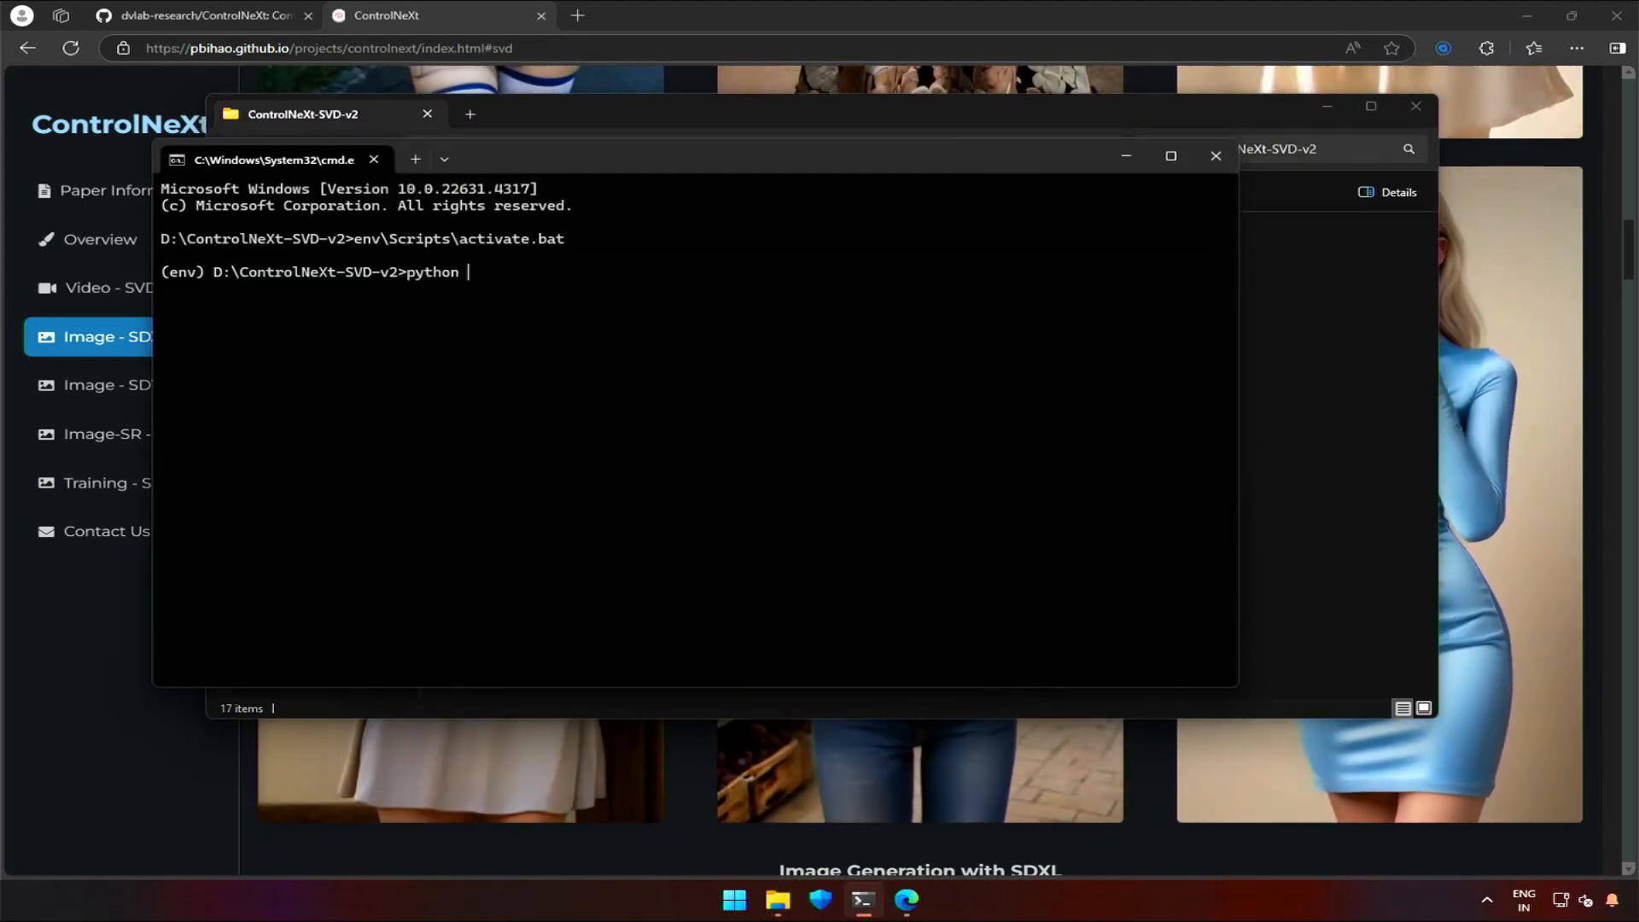
{"action": "type", "text": "app.py"}
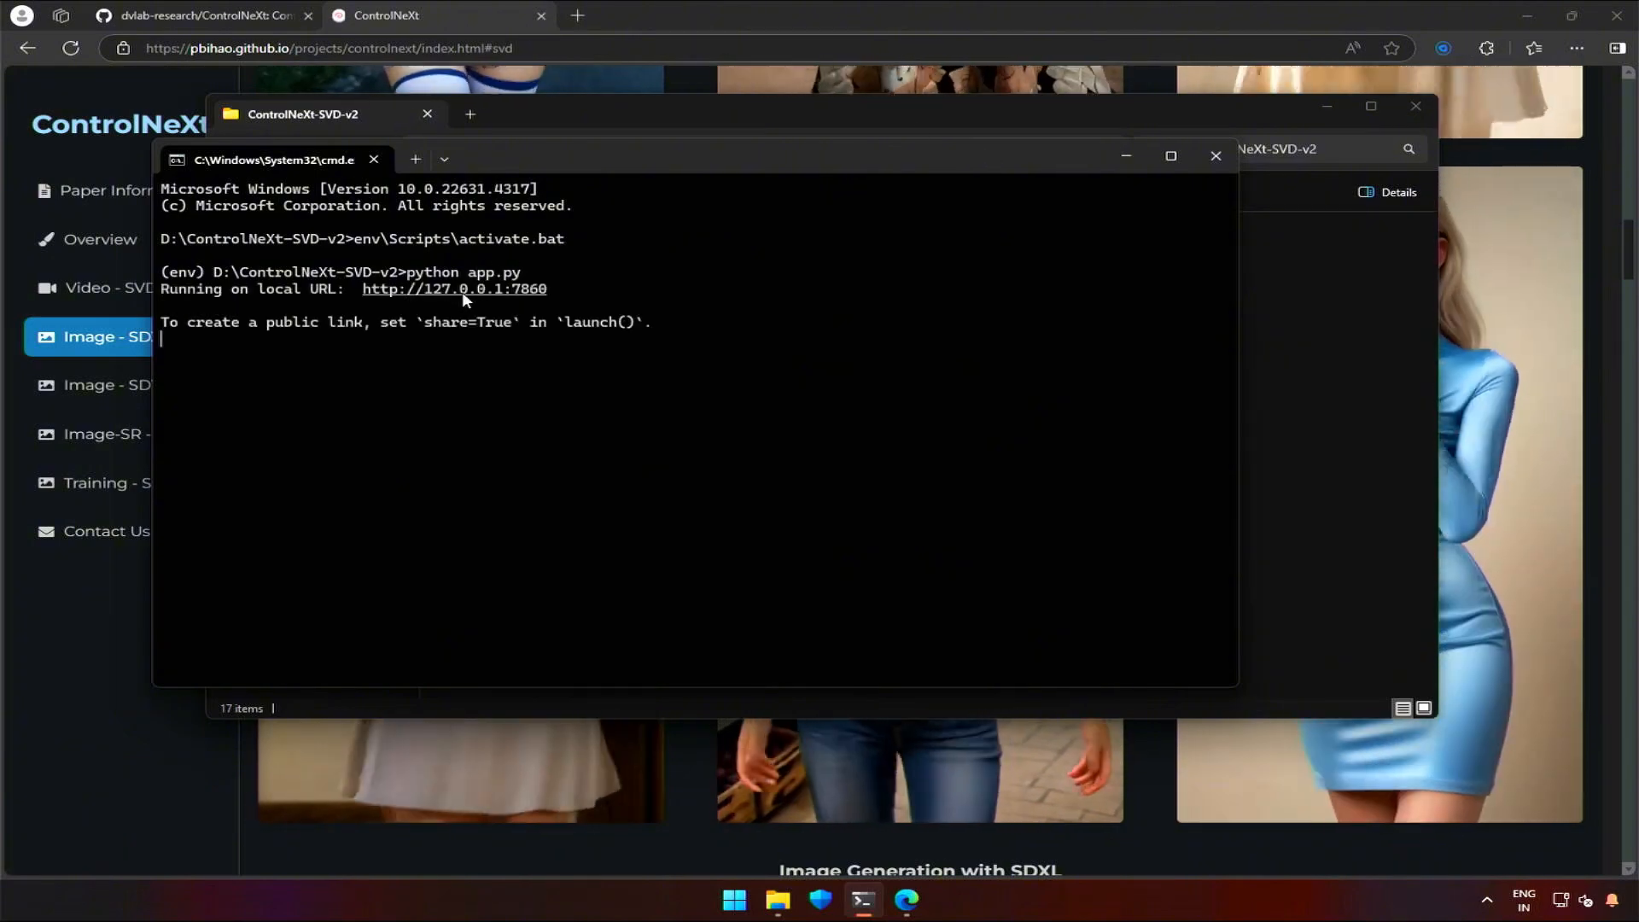
{"action": "left_click", "coordinate": [453, 288]}
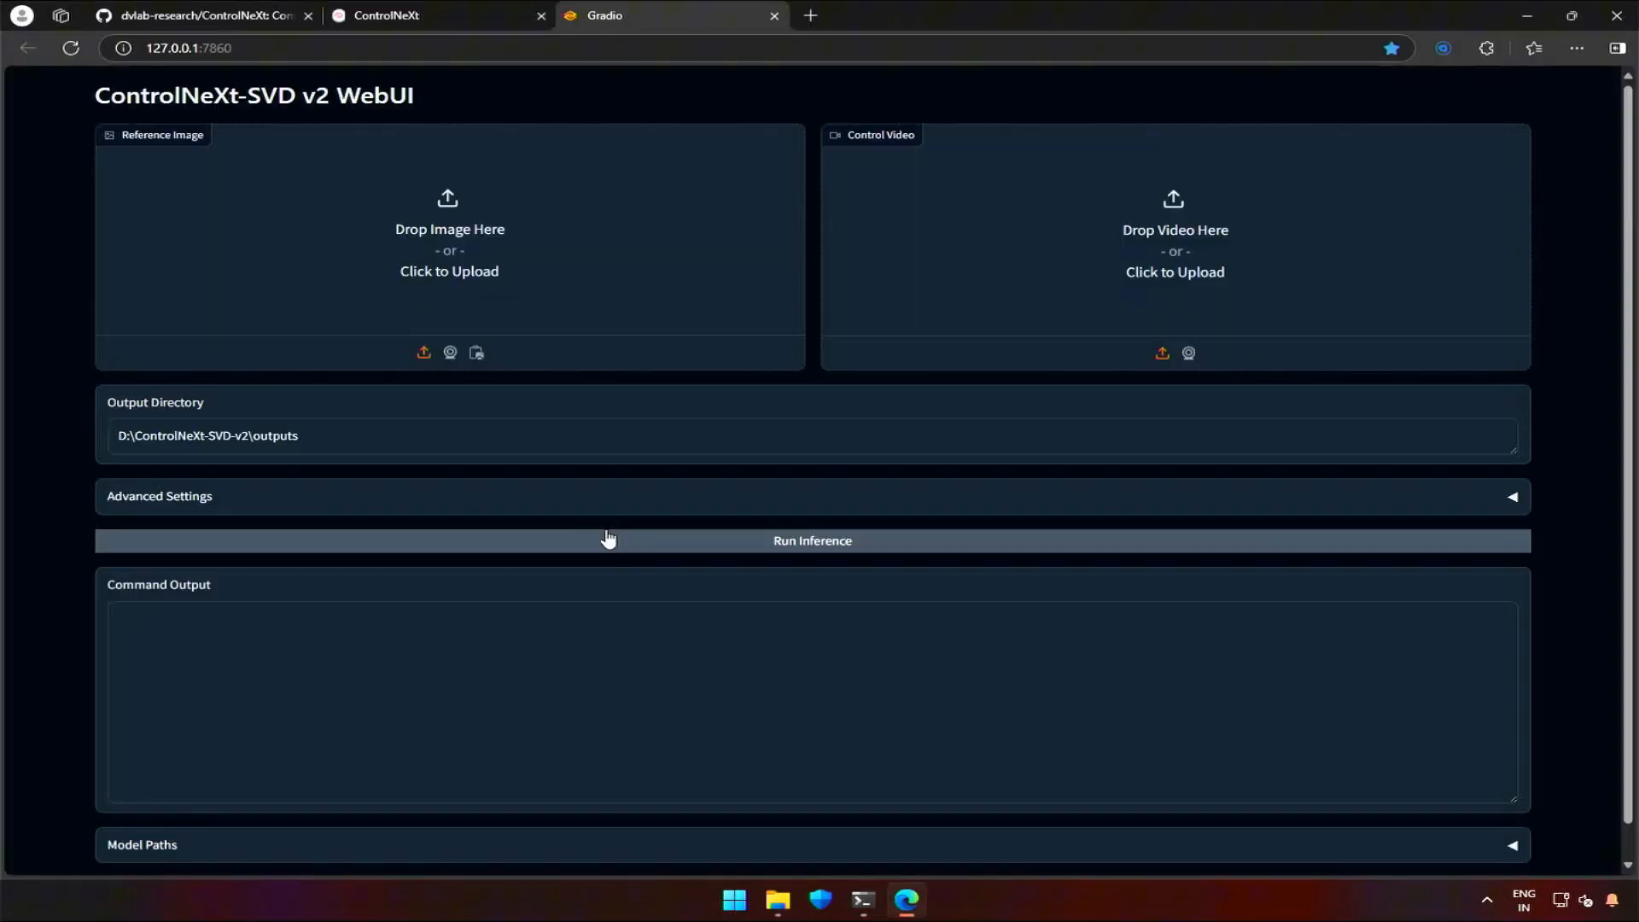
{"action": "mouse_move", "coordinate": [526, 207]}
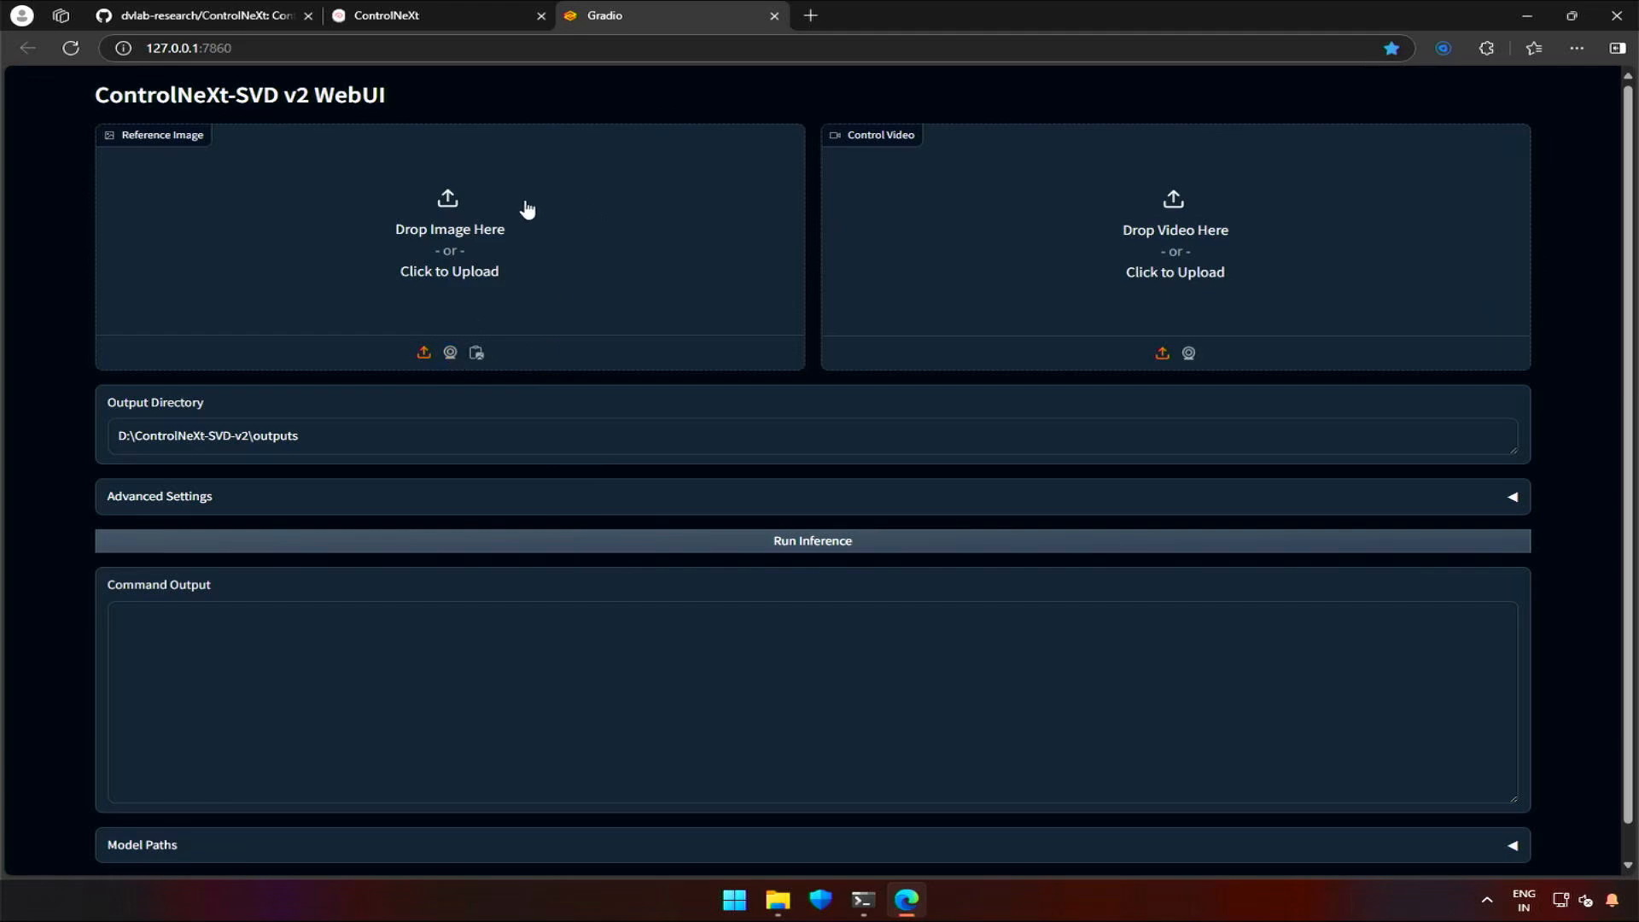
{"action": "mouse_move", "coordinate": [652, 323]}
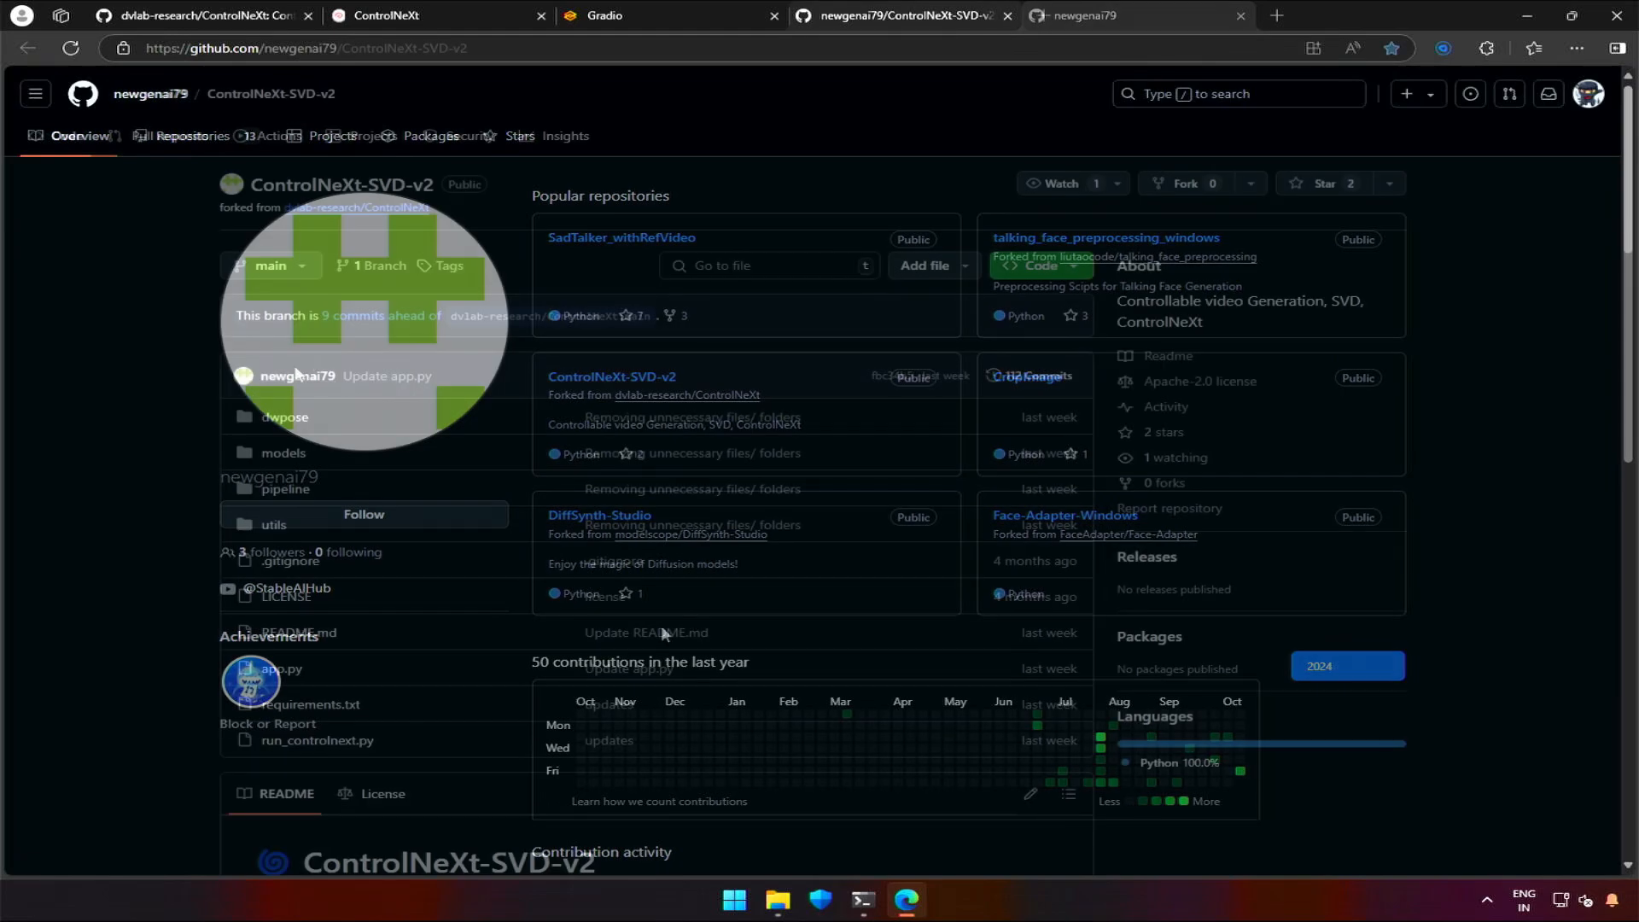
Step: Scroll the ControlNeXt-SVD-v2 README through the Inference steps to 'Launch gradio WebUI'
{"action": "scroll", "scroll_direction": "down", "scroll_amount": 3}
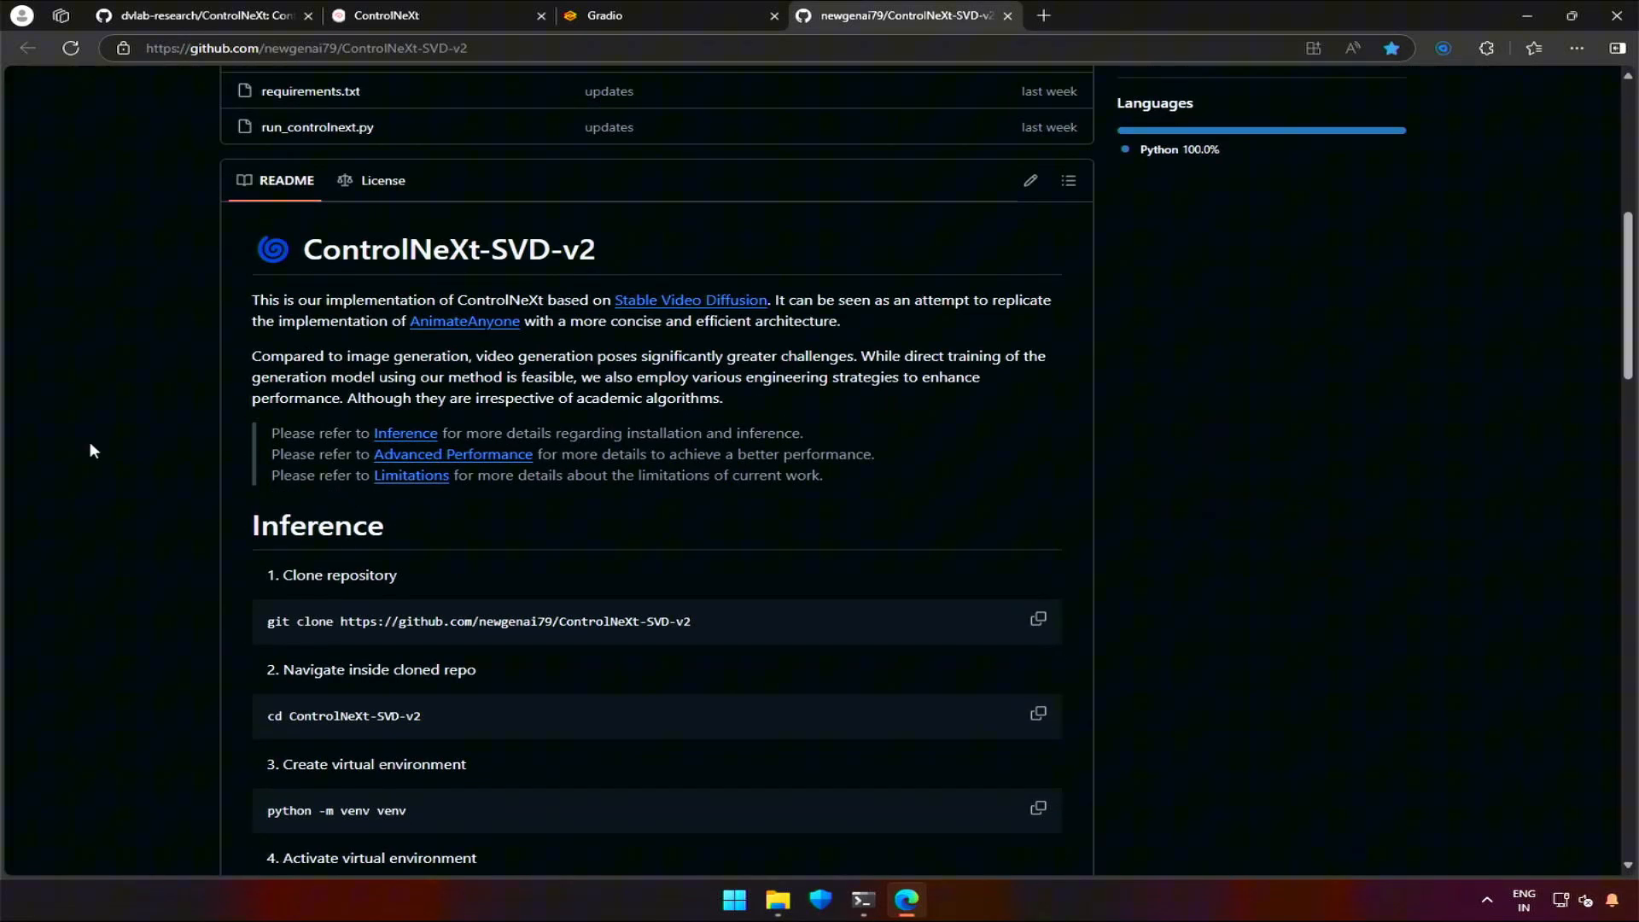
{"action": "scroll", "scroll_direction": "down", "scroll_amount": 3}
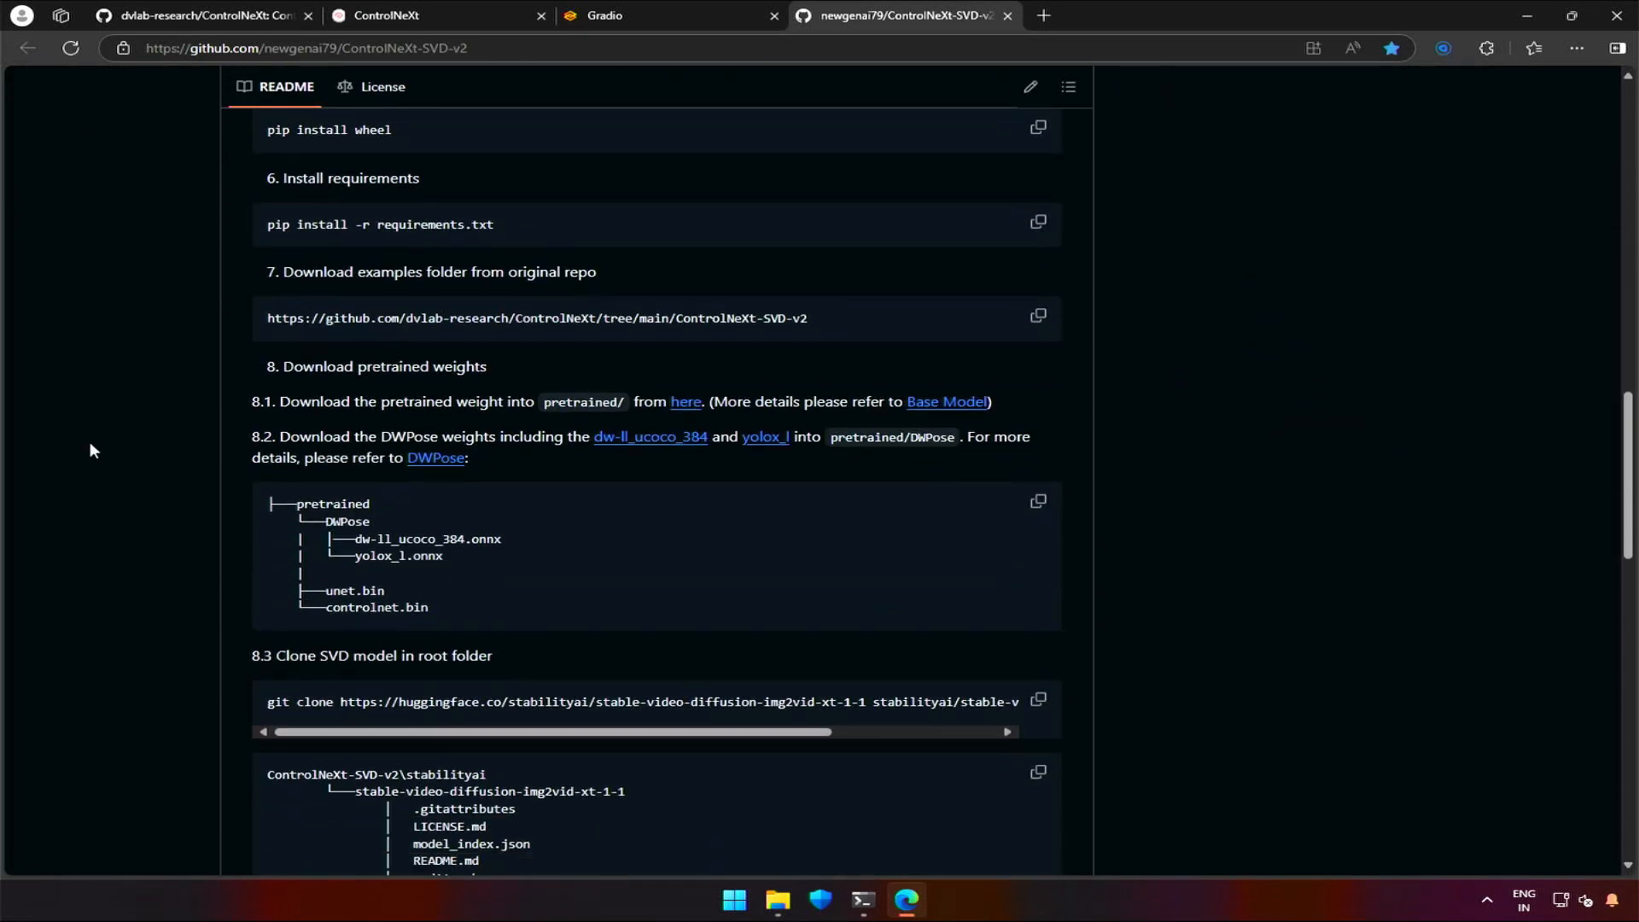
{"action": "scroll", "scroll_direction": "down", "scroll_amount": 3}
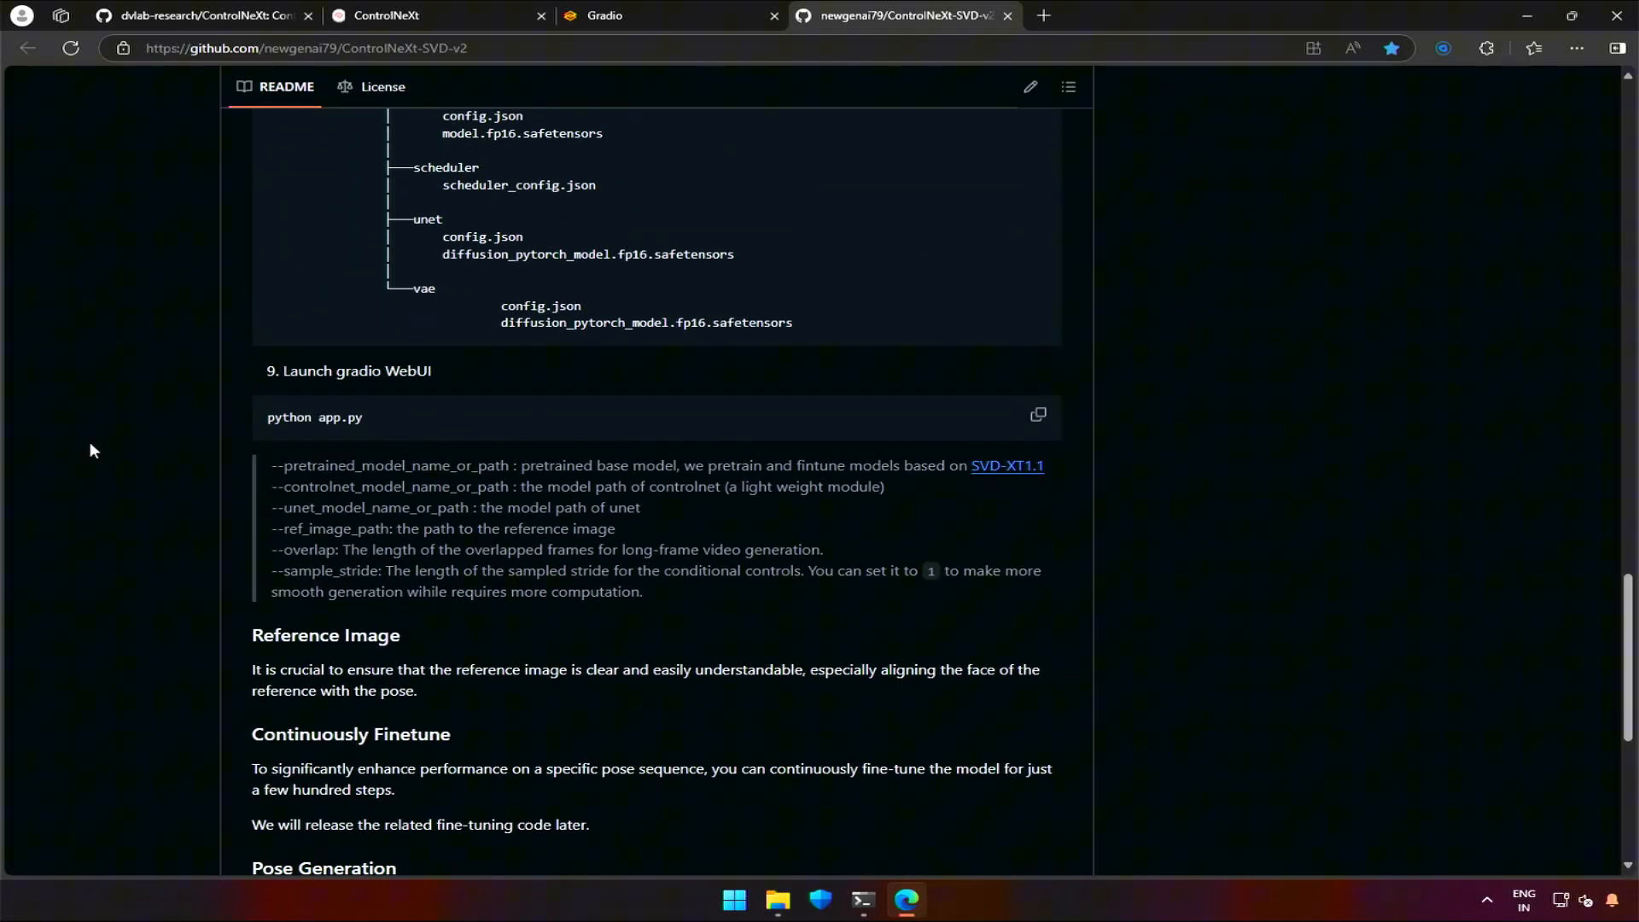
{"action": "scroll", "scroll_direction": "down", "scroll_amount": 3}
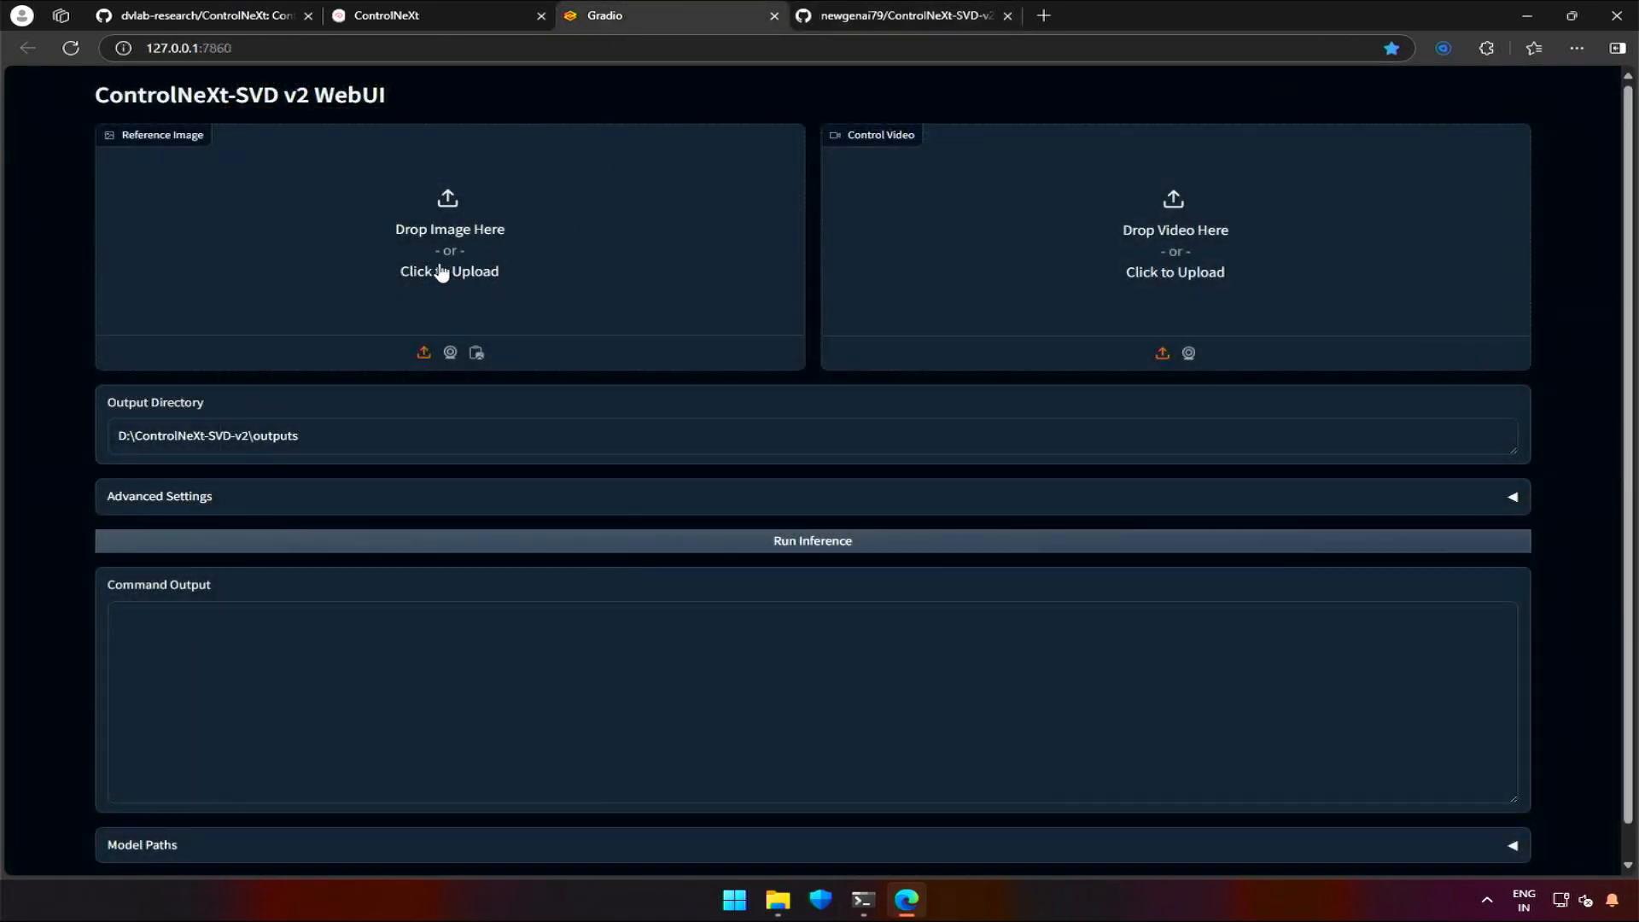
{"action": "mouse_move", "coordinate": [446, 265]}
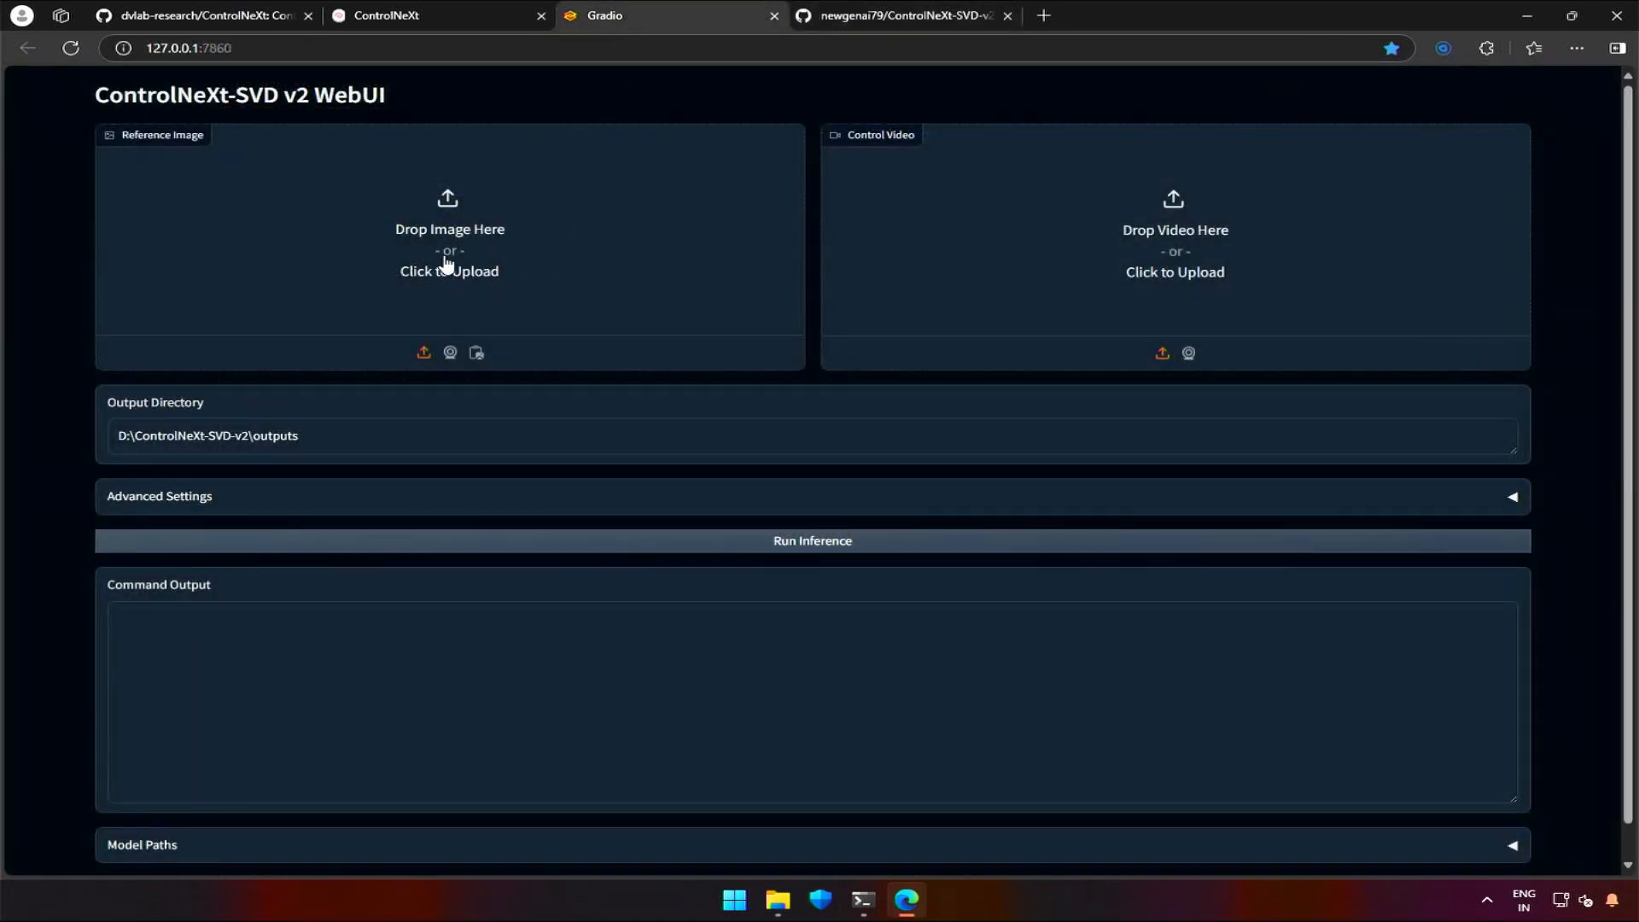
{"action": "mouse_move", "coordinate": [1110, 266]}
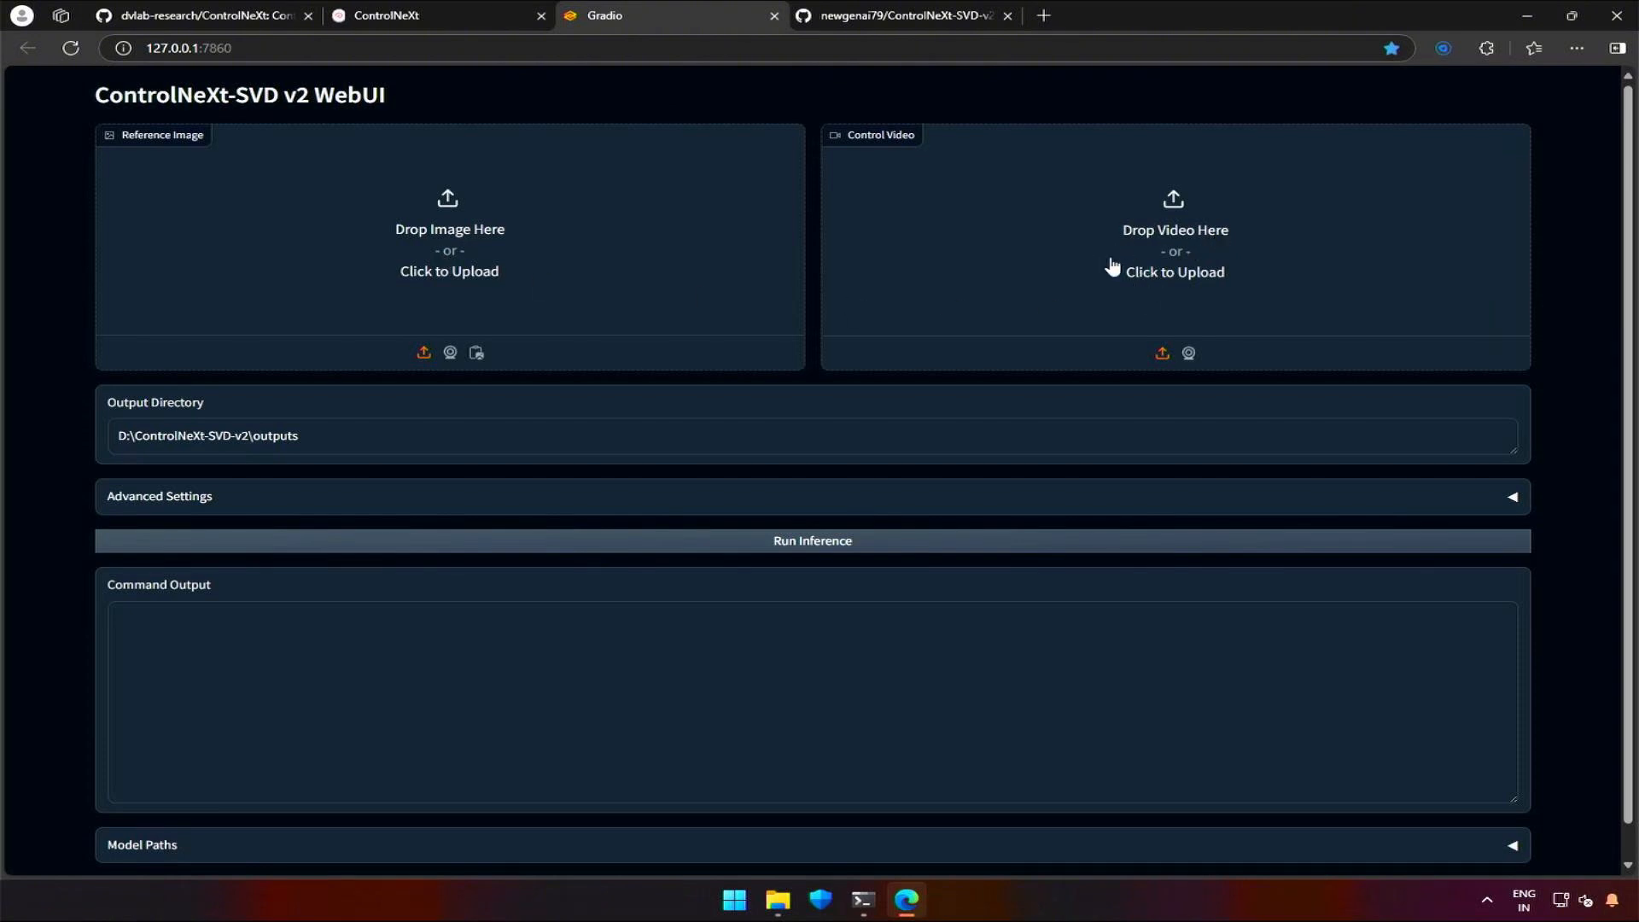
{"action": "mouse_move", "coordinate": [101, 411]}
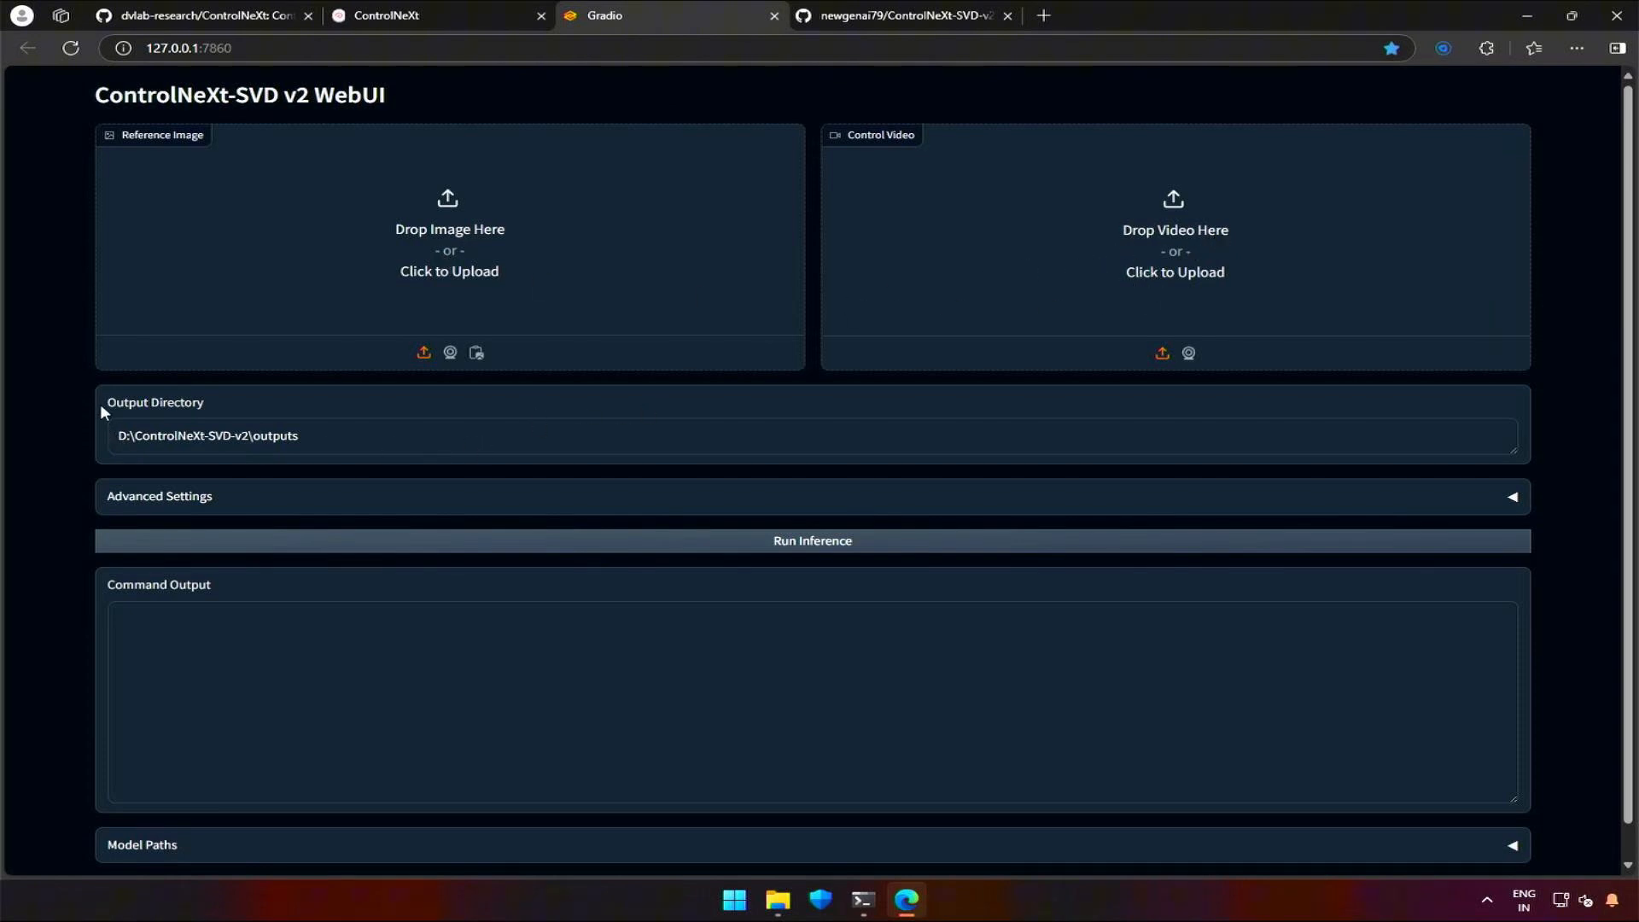
{"action": "double_click", "coordinate": [154, 403]}
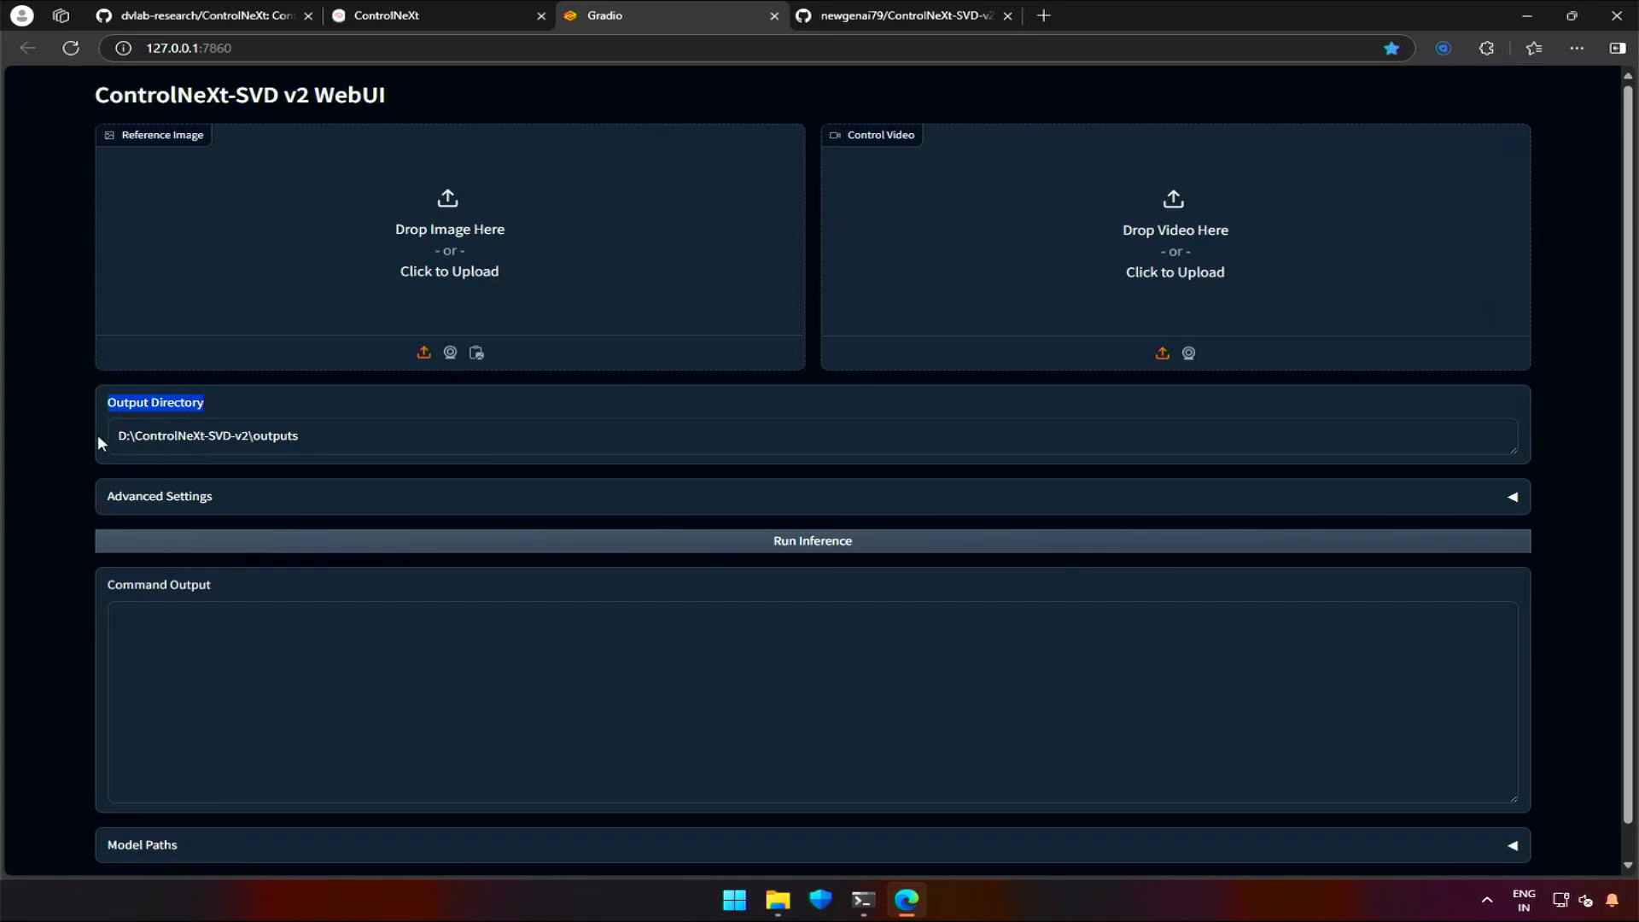
{"action": "left_click", "coordinate": [777, 899]}
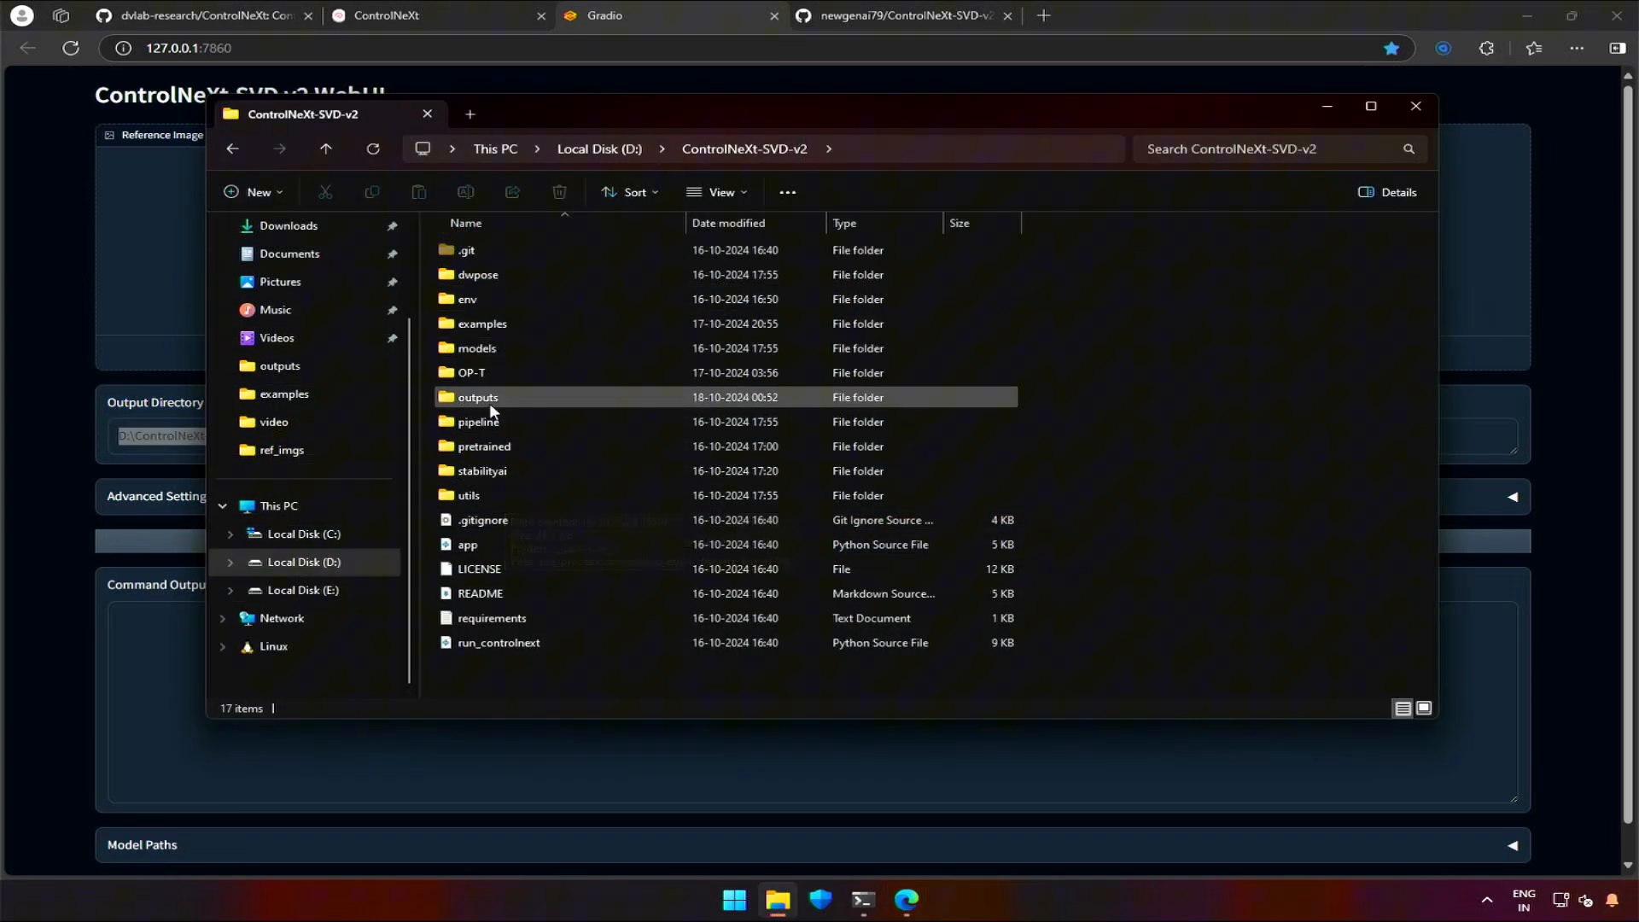
{"action": "double_click", "coordinate": [479, 396]}
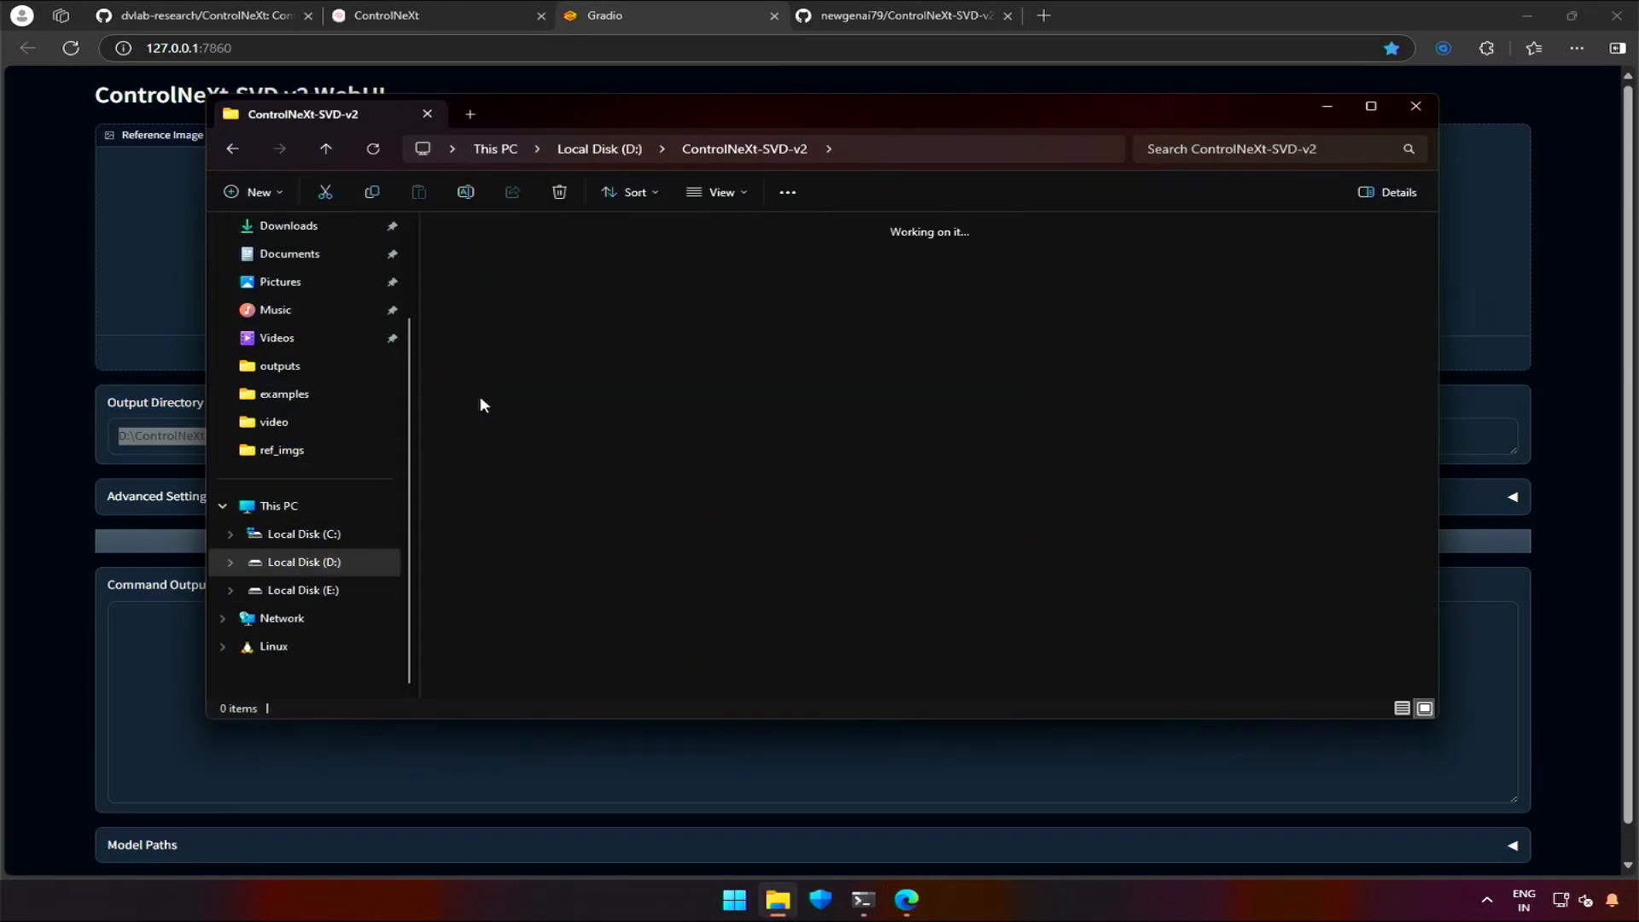
{"action": "double_click", "coordinate": [280, 364]}
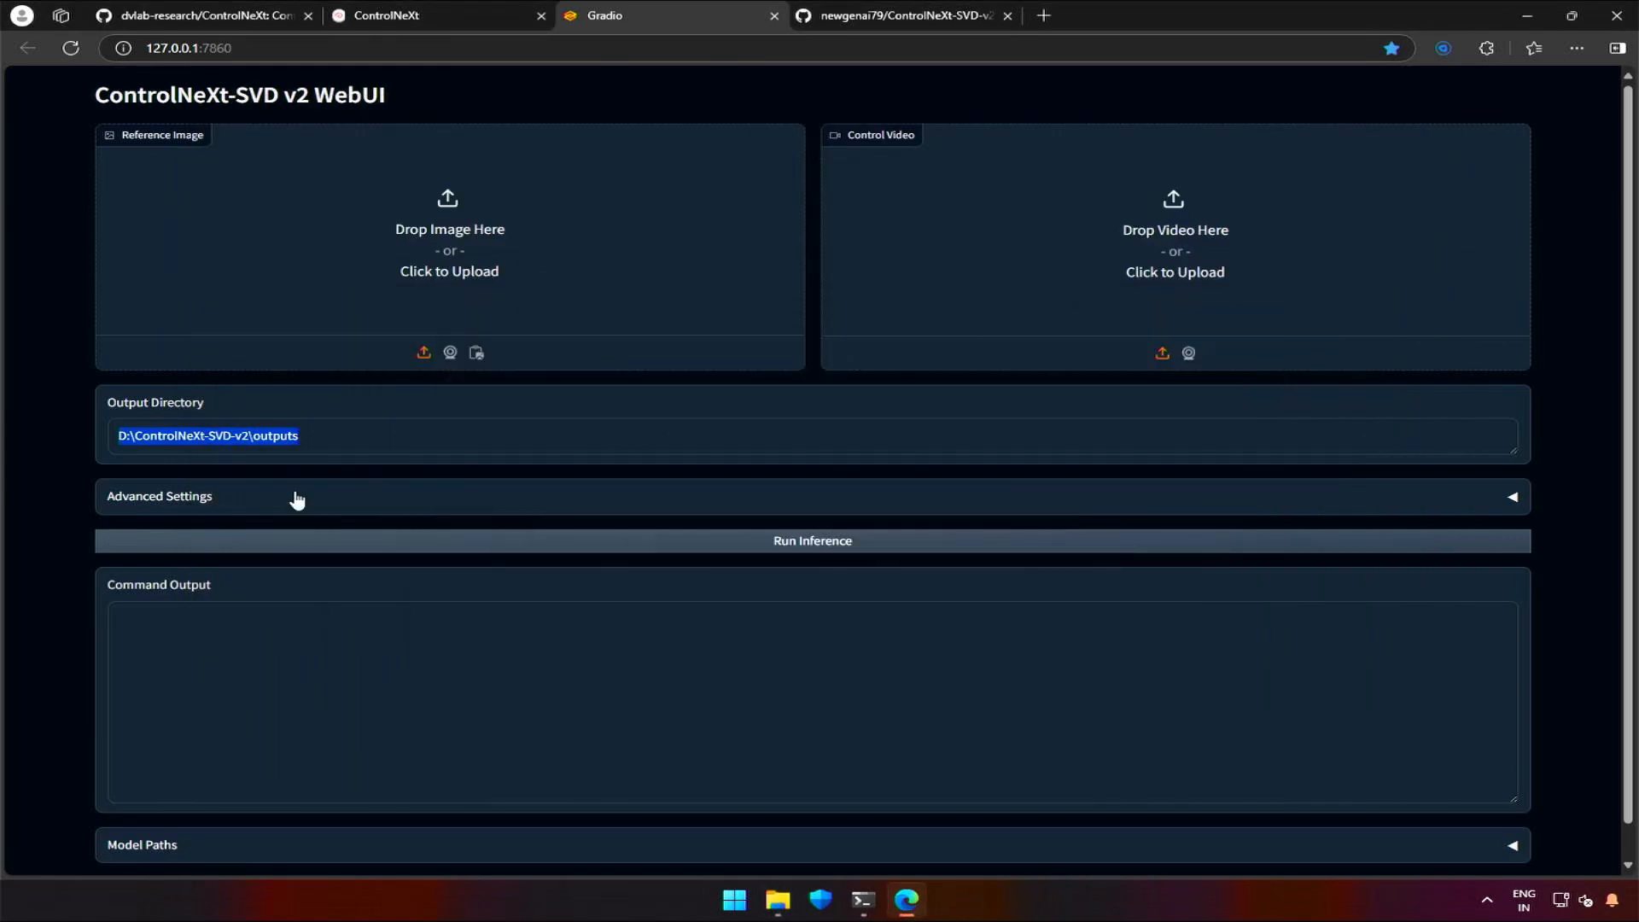
{"action": "left_click", "coordinate": [159, 495]}
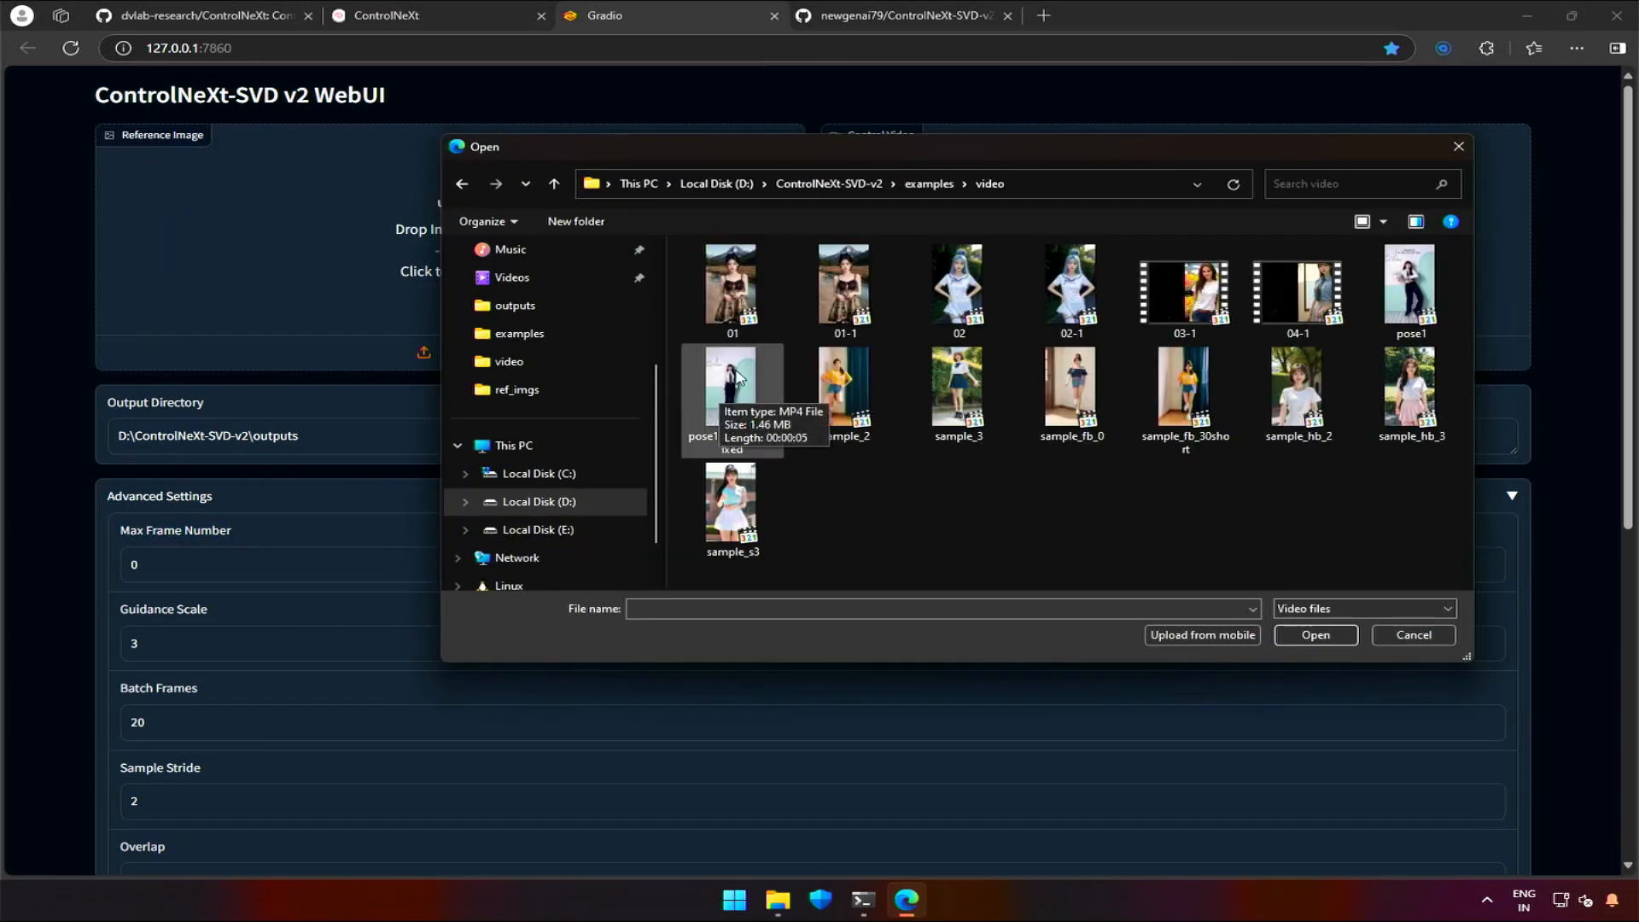
{"action": "left_click", "coordinate": [1413, 634]}
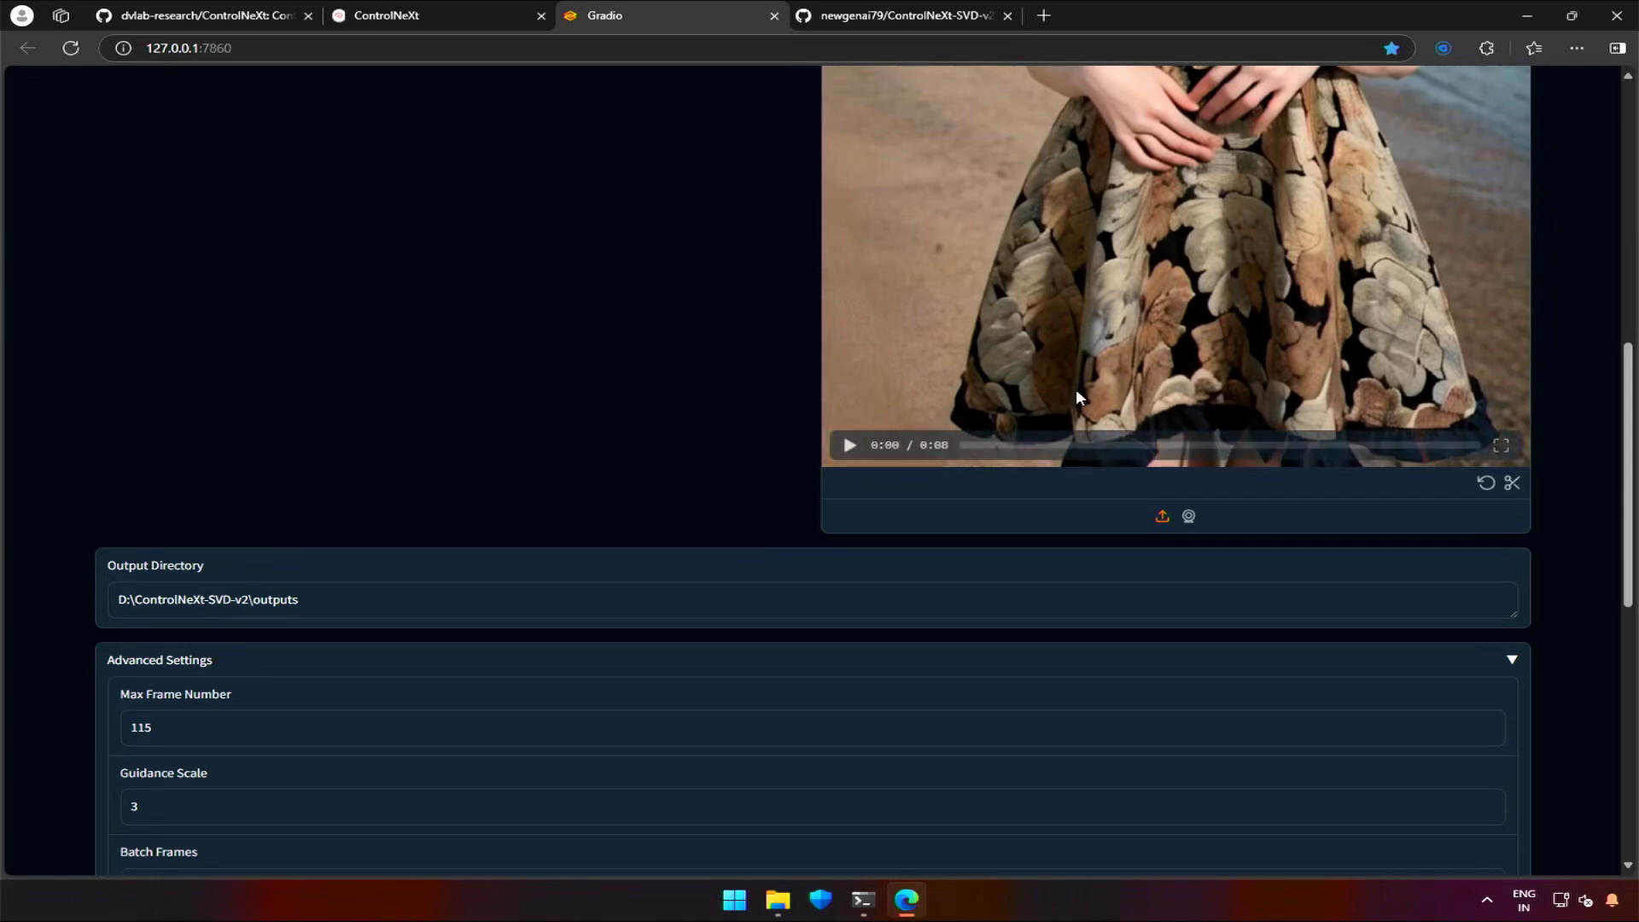
{"action": "scroll", "scroll_direction": "down", "scroll_amount": 3}
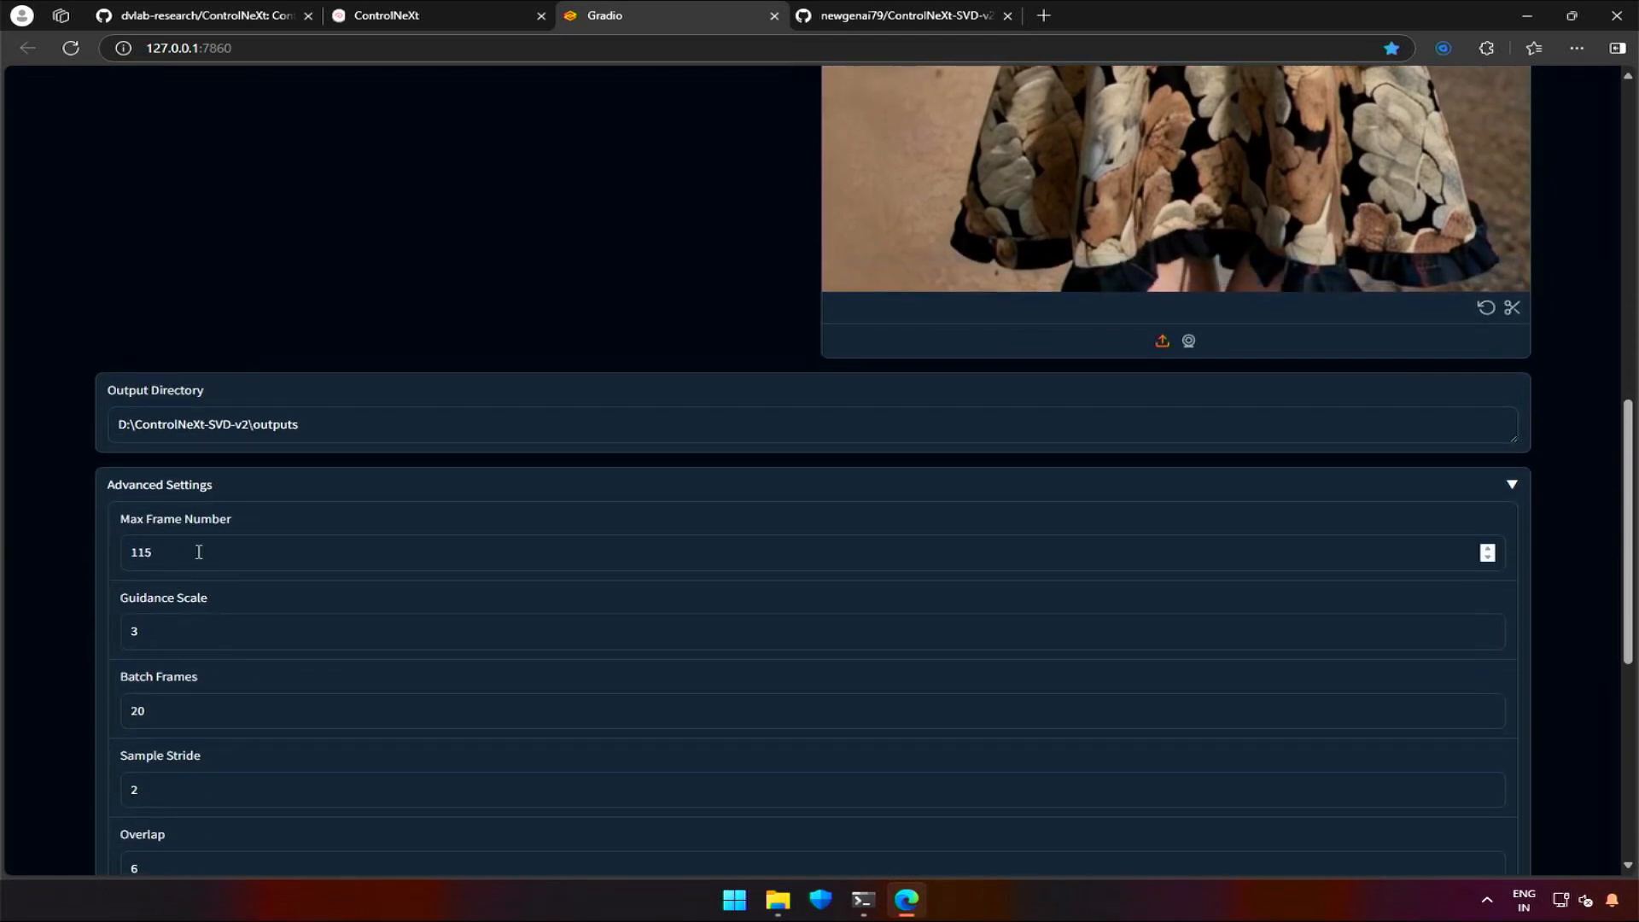
{"action": "mouse_move", "coordinate": [173, 590]}
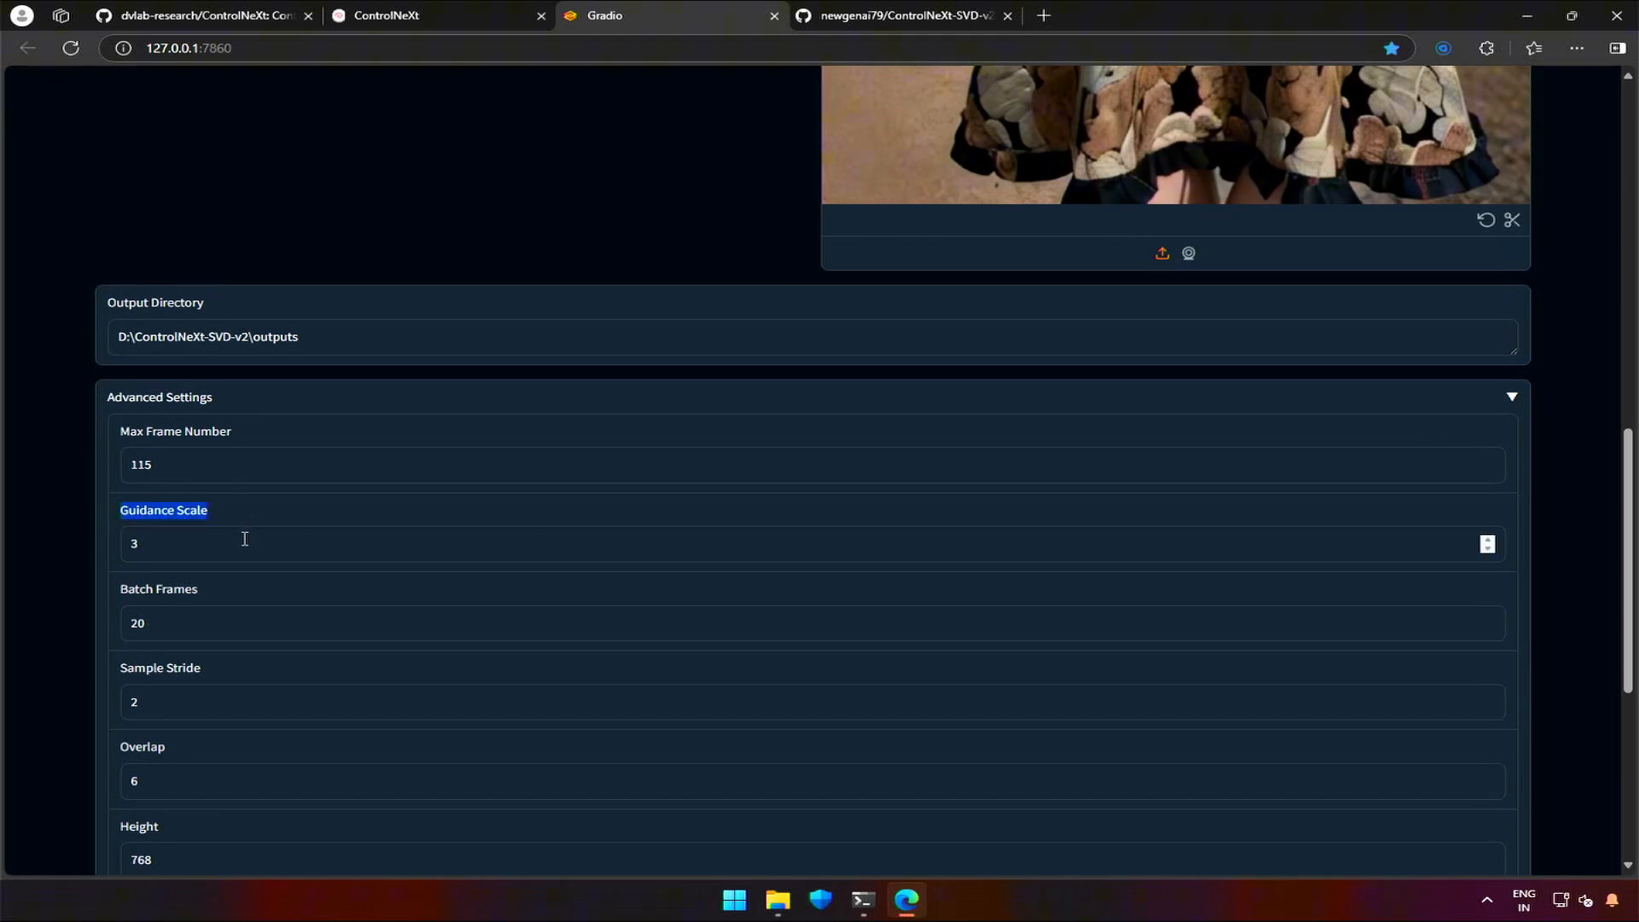
{"action": "scroll", "scroll_direction": "down", "scroll_amount": 3}
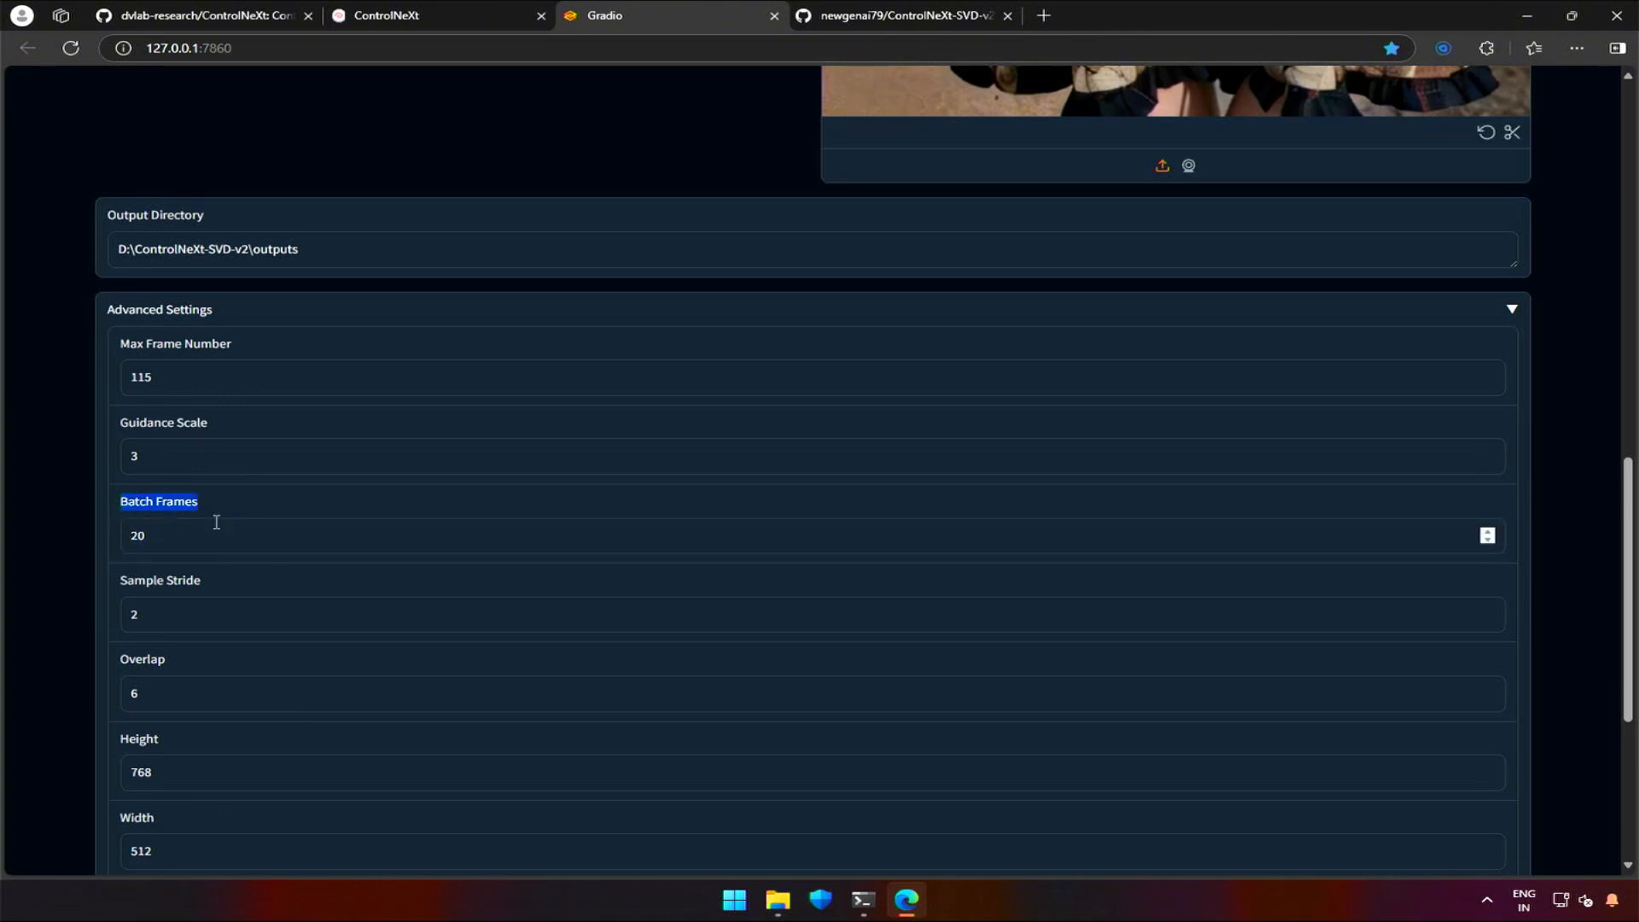
{"action": "mouse_move", "coordinate": [213, 535]}
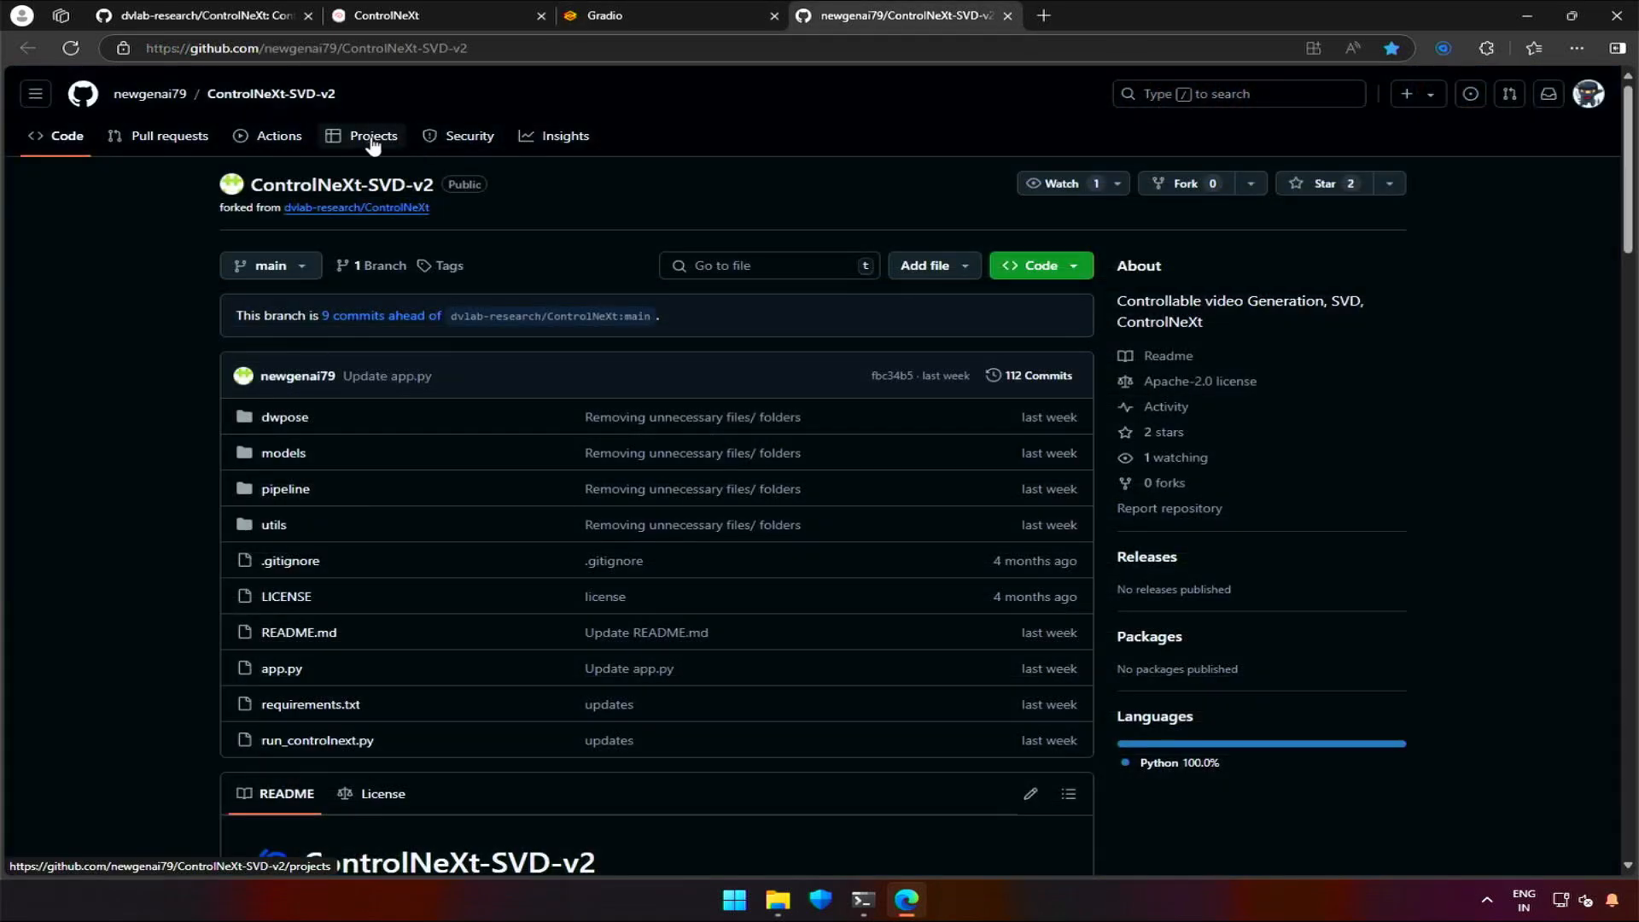
{"action": "left_click", "coordinate": [372, 136]}
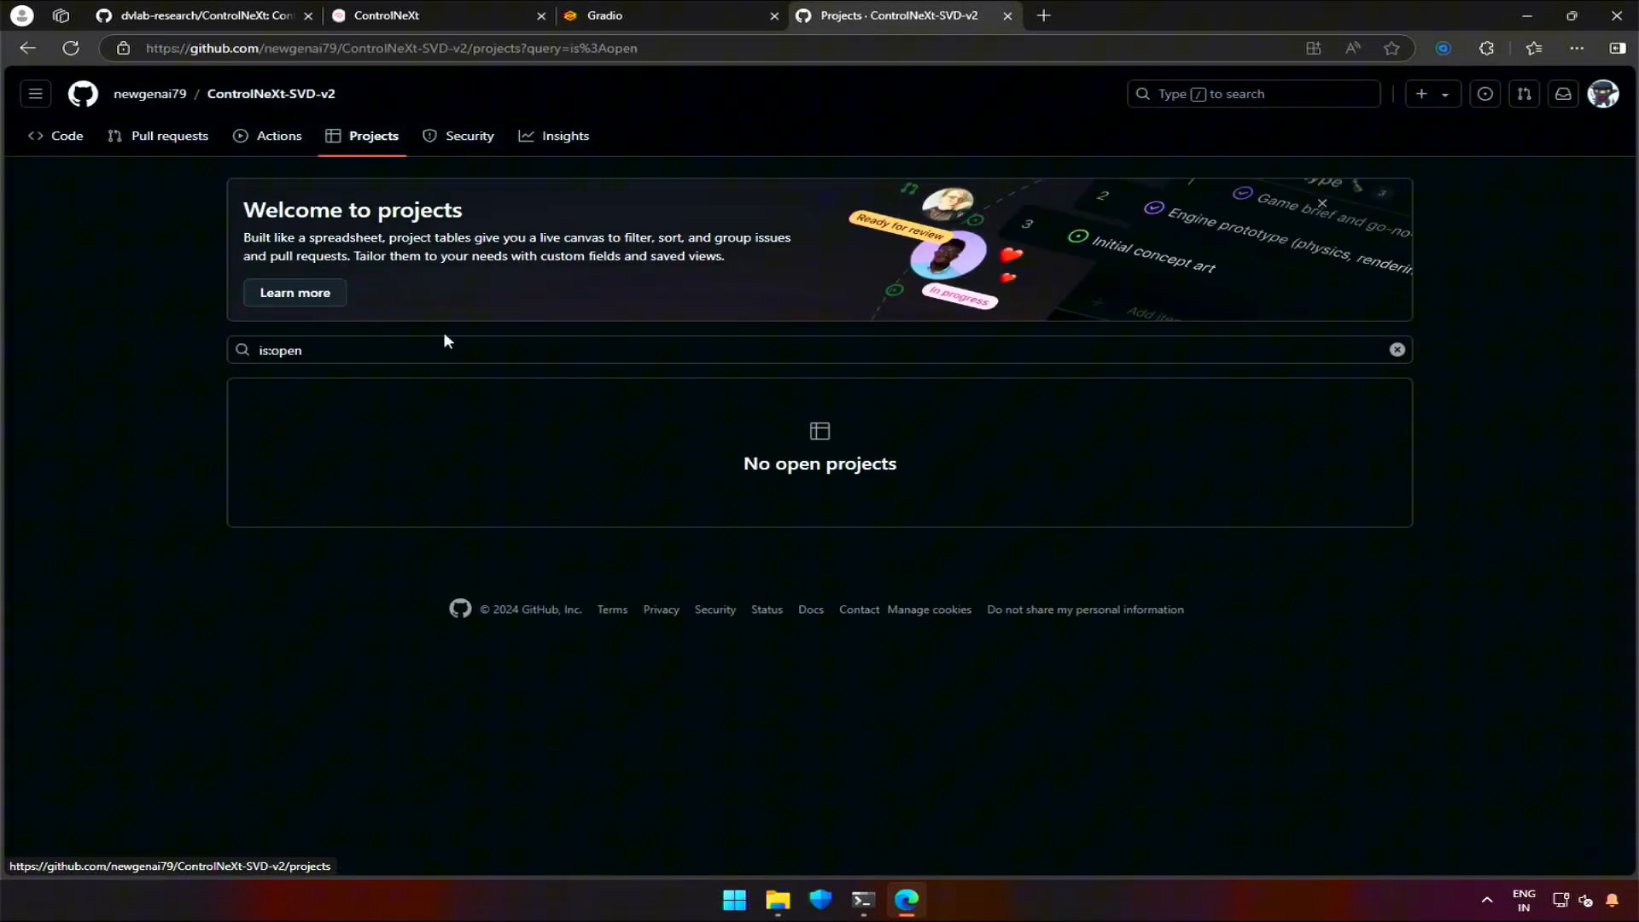
{"action": "mouse_move", "coordinate": [448, 155]}
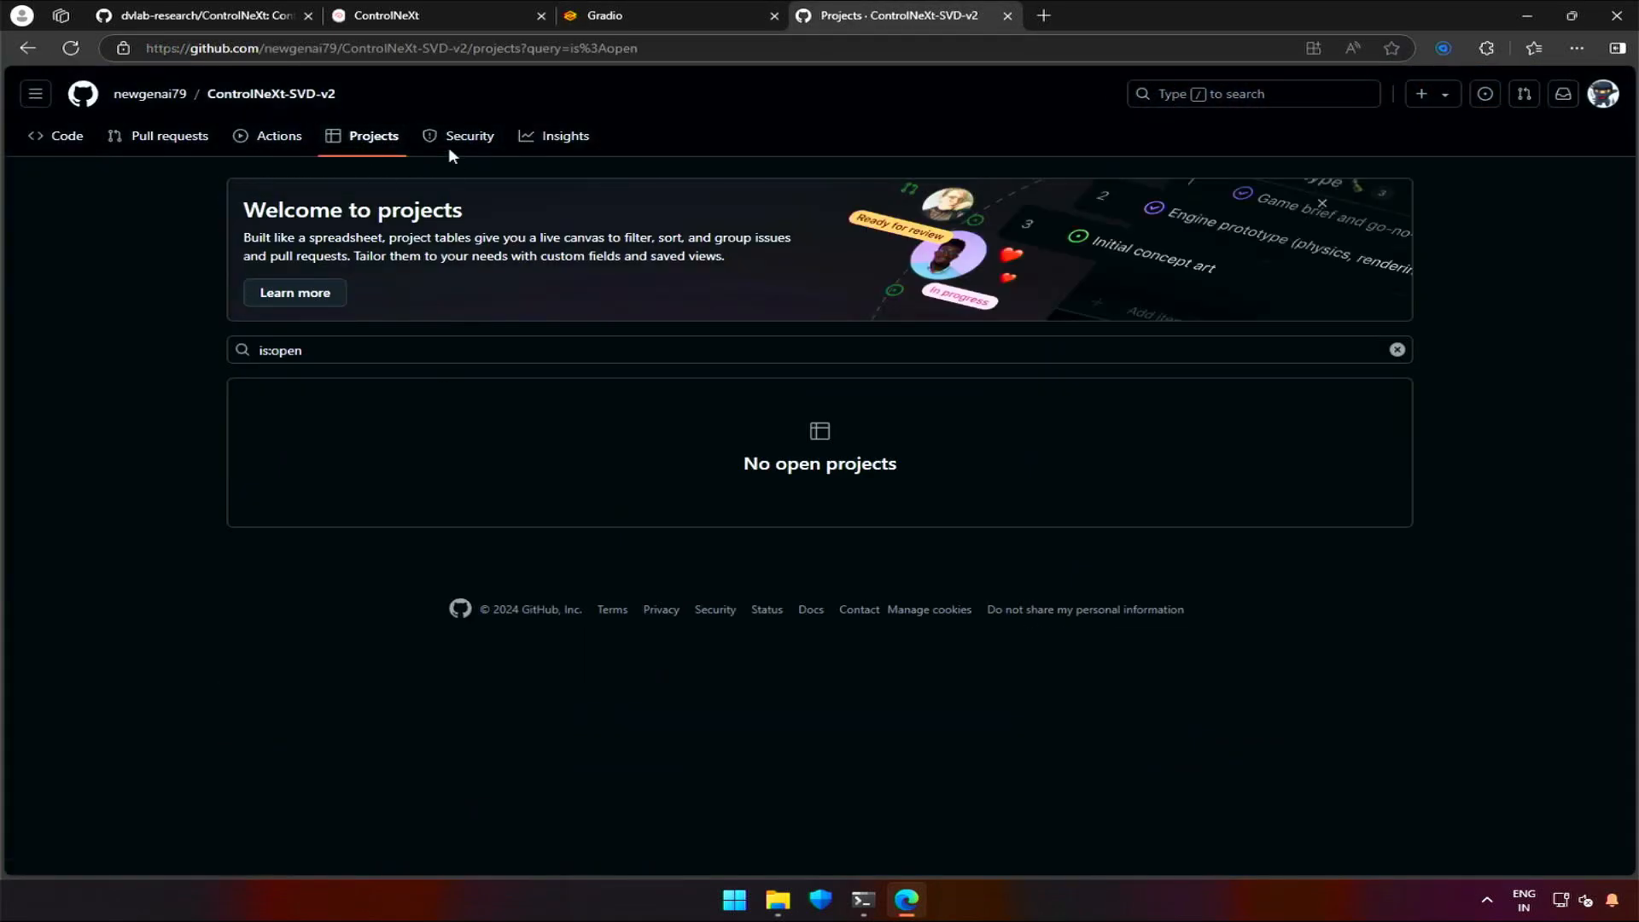
{"action": "left_click", "coordinate": [468, 135]}
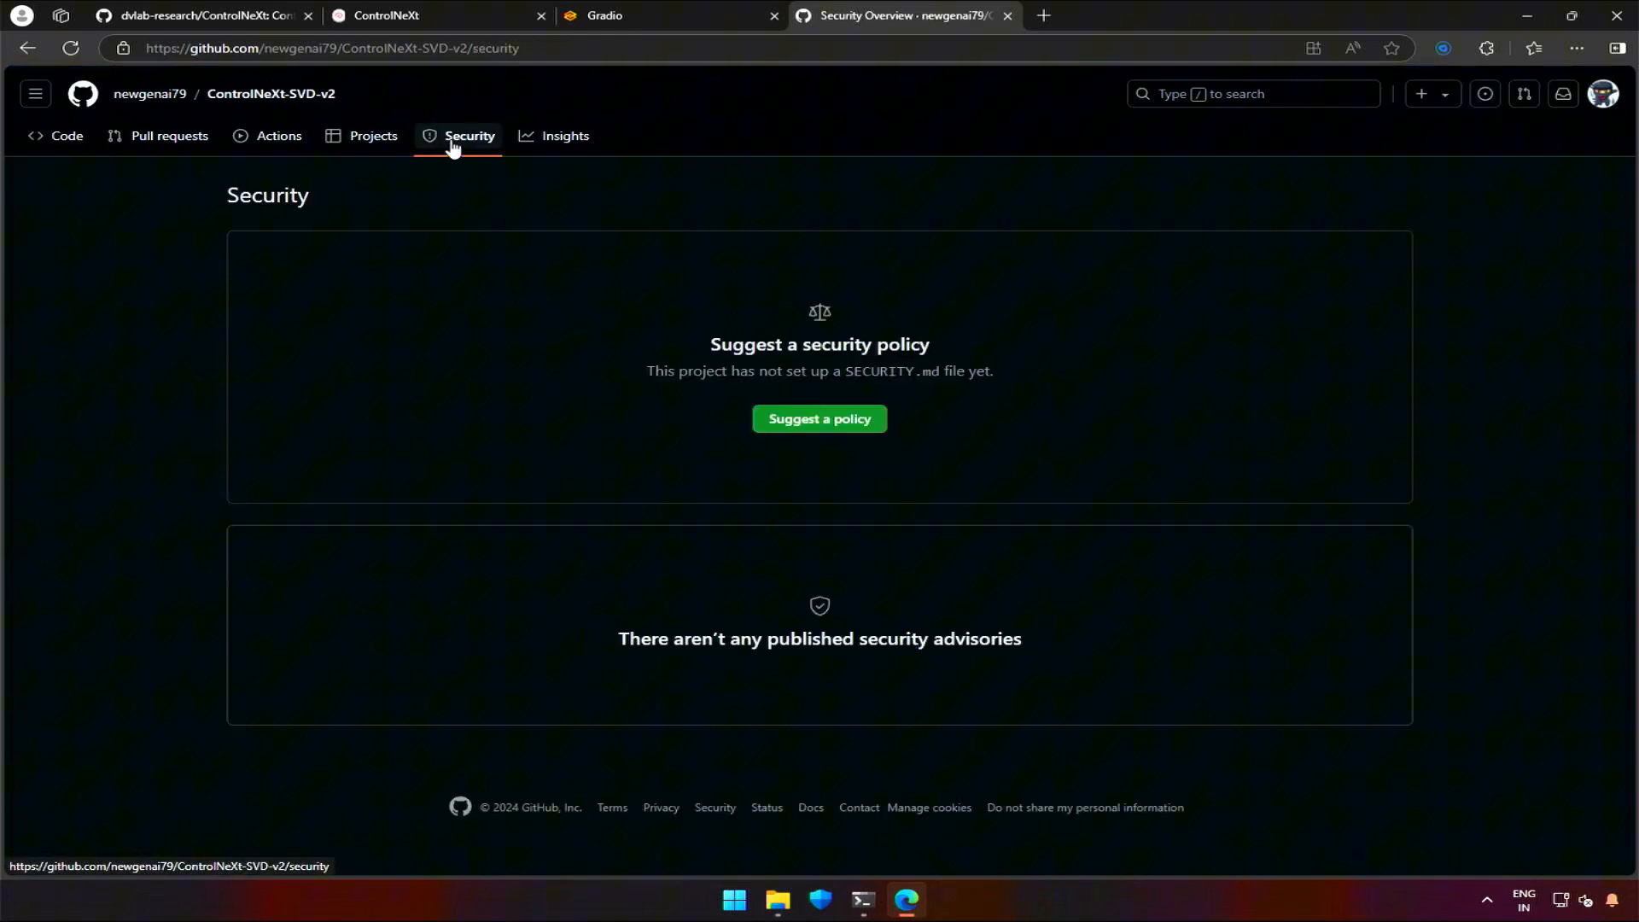
{"action": "left_click", "coordinate": [670, 14]}
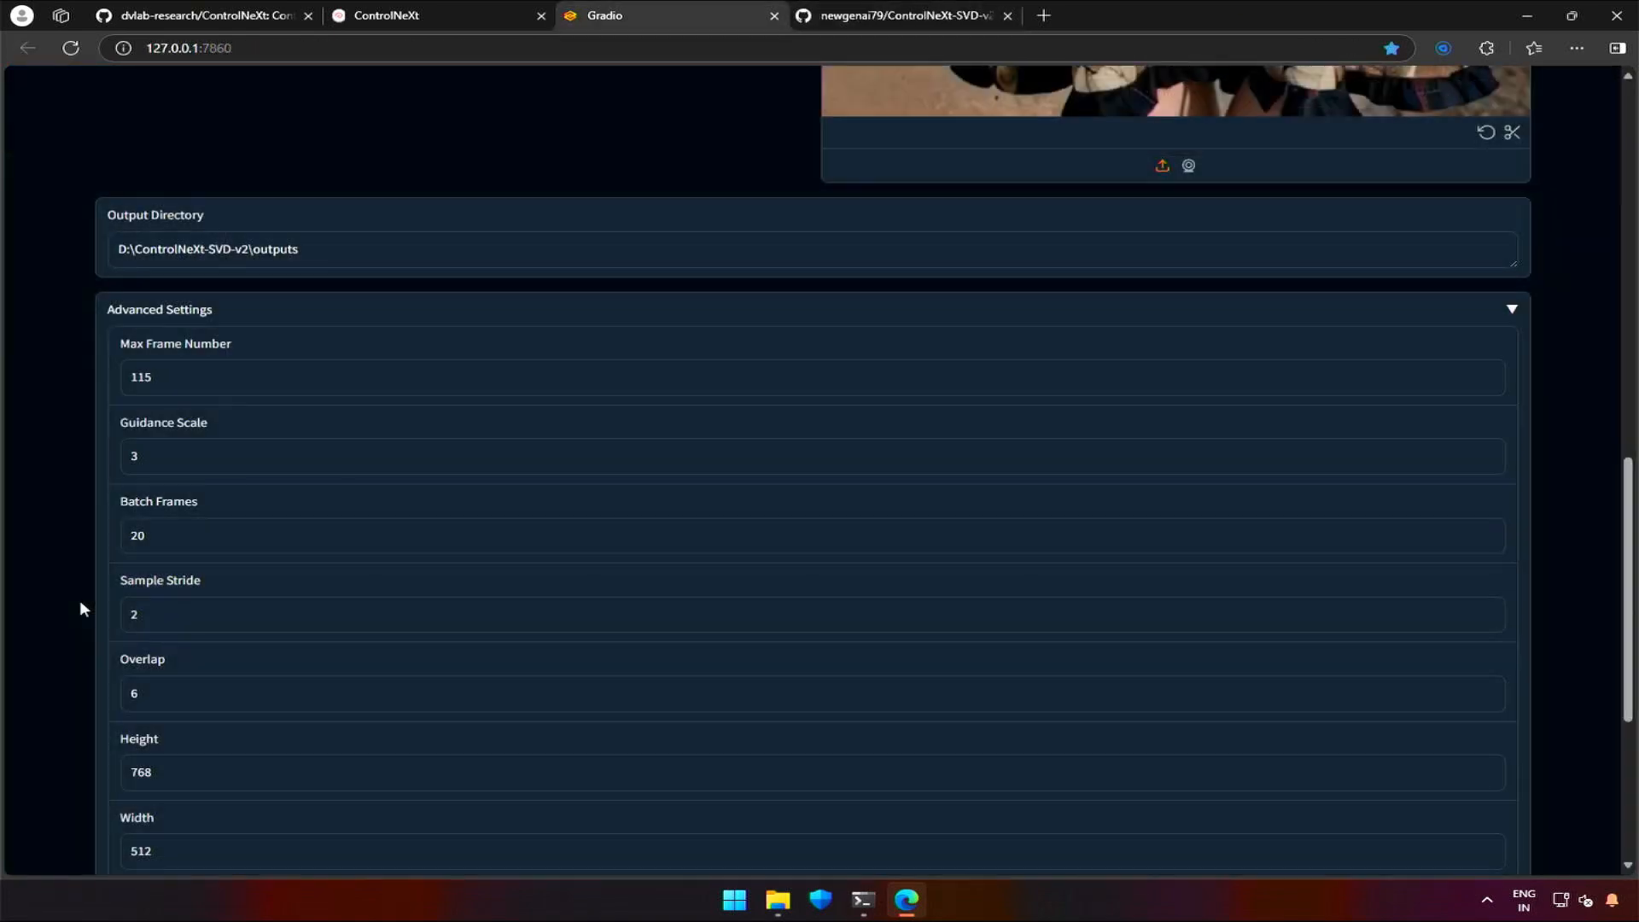
Step: Scroll down the WebUI, reviewing Height 768 and Width 512 settings
{"action": "scroll", "scroll_direction": "down", "scroll_amount": 3}
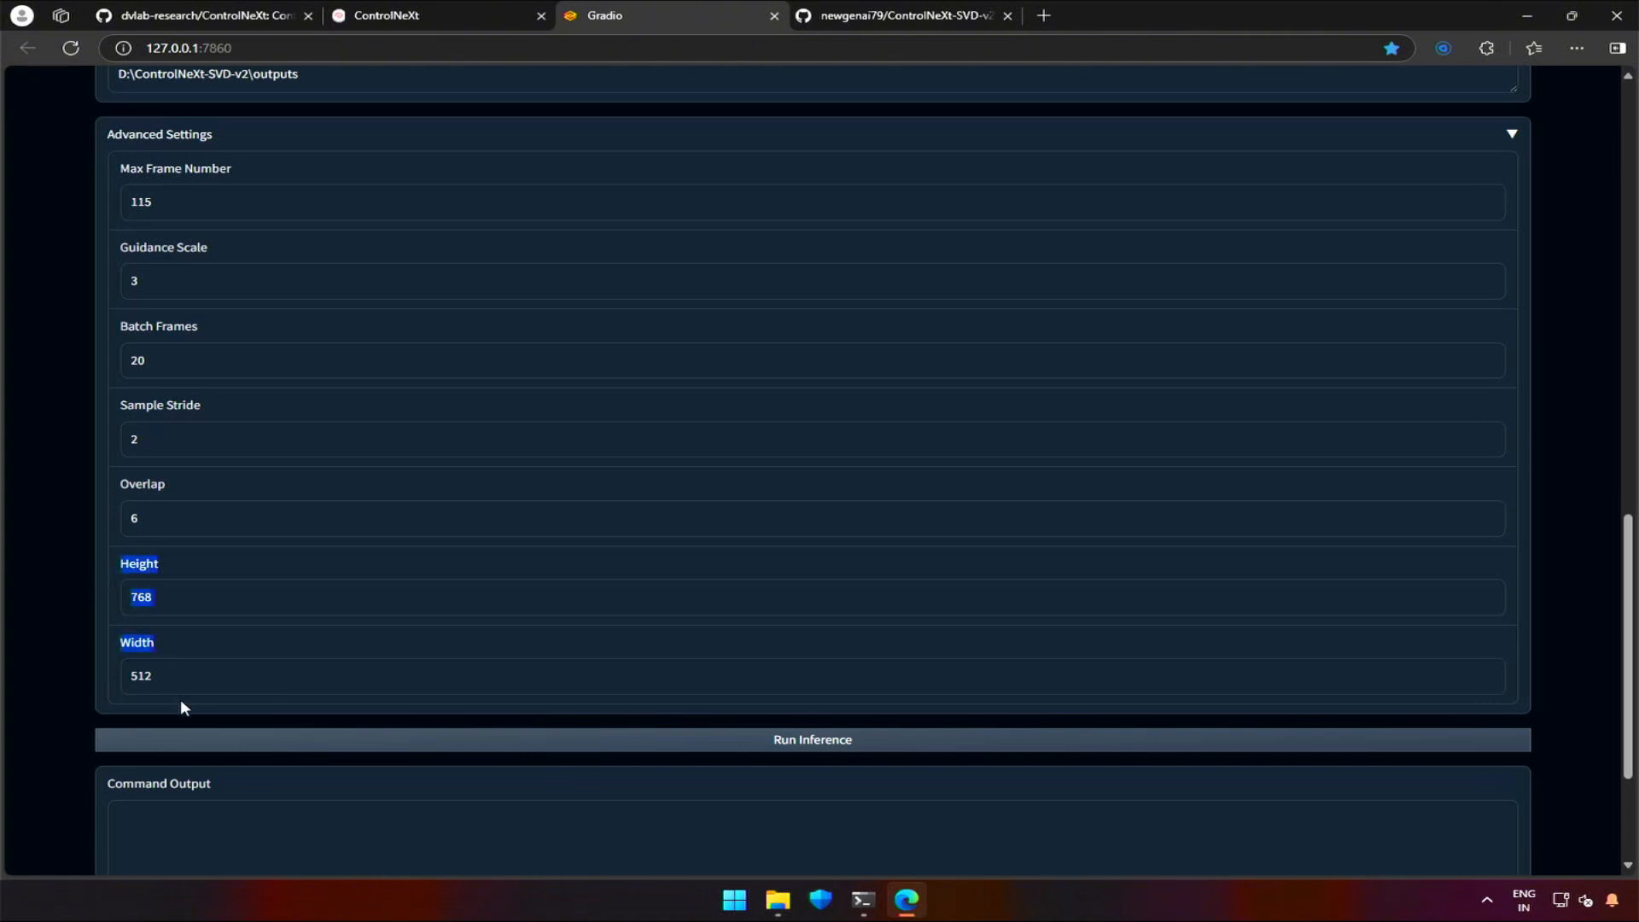
{"action": "scroll", "scroll_direction": "down", "scroll_amount": 3}
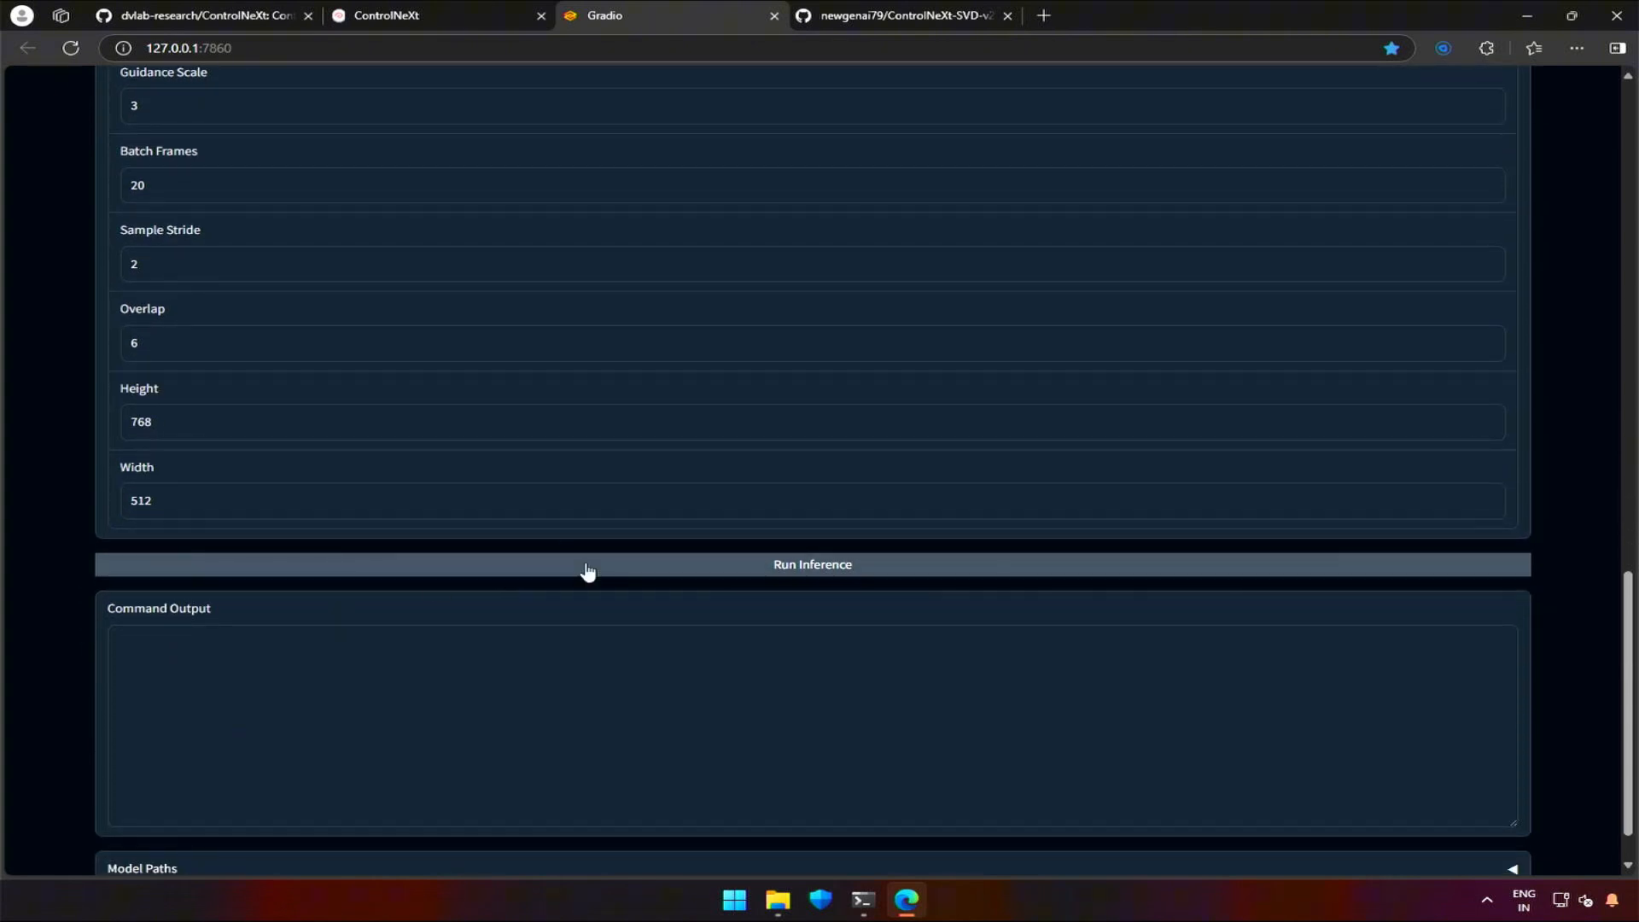
{"action": "scroll", "scroll_direction": "down", "scroll_amount": 3}
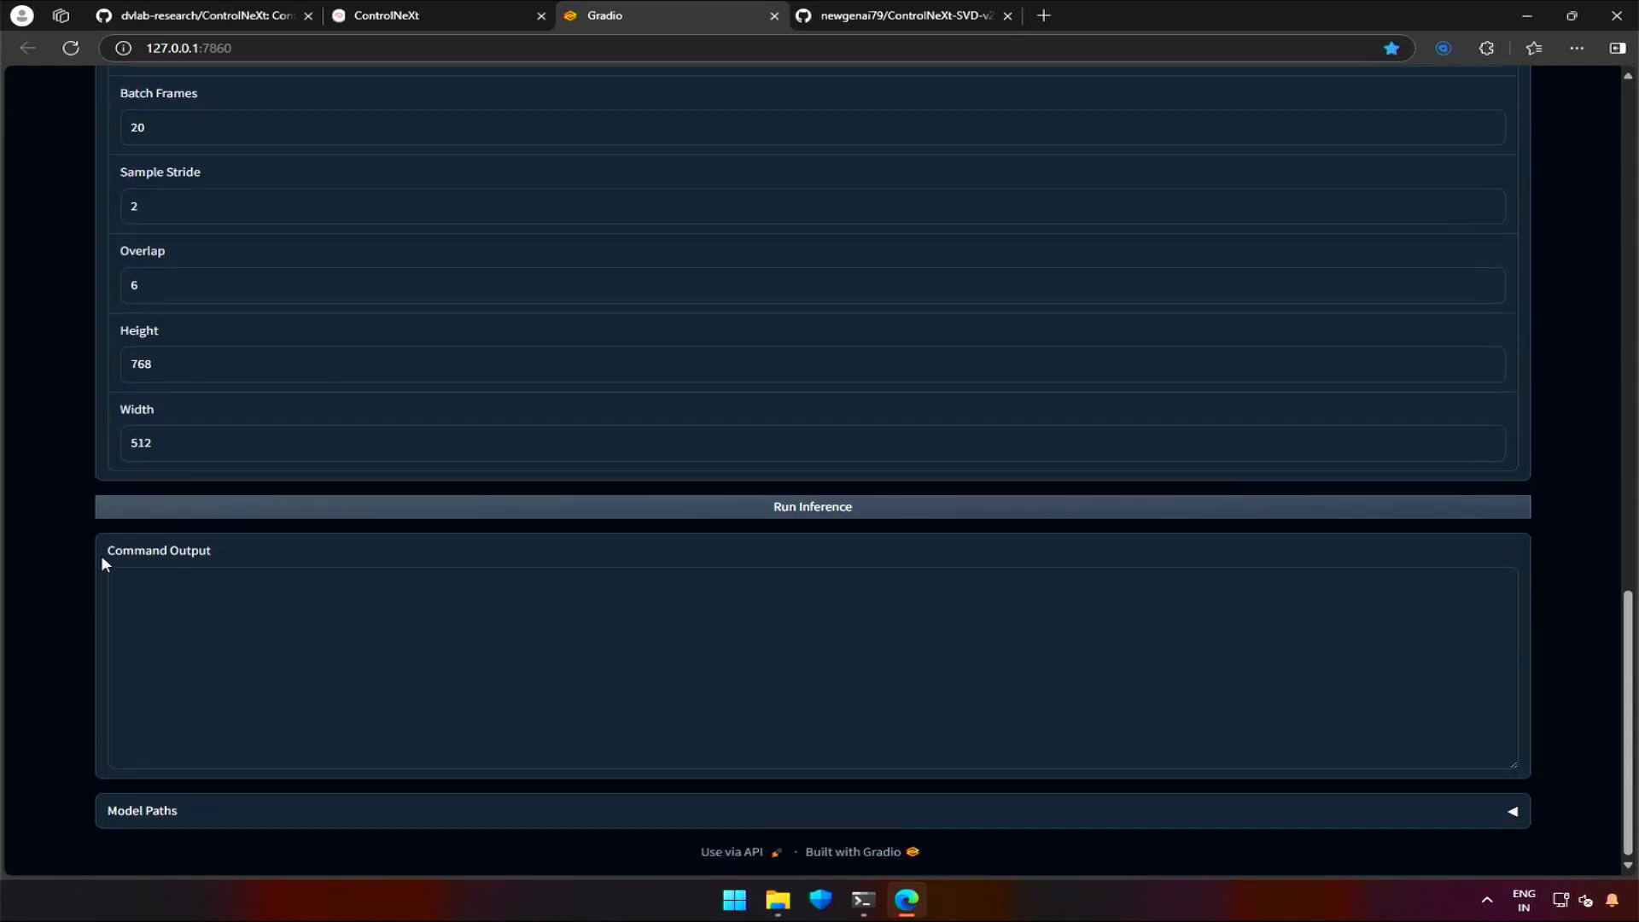
{"action": "mouse_move", "coordinate": [251, 648]}
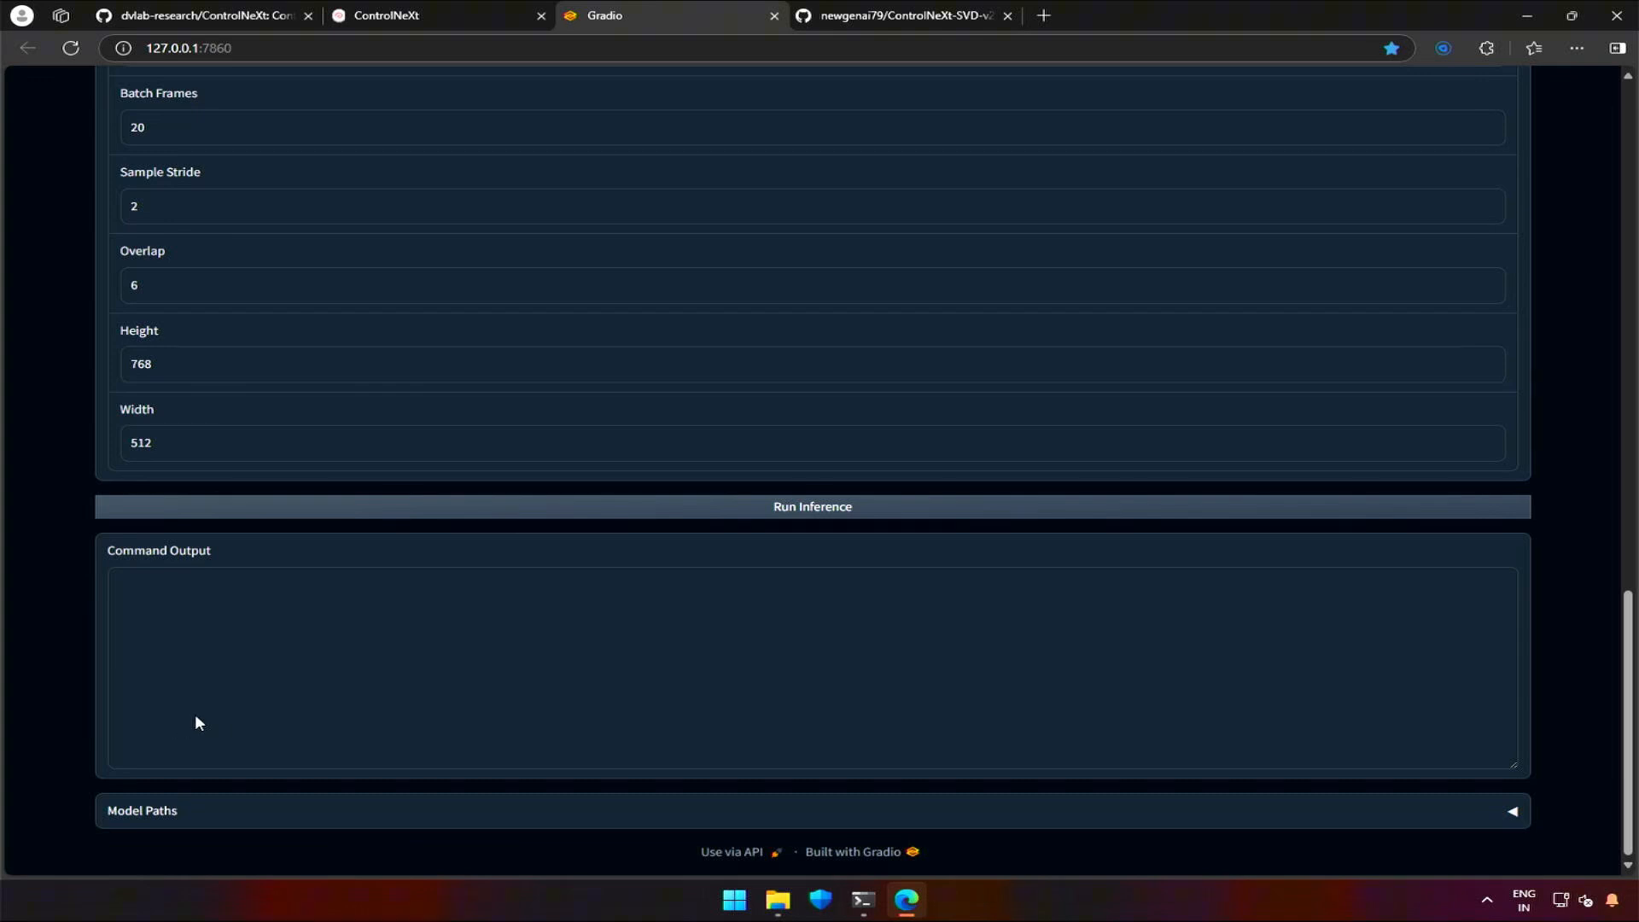
{"action": "mouse_move", "coordinate": [321, 829]}
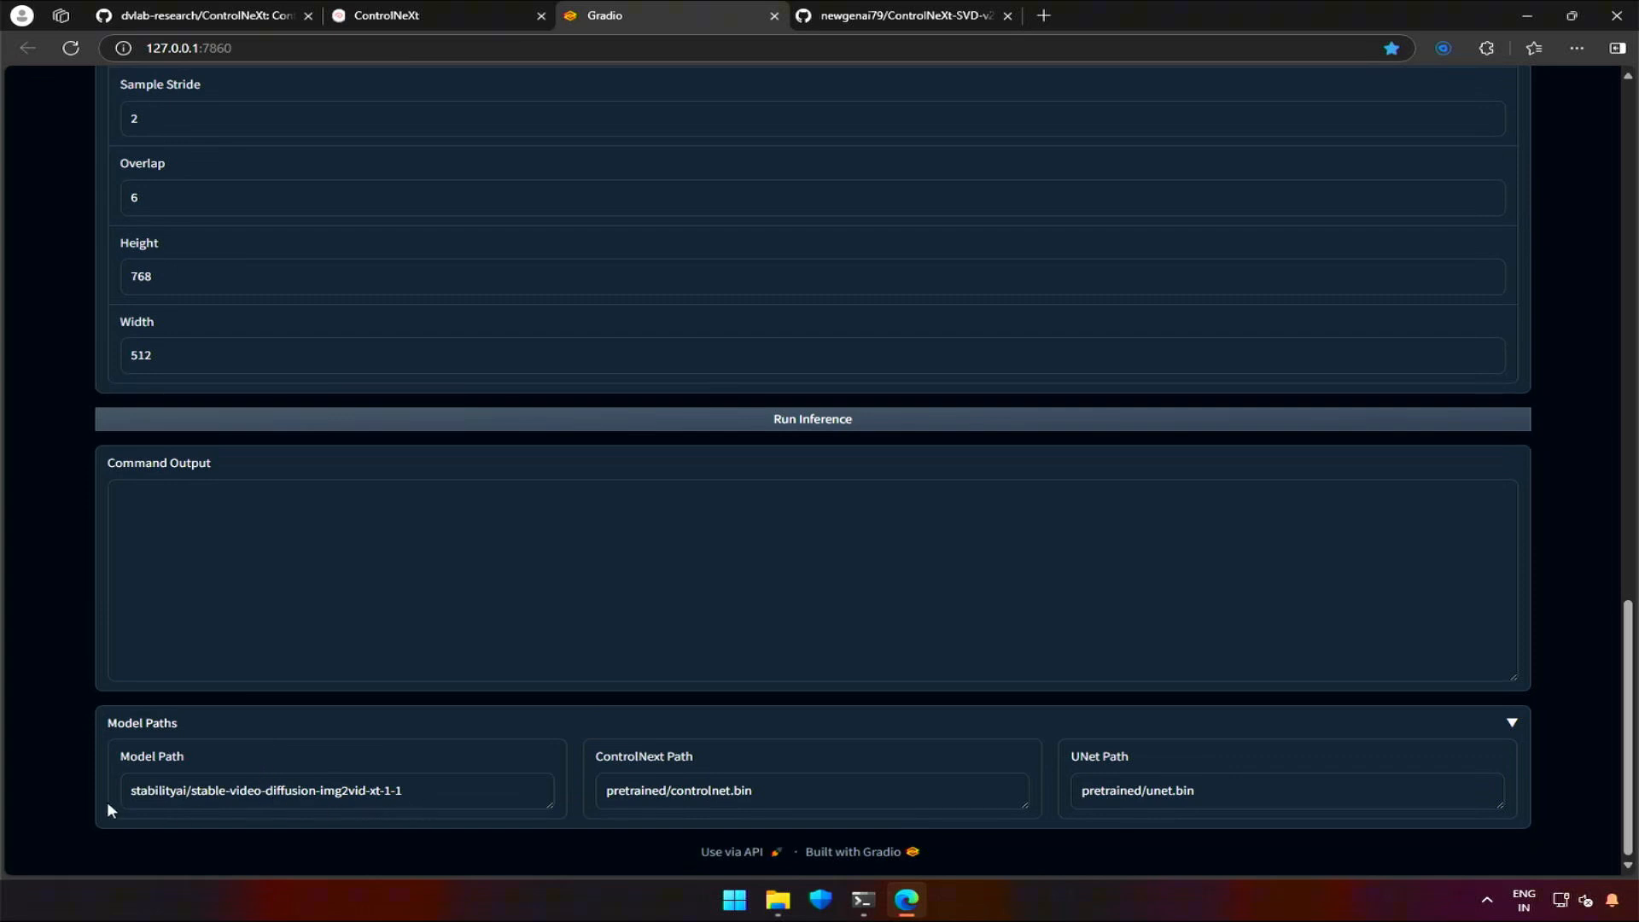
{"action": "mouse_move", "coordinate": [393, 805]}
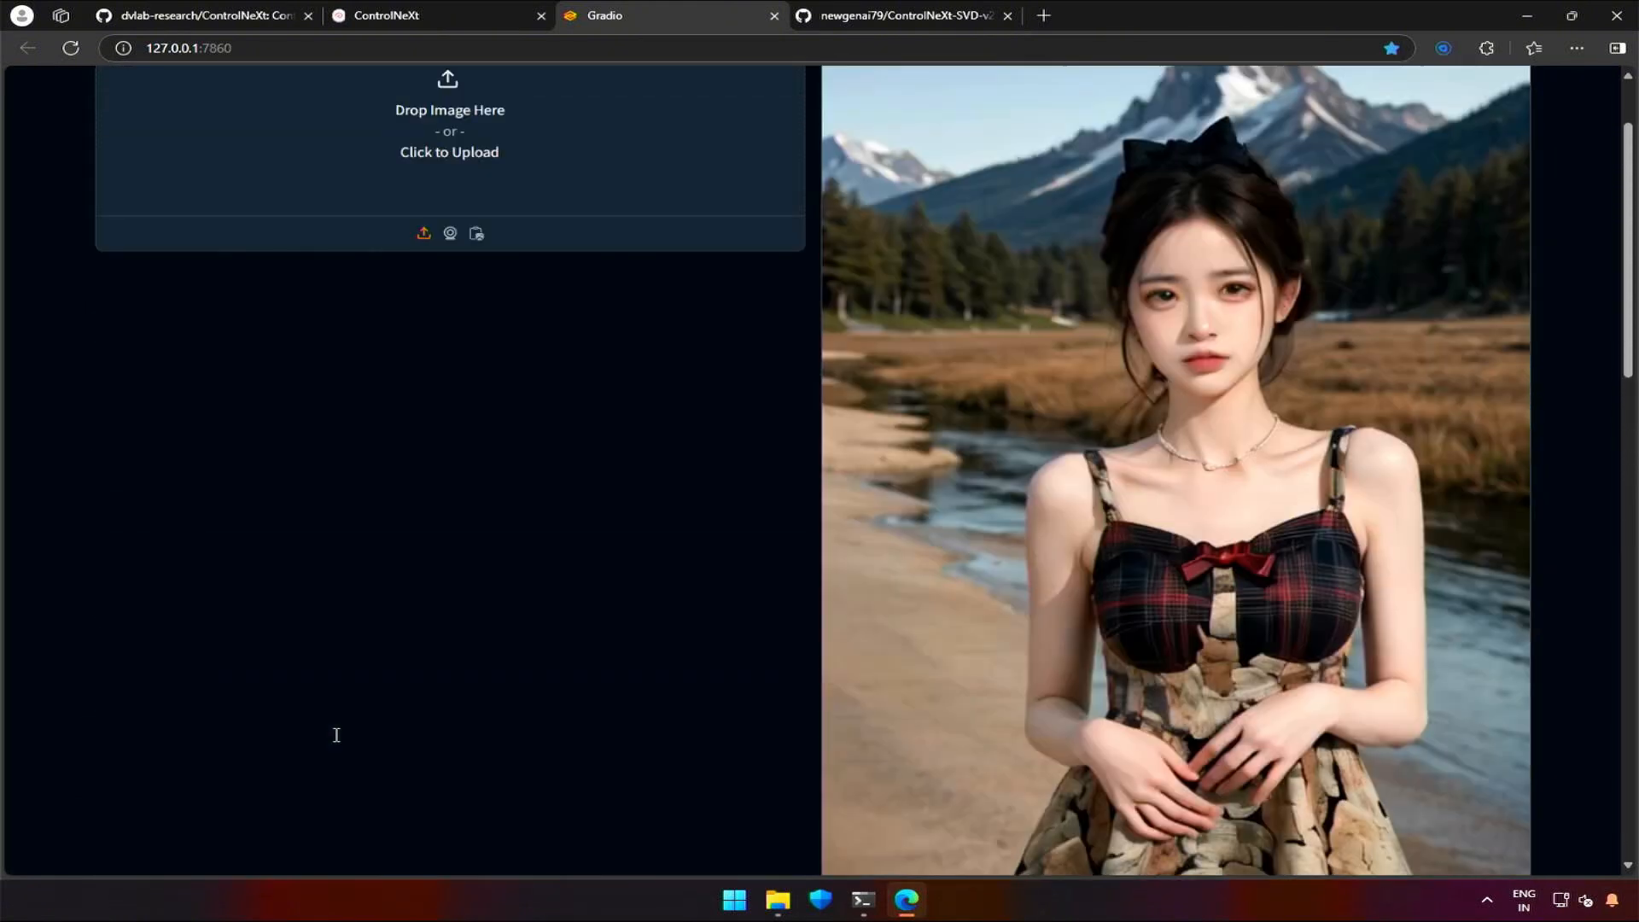
Step: Run inference to produce test_1.mp4 and output.mp4 in the outputs folder
{"action": "left_click", "coordinate": [449, 136]}
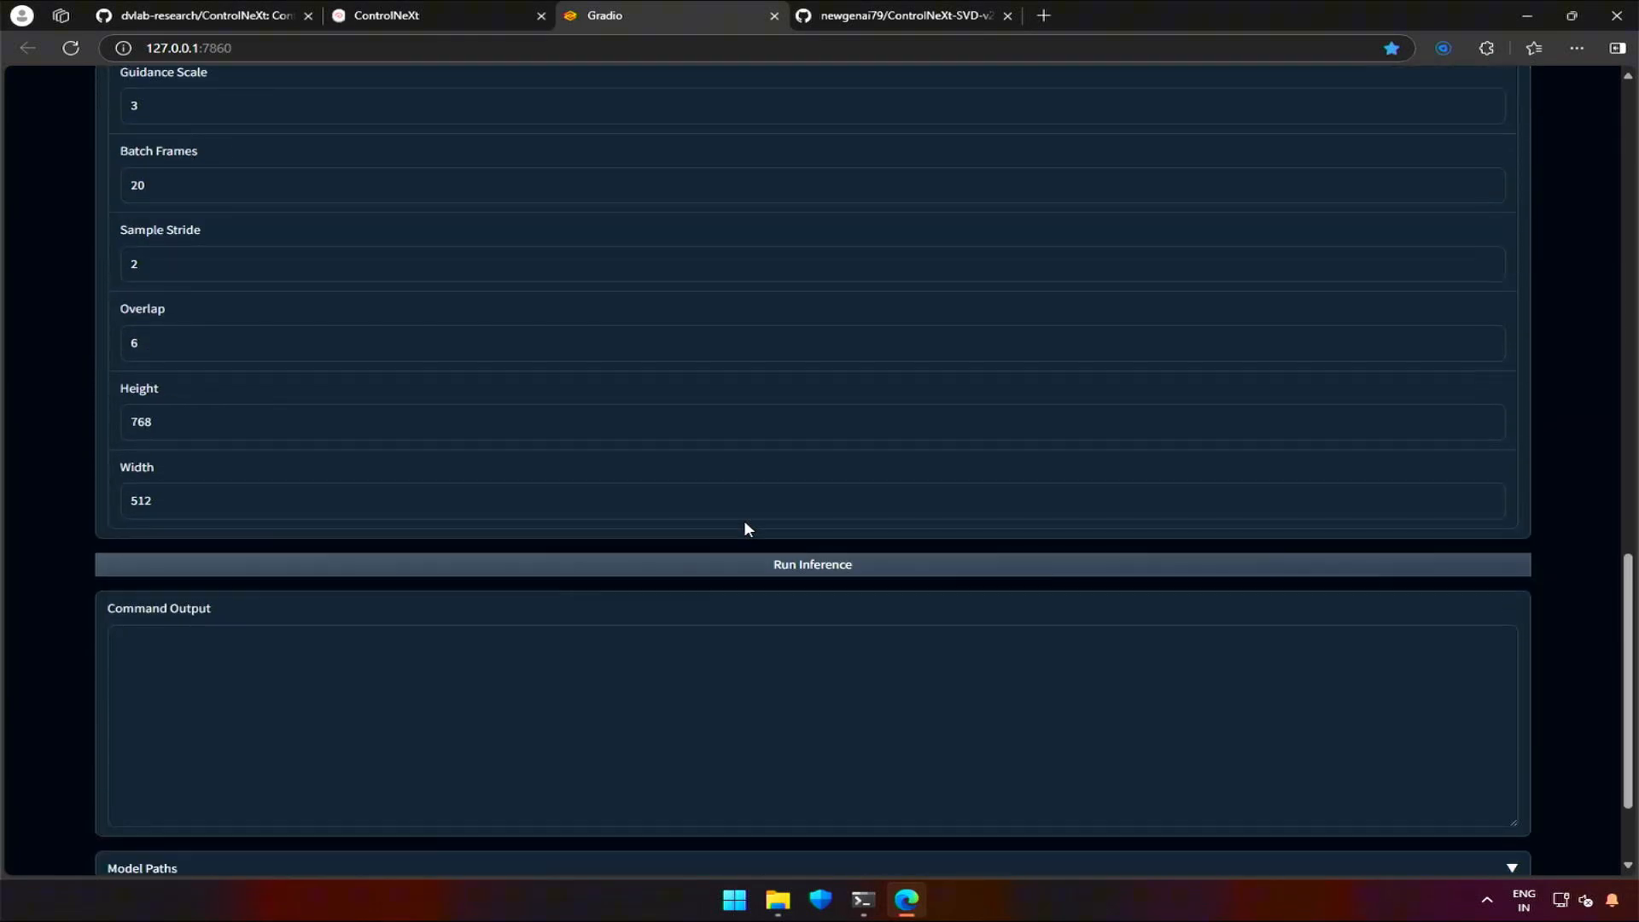
{"action": "left_click", "coordinate": [812, 564]}
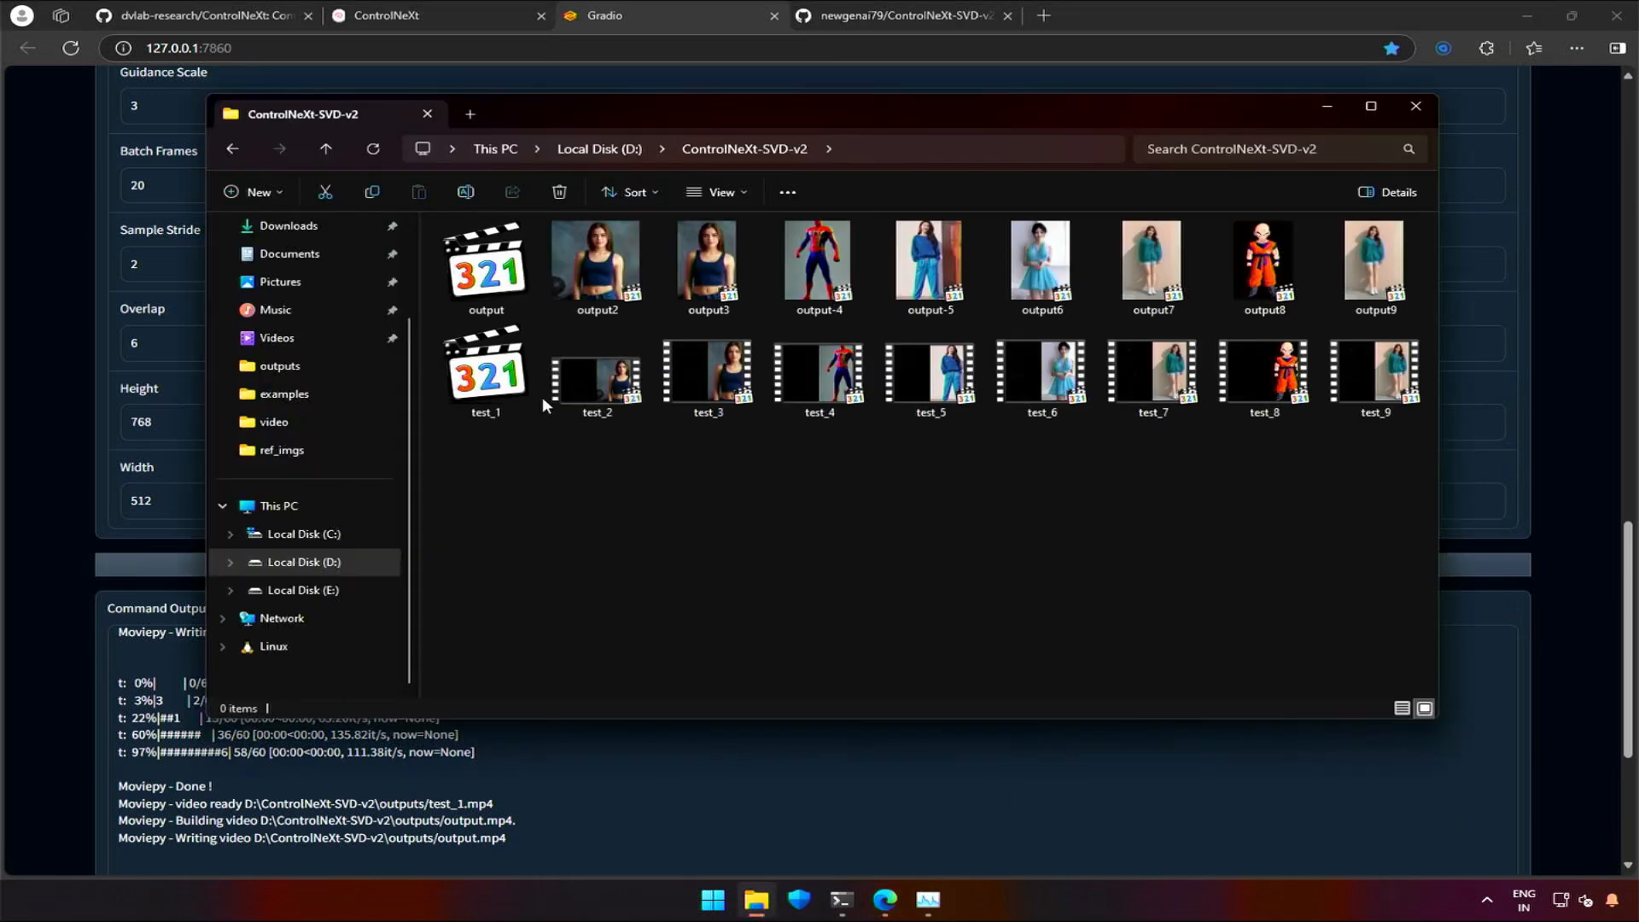
Step: Play output.mp4 in Media Player Classic to watch the Spider-Man dance, then close it
{"action": "double_click", "coordinate": [485, 261]}
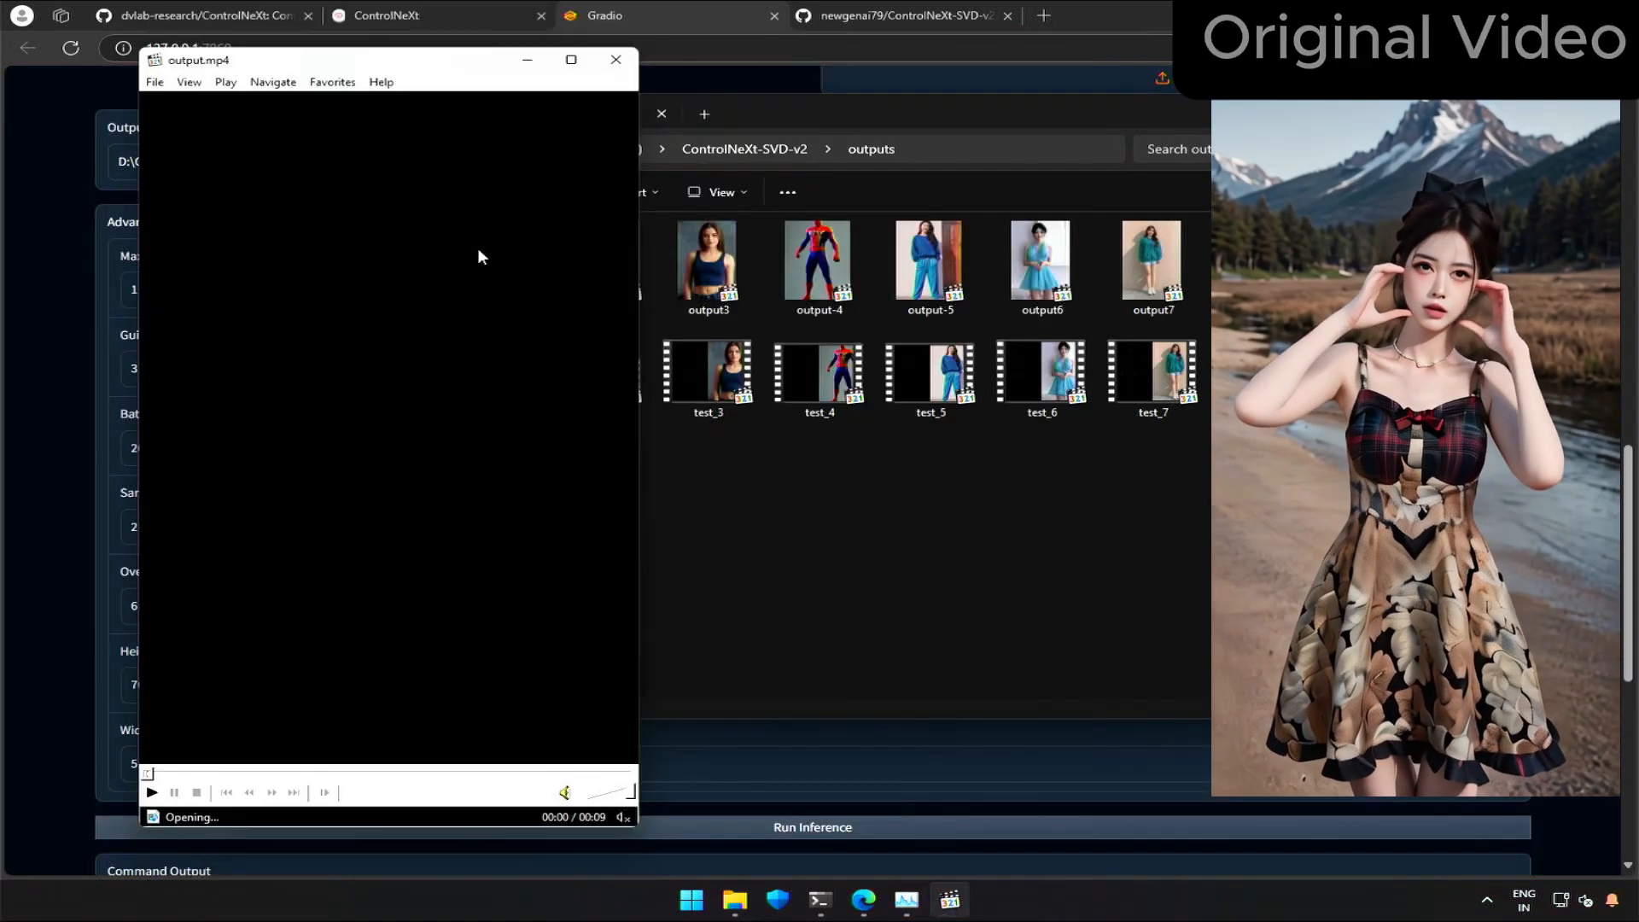
{"action": "left_click", "coordinate": [152, 792]}
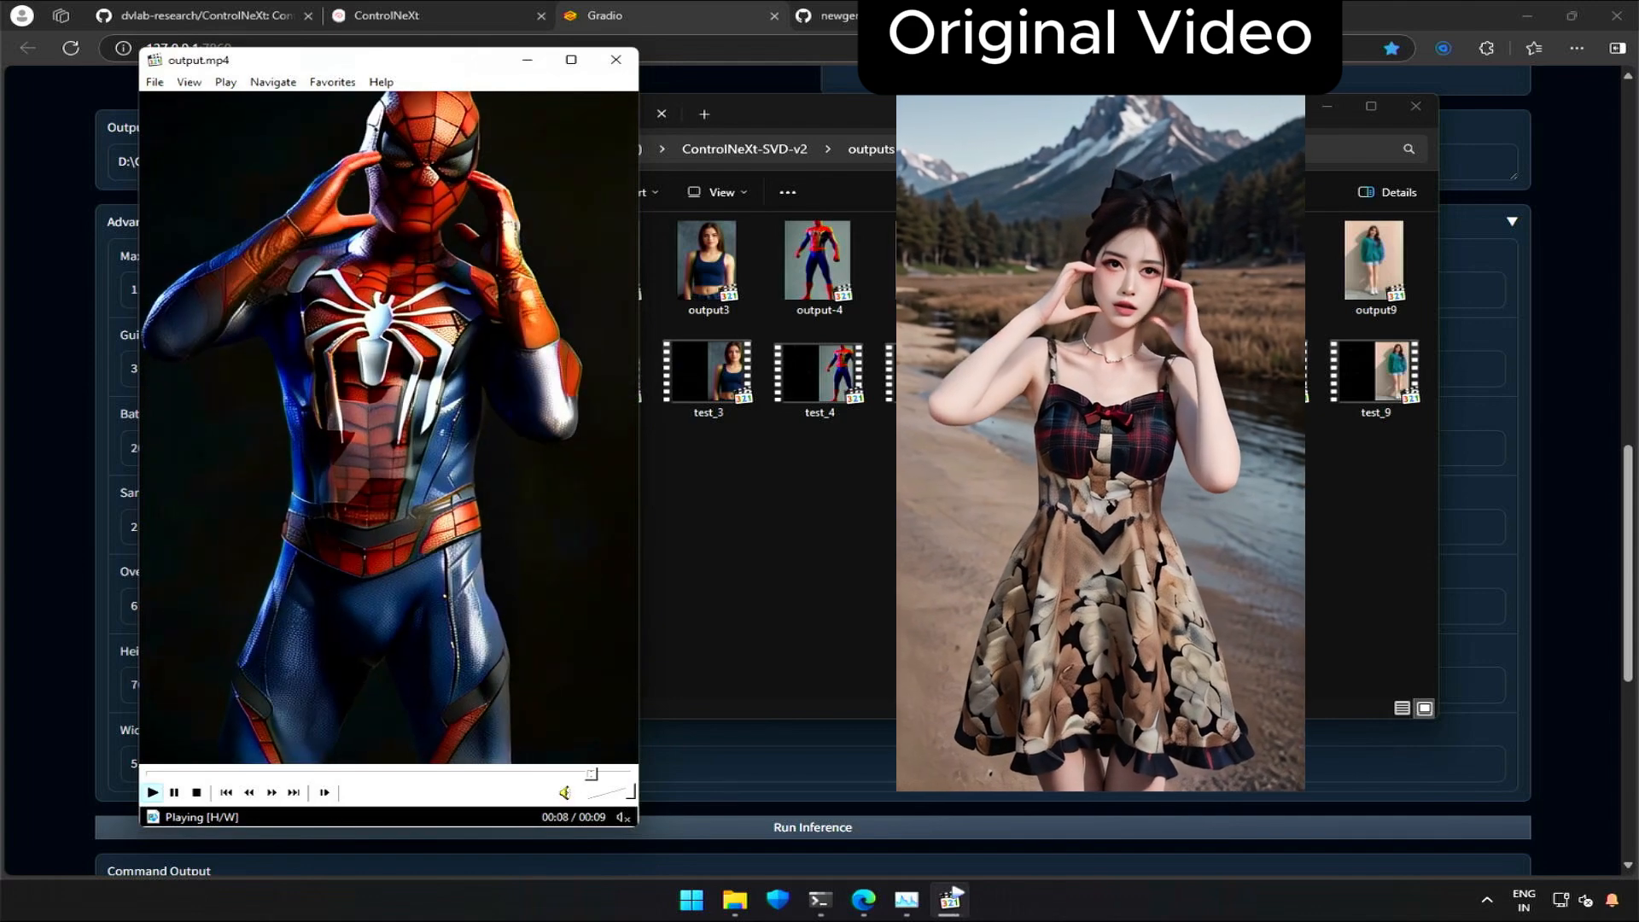
{"action": "left_click", "coordinate": [173, 791]}
{"action": "type", "text": "18"}
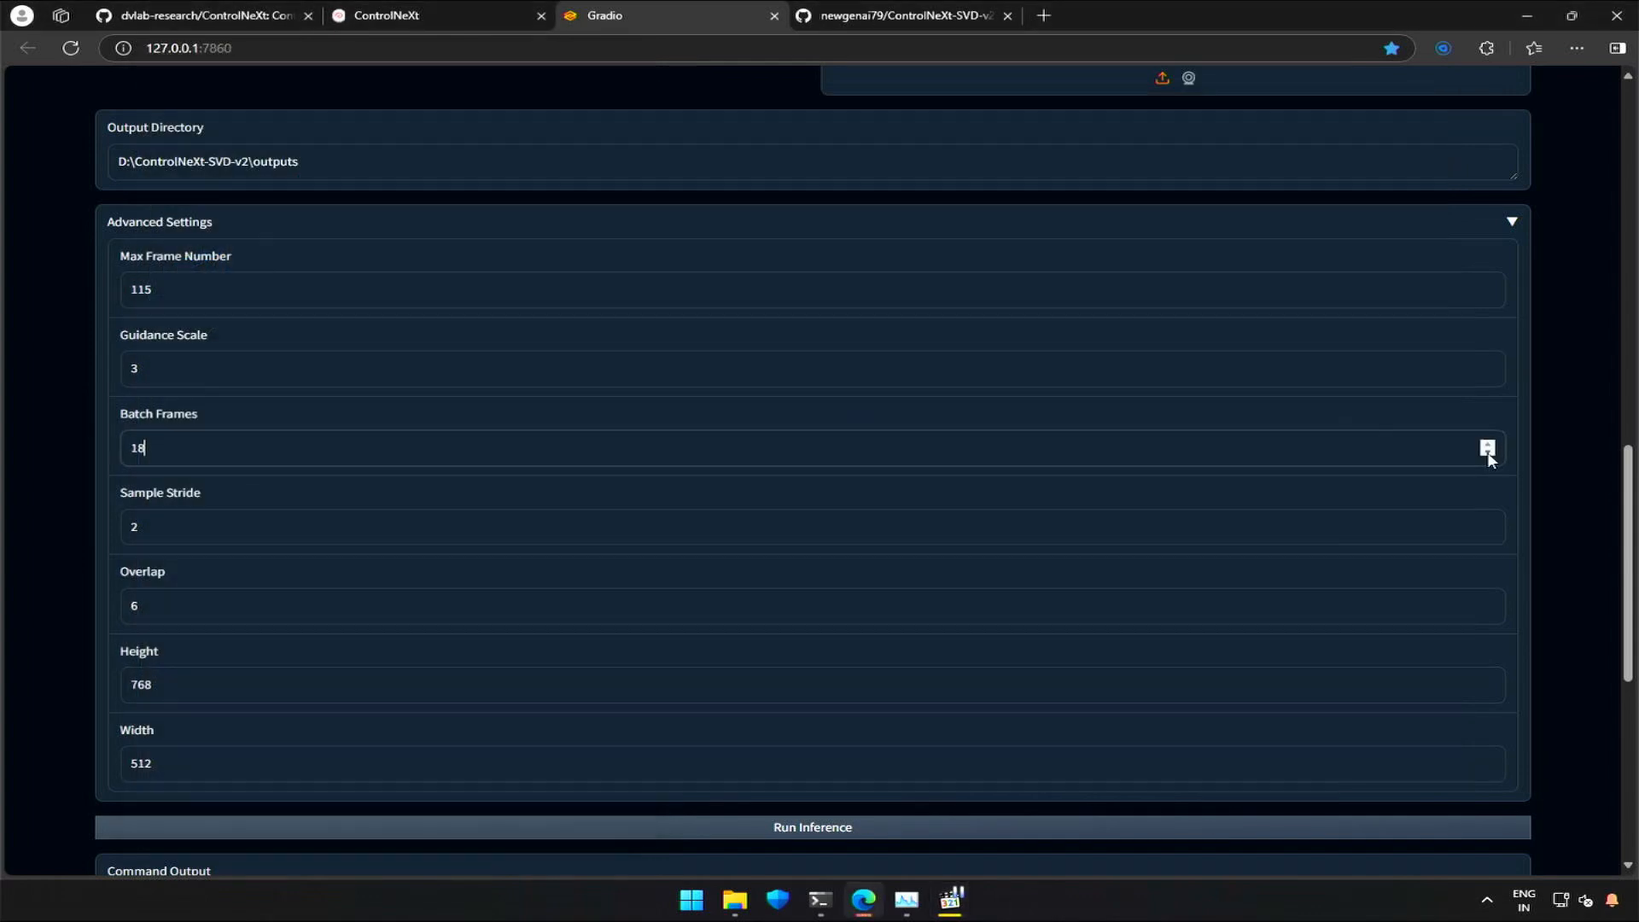
Step: Set Batch Frames to 10 and rerun inference
{"action": "type", "text": "11"}
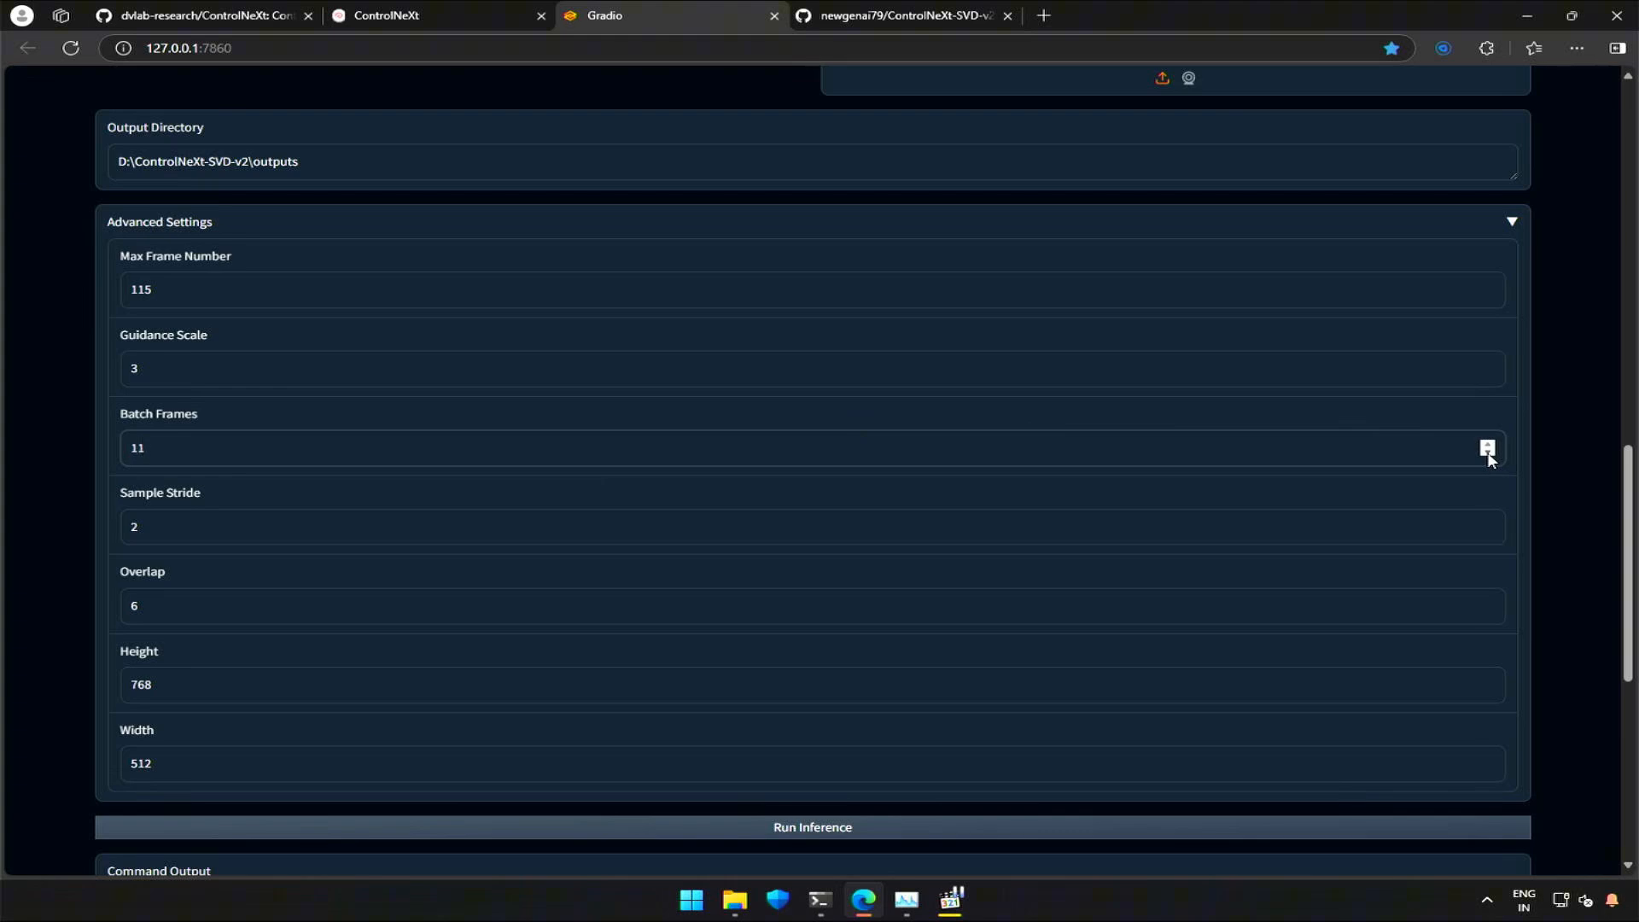
{"action": "left_click", "coordinate": [1487, 452]}
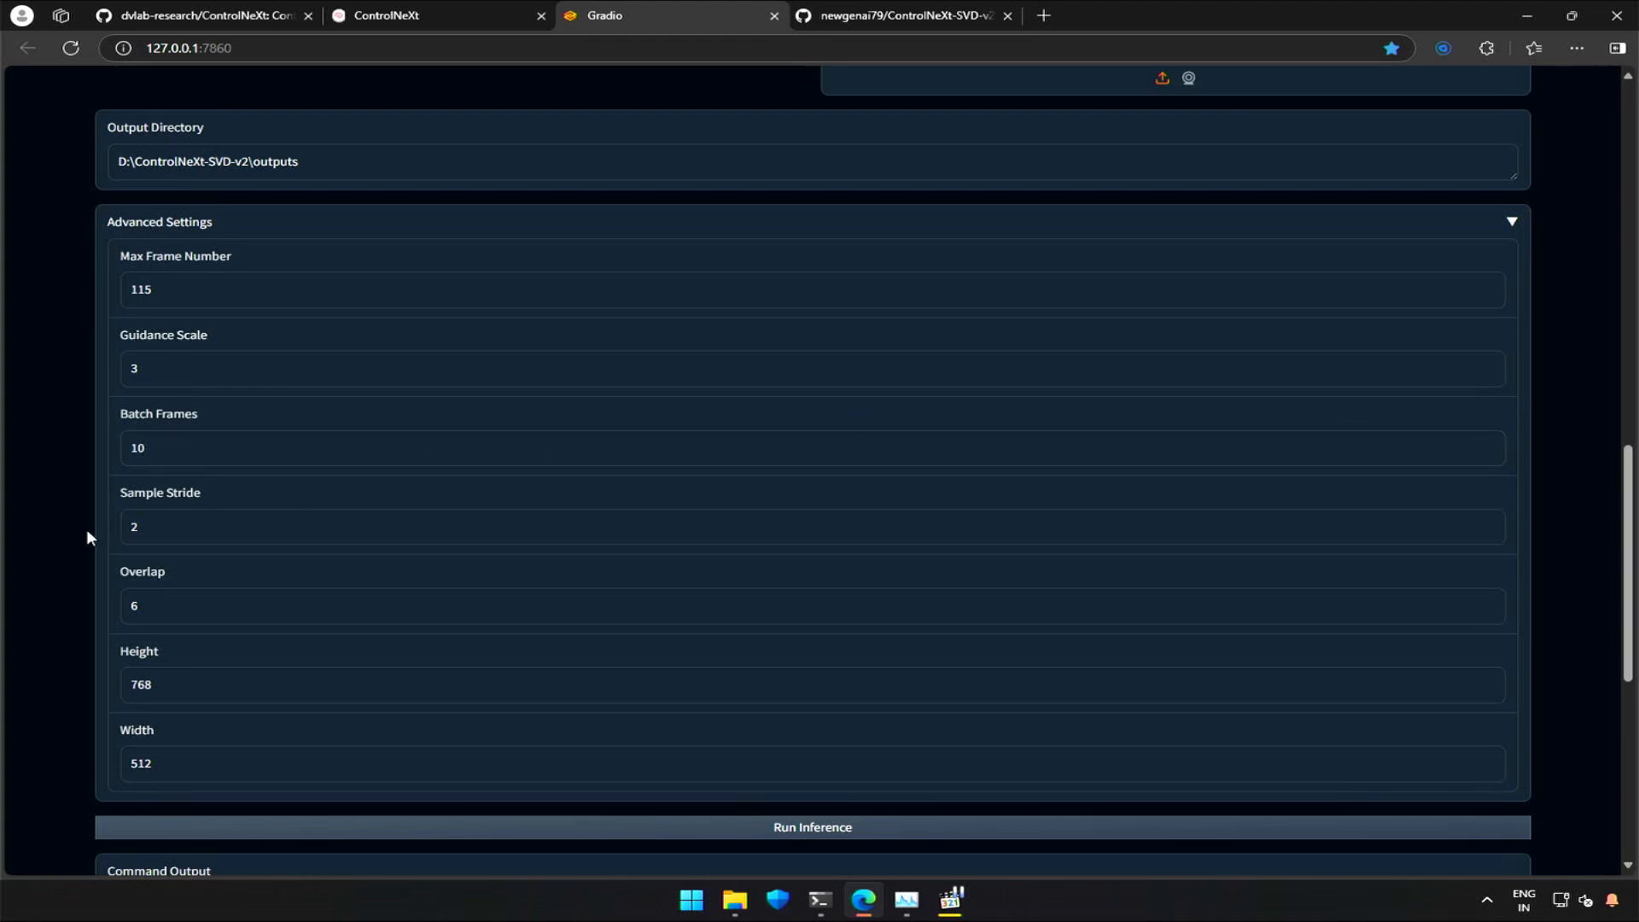
{"action": "scroll", "scroll_direction": "down", "scroll_amount": 3}
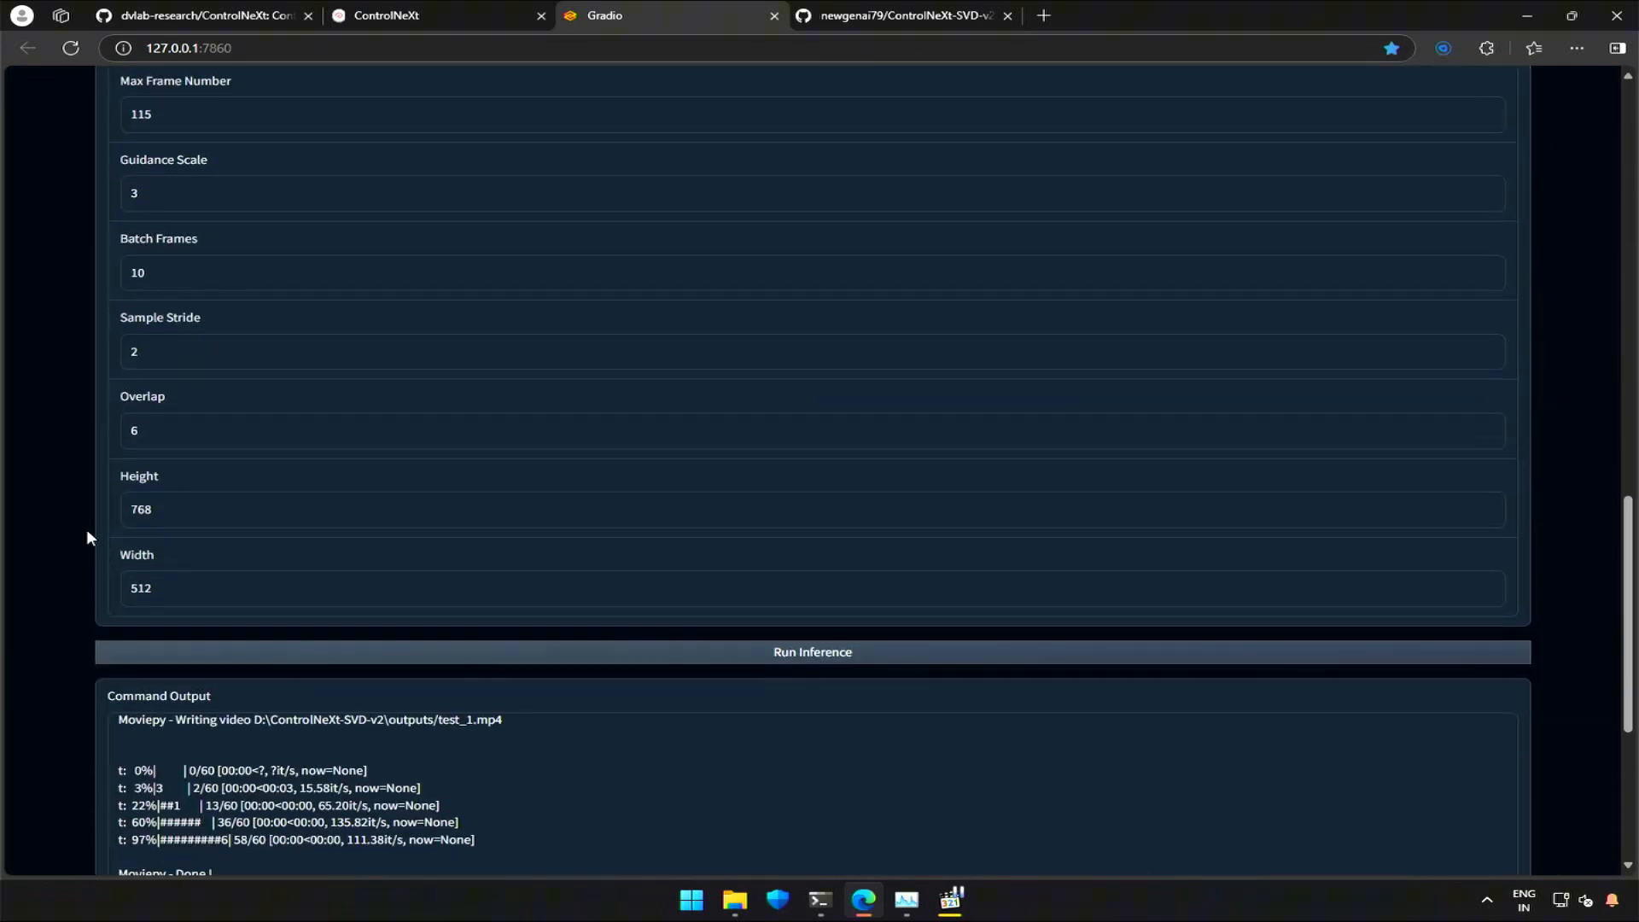
{"action": "scroll", "scroll_direction": "down", "scroll_amount": 3}
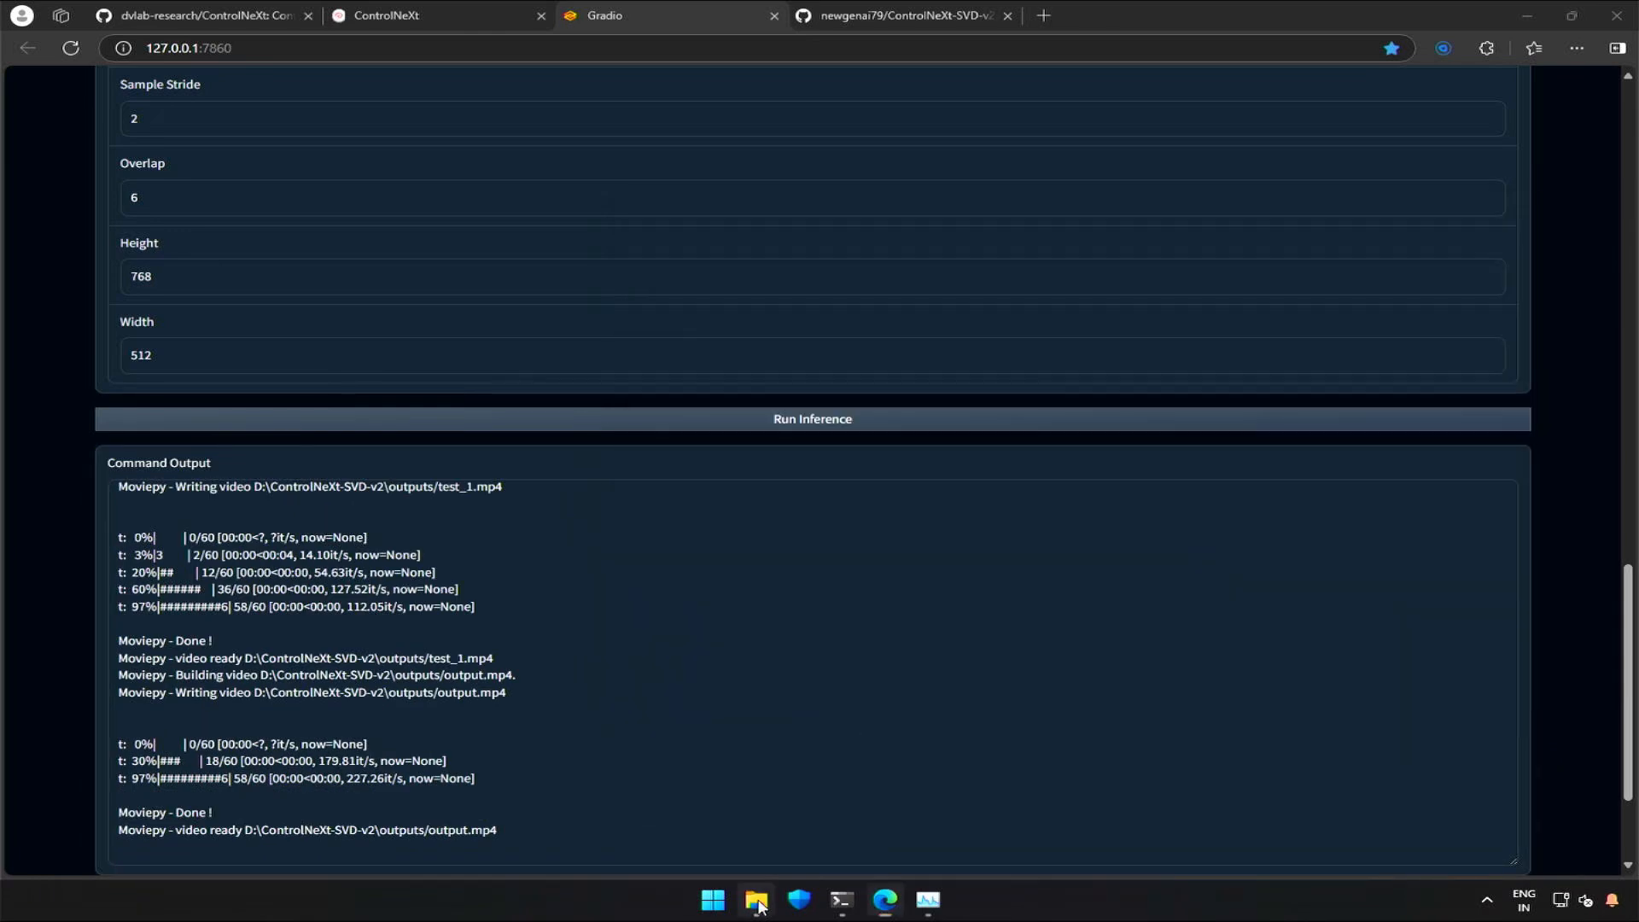
{"action": "left_click", "coordinate": [756, 899]}
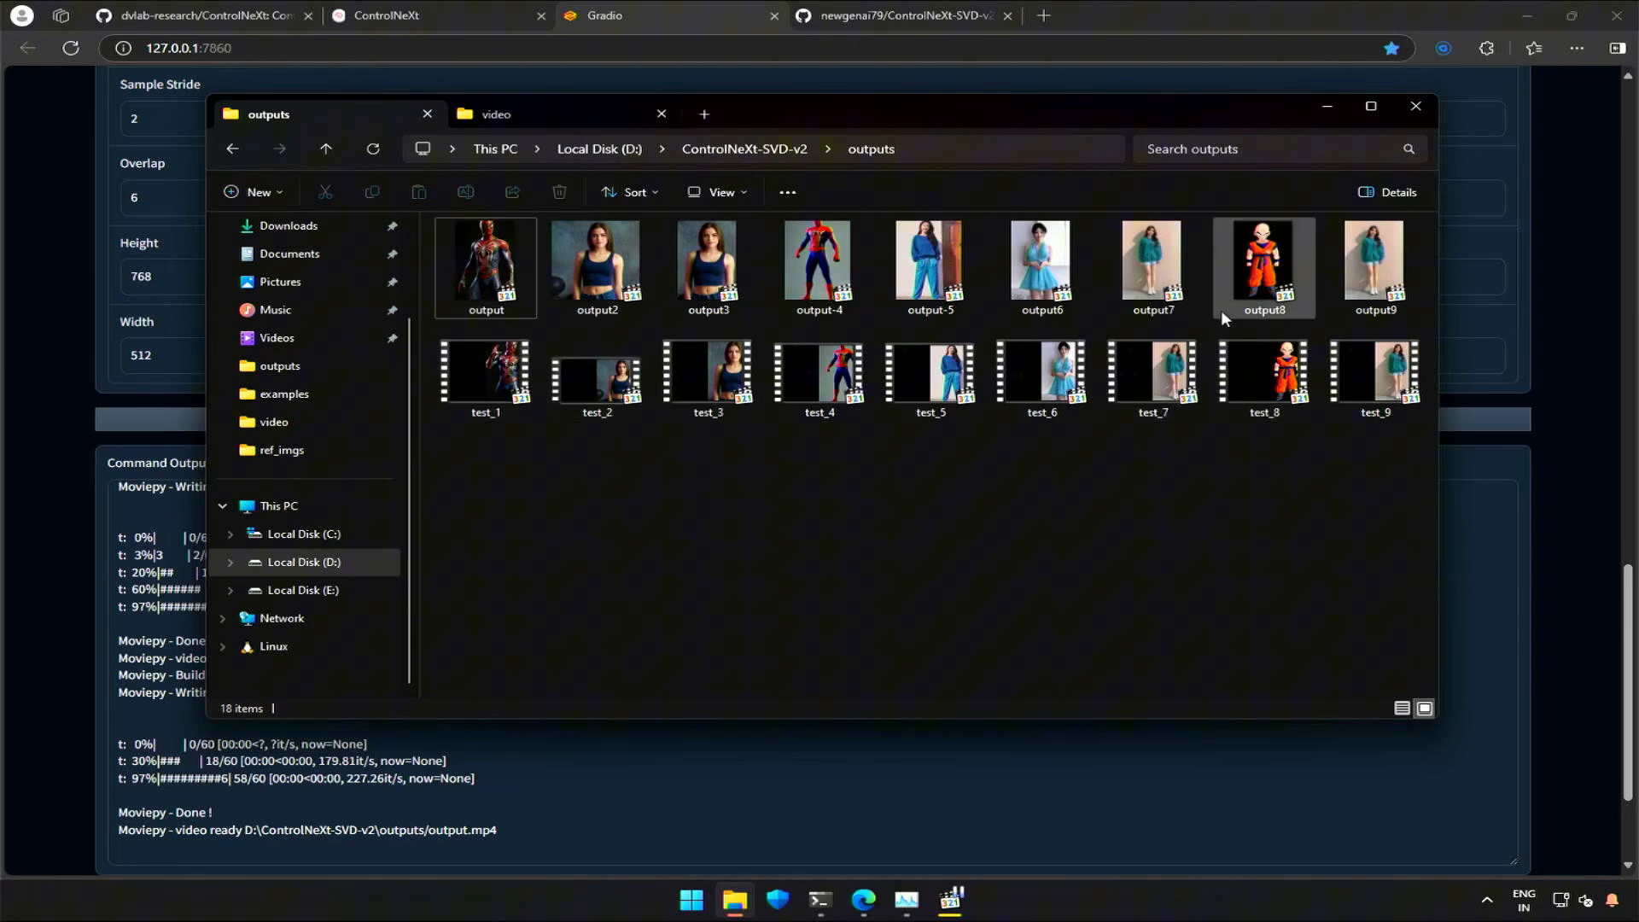
Step: Rename the Batch Frames 10 results to output10 and test_10, then play test_10
{"action": "left_click", "coordinate": [1375, 267]}
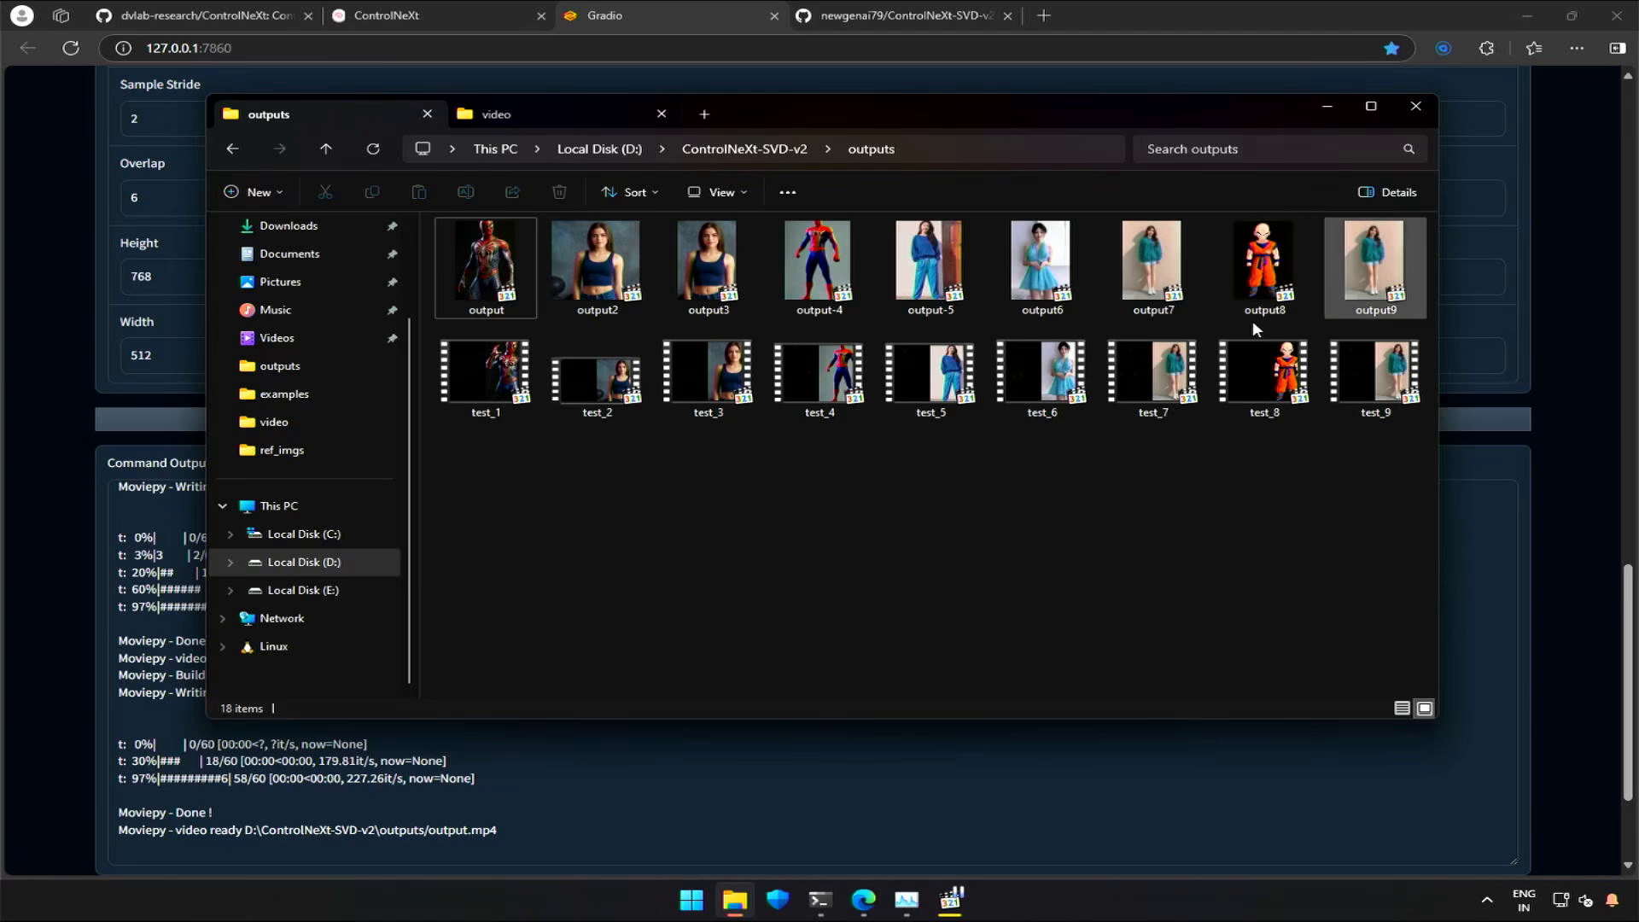
{"action": "right_click", "coordinate": [485, 262]}
{"action": "type", "text": "10"}
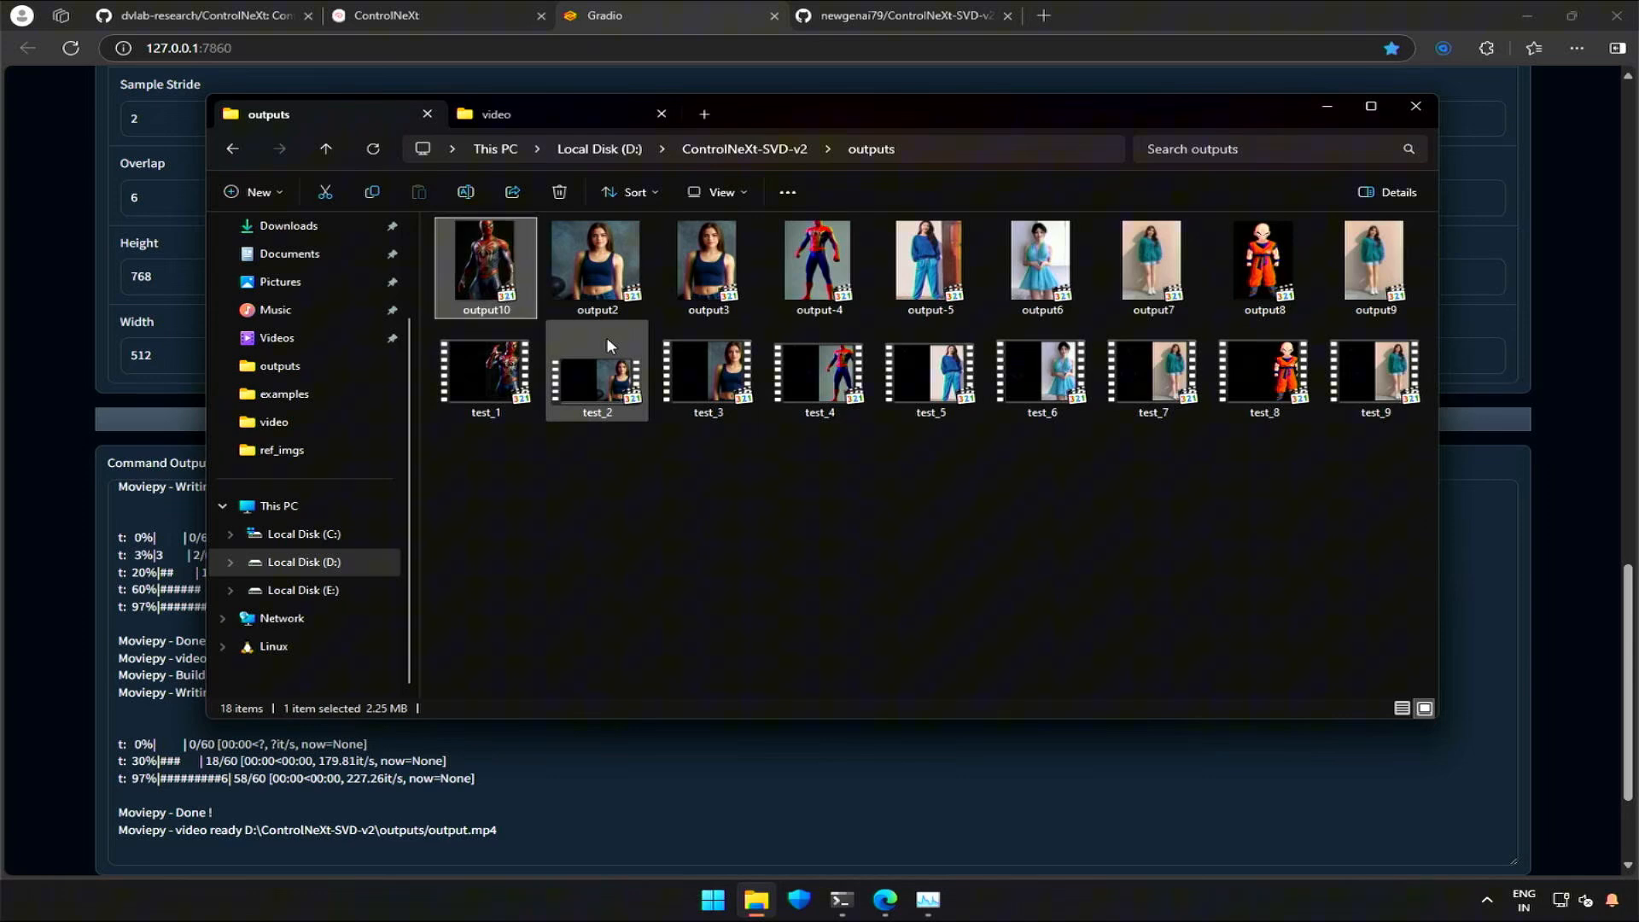
{"action": "left_click", "coordinate": [484, 377]}
{"action": "type", "text": "0"}
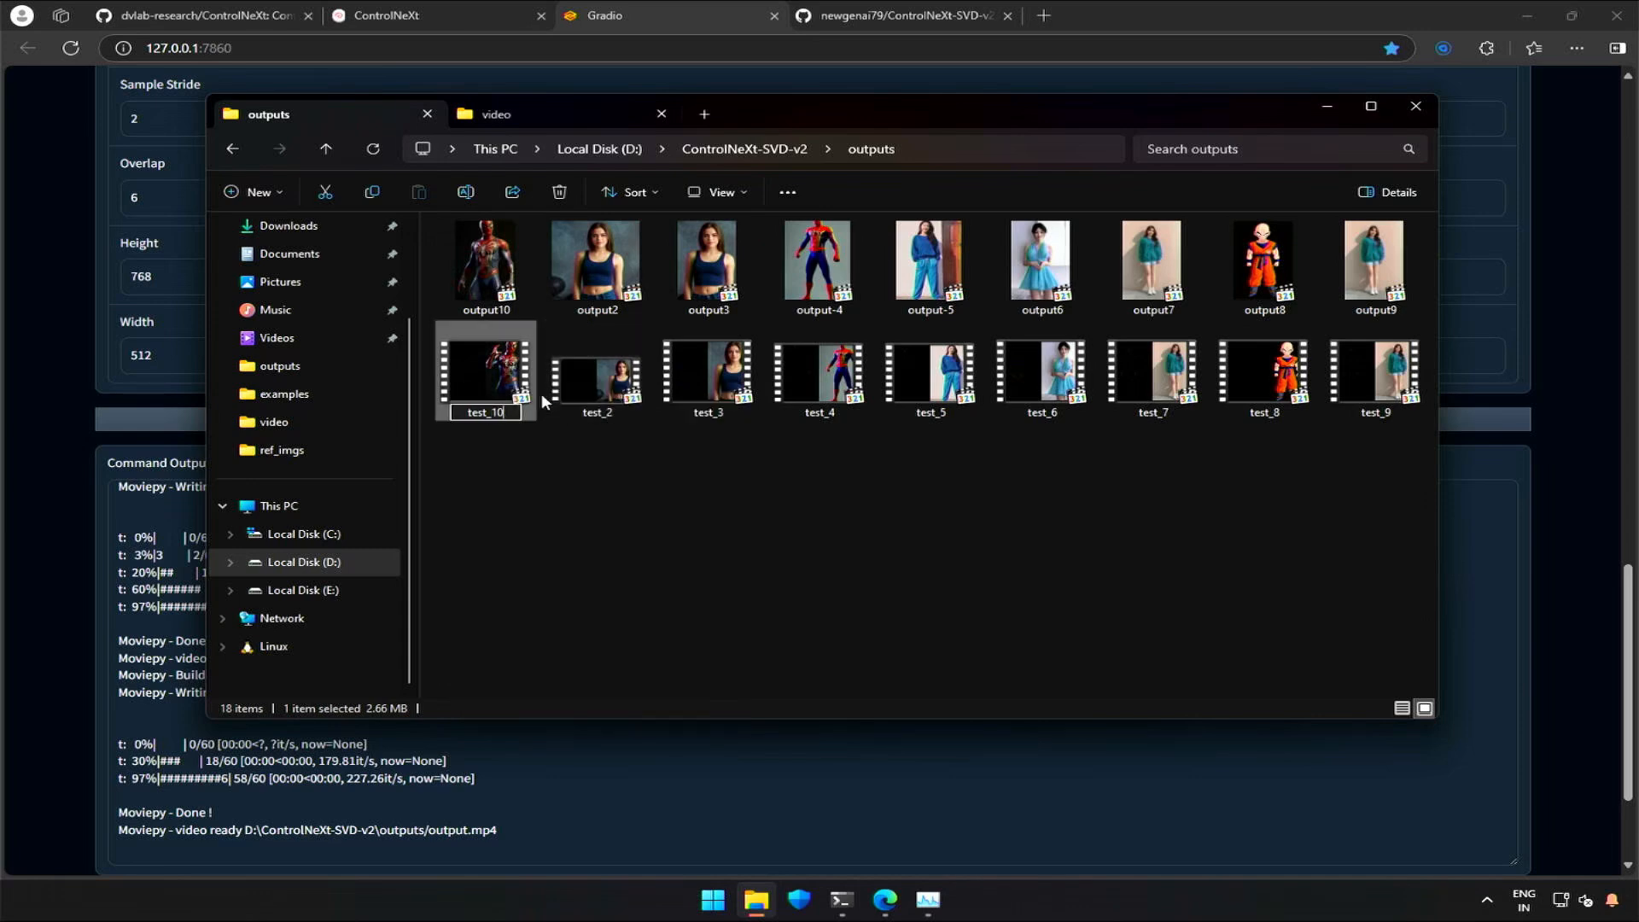
{"action": "double_click", "coordinate": [485, 261]}
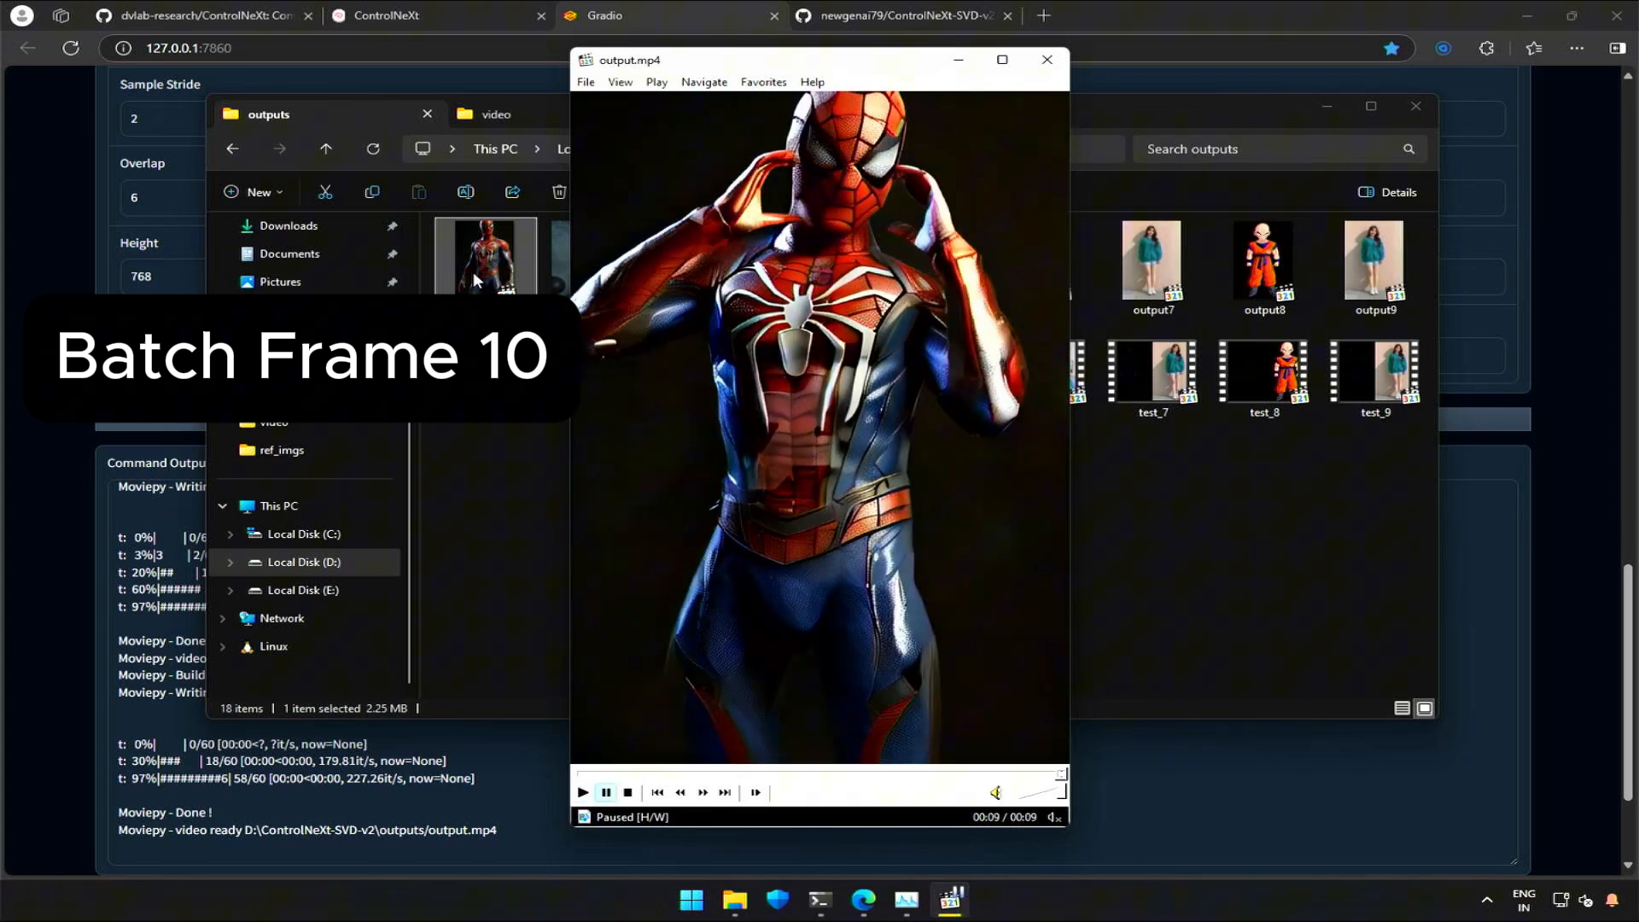
{"action": "mouse_move", "coordinate": [953, 66]}
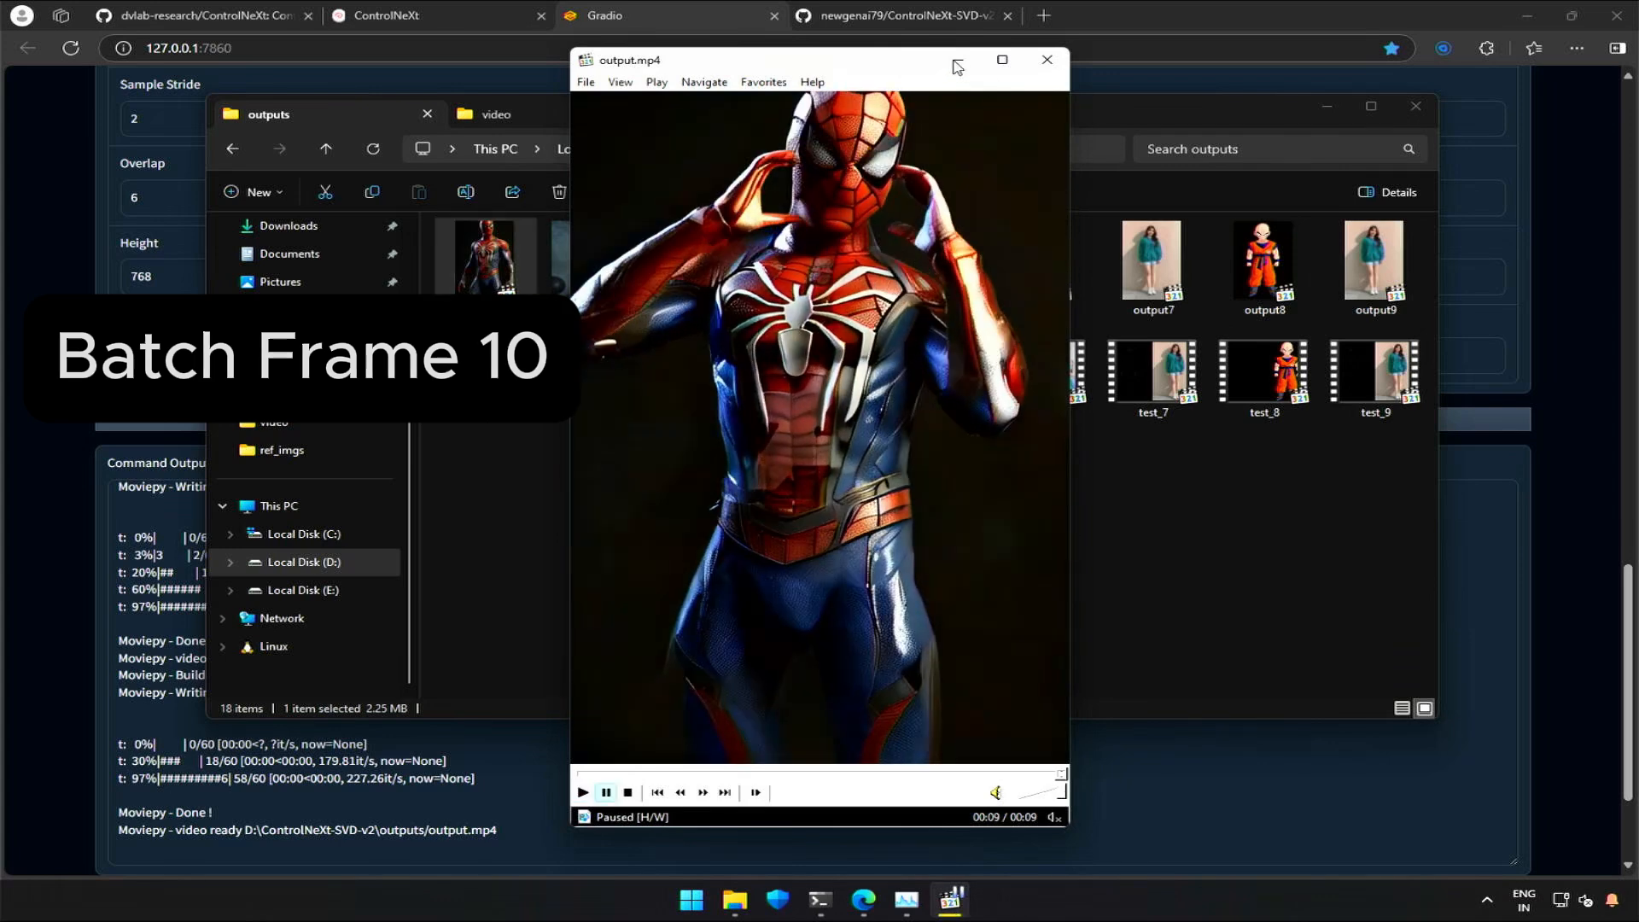
{"action": "left_click", "coordinate": [1045, 60]}
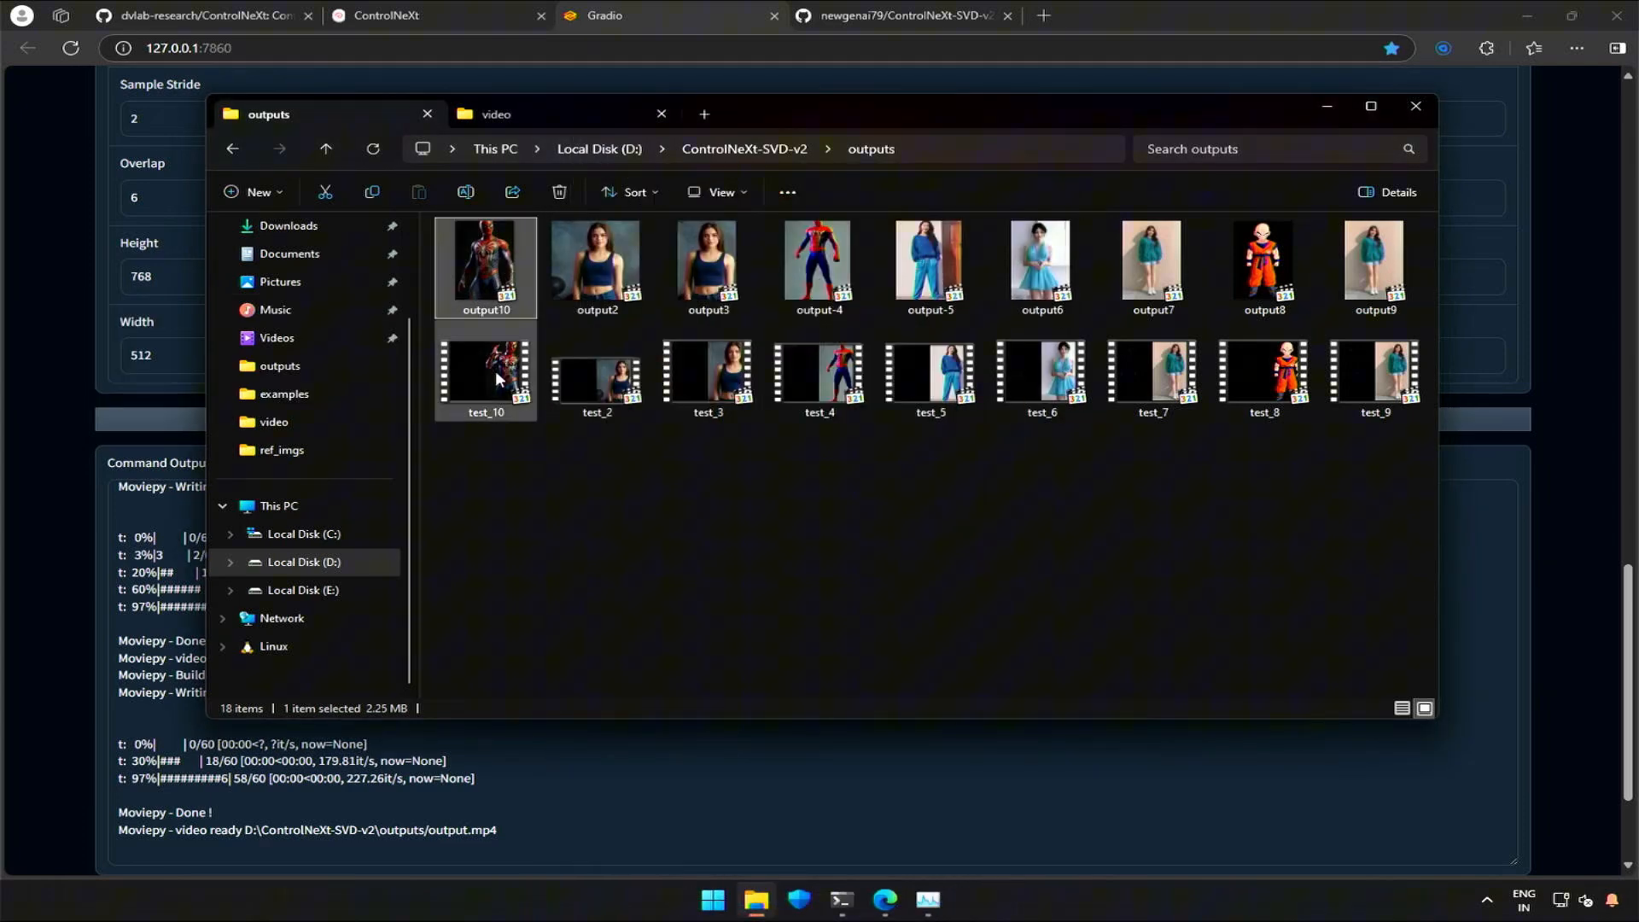
{"action": "double_click", "coordinate": [485, 371]}
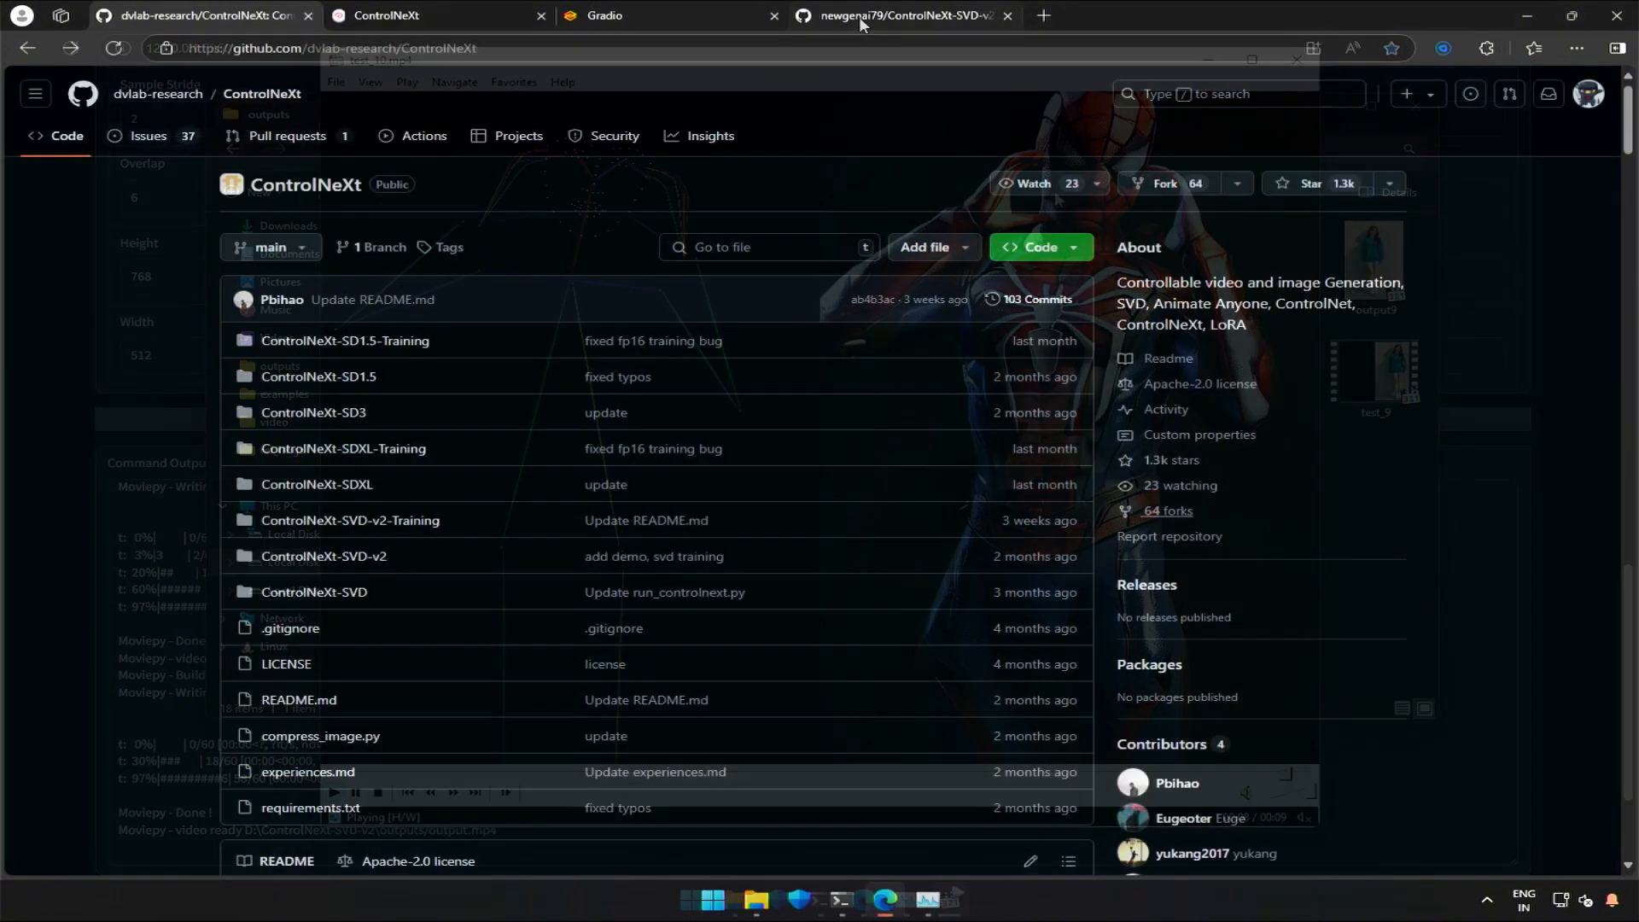
Step: Copy the ControlNeXt-SVD-v2 git clone and cd commands, then scroll to the later setup commands
{"action": "left_click", "coordinate": [901, 14]}
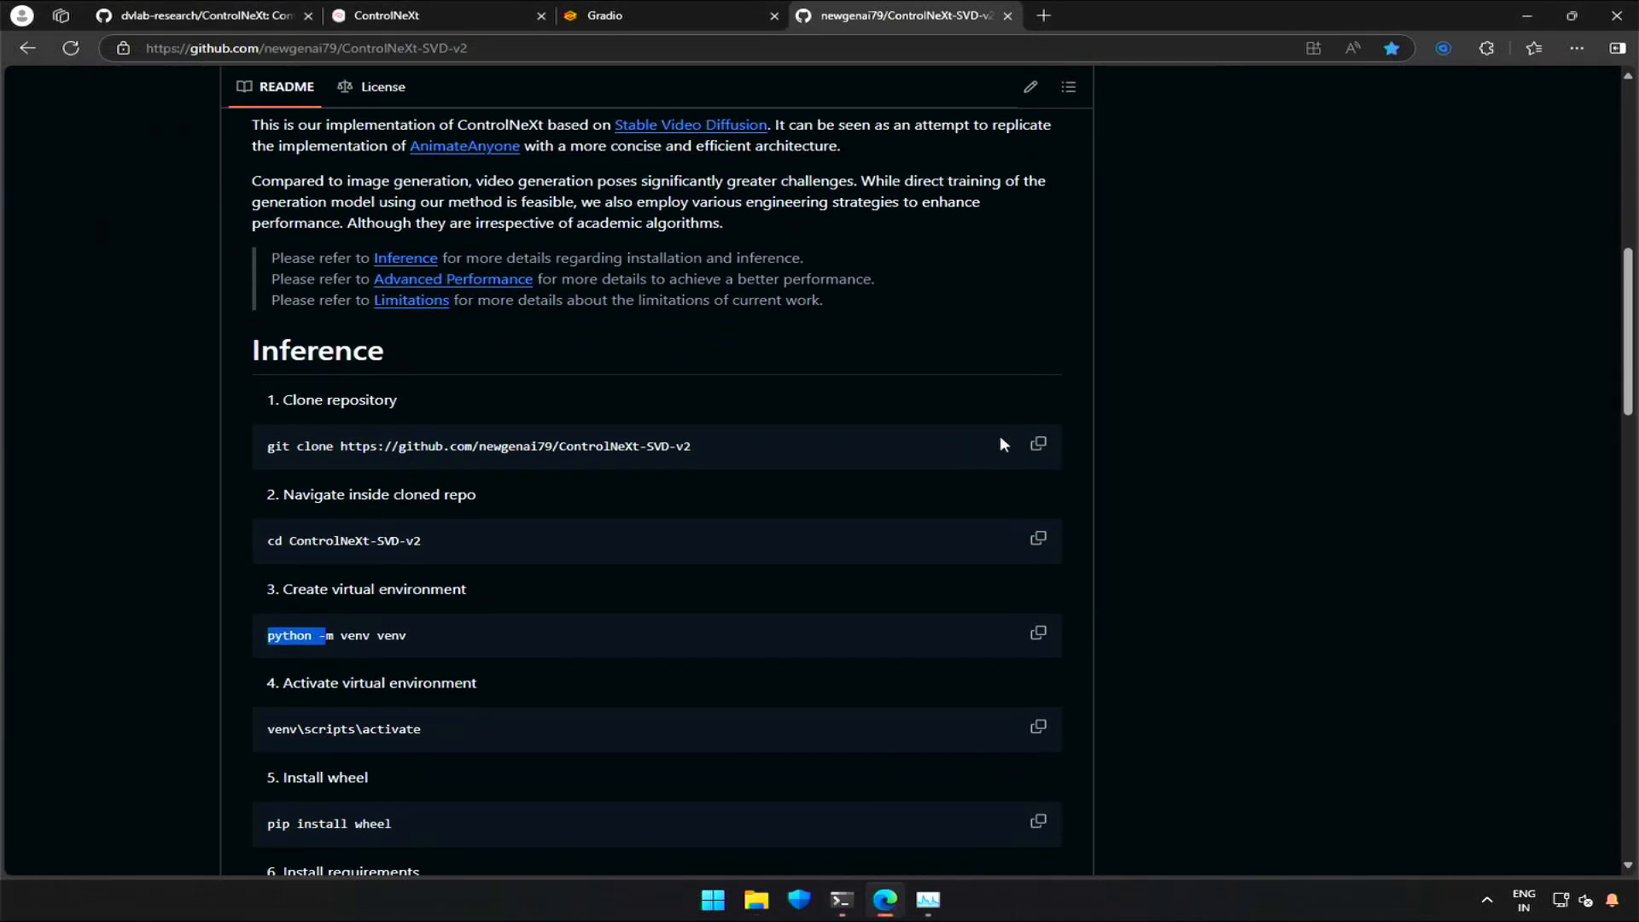
{"action": "left_click", "coordinate": [839, 899]}
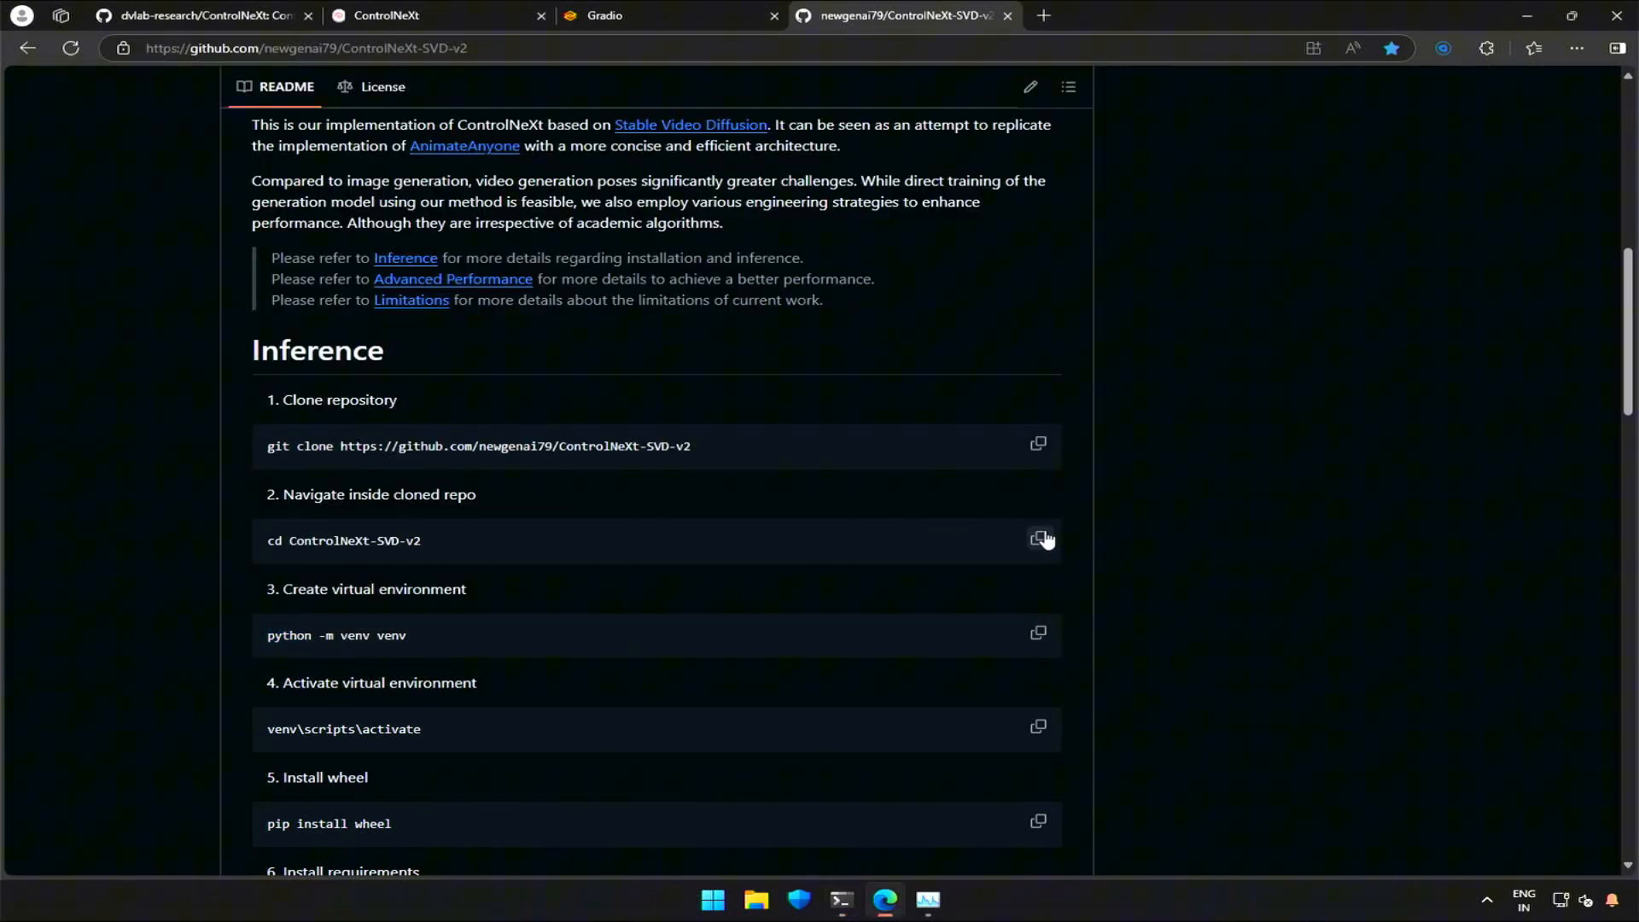
{"action": "left_click", "coordinate": [840, 899]}
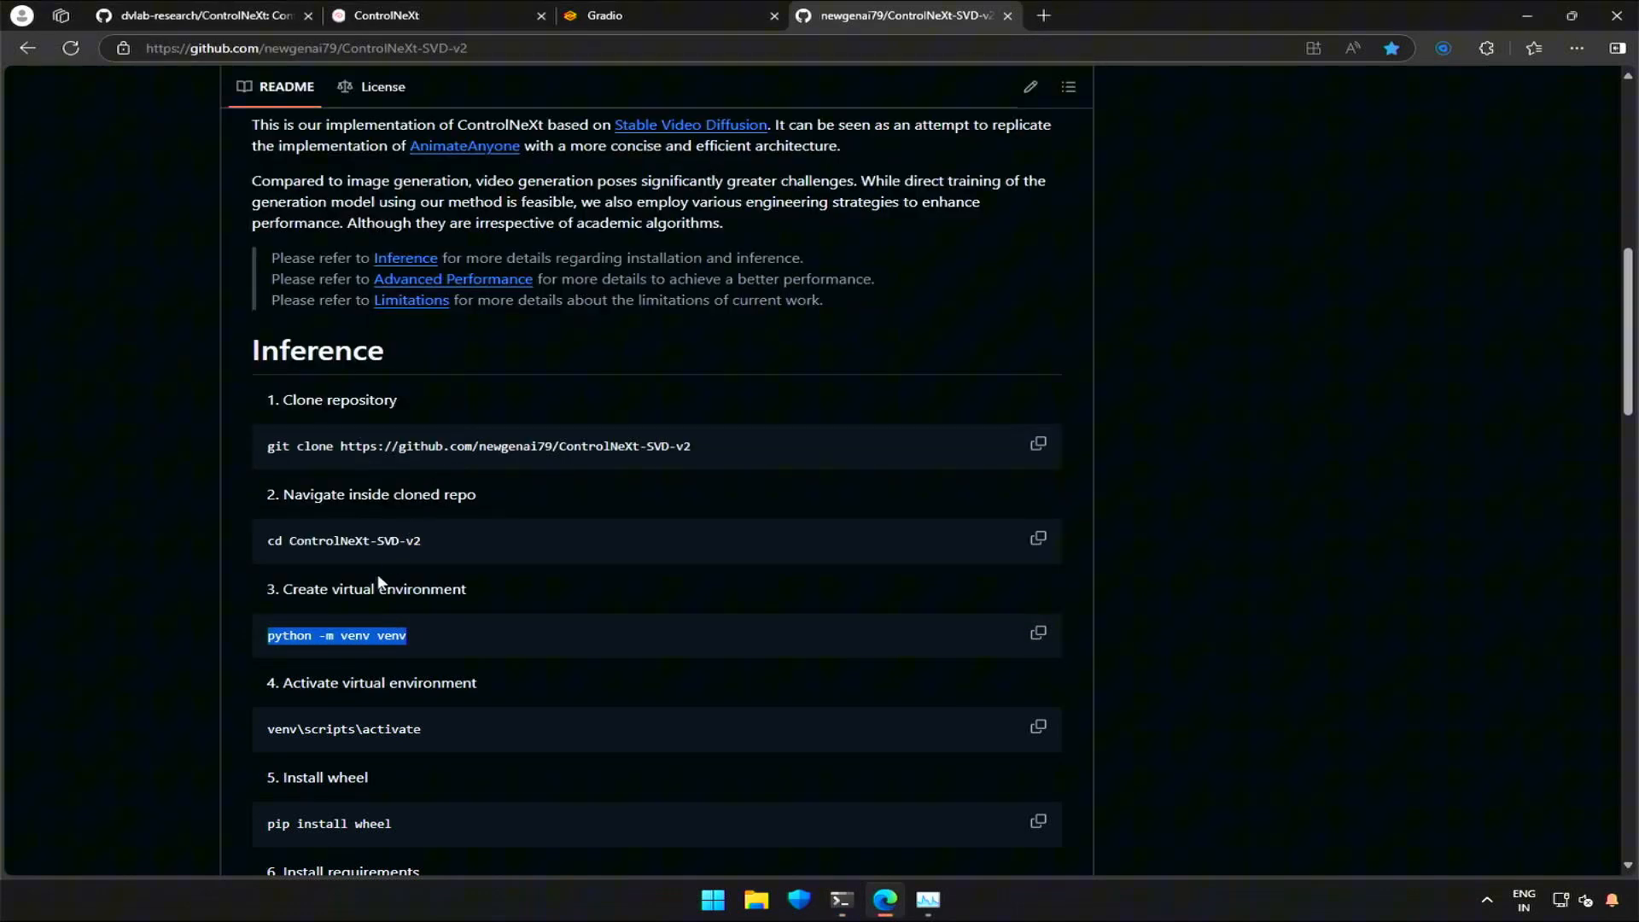
{"action": "scroll", "scroll_direction": "down", "scroll_amount": 3}
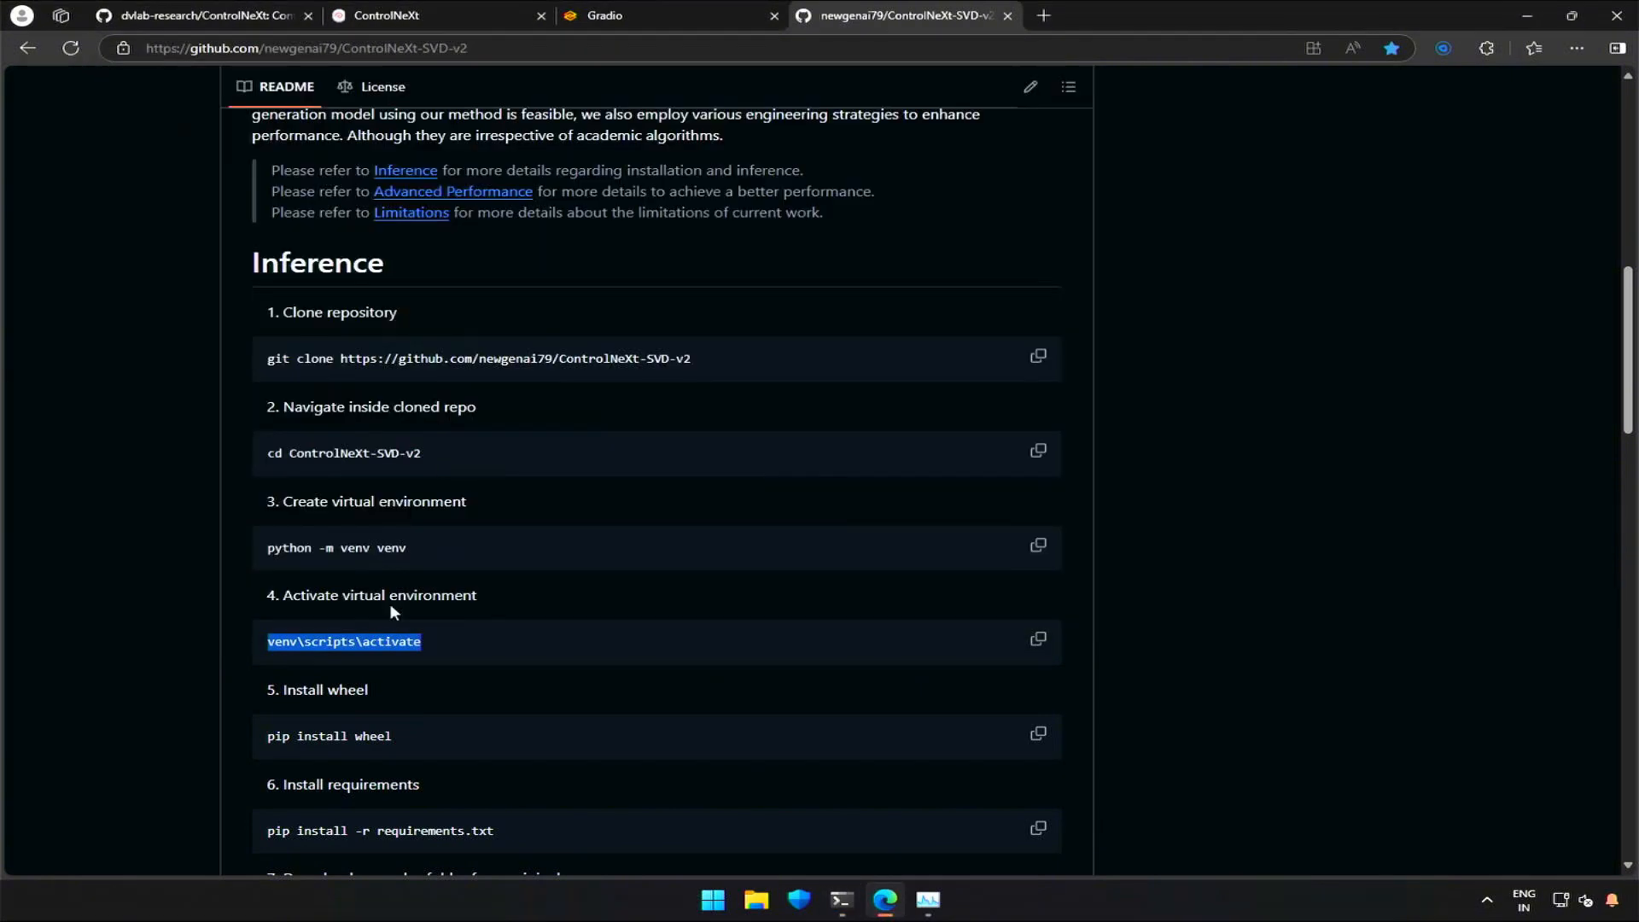
{"action": "scroll", "scroll_direction": "down", "scroll_amount": 3}
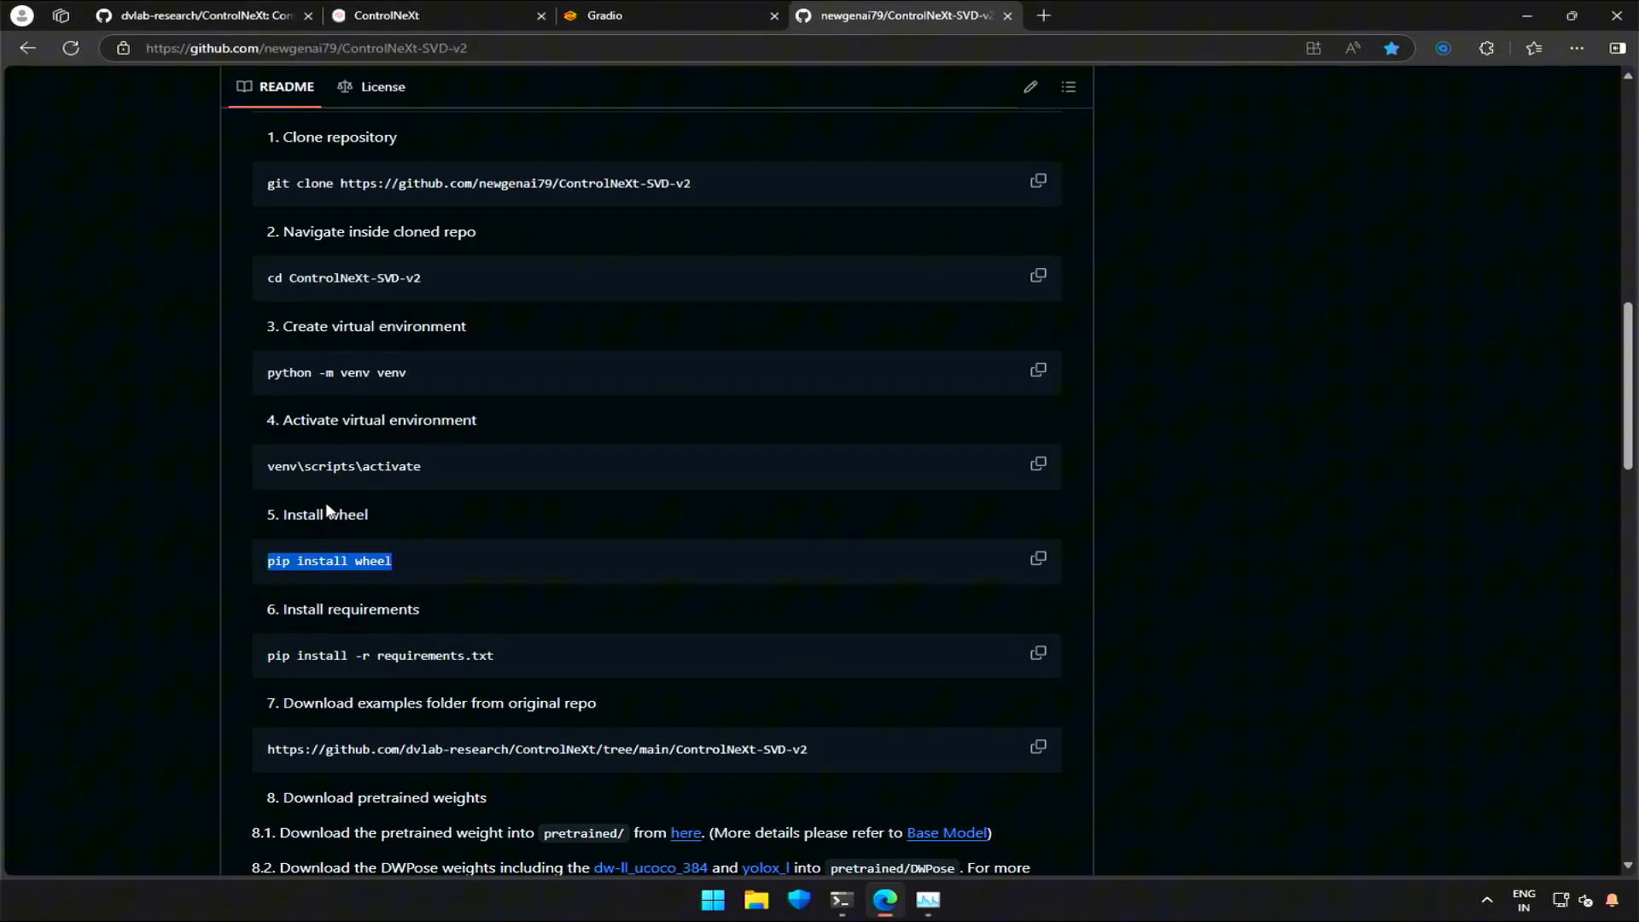
{"action": "scroll", "scroll_direction": "down", "scroll_amount": 3}
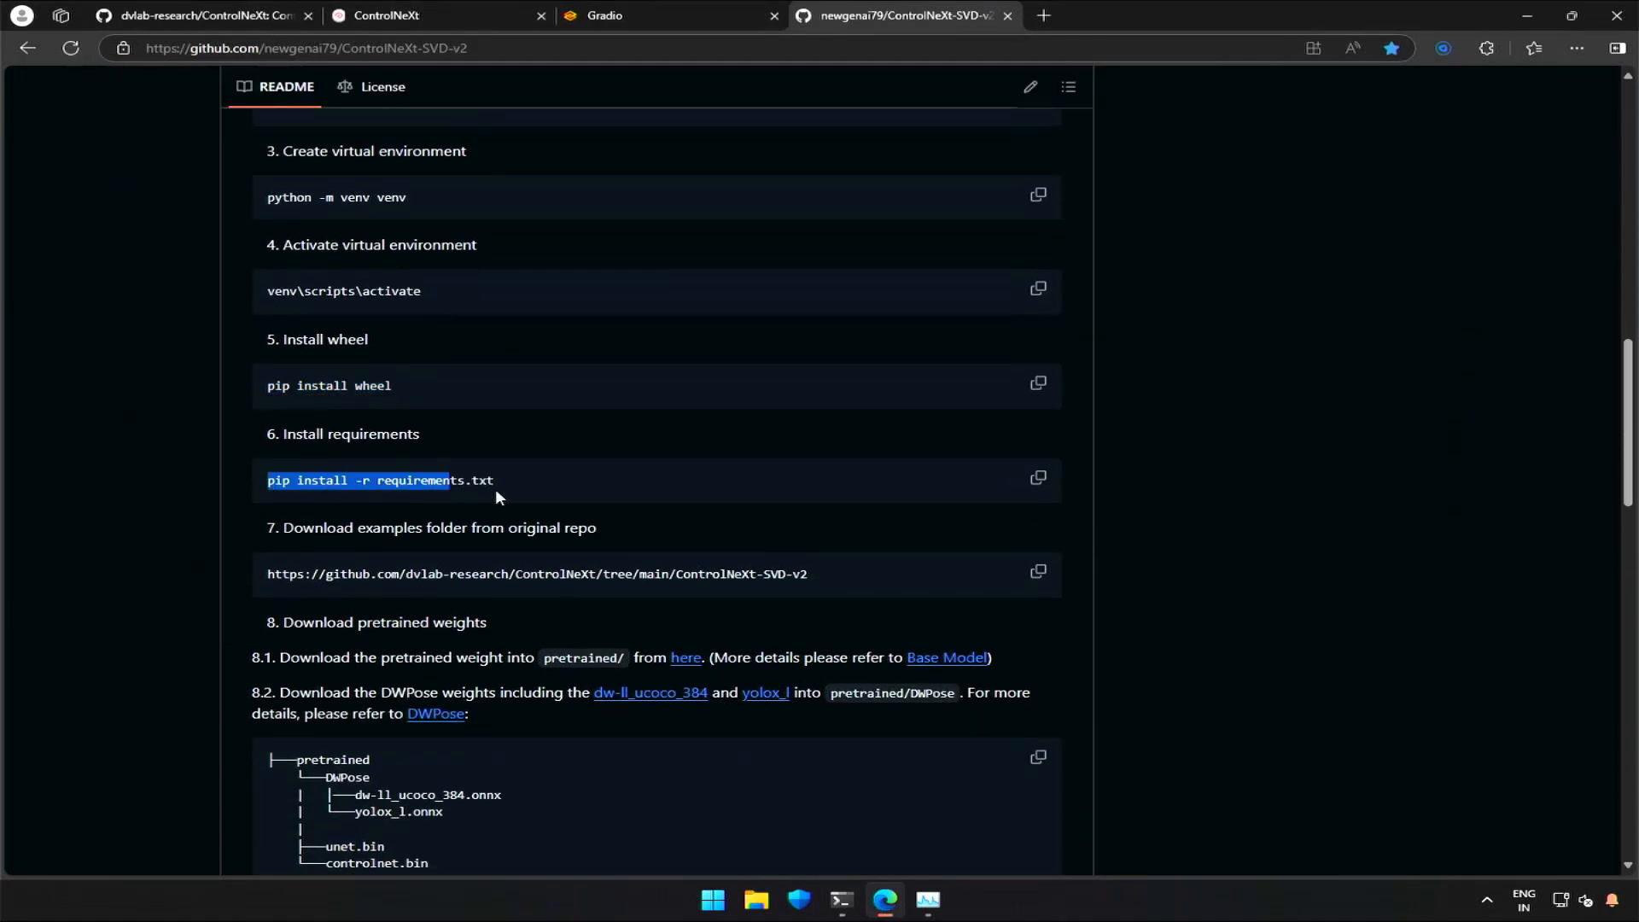
{"action": "left_click", "coordinate": [841, 899]}
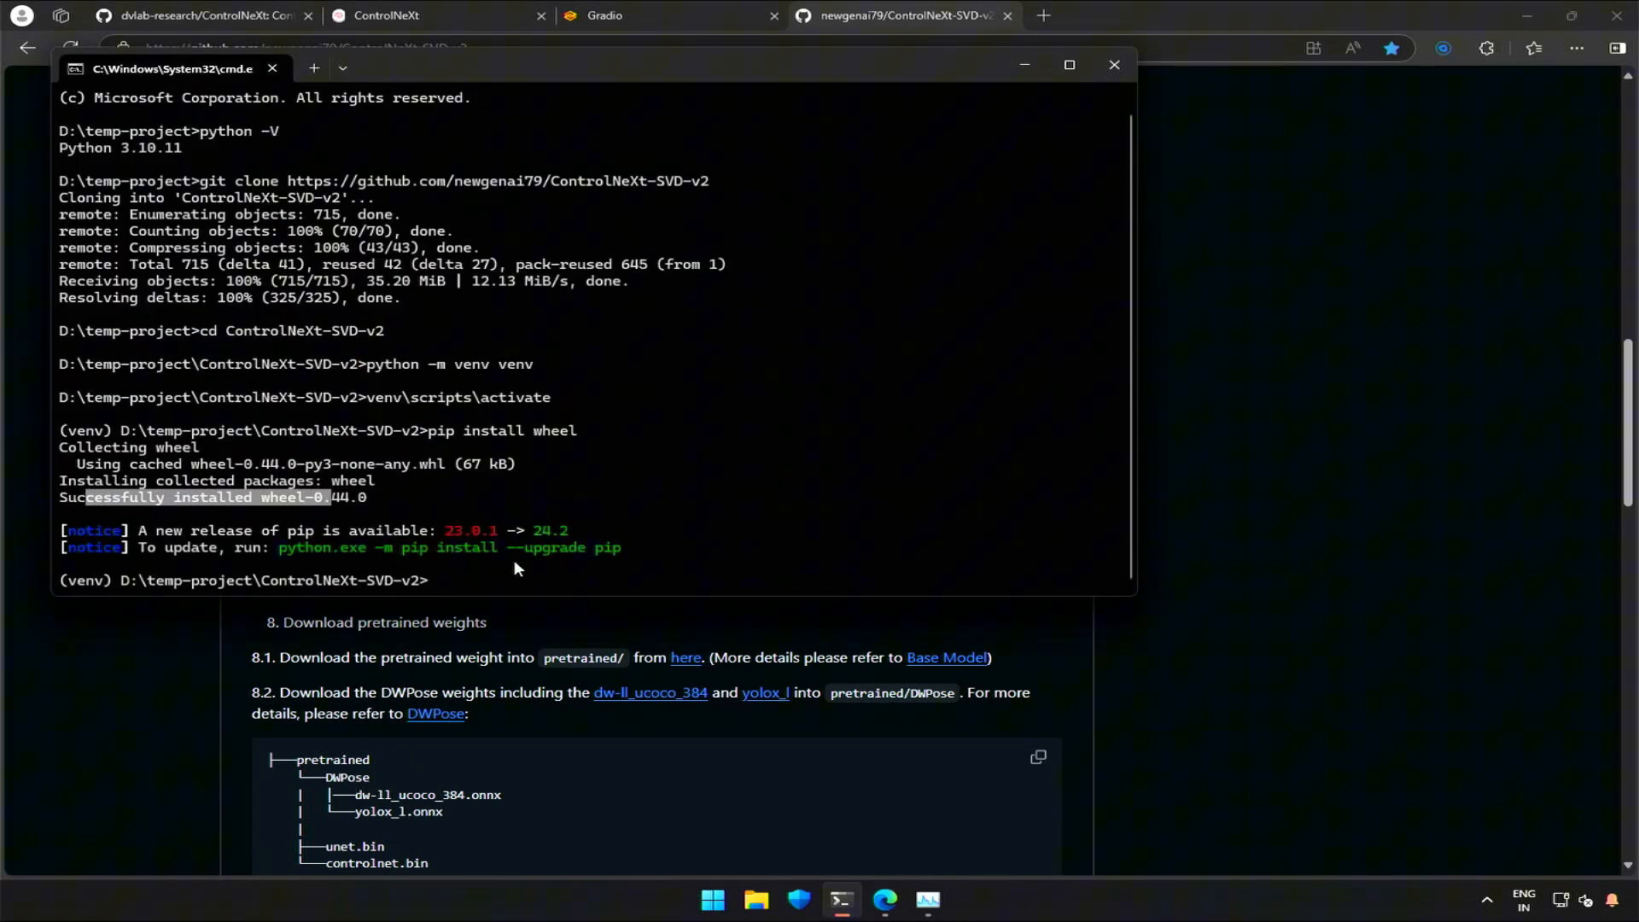
Step: Run pip install -r requirements.txt in the activated virtual environment
{"action": "type", "text": "pip install -r requirements.txt"}
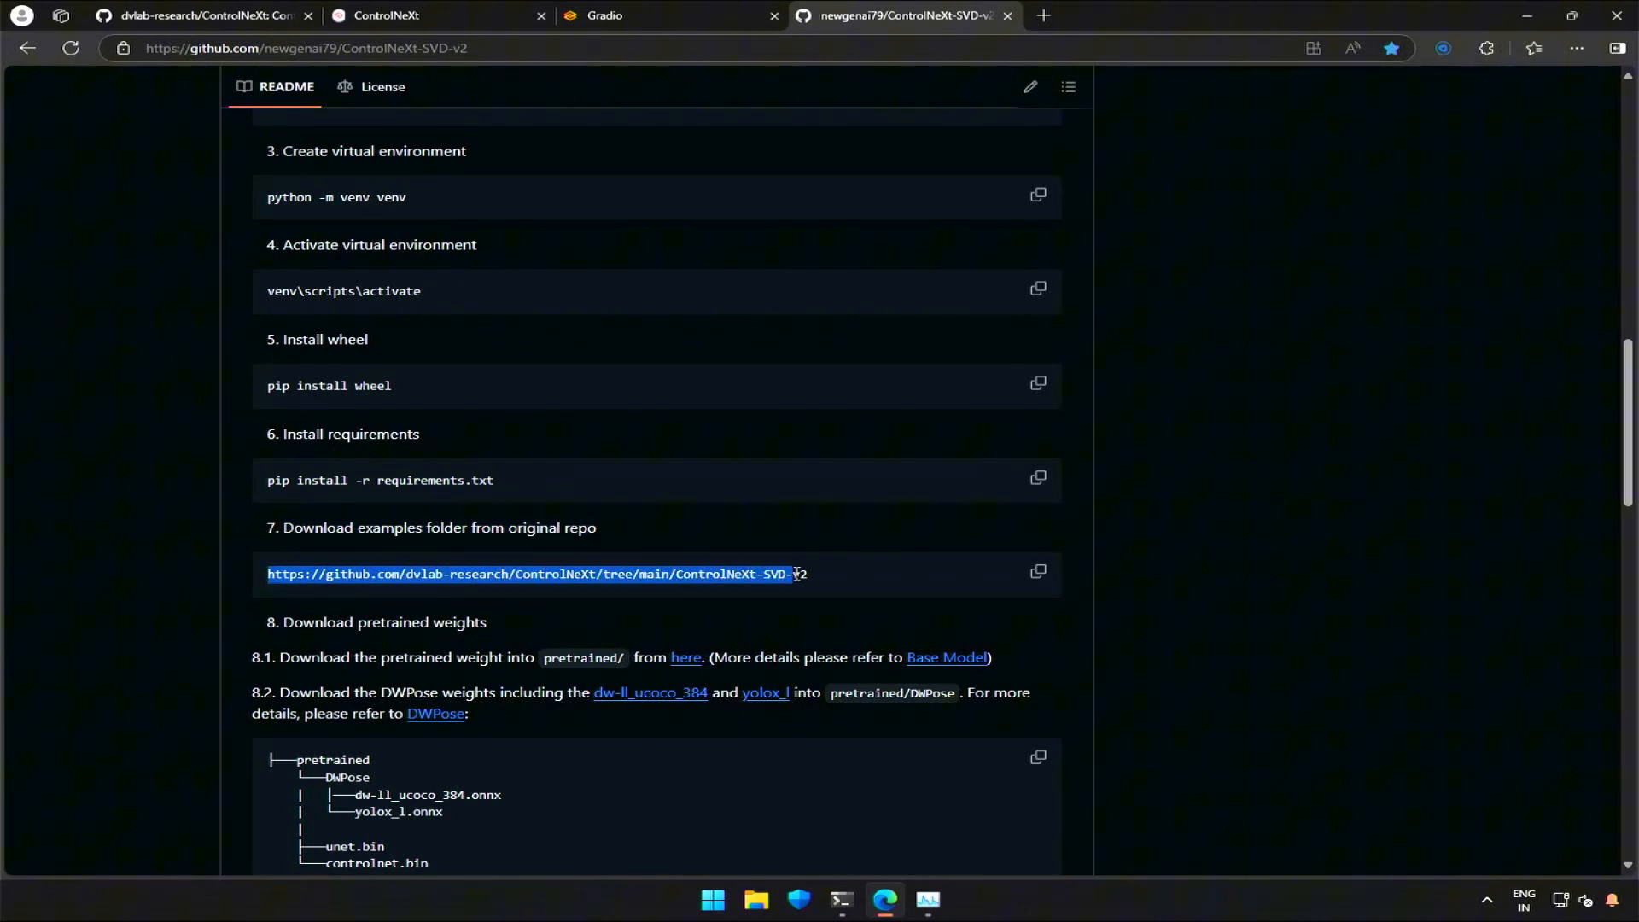
Step: Download the dvlab-research/ControlNeXt repo as a ZIP and open ControlNeXt-main to its examples folder
{"action": "left_click", "coordinate": [199, 15]}
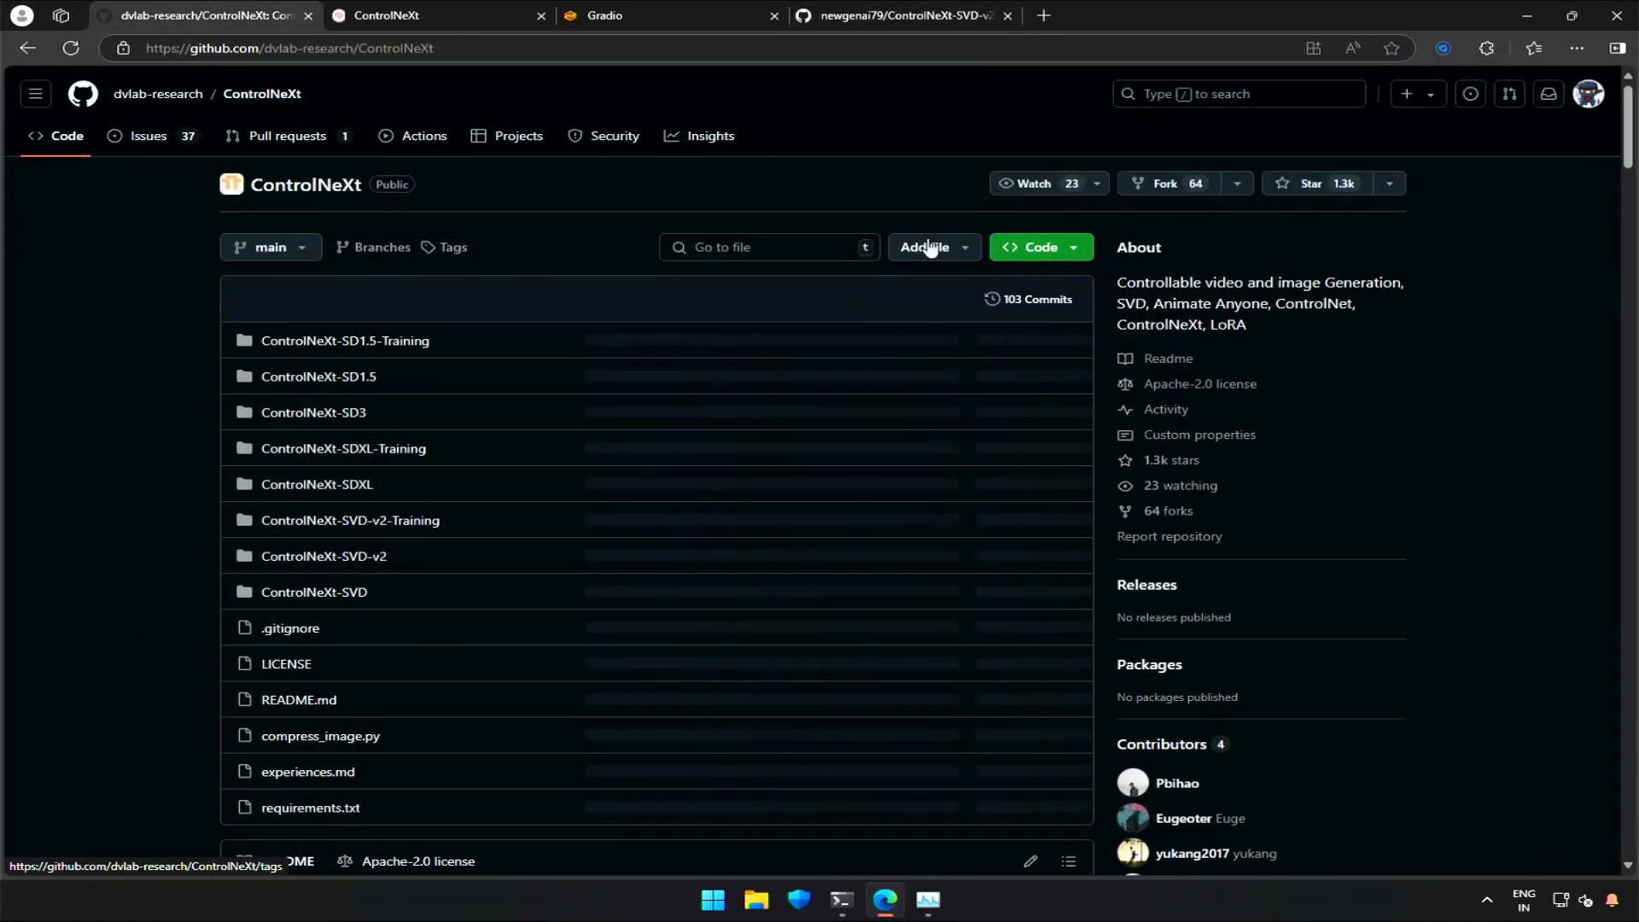
{"action": "left_click", "coordinate": [1040, 247]}
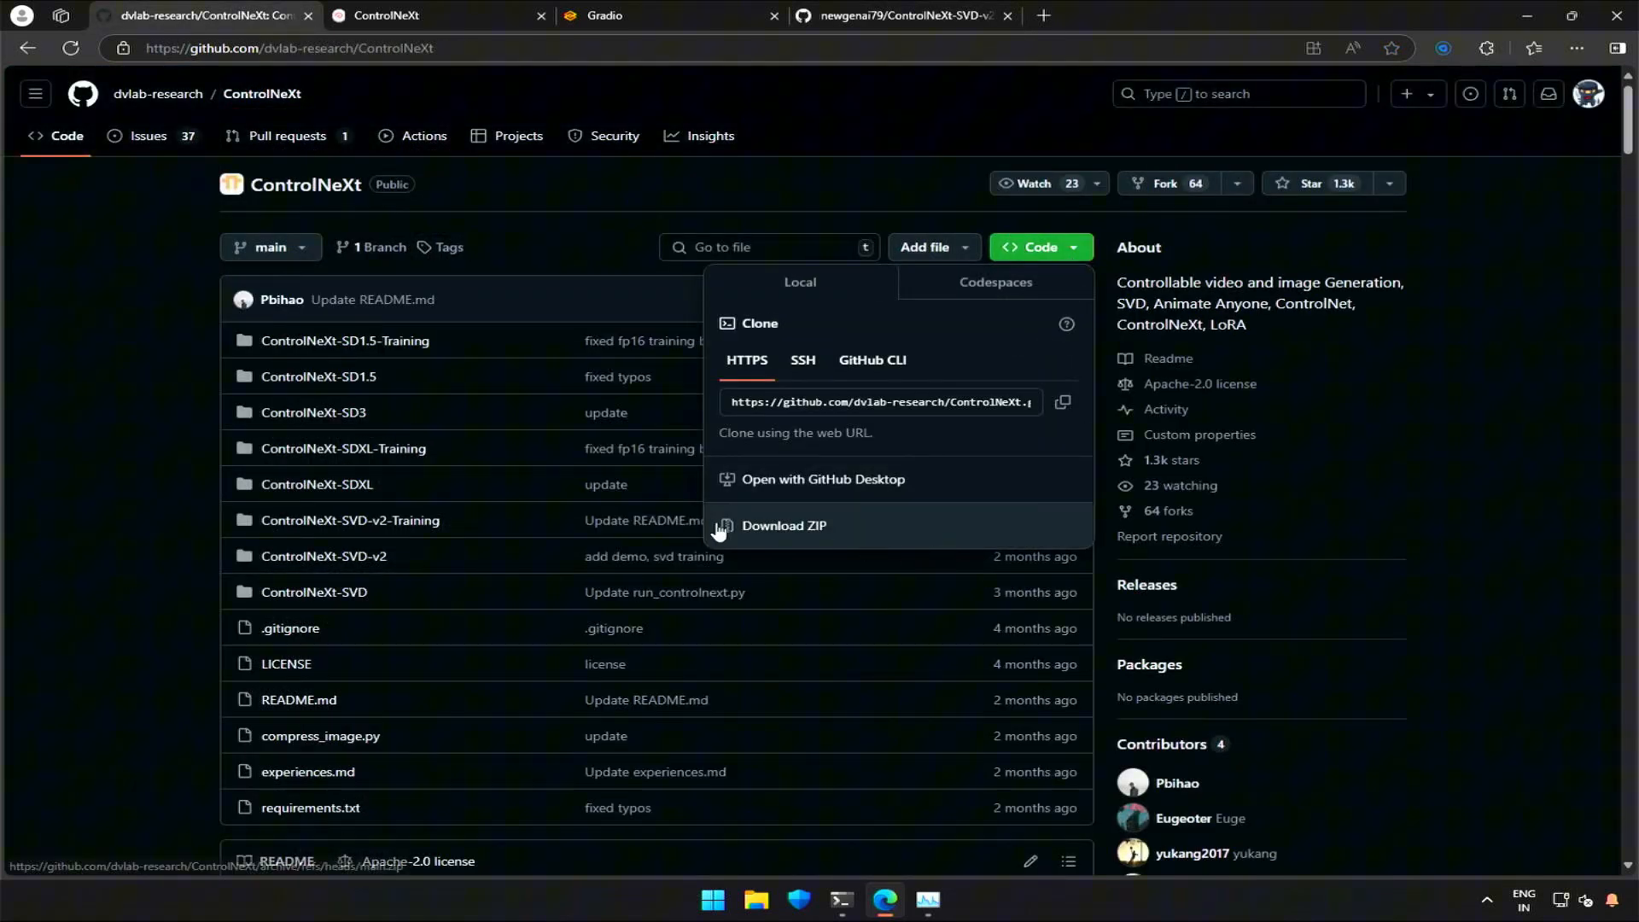
{"action": "left_click", "coordinate": [783, 525]}
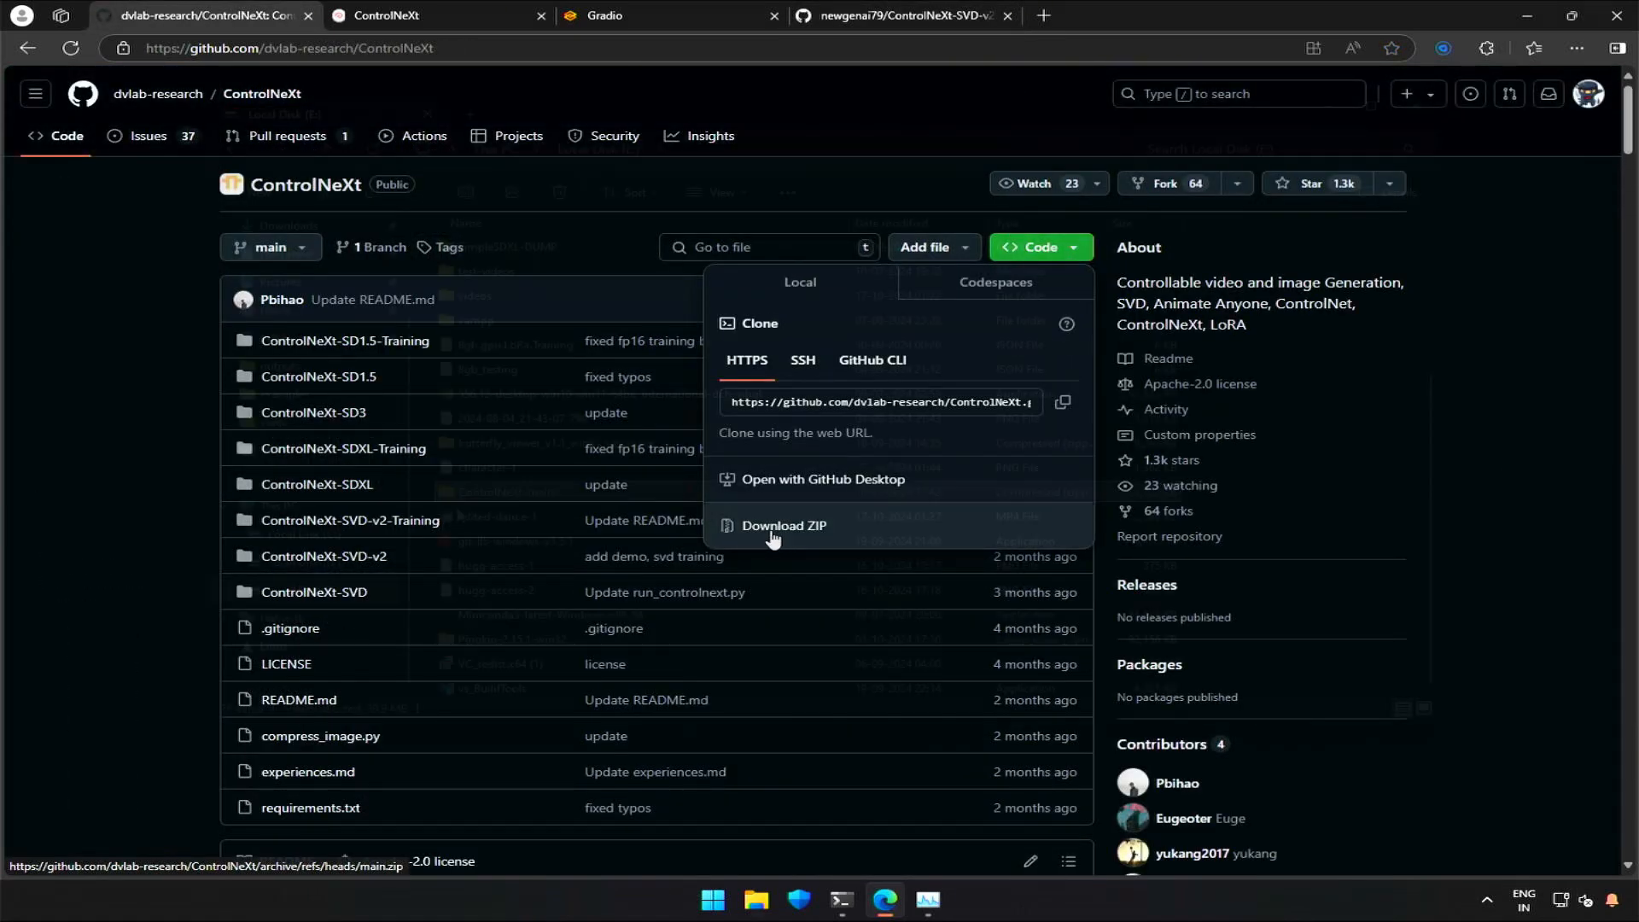
{"action": "left_click", "coordinate": [783, 531]}
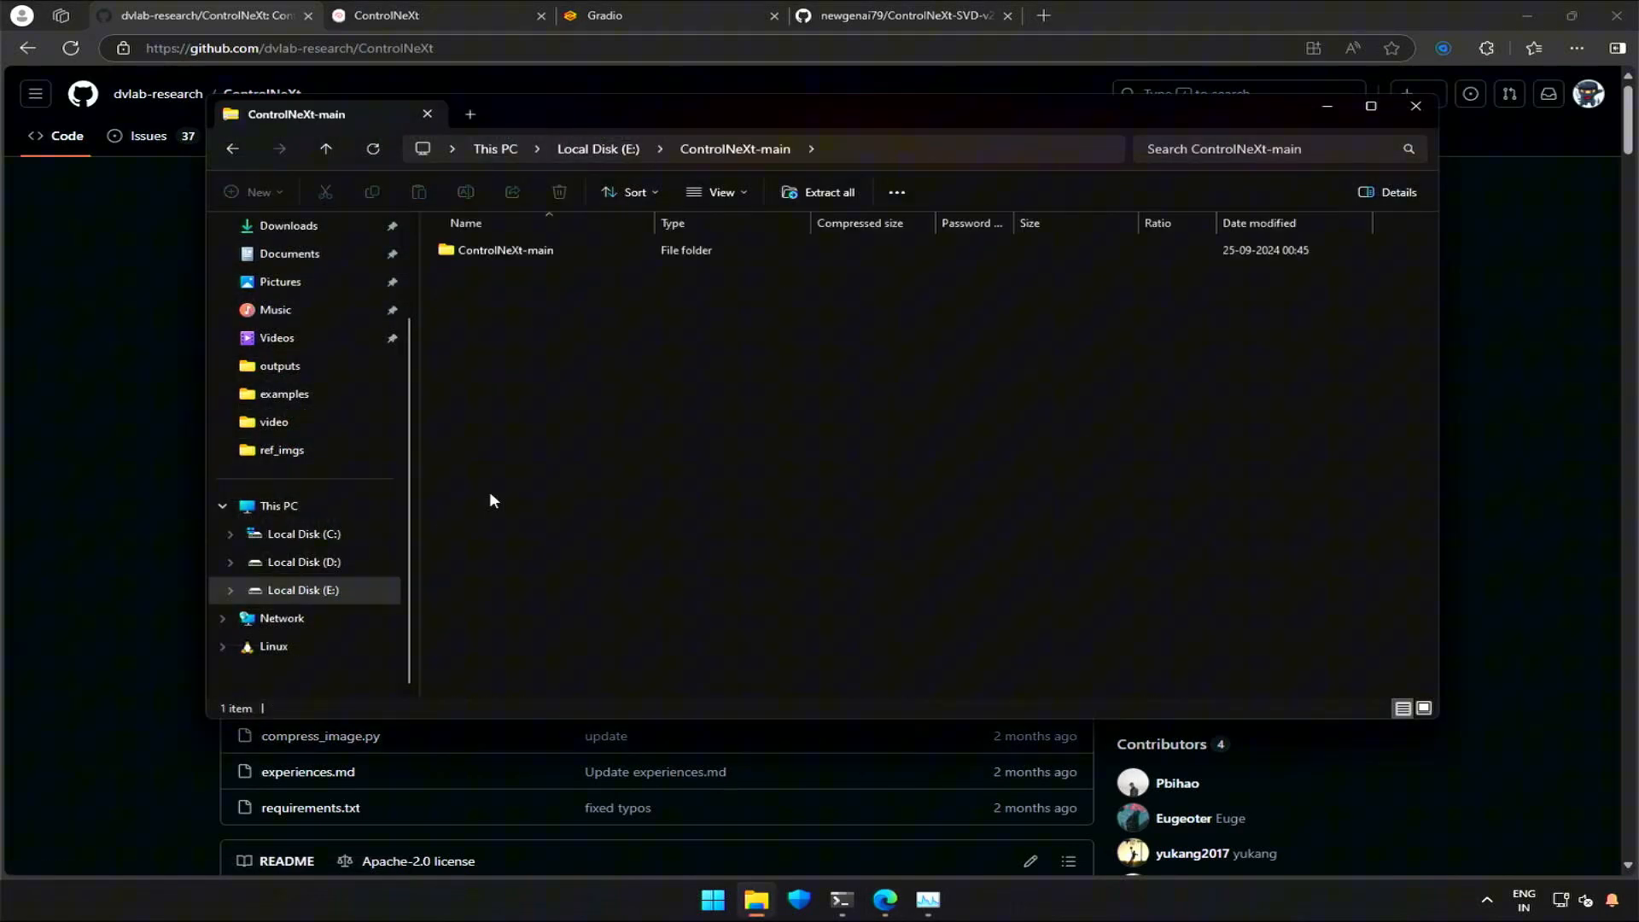
{"action": "double_click", "coordinate": [504, 250]}
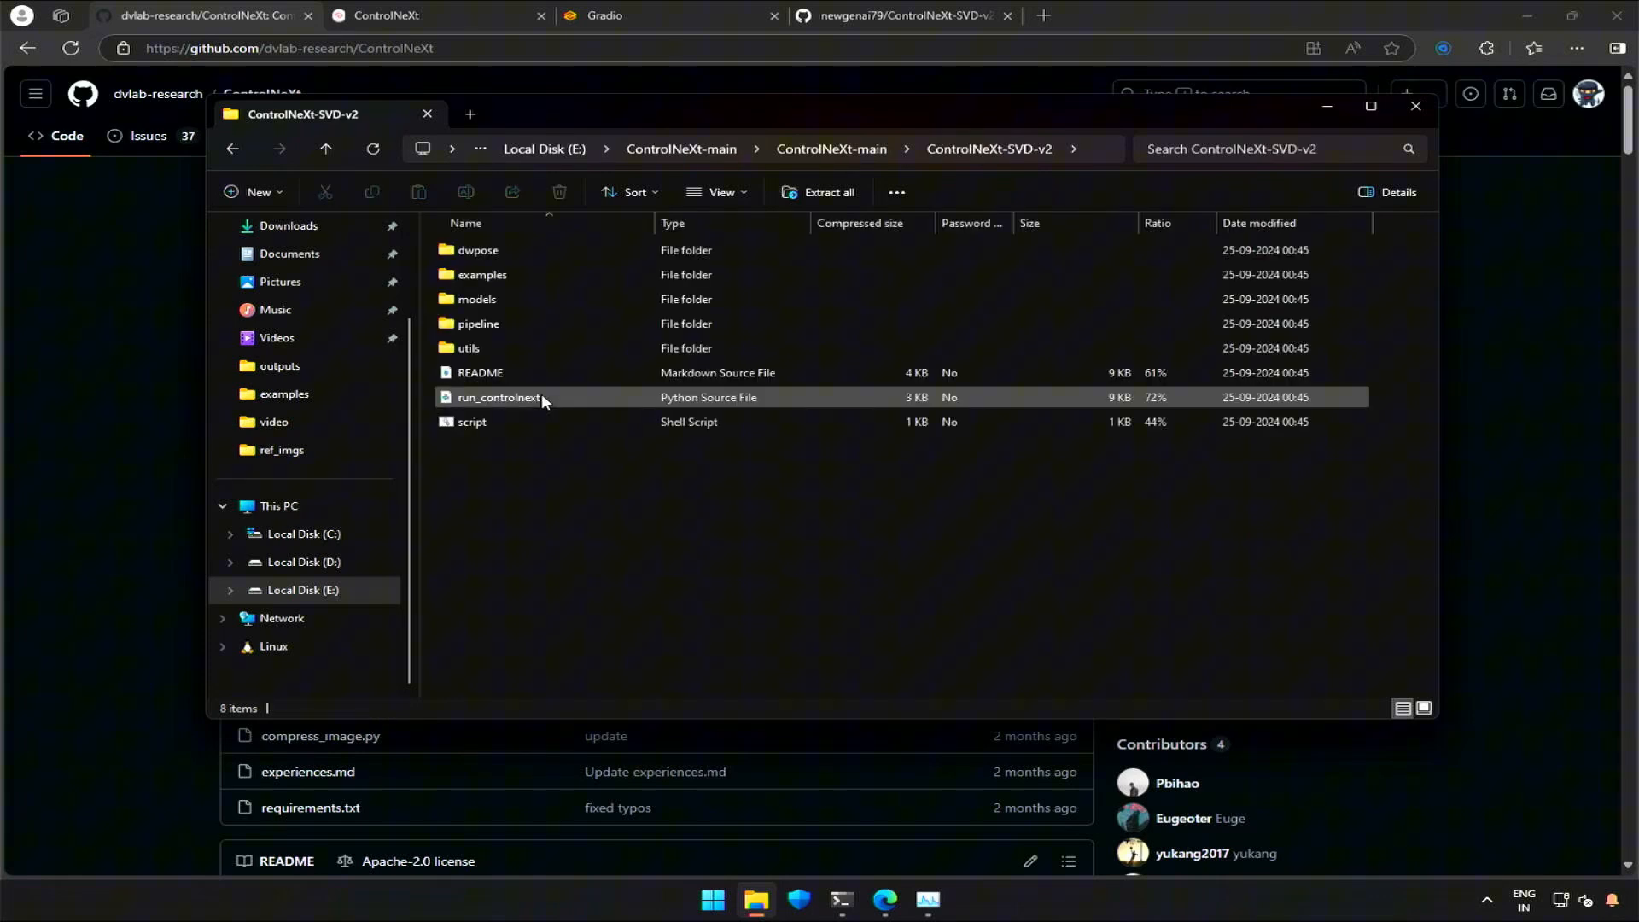
{"action": "left_click", "coordinate": [481, 274]}
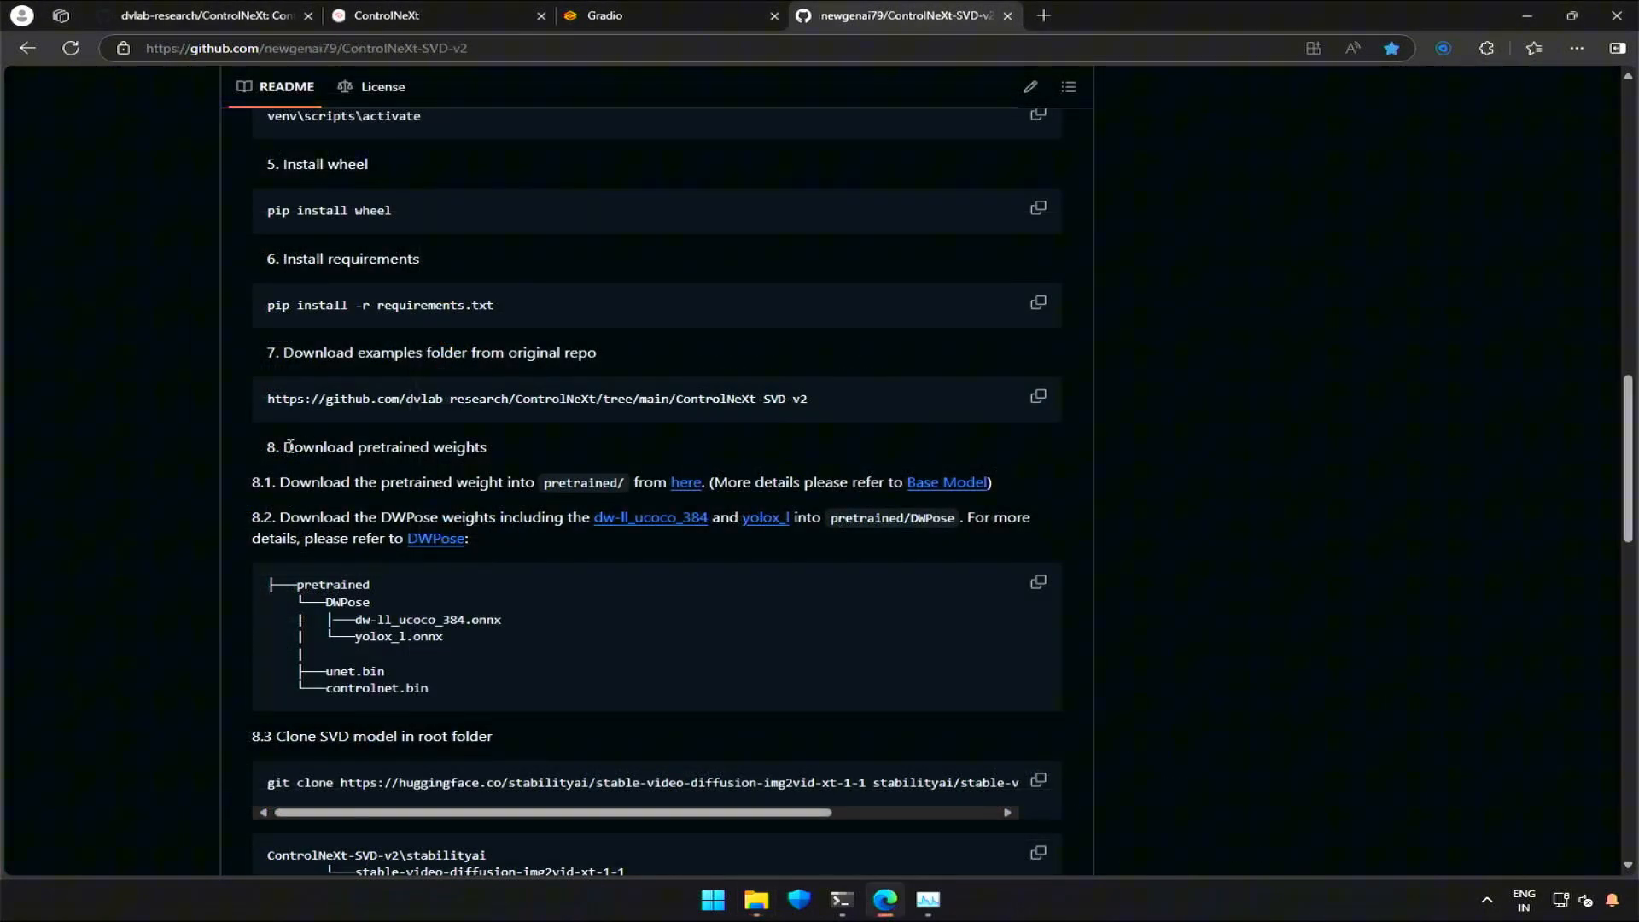
{"action": "mouse_move", "coordinate": [374, 503]}
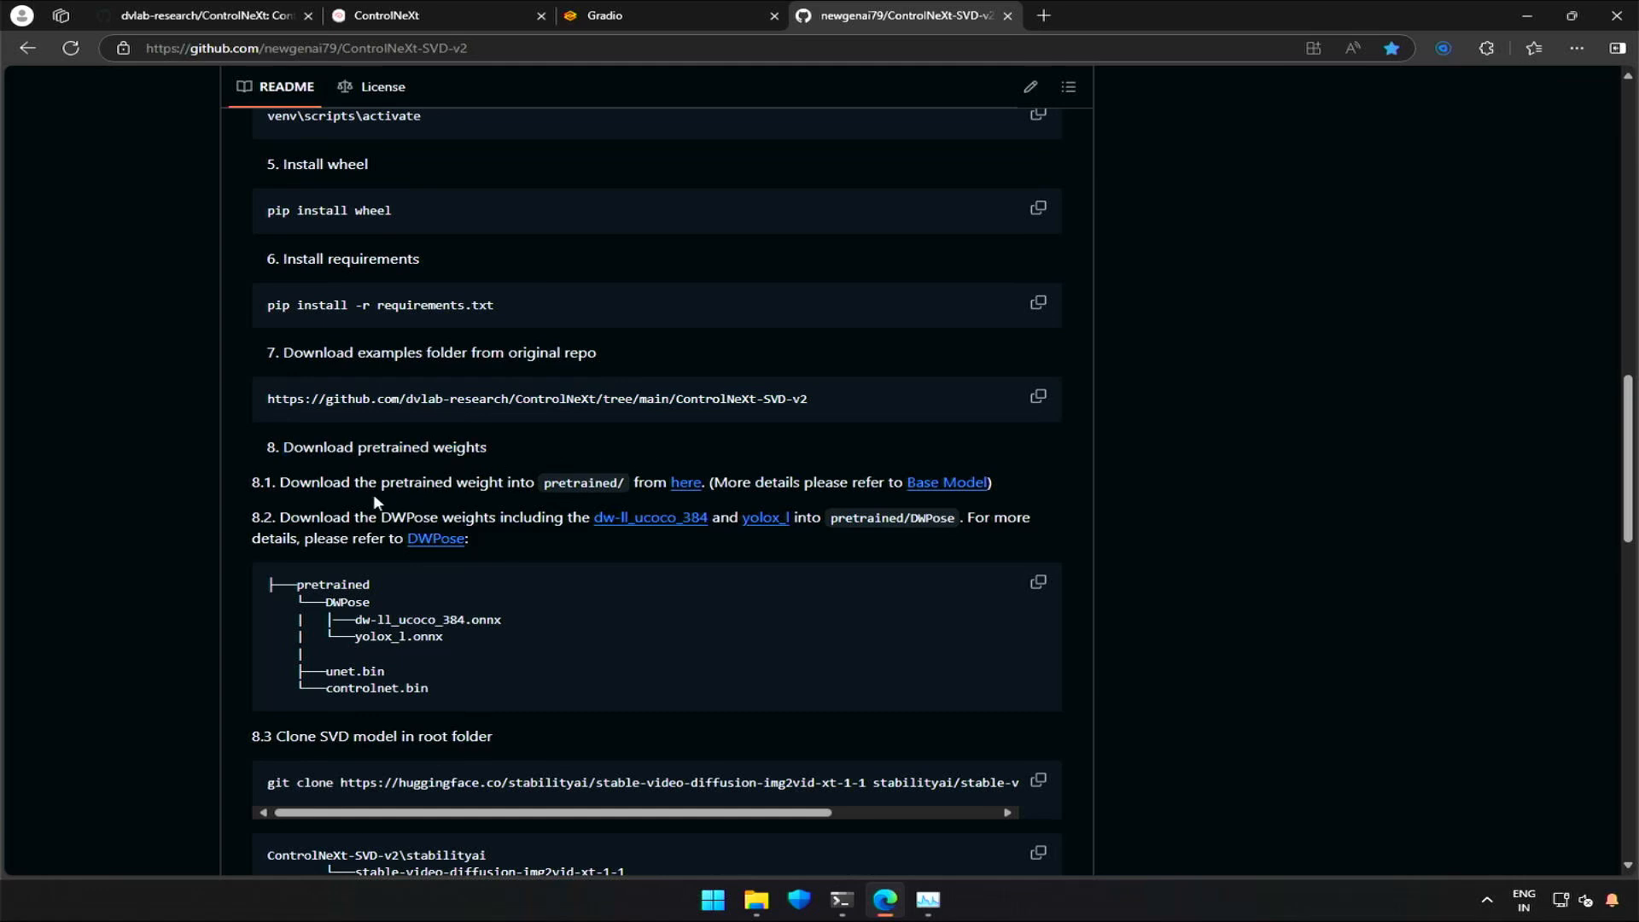
Step: Create a pretrained folder in D:\temp-project\ControlNeXt-SVD-v2 and select the DWPose name in the README
{"action": "left_click_drag", "start_coordinate": [378, 481], "coordinate": [615, 481]}
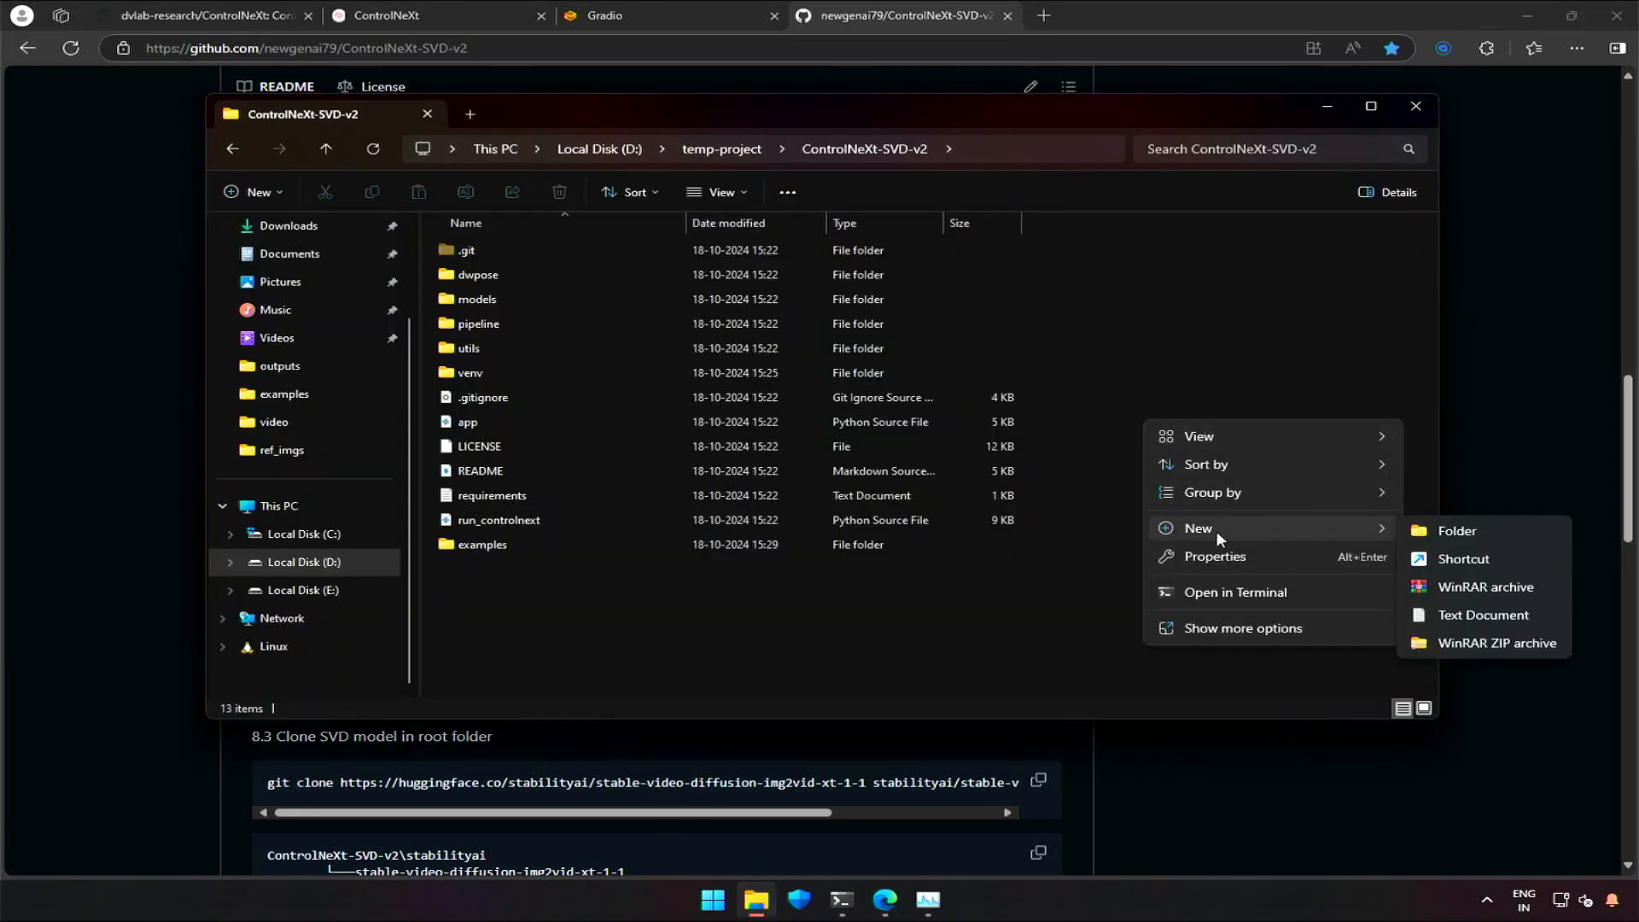
{"action": "left_click", "coordinate": [1455, 532]}
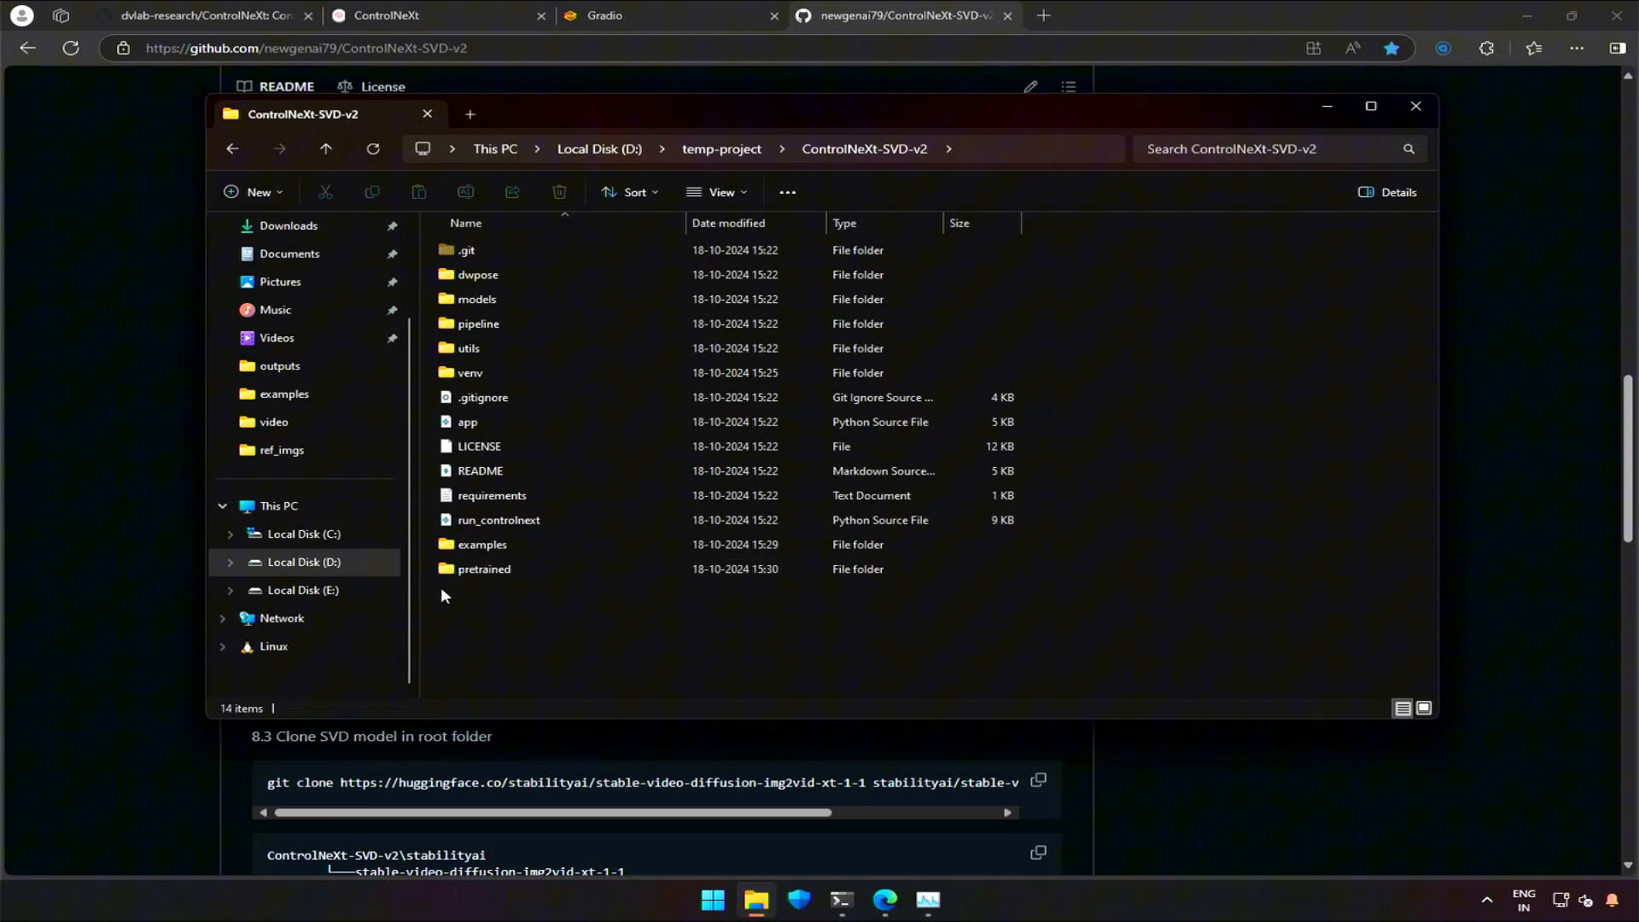
{"action": "left_click", "coordinate": [1416, 105]}
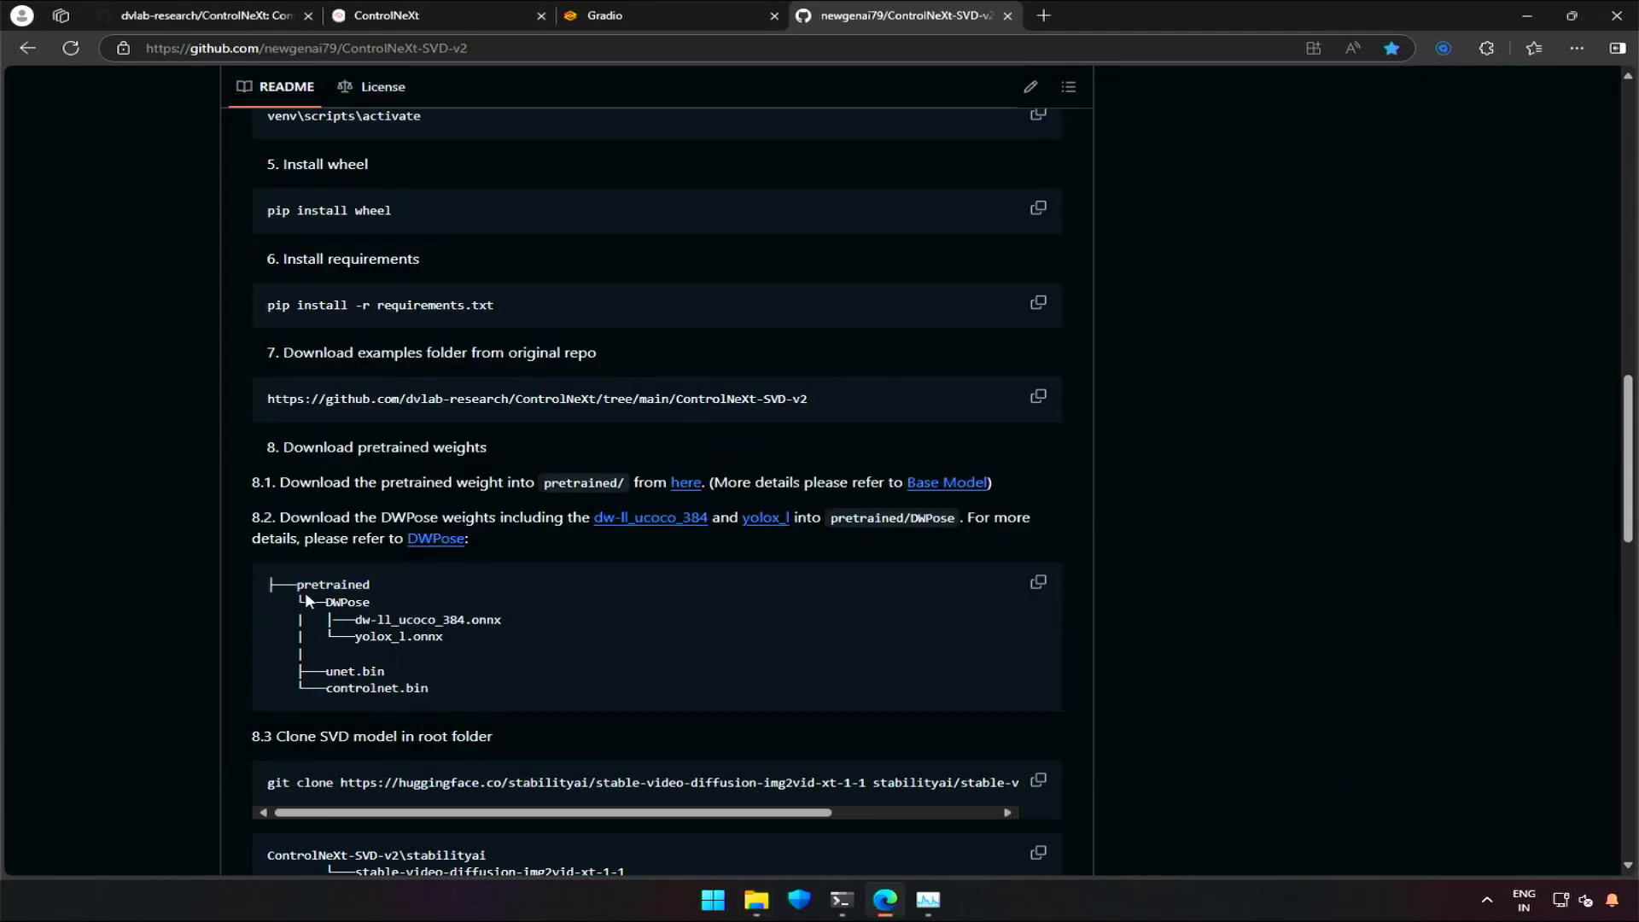
{"action": "double_click", "coordinate": [346, 604]}
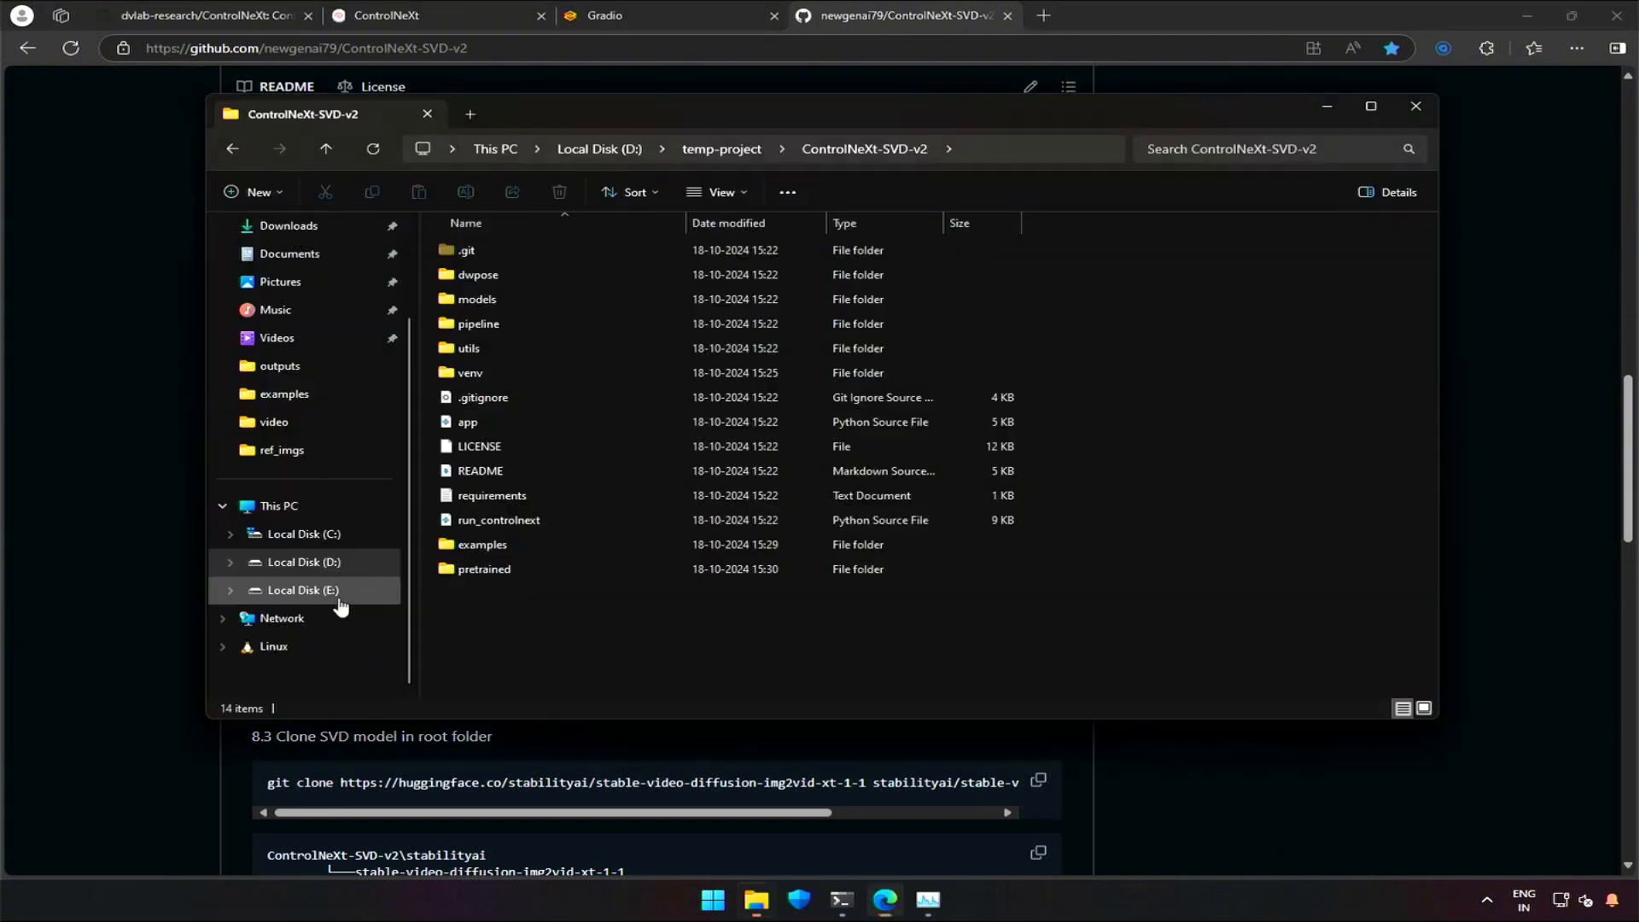
Step: Inside the pretrained folder, create a new subfolder
{"action": "double_click", "coordinate": [485, 569]}
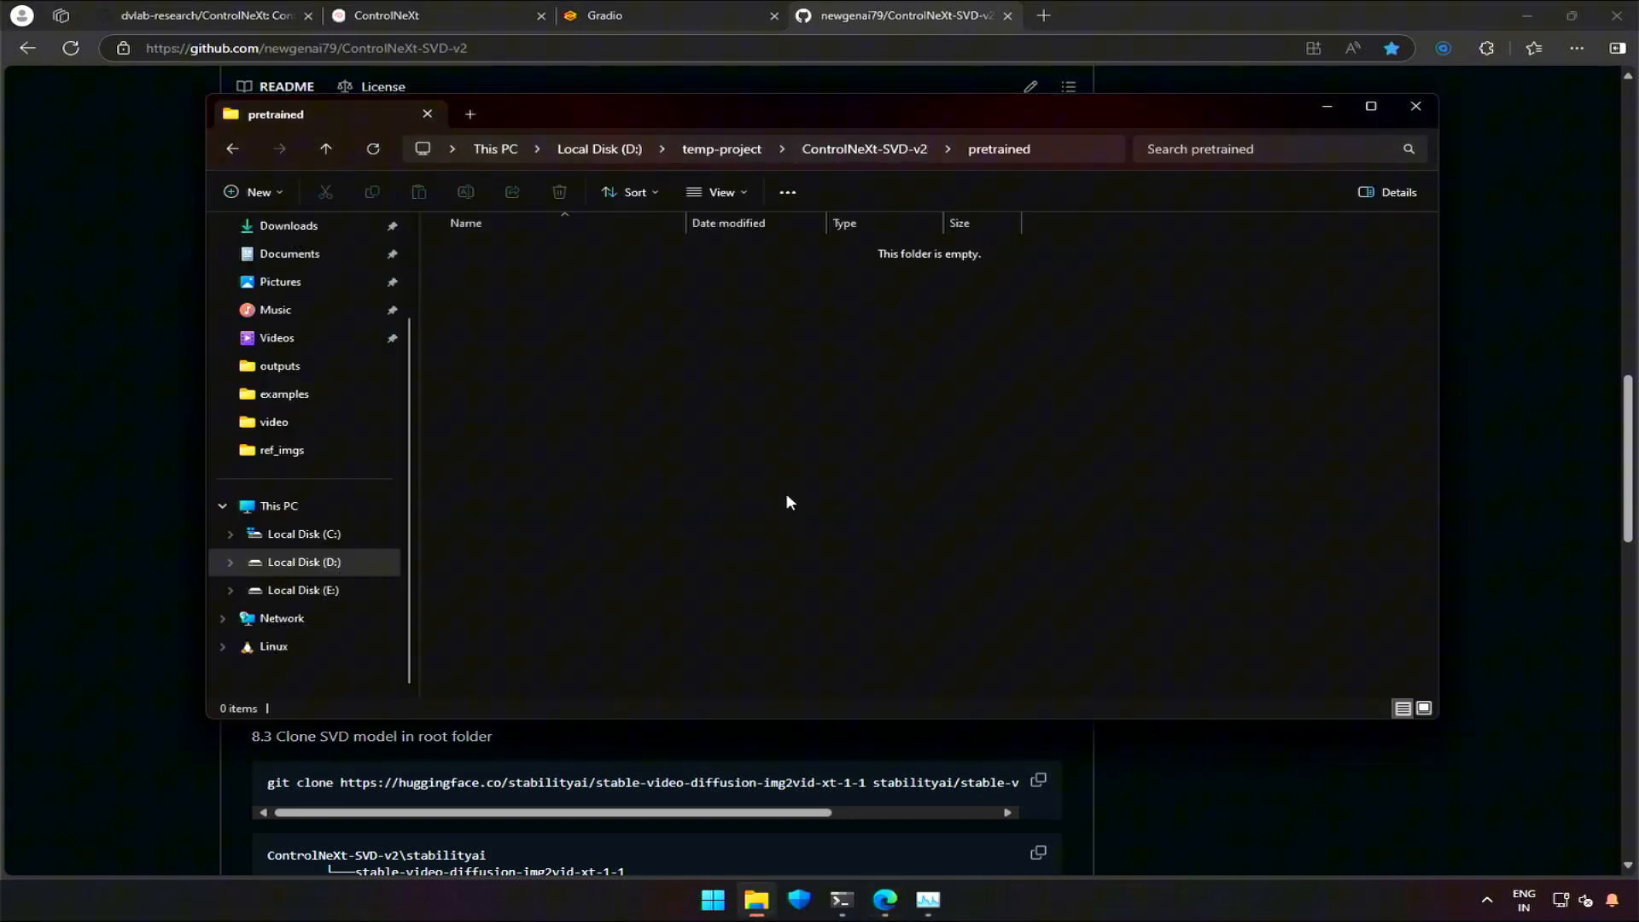
{"action": "right_click", "coordinate": [788, 502]}
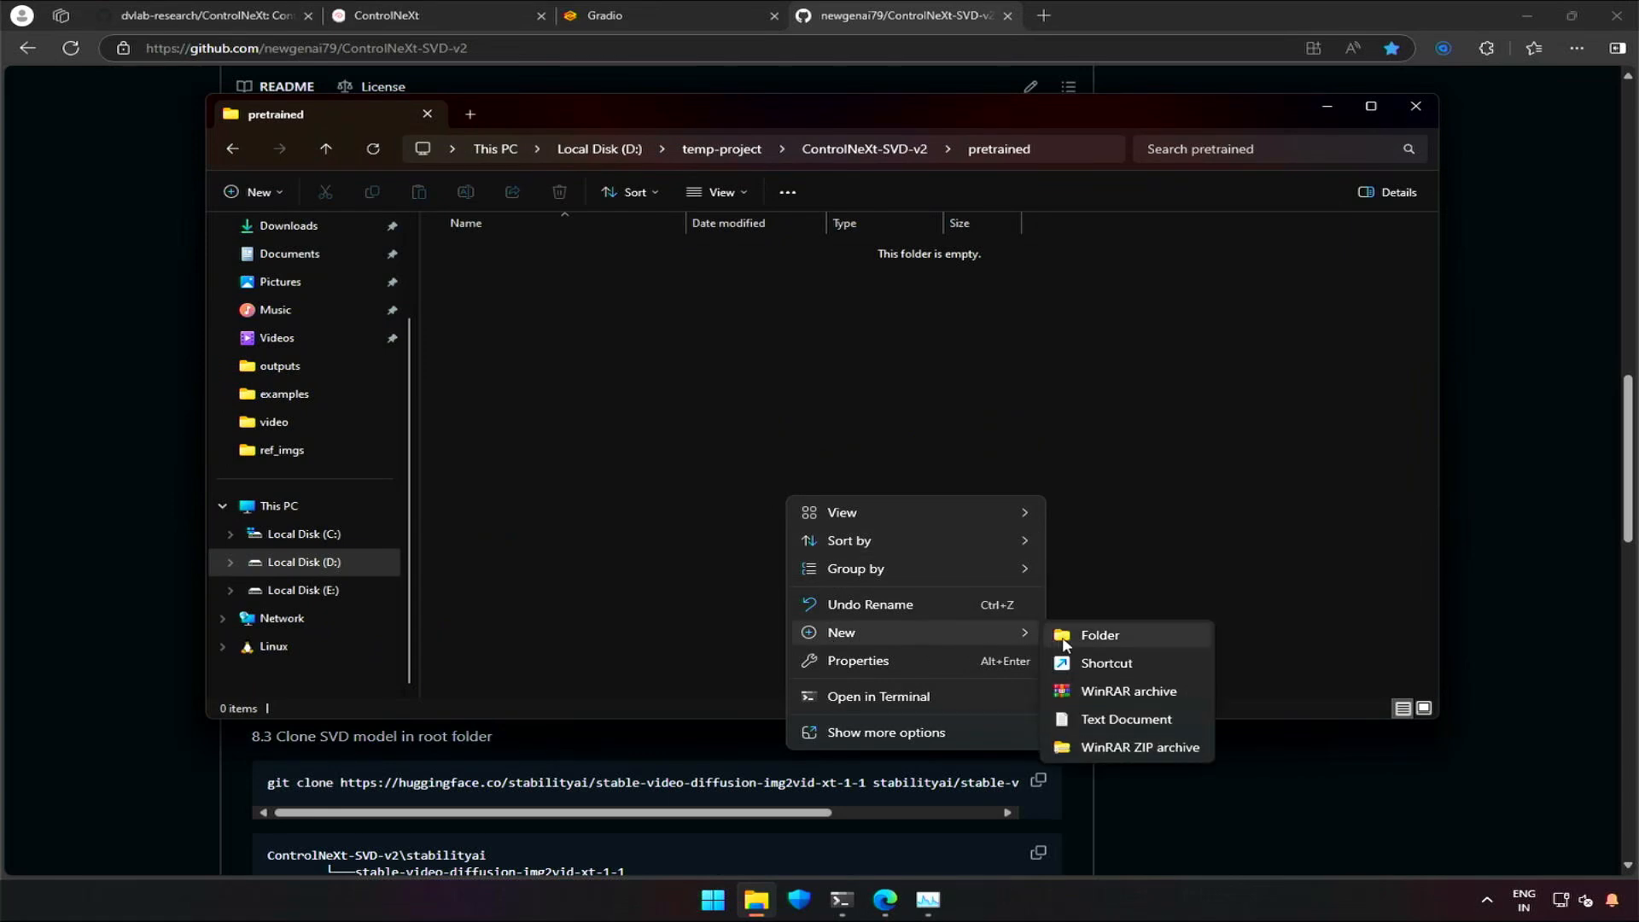
{"action": "left_click", "coordinate": [1099, 634]}
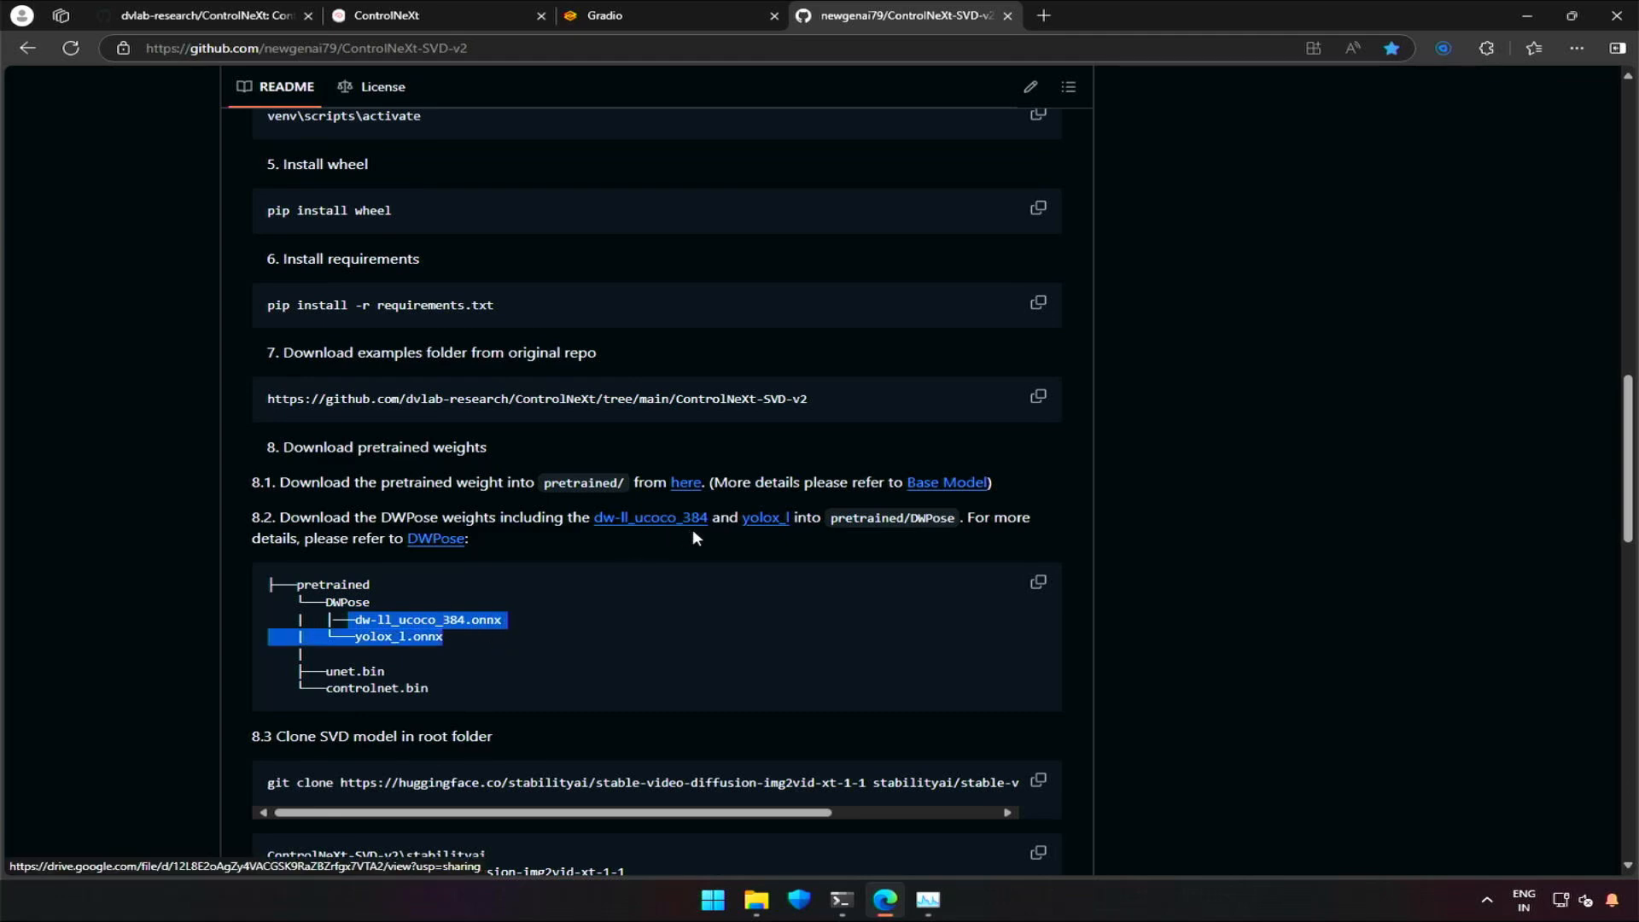
{"action": "mouse_move", "coordinate": [622, 526]}
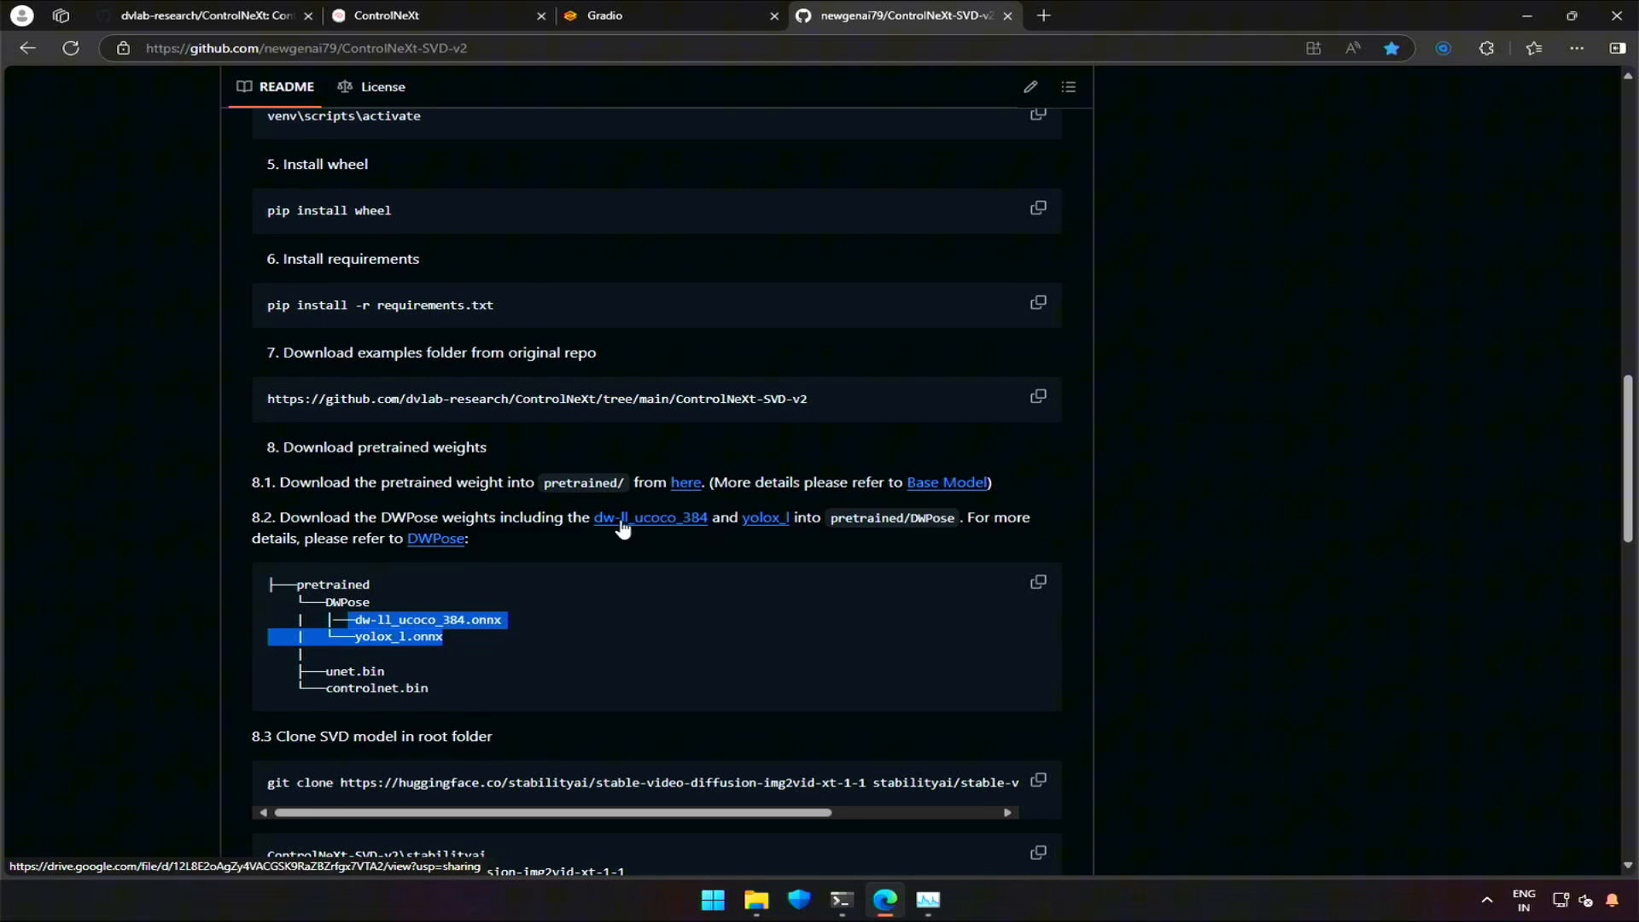
Step: Download the dw-ll_ucoco_384 DWPose weights and open the Pbihao/ControlNeXt pretrained weights page
{"action": "left_click", "coordinate": [651, 518]}
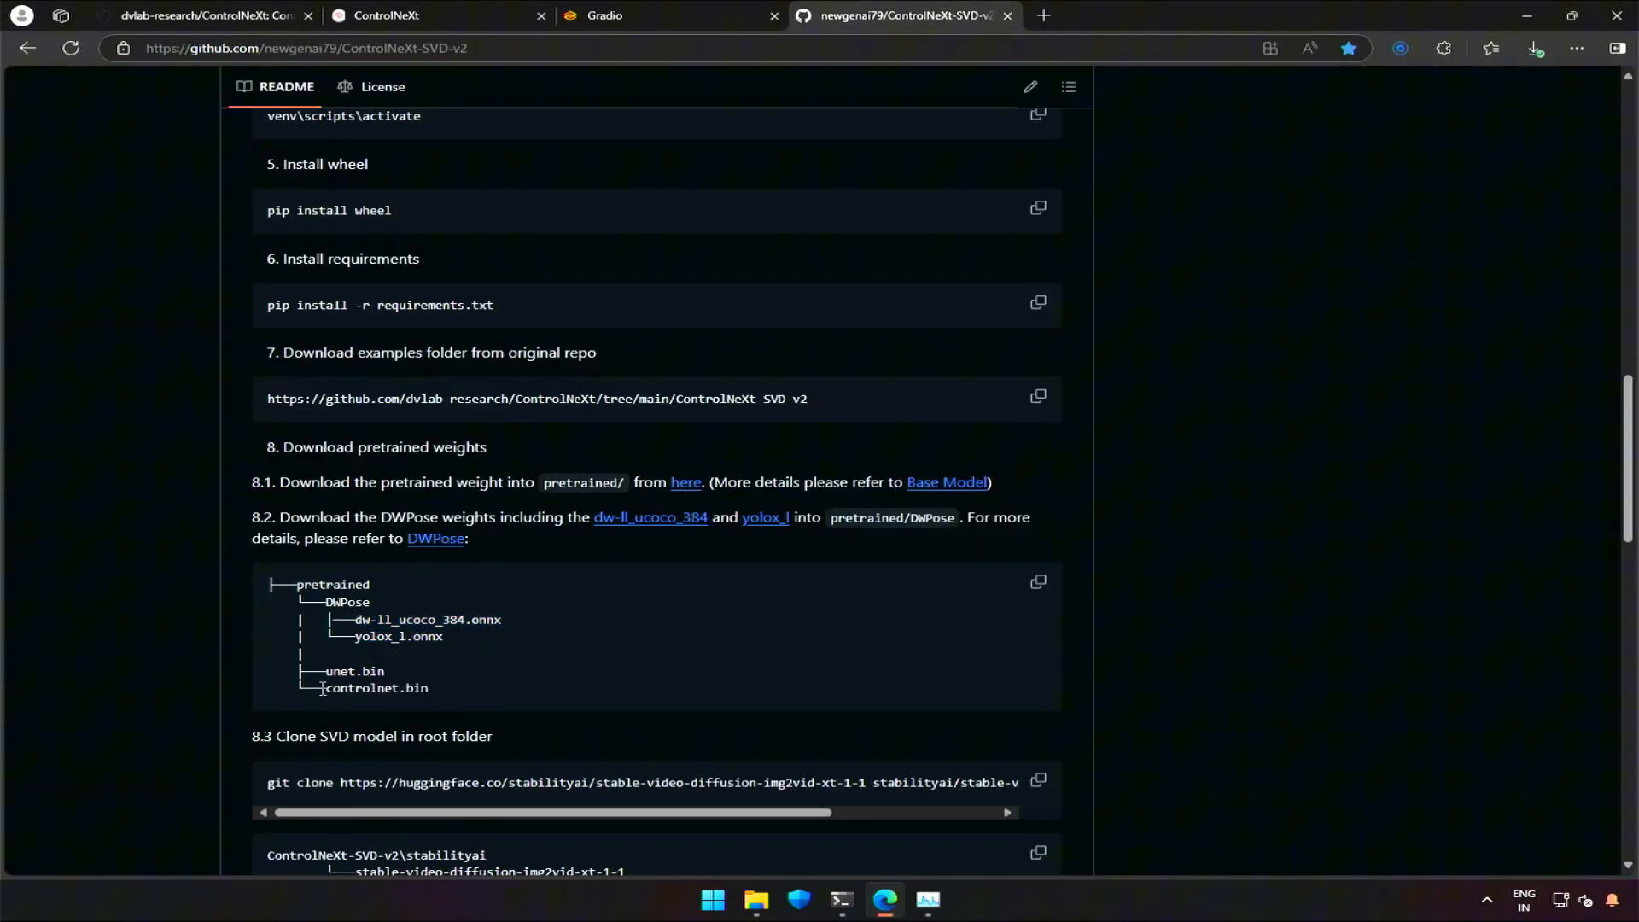
{"action": "double_click", "coordinate": [353, 671]}
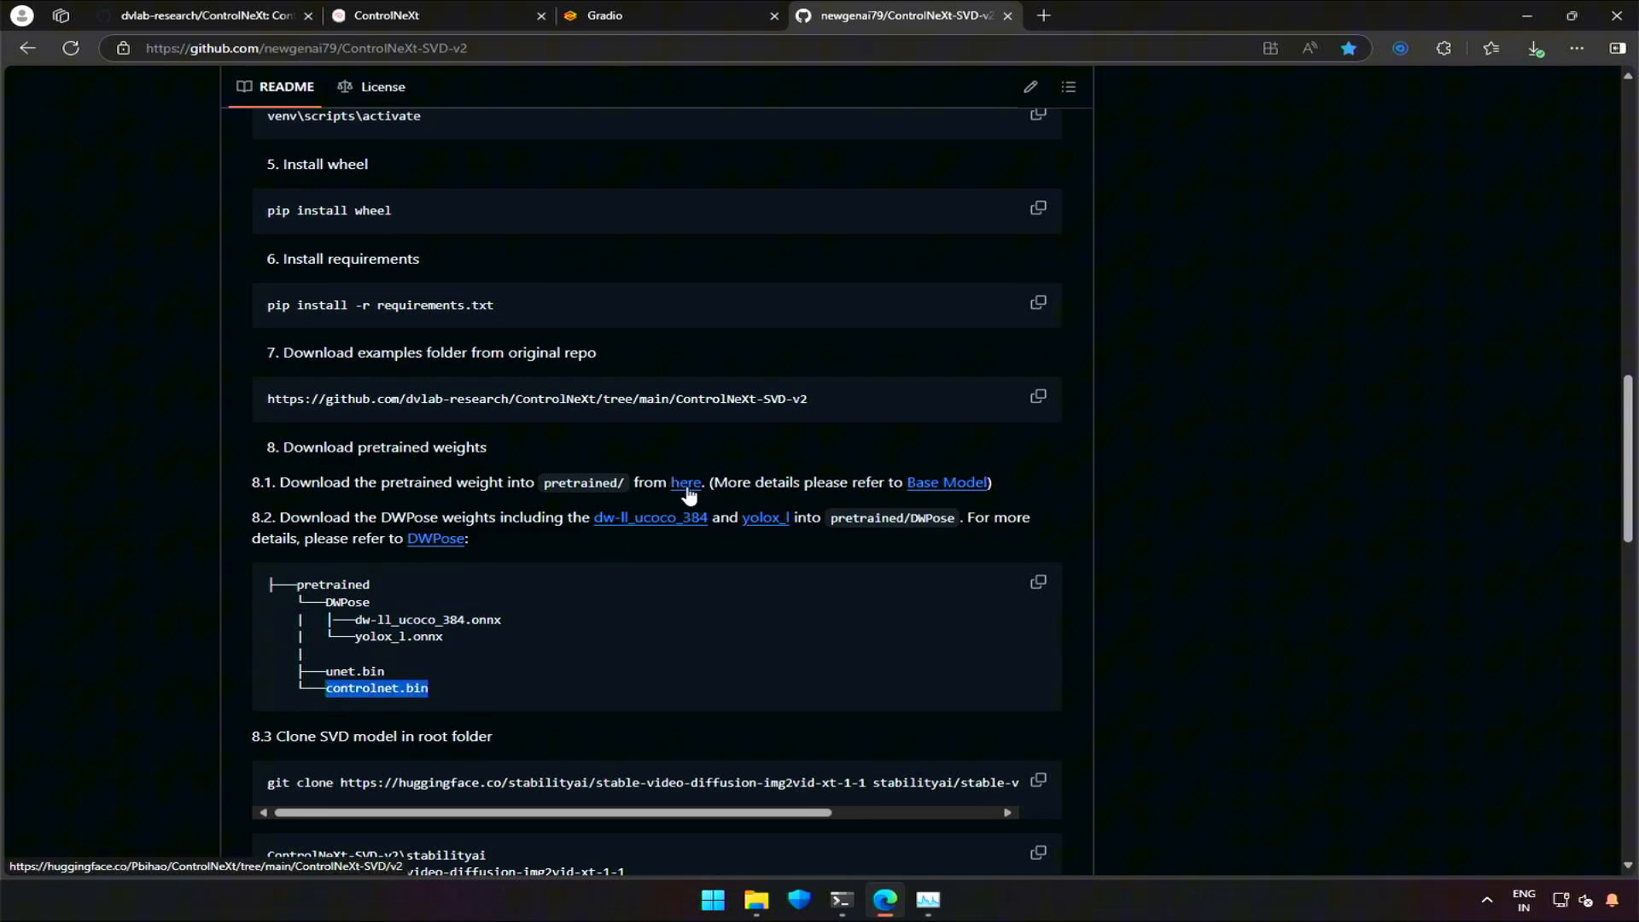
{"action": "left_click", "coordinate": [685, 482]}
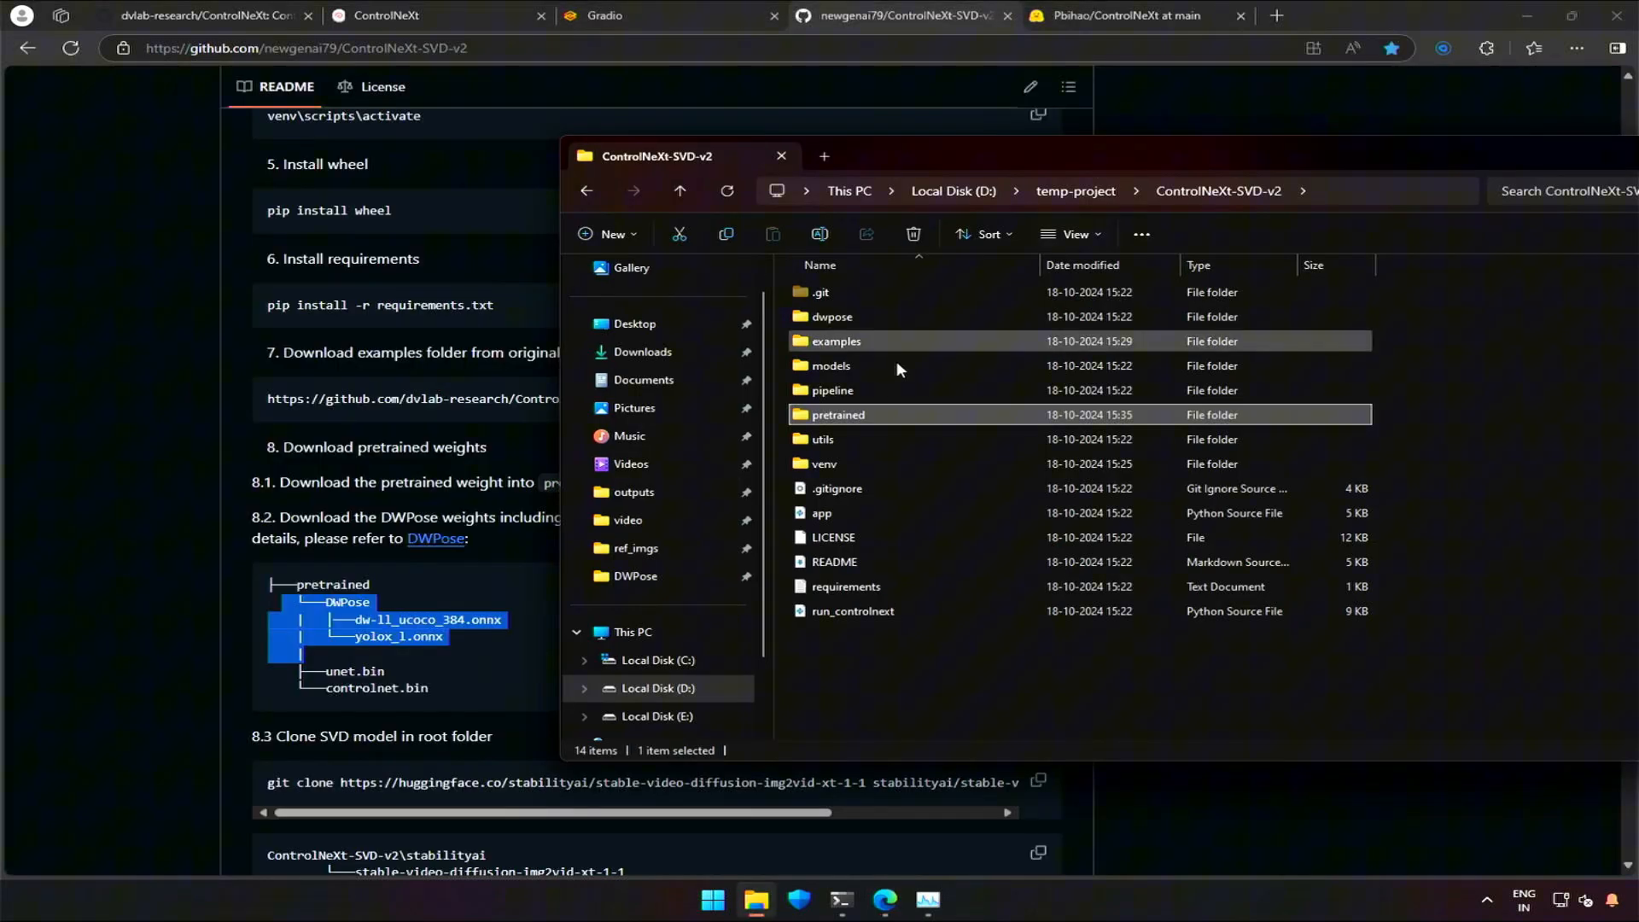
{"action": "double_click", "coordinate": [838, 414]}
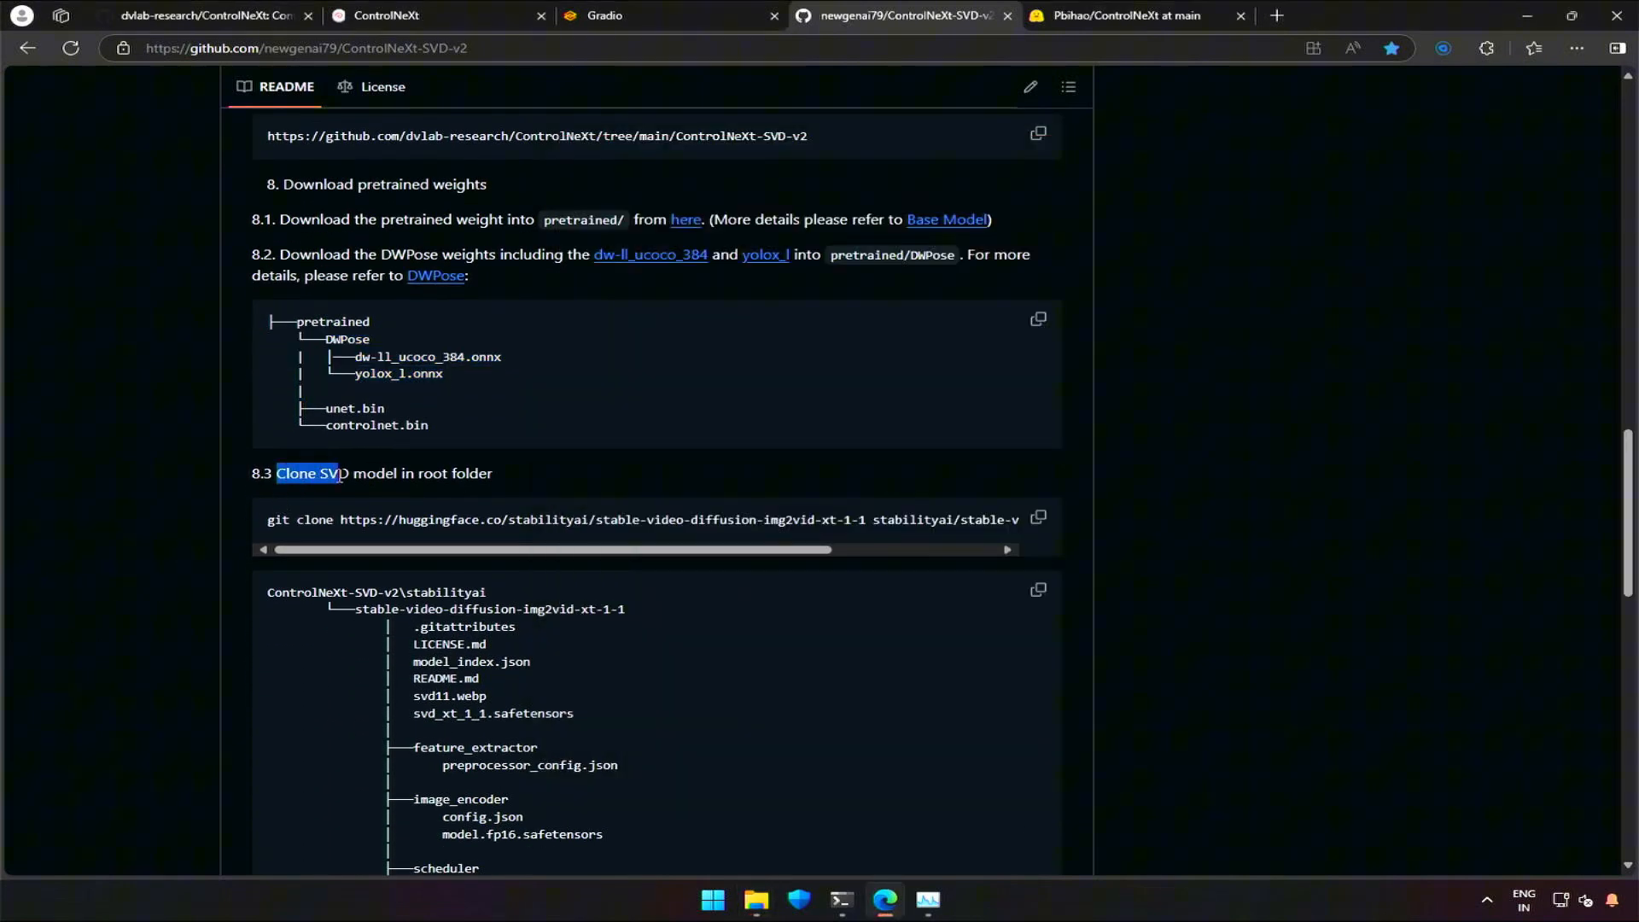
Step: Select step 8.3 'Clone SVD model in root folder' and open the stable-video-diffusion-img2vid-xt-1-1 page
{"action": "left_click_drag", "start_coordinate": [308, 473], "coordinate": [491, 472]}
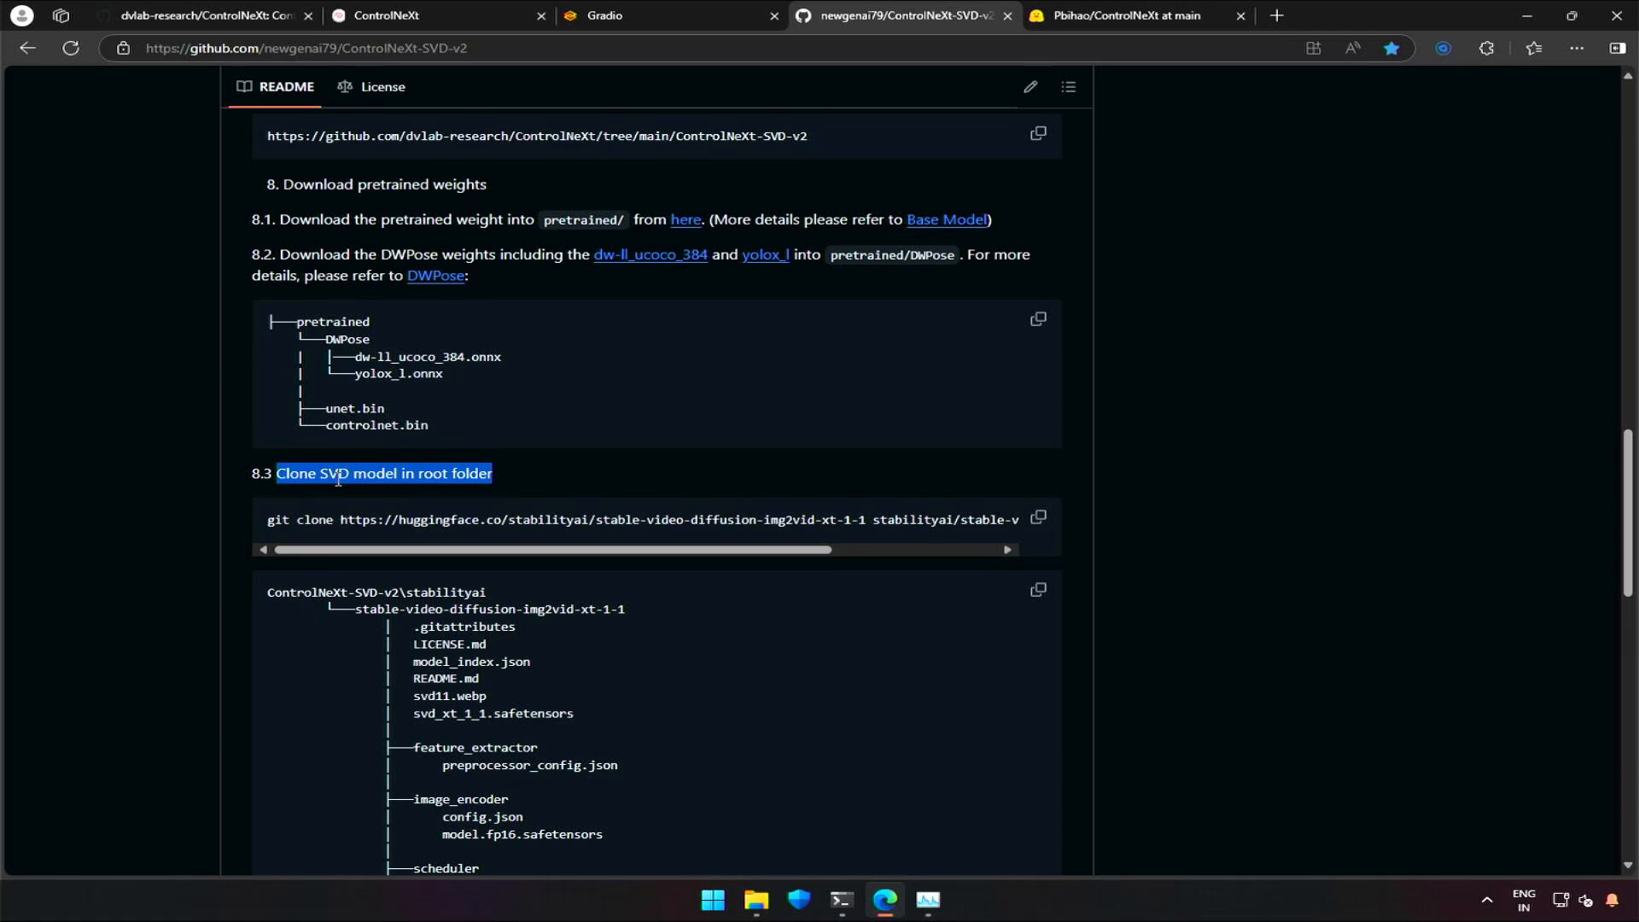
{"action": "double_click", "coordinate": [336, 472]}
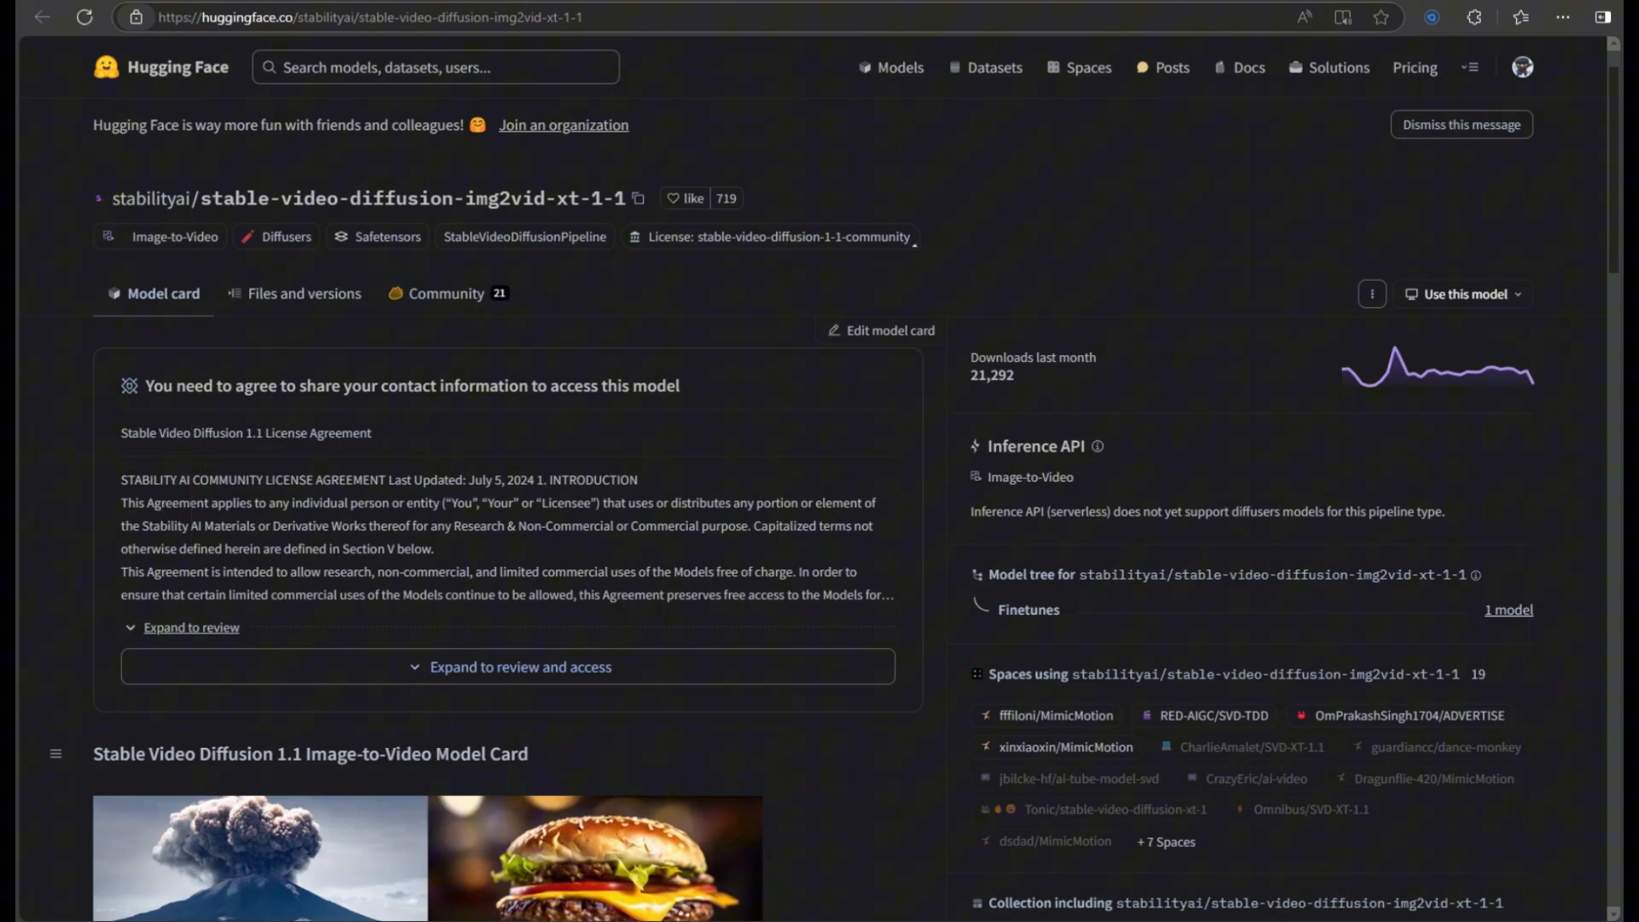
Step: Search Google for 'huggingface login command line'
{"action": "left_click", "coordinate": [520, 666]}
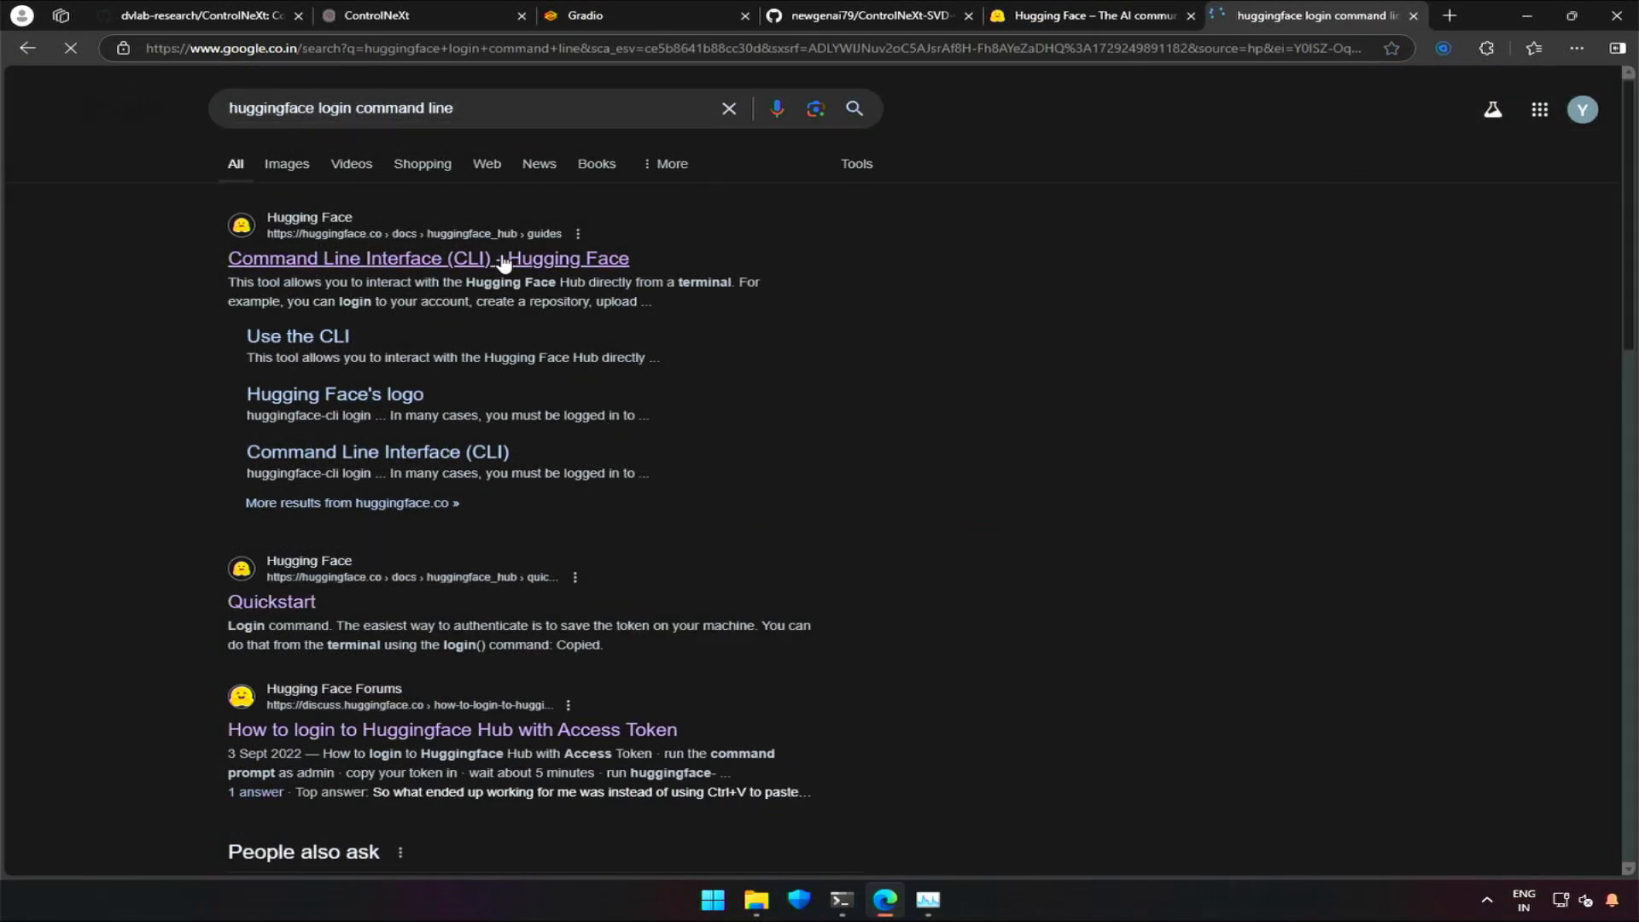
Step: Open the Hugging Face CLI guide and select the huggingface-cli login command
{"action": "left_click", "coordinate": [428, 258]}
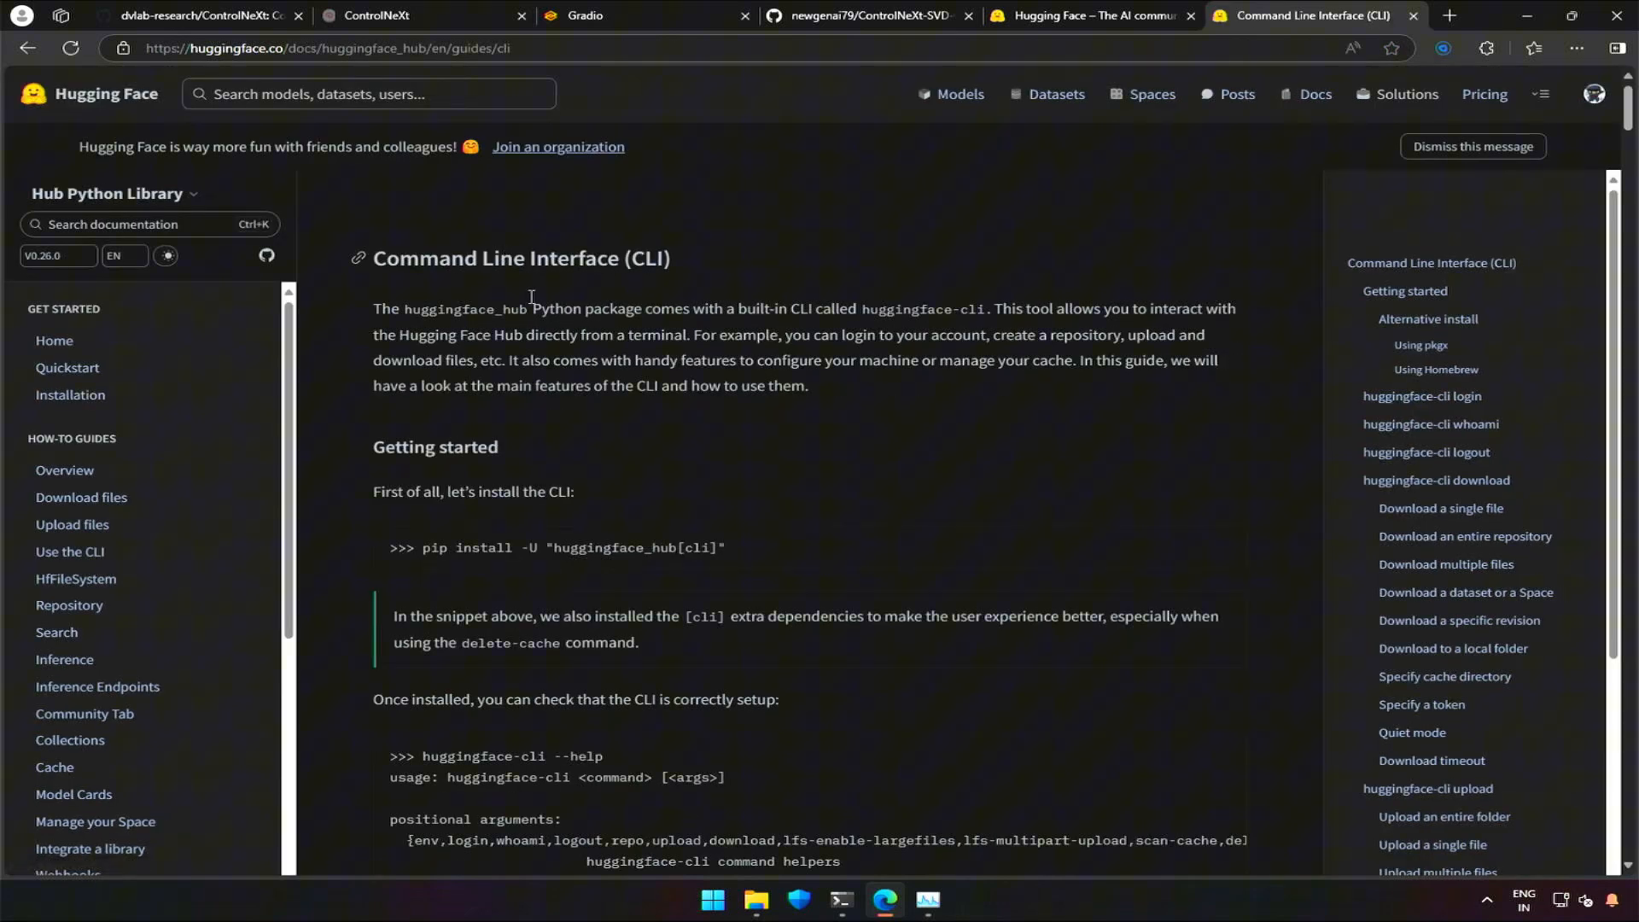
{"action": "scroll", "scroll_direction": "down", "scroll_amount": 3}
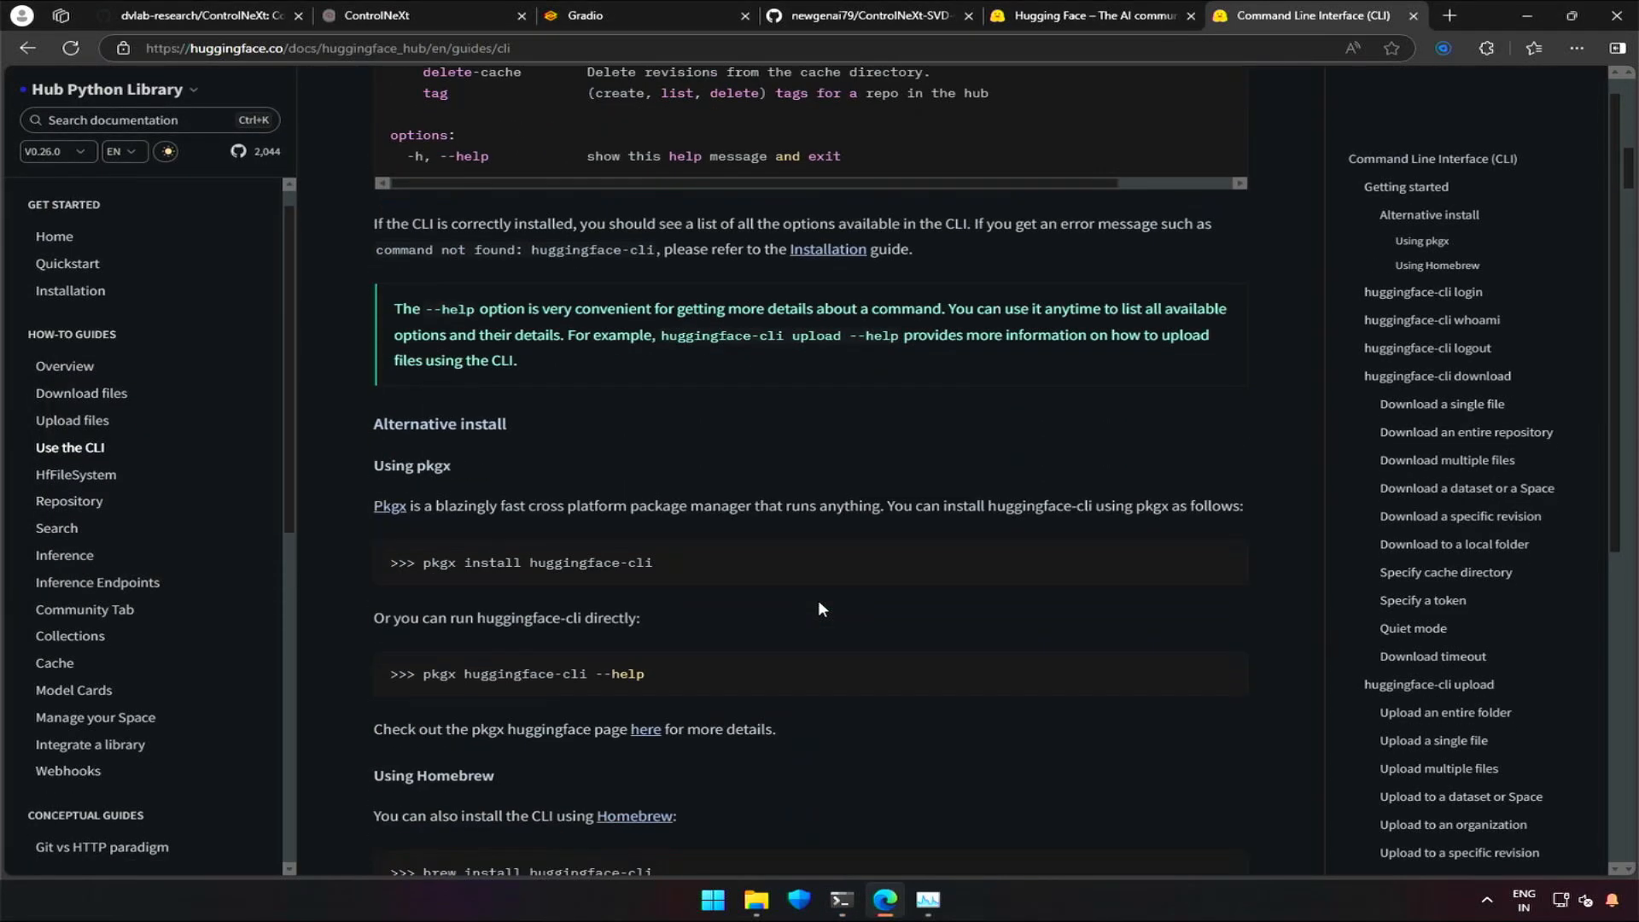
{"action": "scroll", "scroll_direction": "down", "scroll_amount": 3}
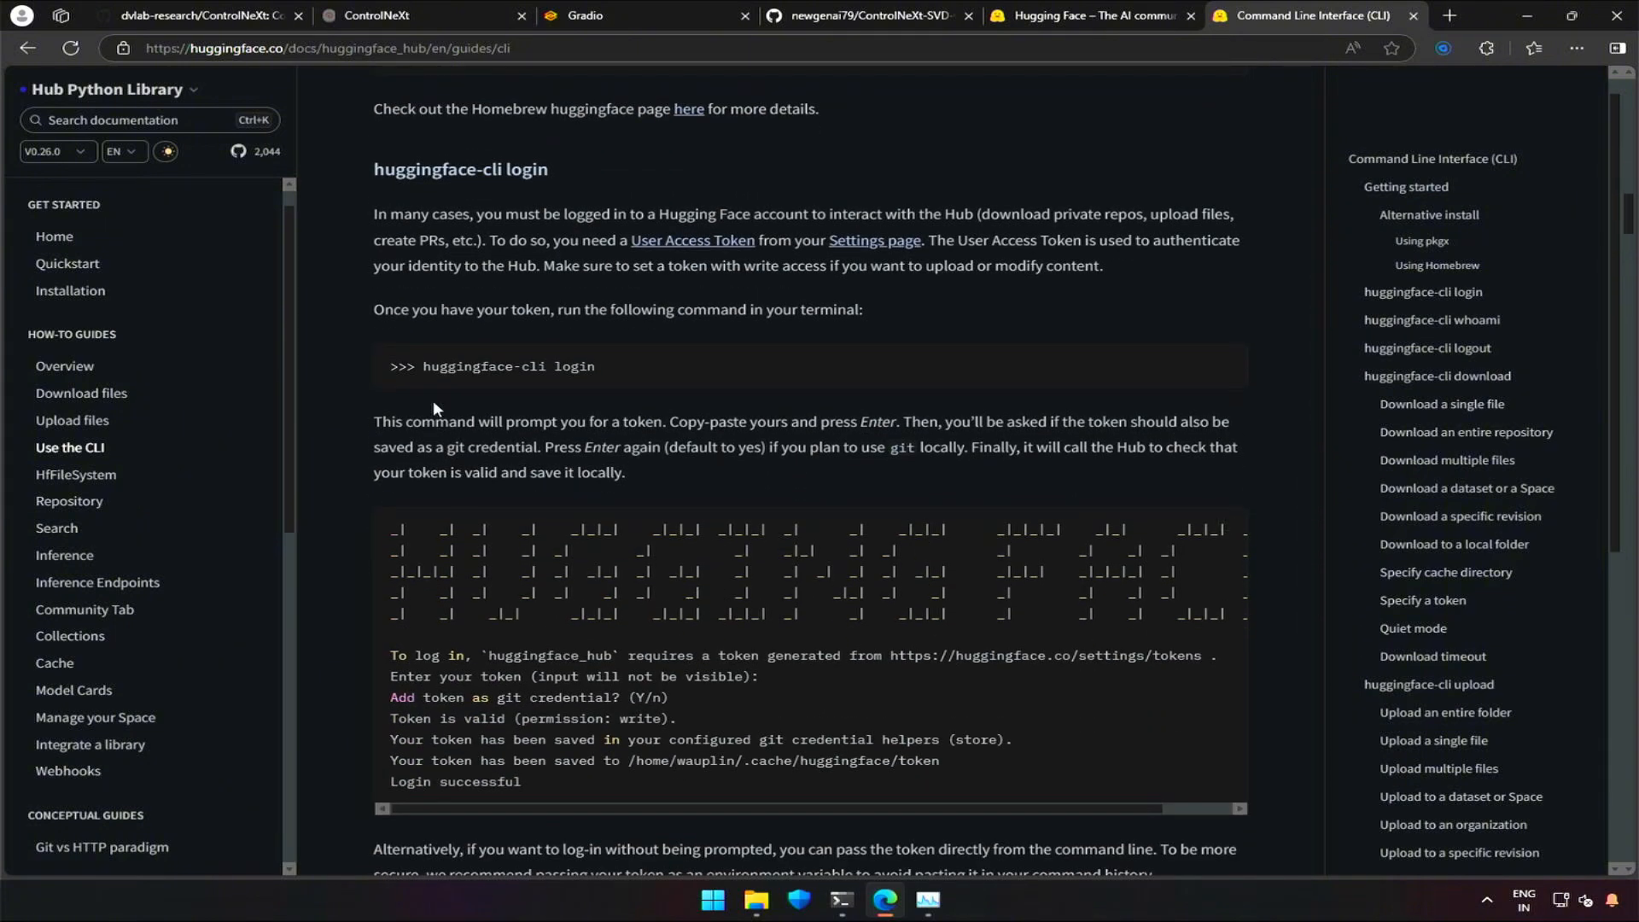
{"action": "double_click", "coordinate": [509, 367]}
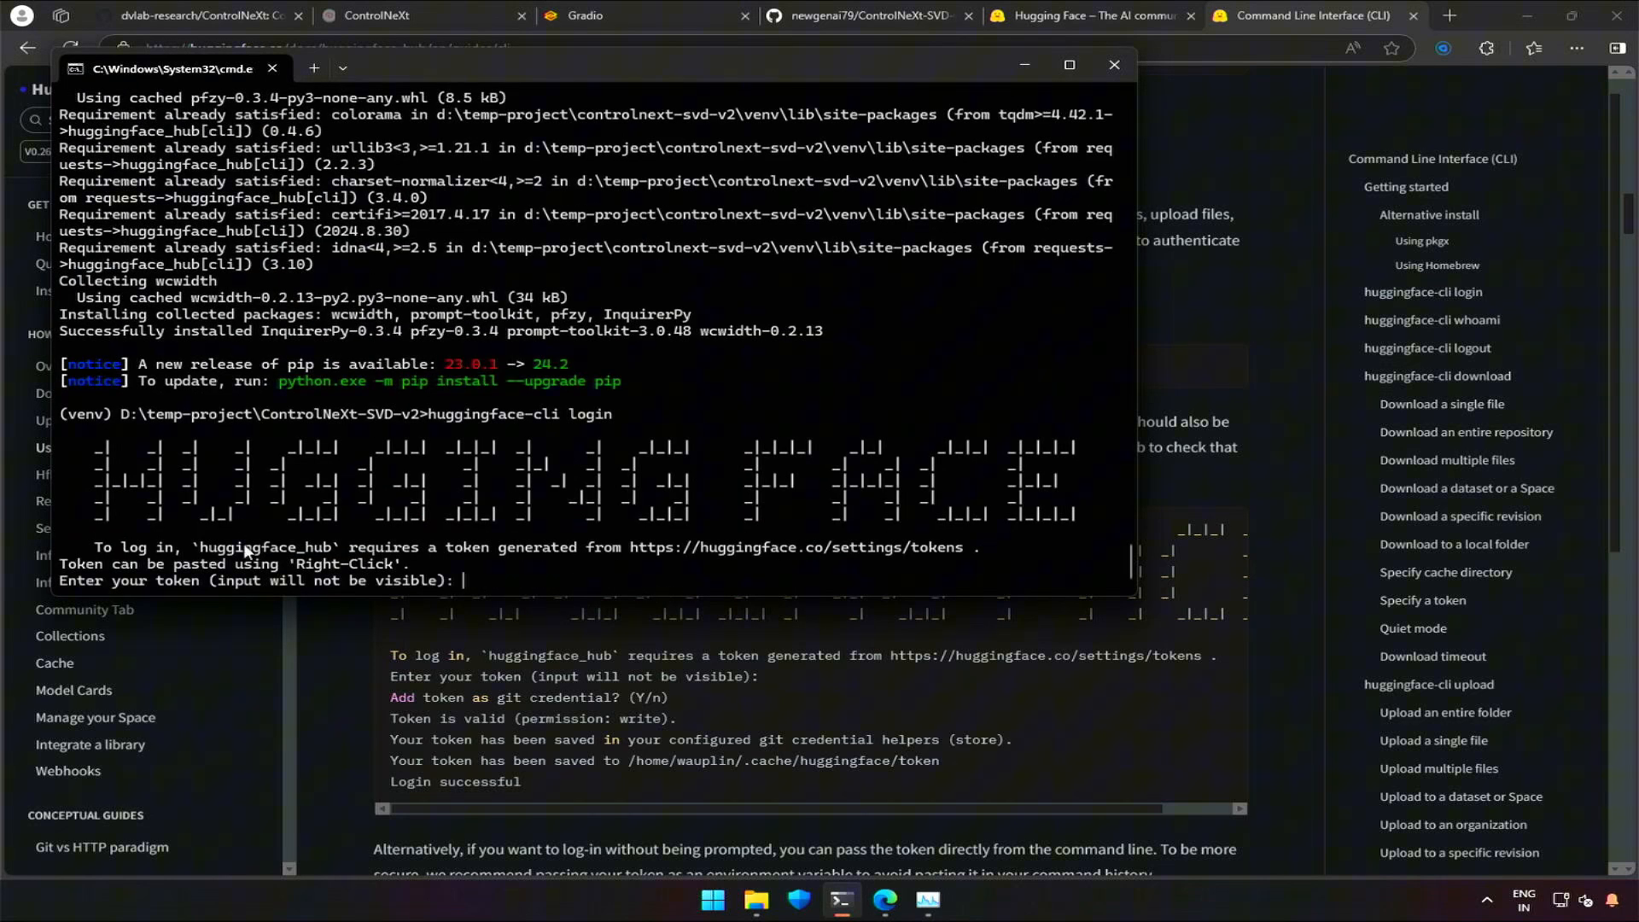
{"action": "mouse_move", "coordinate": [201, 595]}
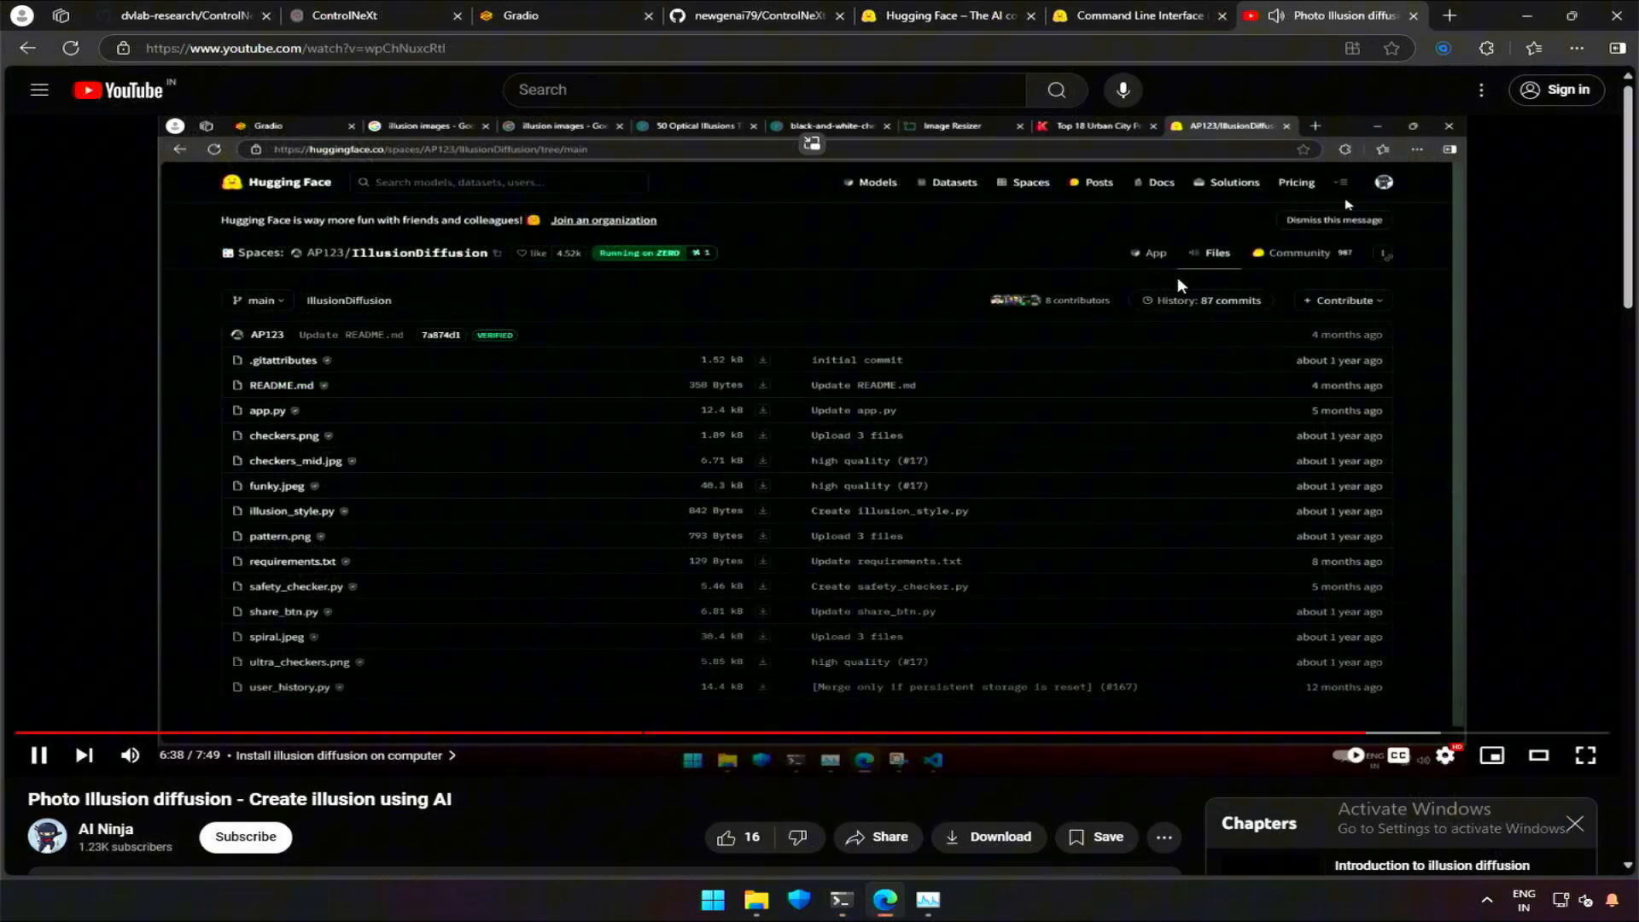
Step: Follow the tutorial for a fine-grained token with gated-repo read access, then paste it
{"action": "left_click", "coordinate": [1382, 182]}
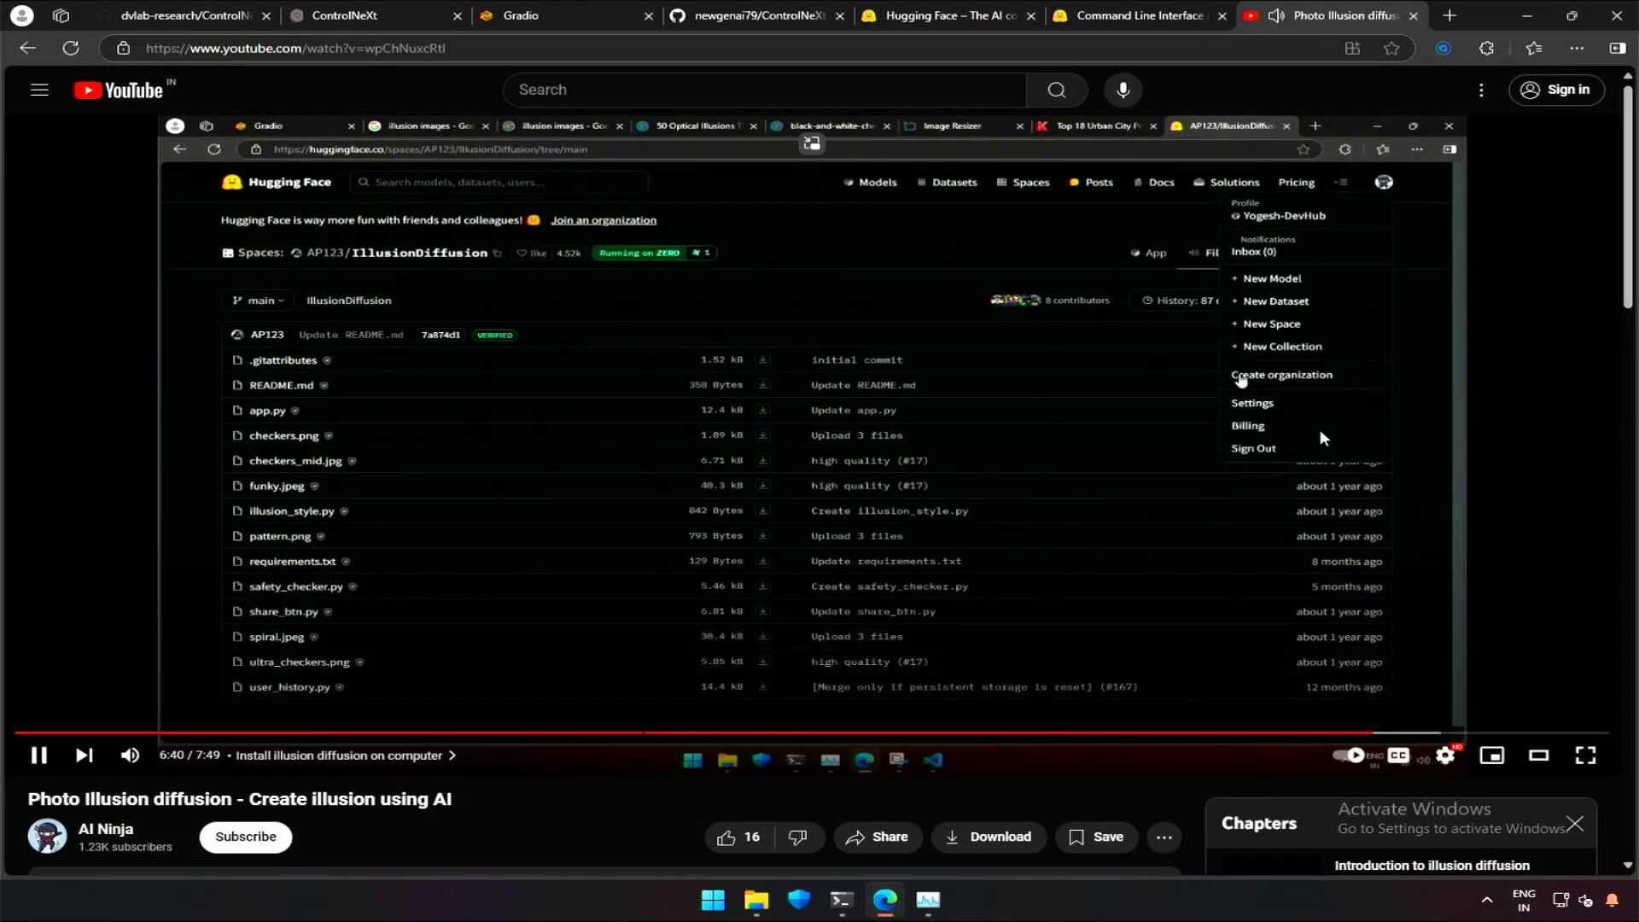
{"action": "left_click", "coordinate": [1252, 402]}
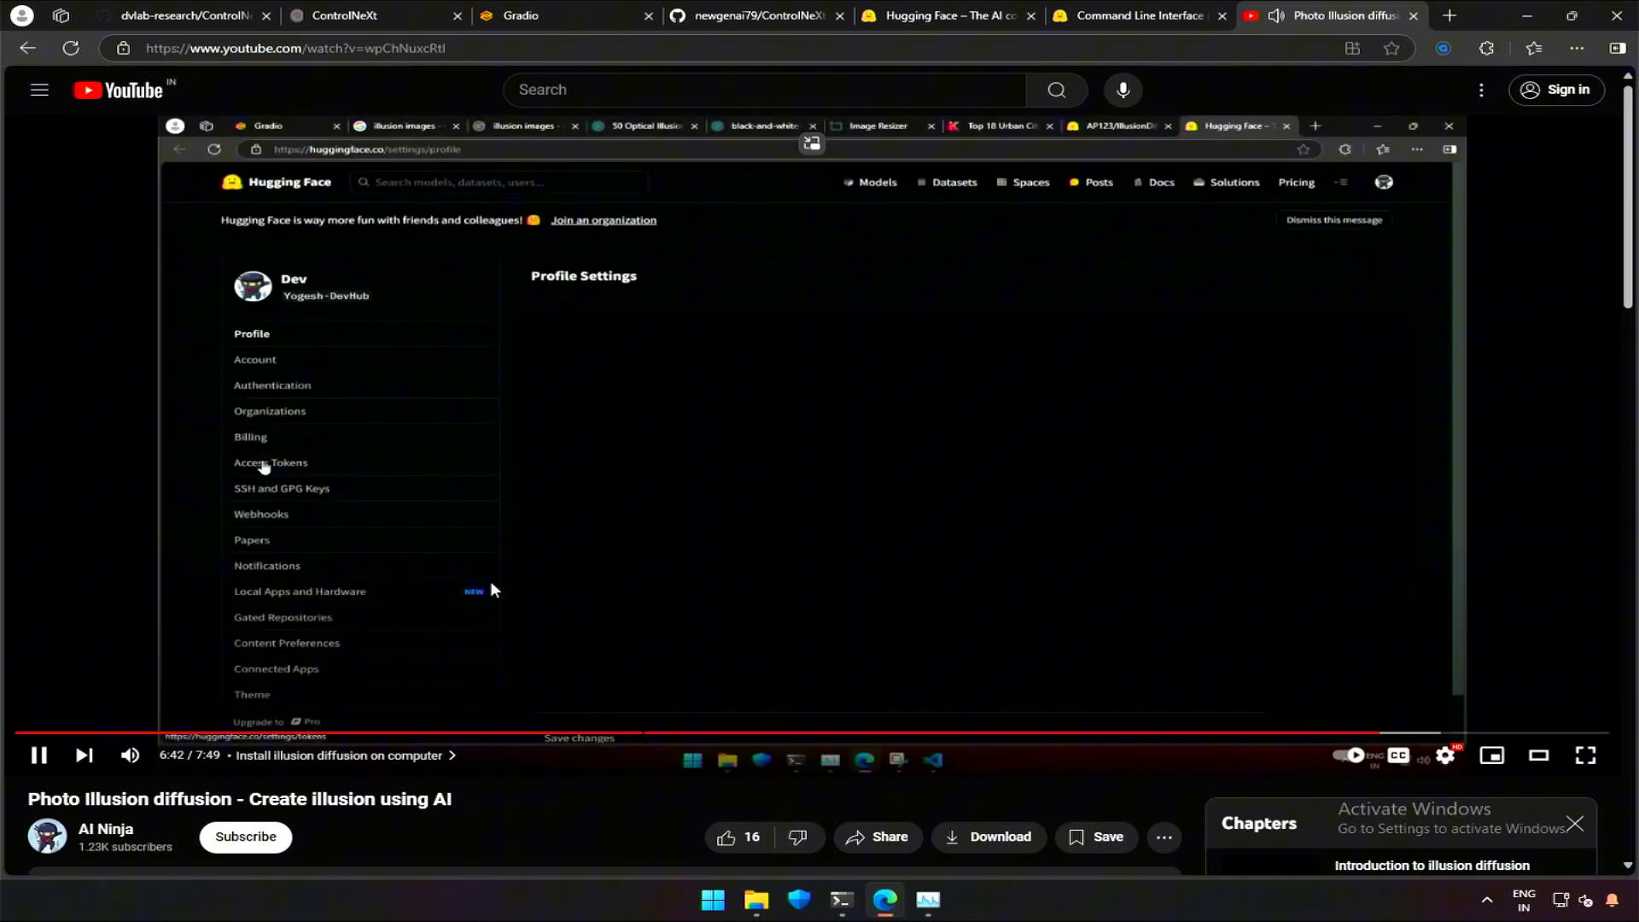
{"action": "left_click", "coordinate": [270, 462]}
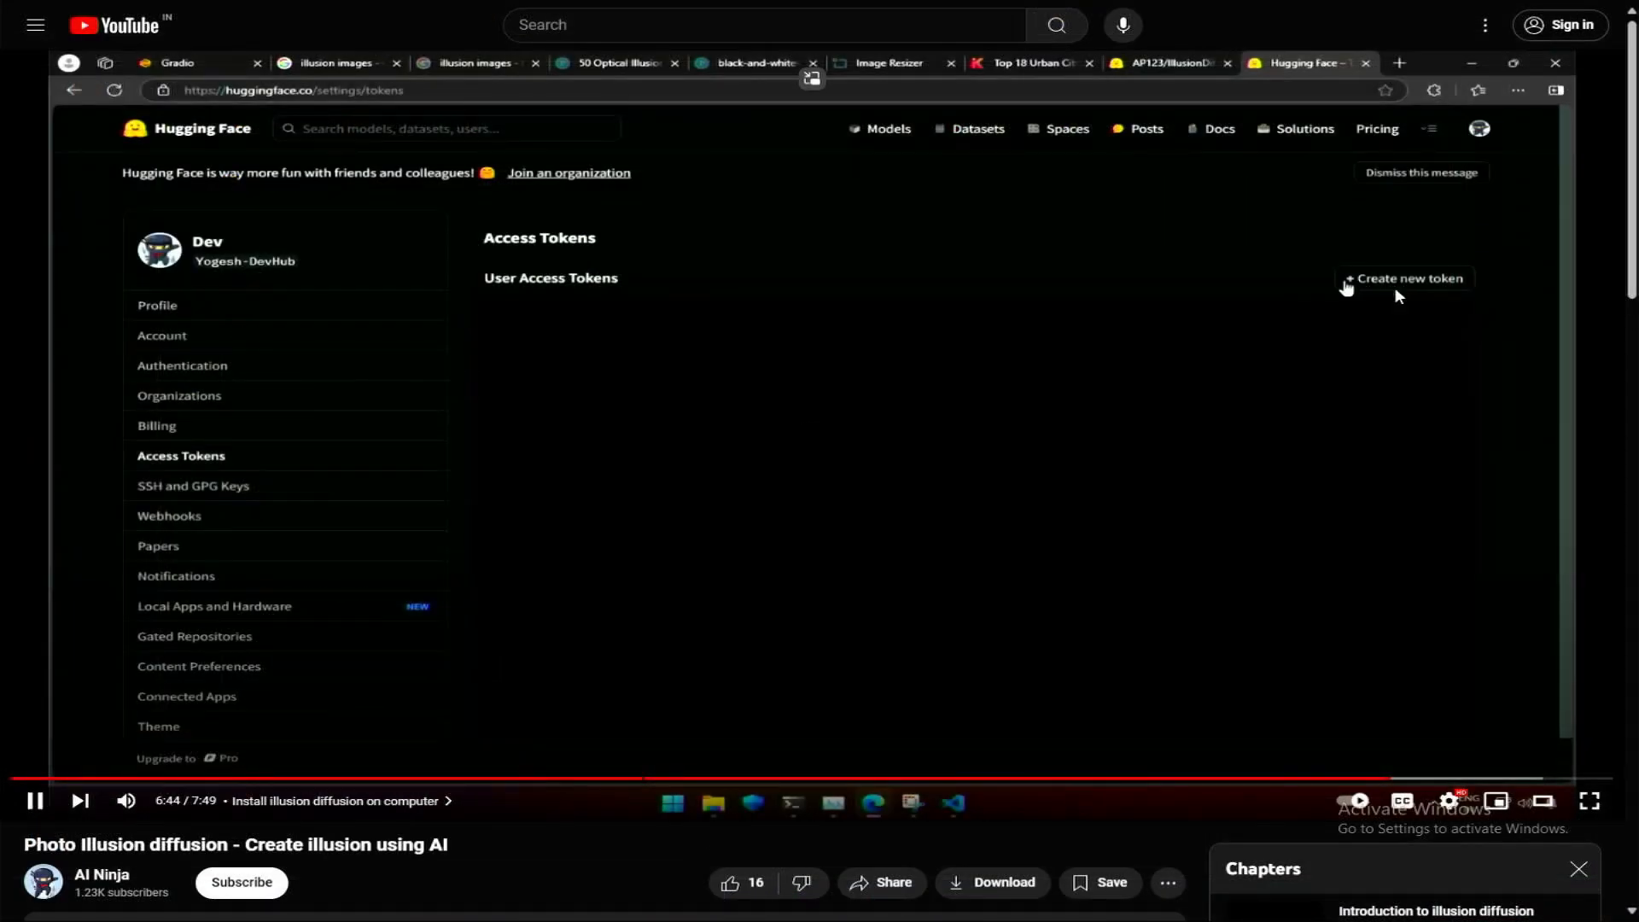
{"action": "left_click", "coordinate": [1402, 278]}
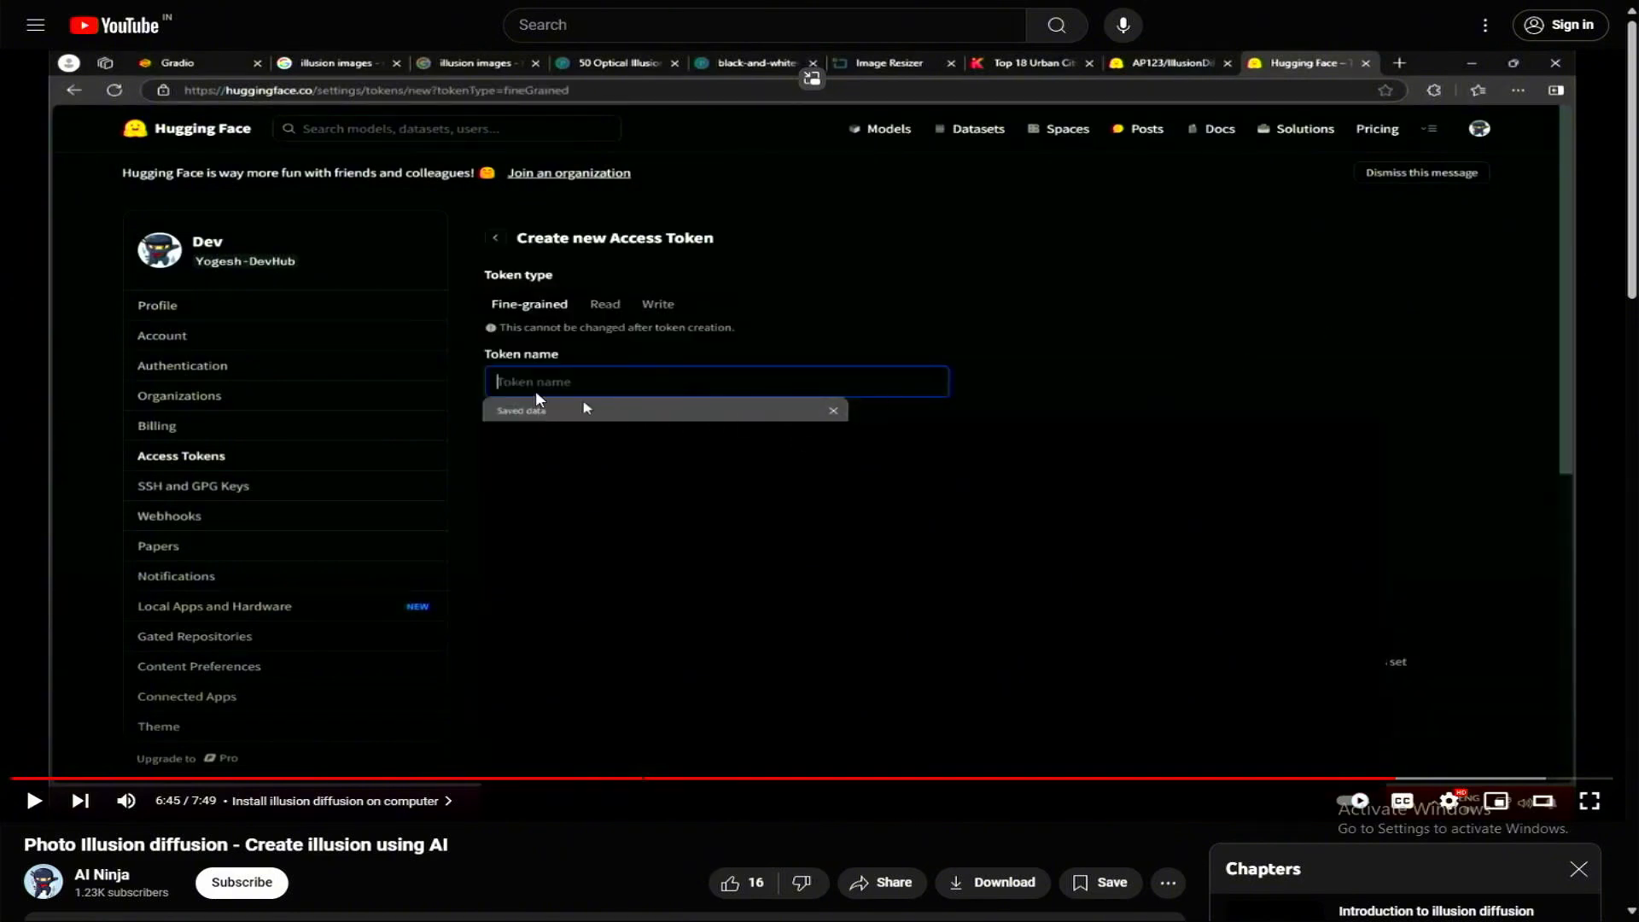
{"action": "left_click", "coordinate": [492, 502]}
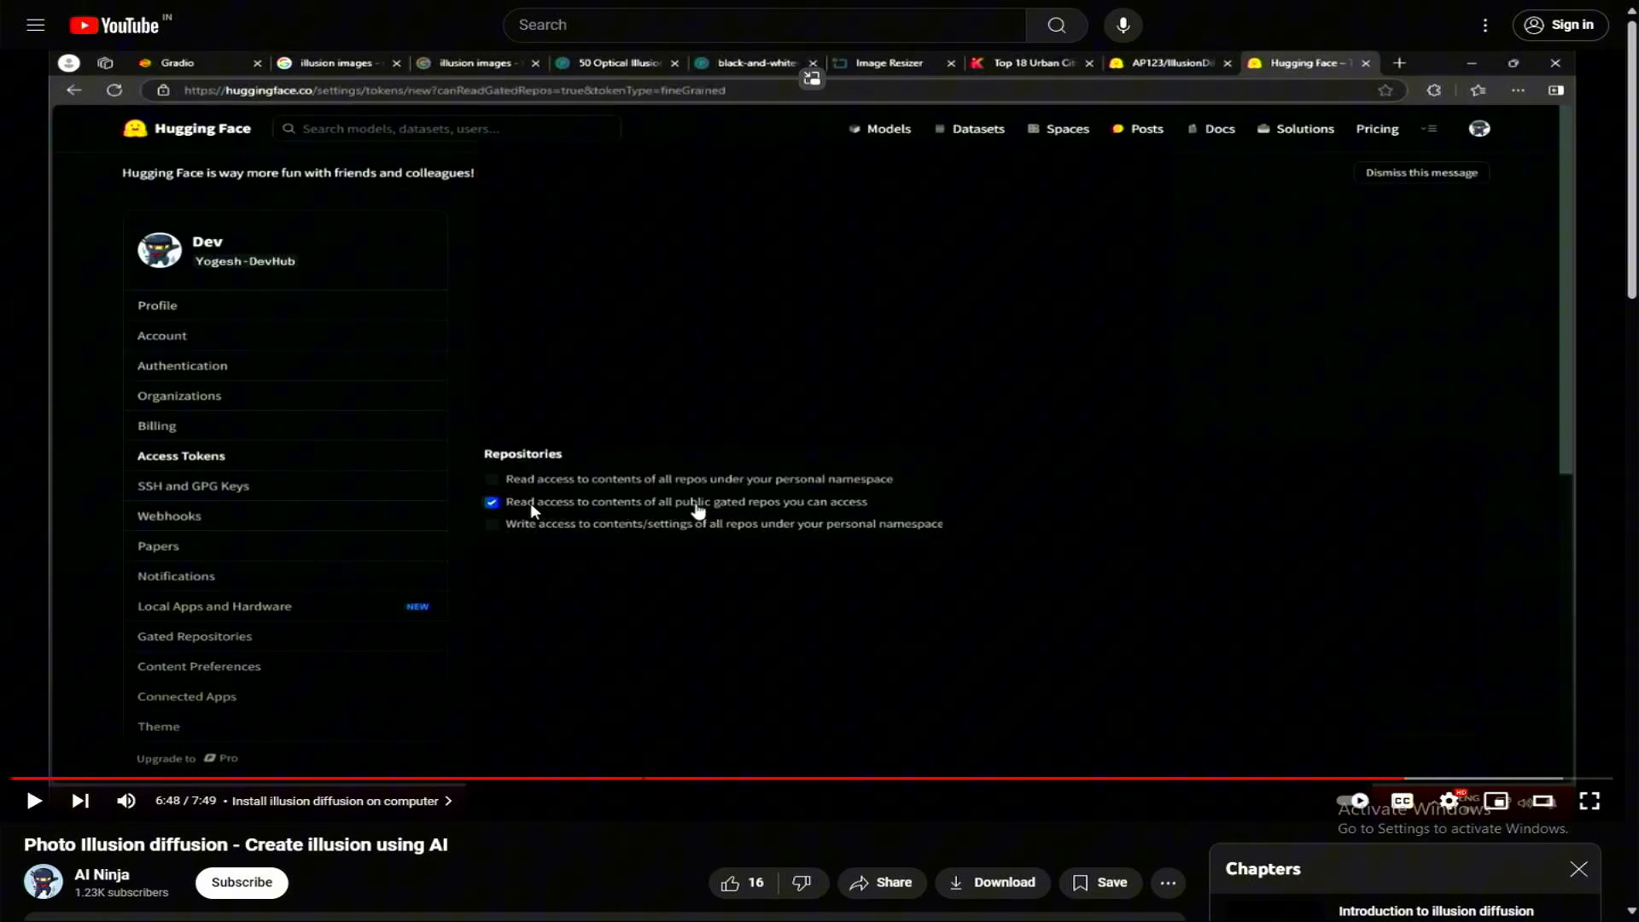
{"action": "key", "text": "ctrl+v"}
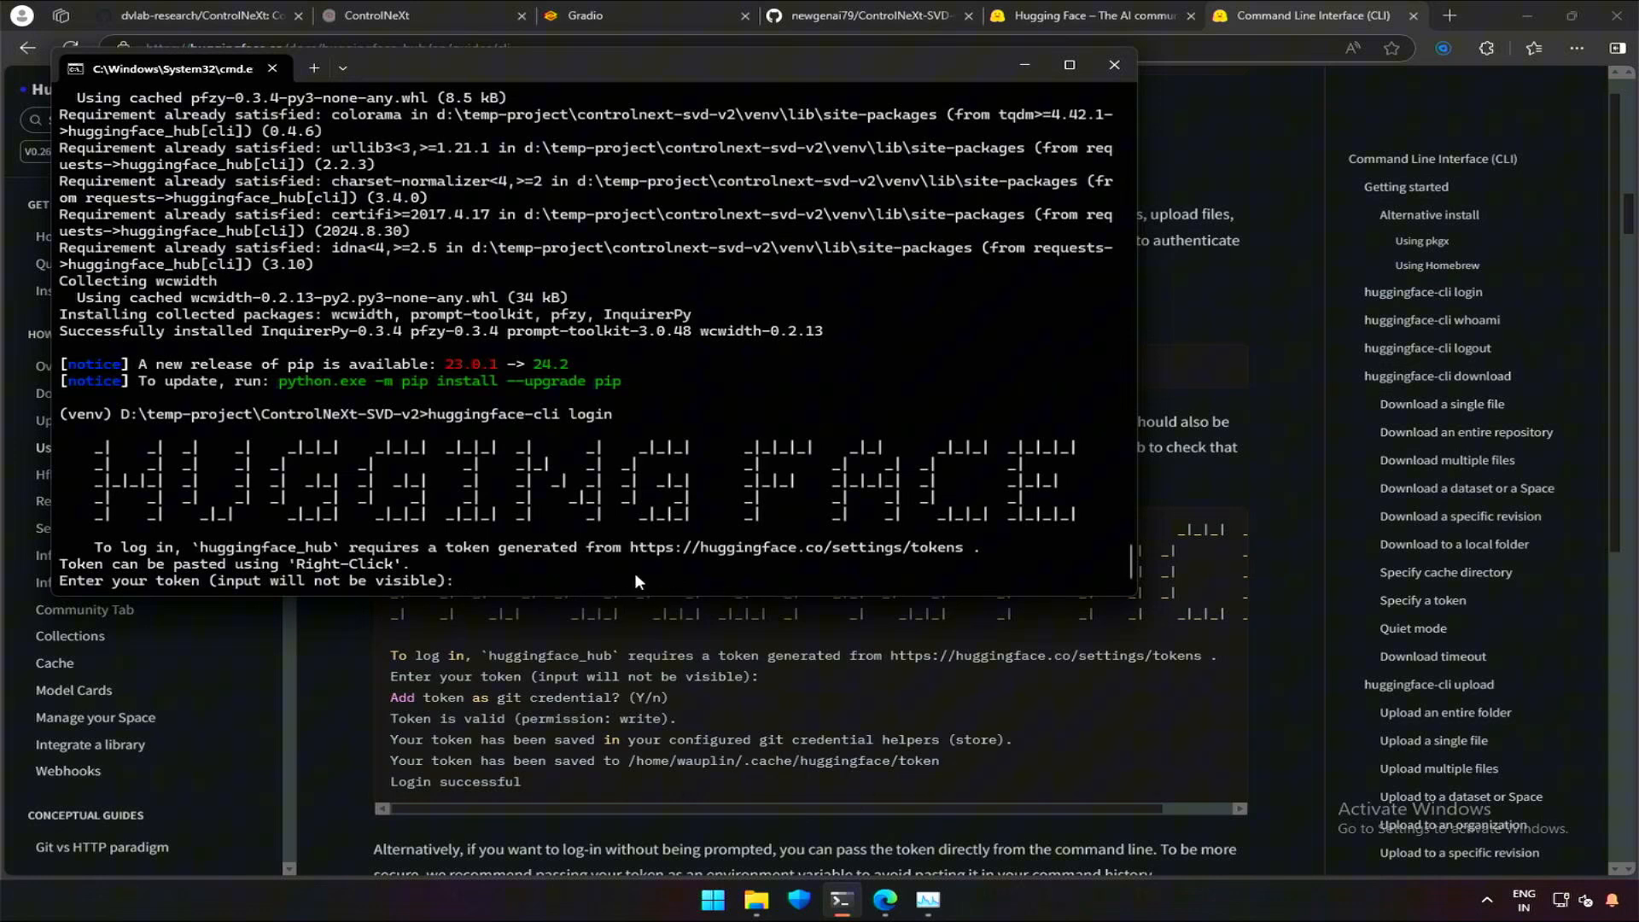
Step: Submit the access token, then run python app.py from a venv-activated Command Prompt
{"action": "key", "text": "enter"}
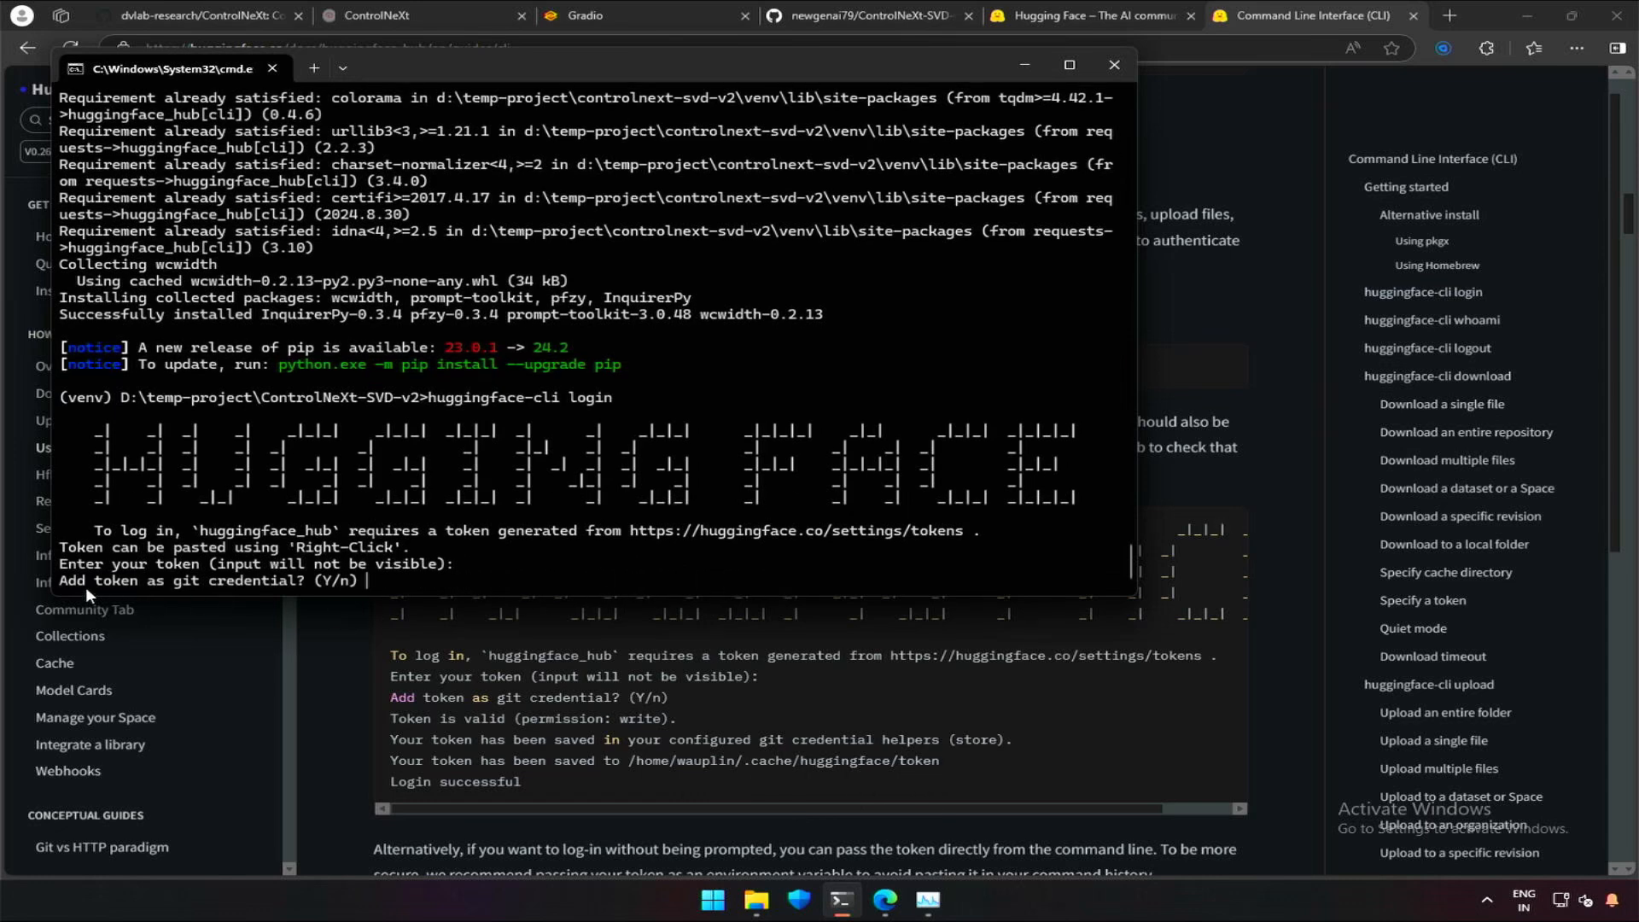
{"action": "mouse_move", "coordinate": [188, 587]}
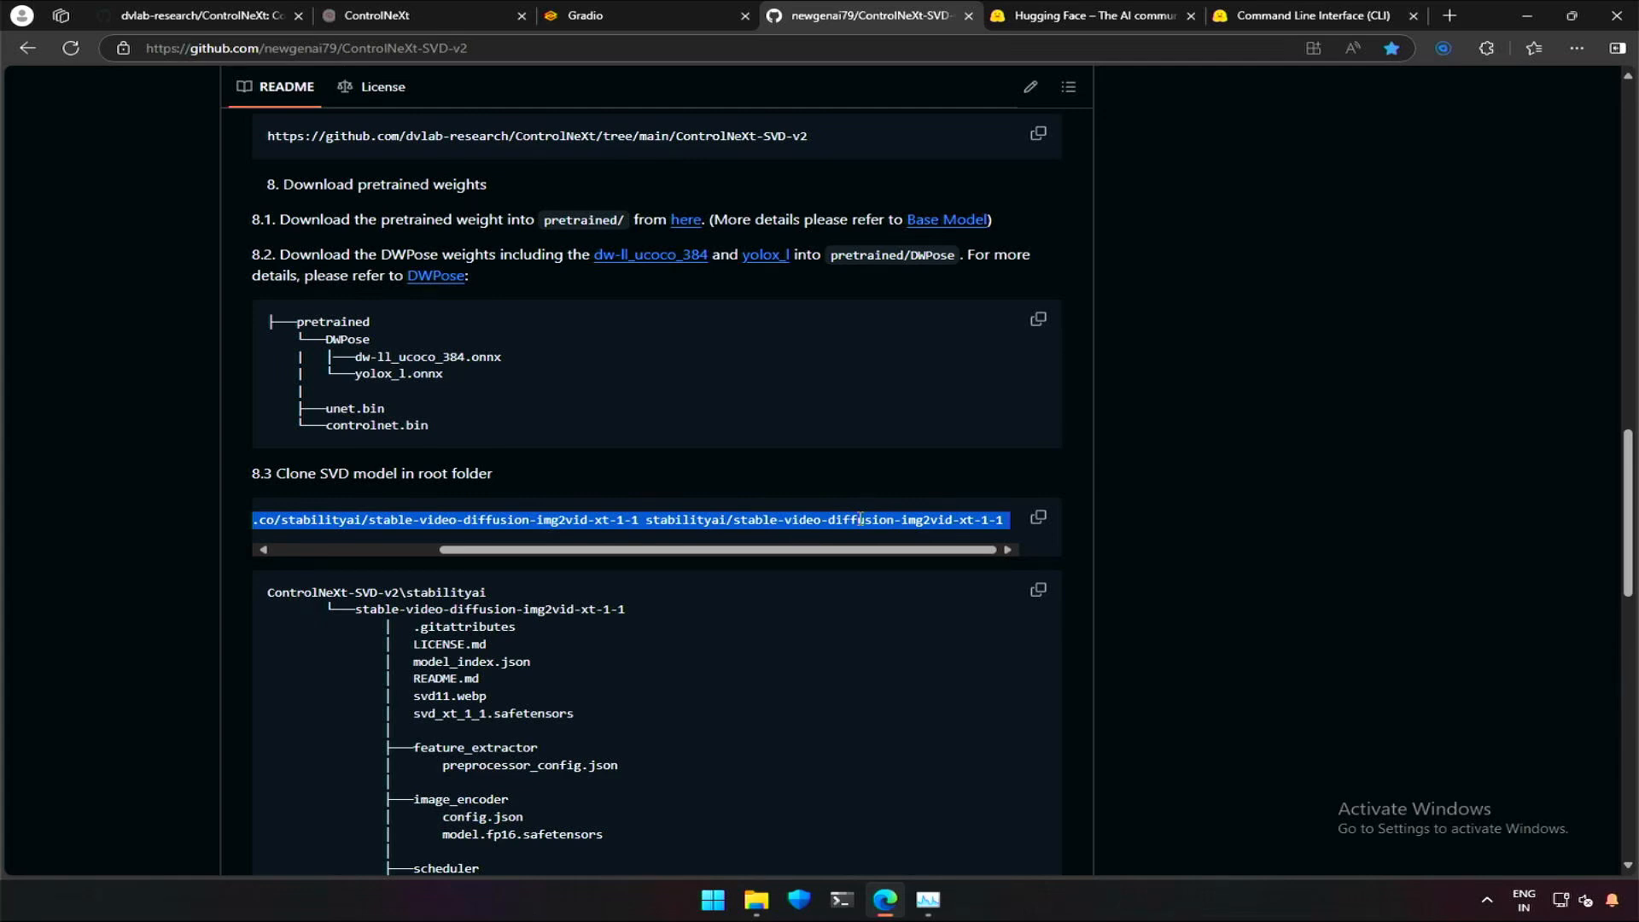
{"action": "scroll", "scroll_direction": "down", "scroll_amount": 3}
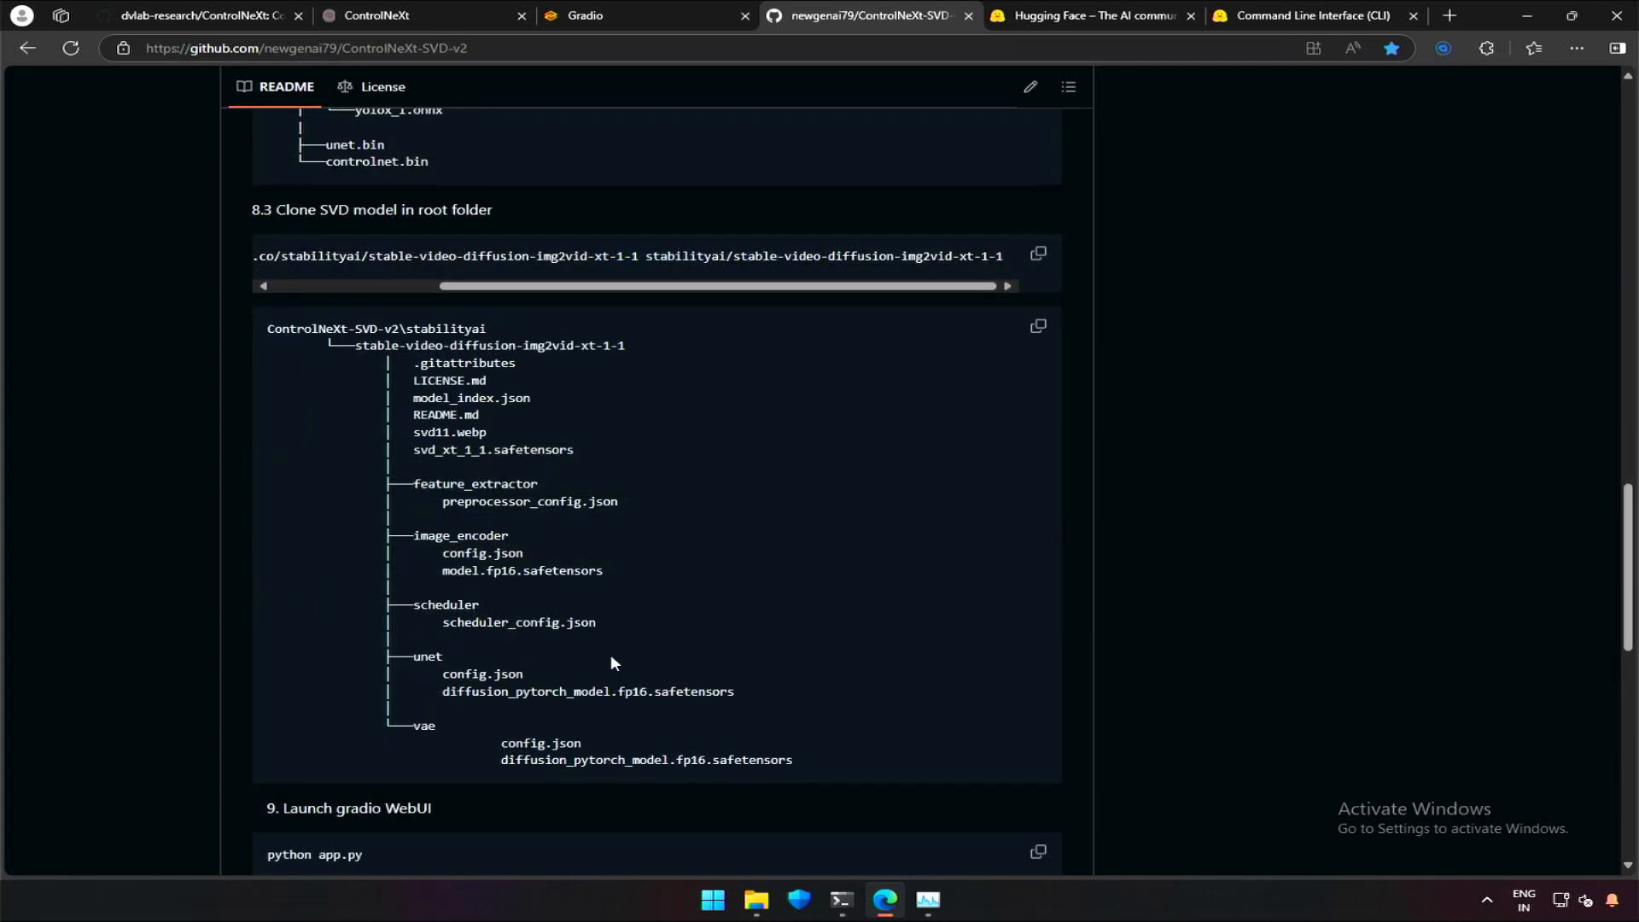
{"action": "scroll", "scroll_direction": "down", "scroll_amount": 3}
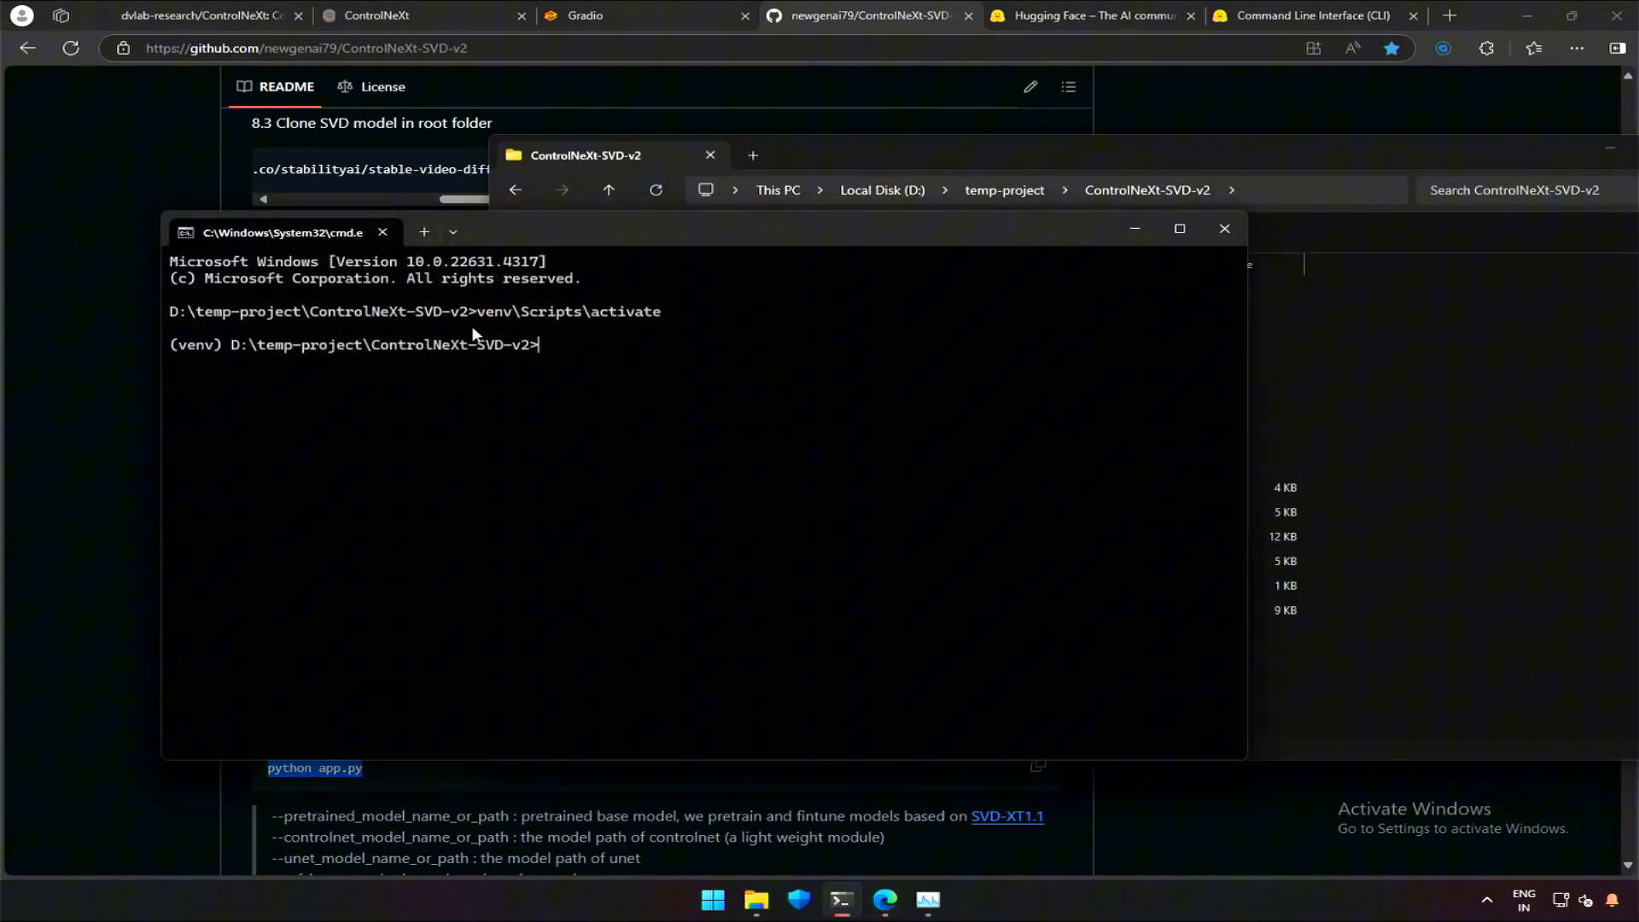
{"action": "mouse_move", "coordinate": [628, 385]}
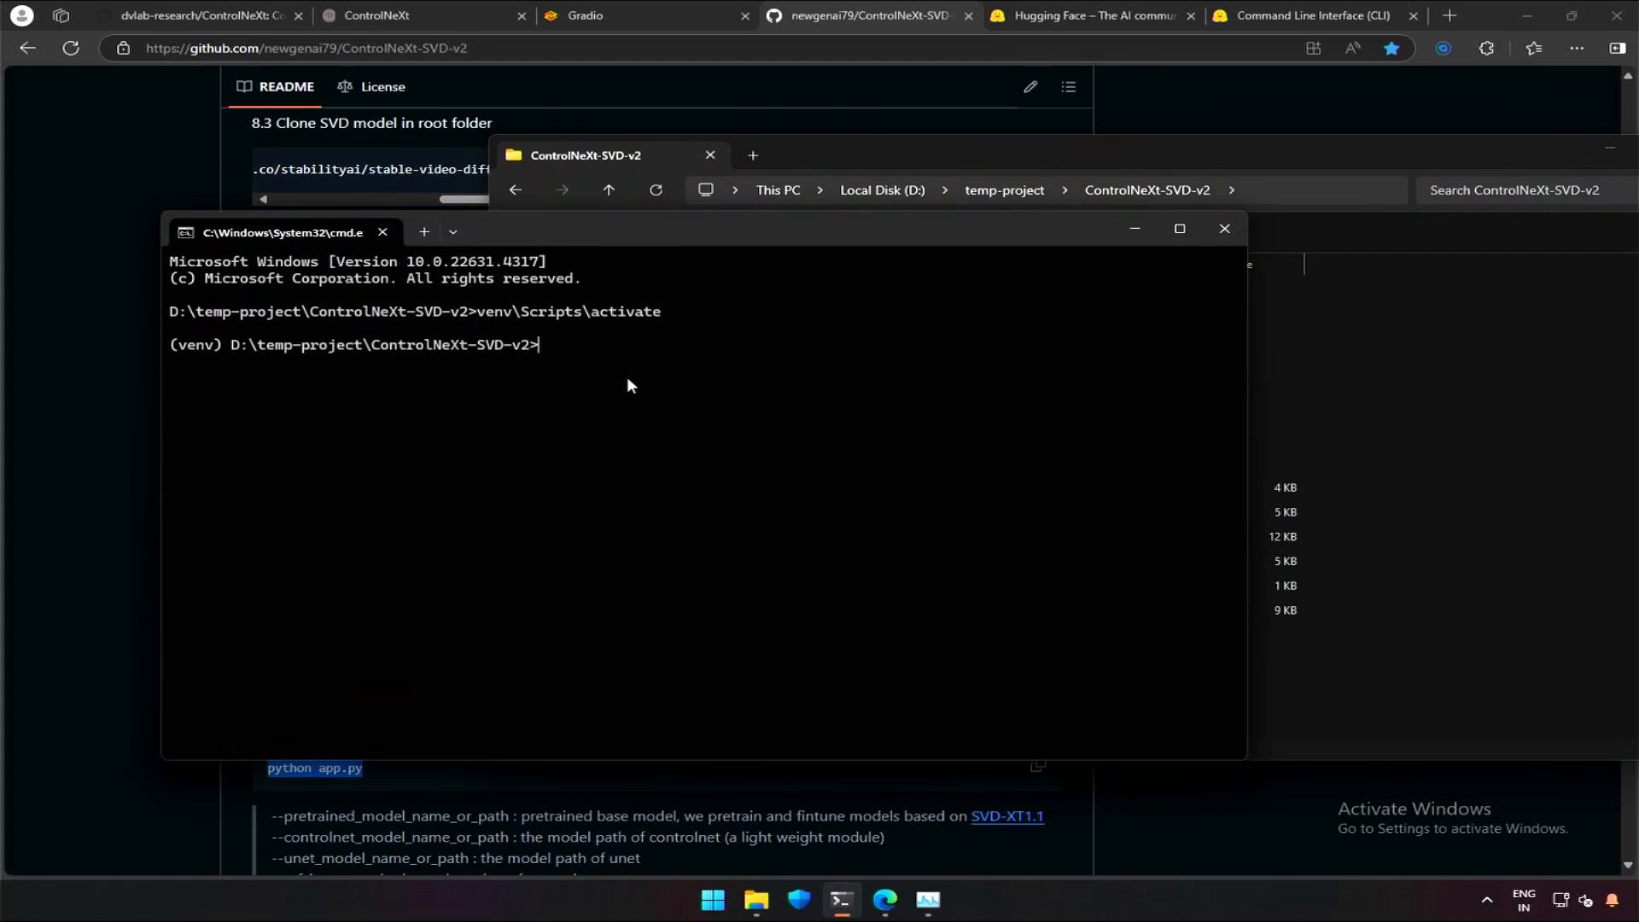
{"action": "type", "text": "python app.py"}
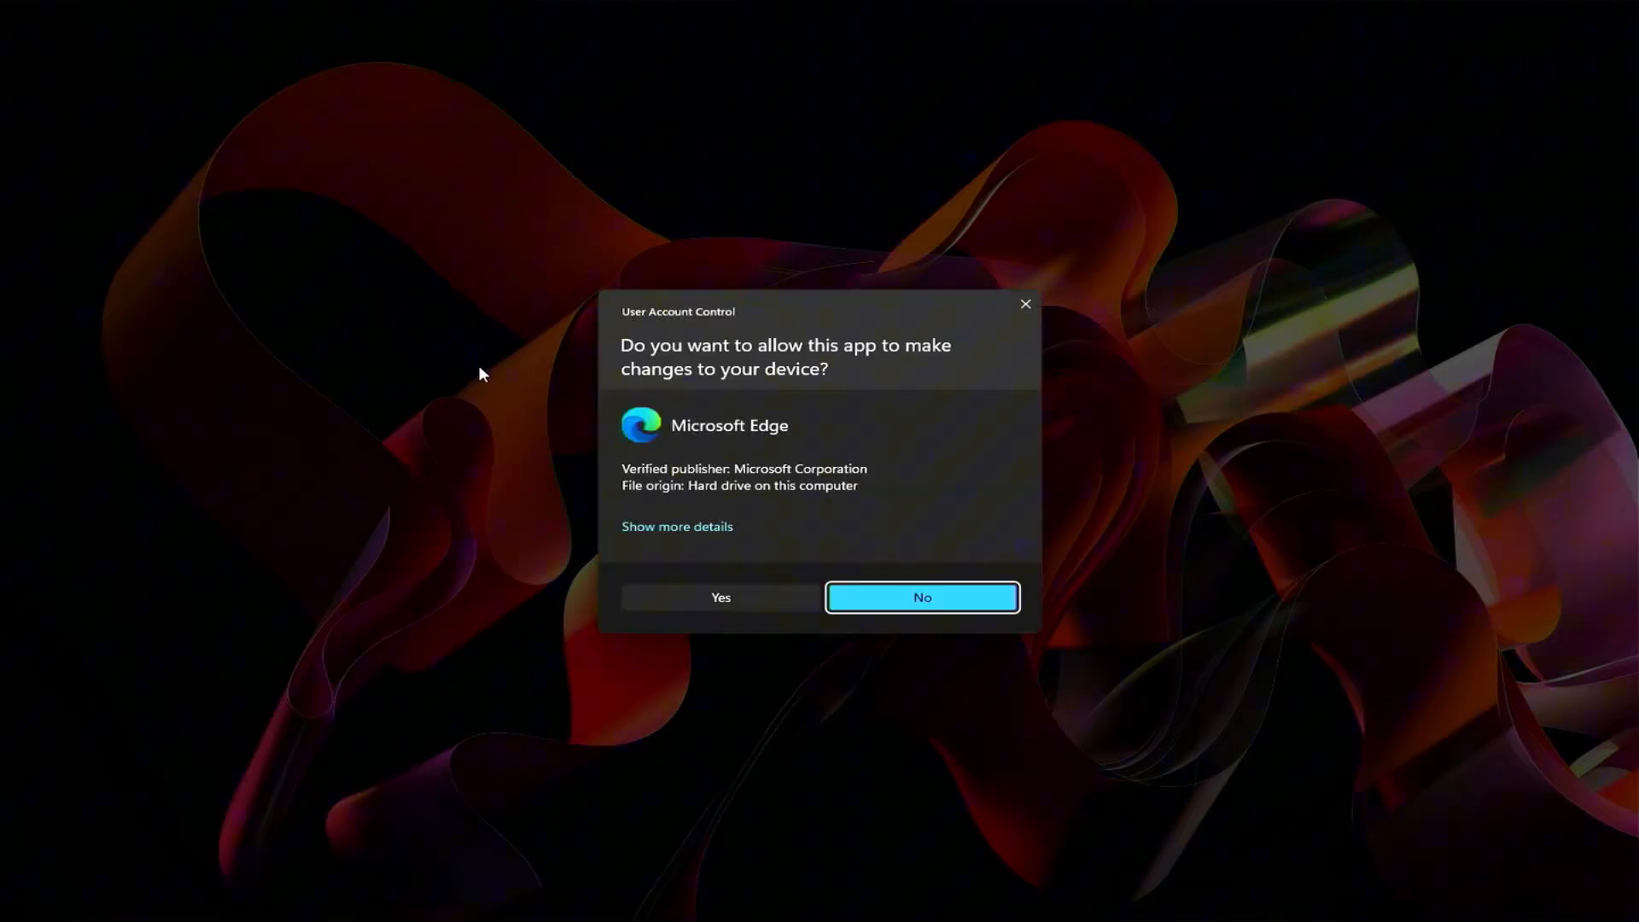
Step: Dismiss the device-changes prompt and start the AI Ninja Fooocus LoRA training video
{"action": "left_click", "coordinate": [920, 597]}
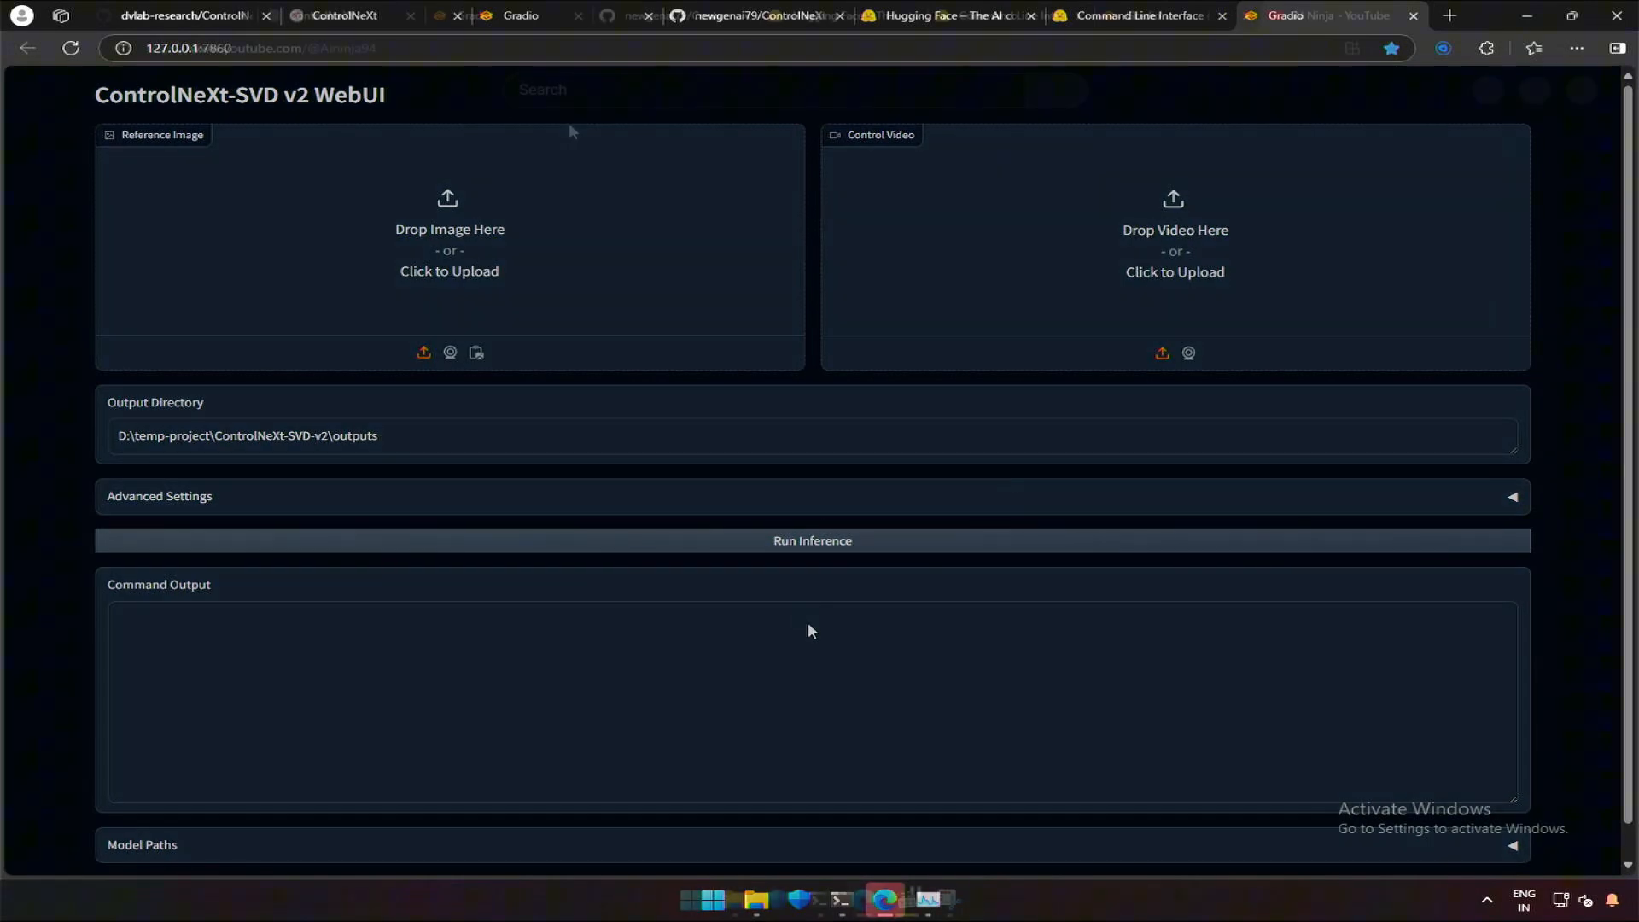
{"action": "left_click", "coordinate": [1331, 15]}
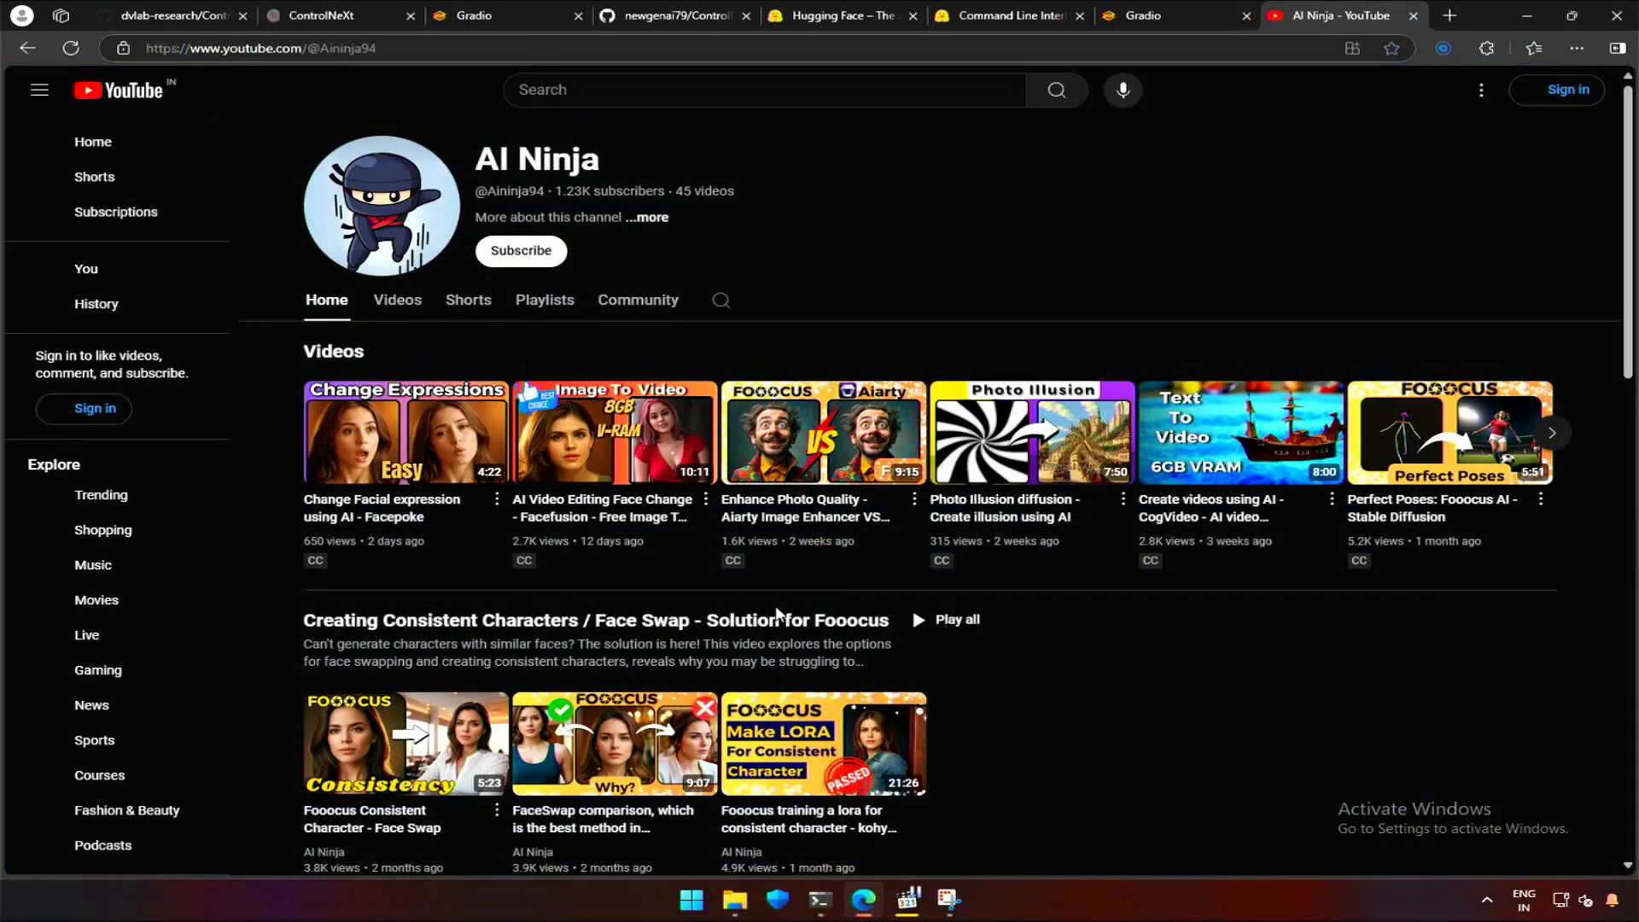
{"action": "left_click", "coordinate": [824, 744]}
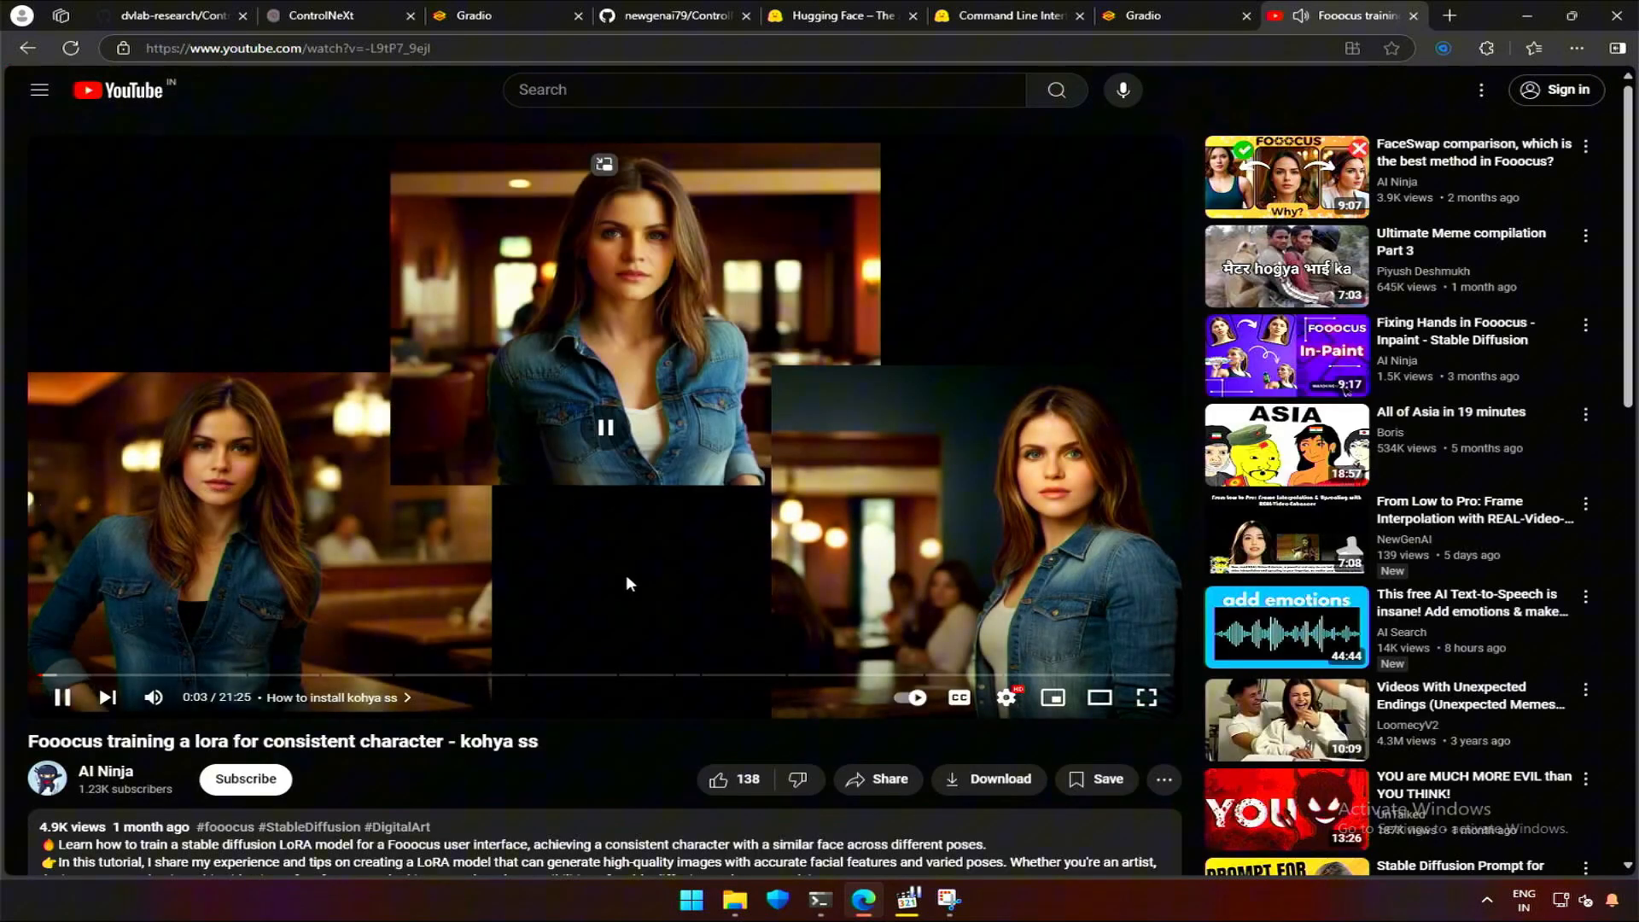
Step: Play output3.mp4 in Media Player Classic beside its reference image, then browse the outputs folder
{"action": "left_click", "coordinate": [628, 429]}
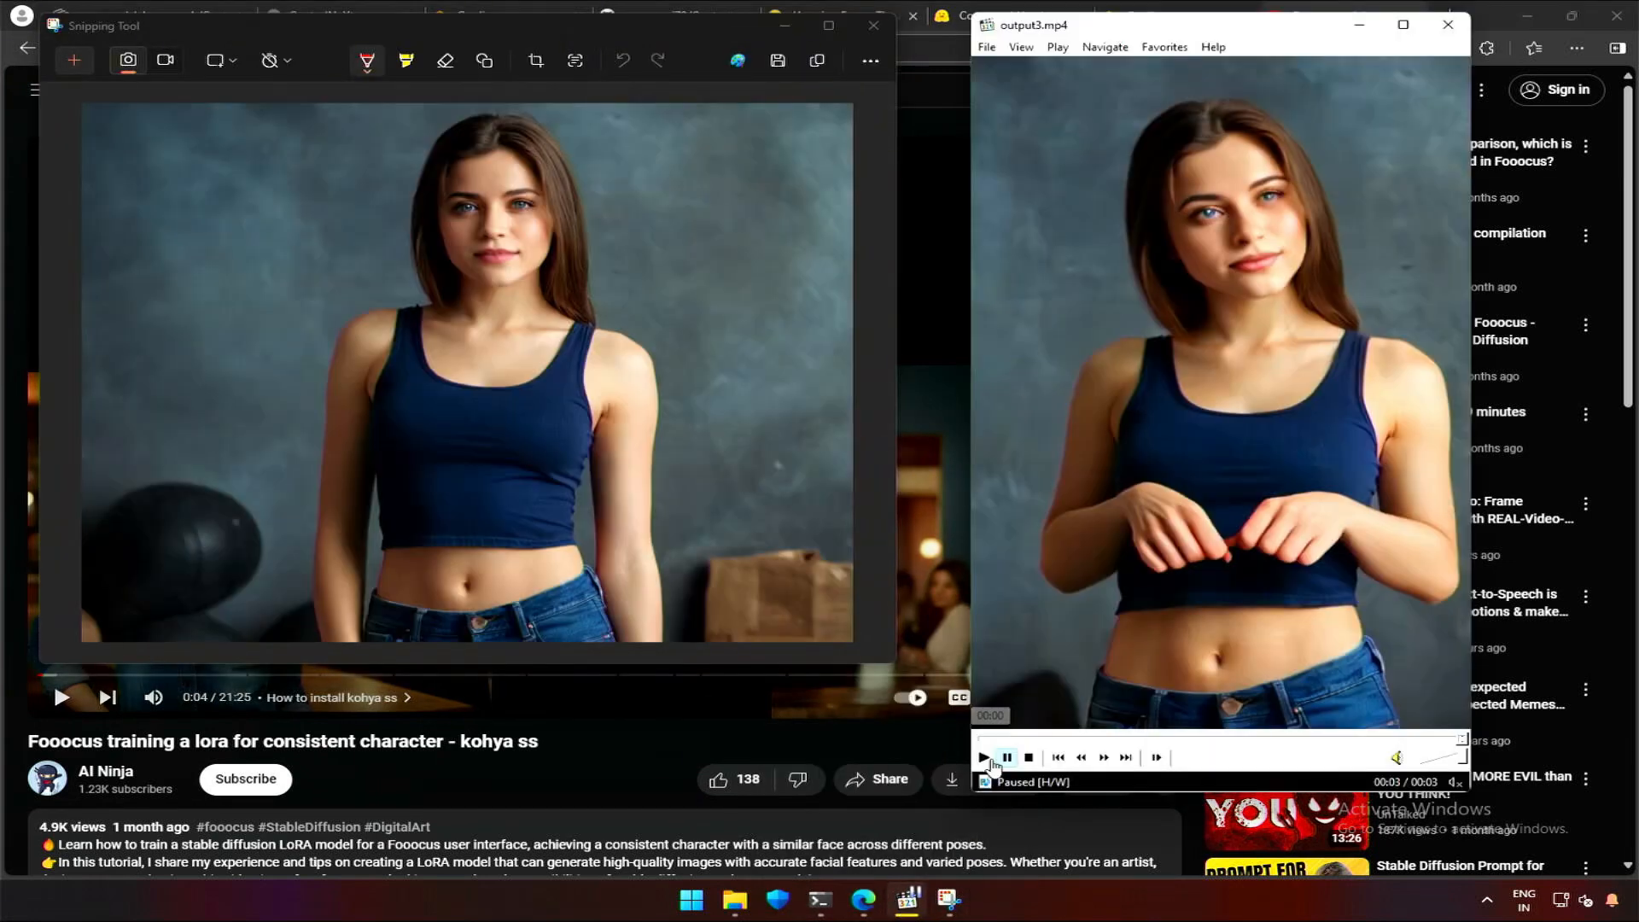
{"action": "left_click", "coordinate": [983, 758]}
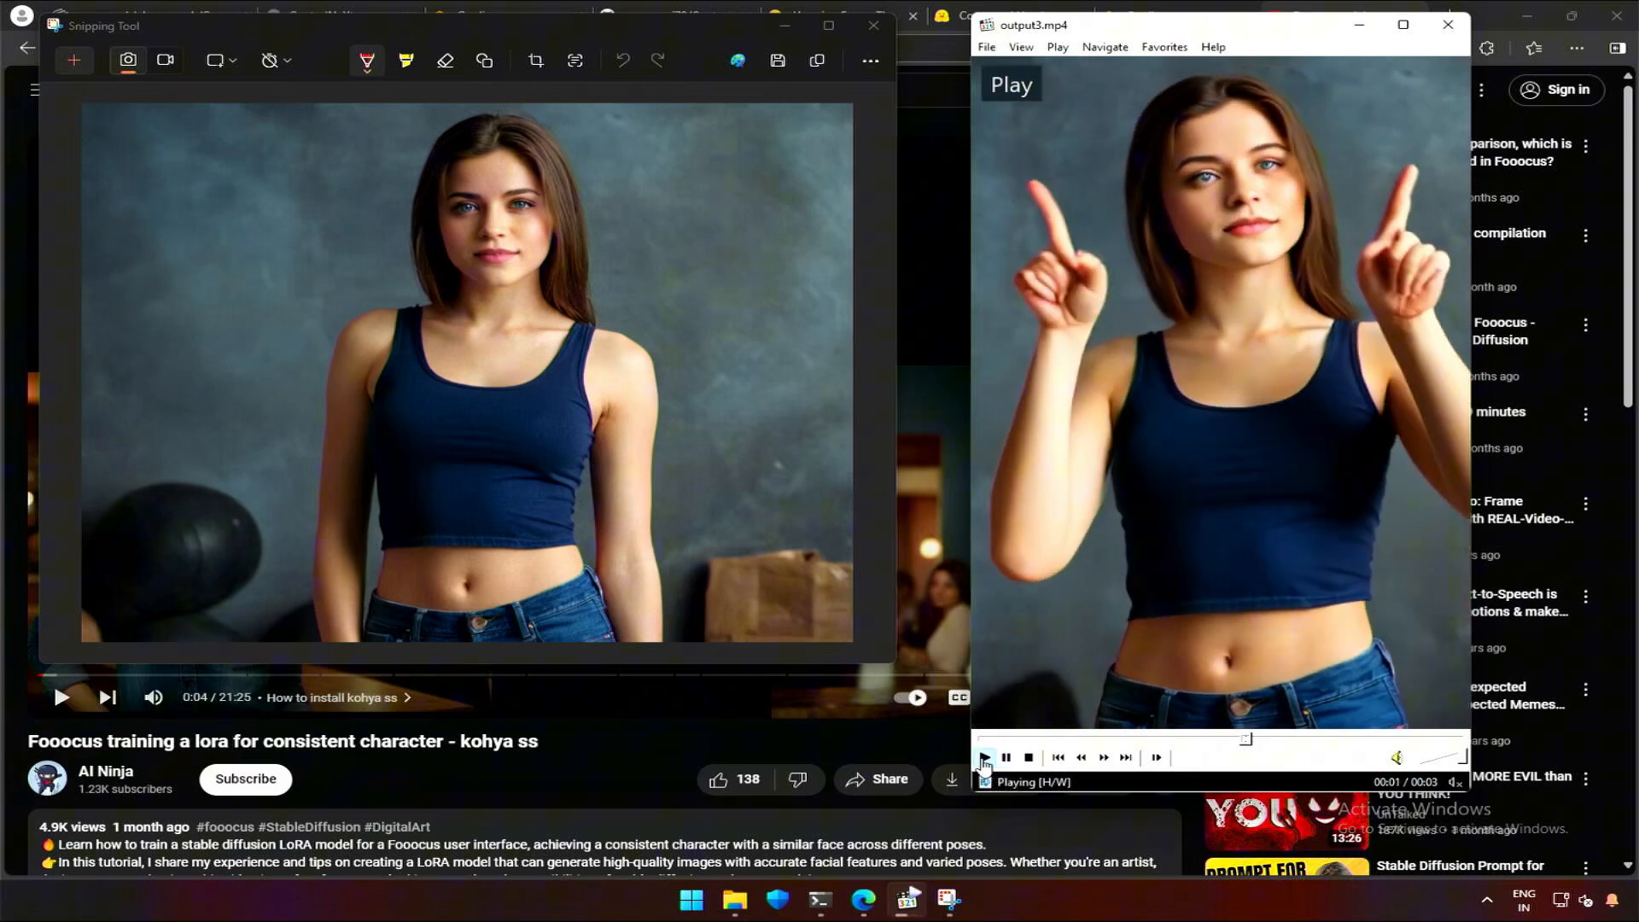
{"action": "left_click", "coordinate": [1005, 759]}
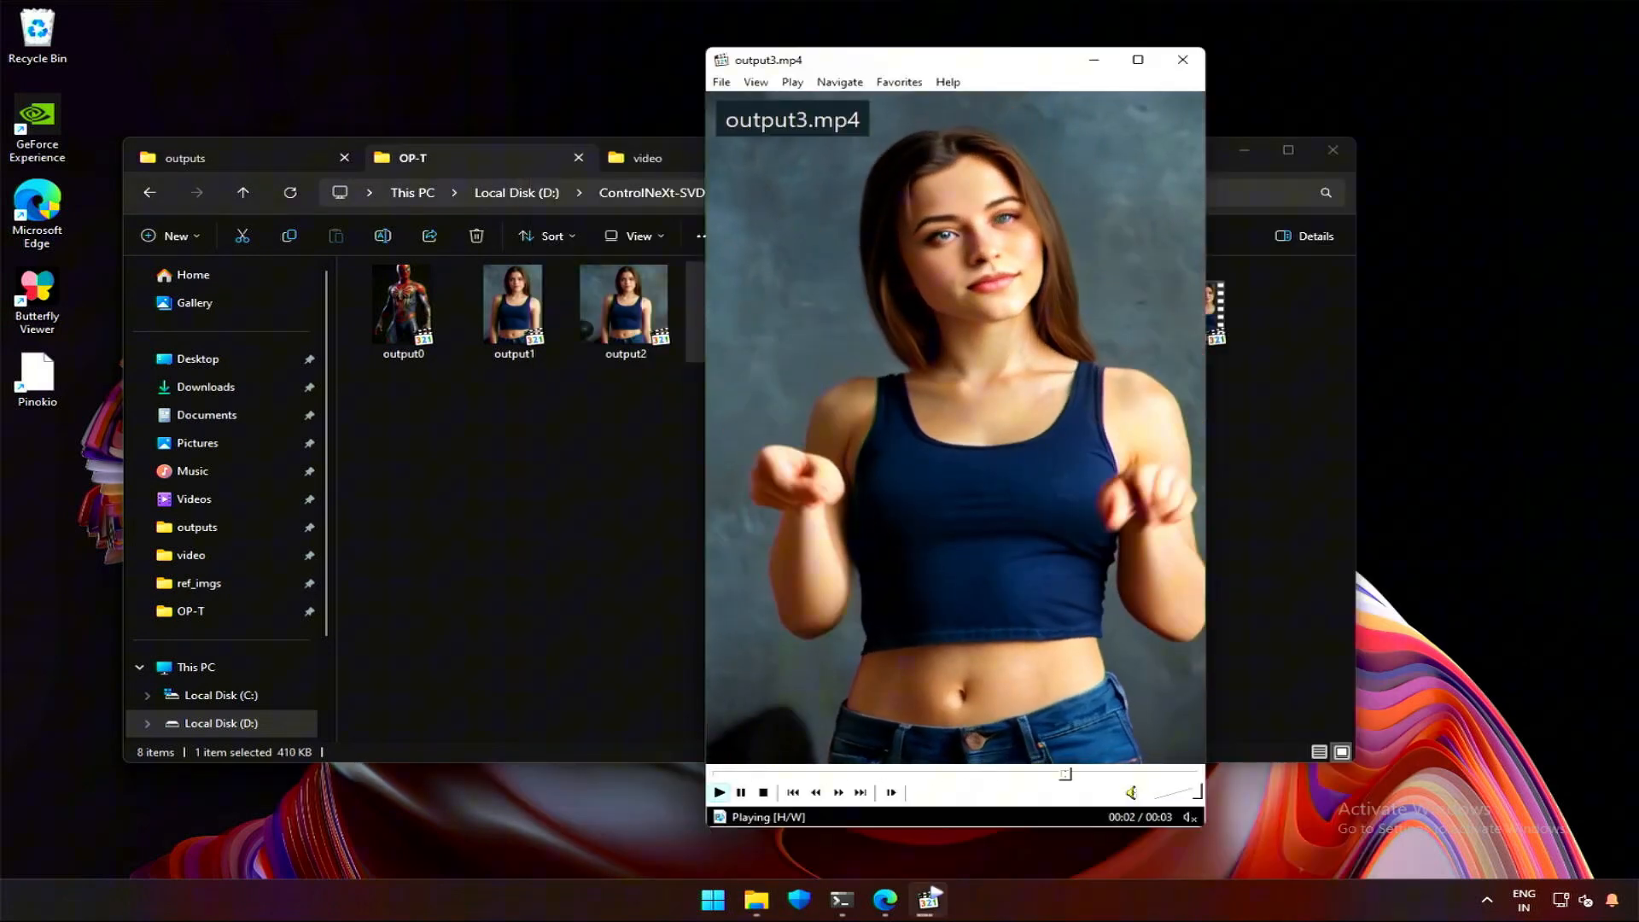
{"action": "left_click", "coordinate": [740, 791]}
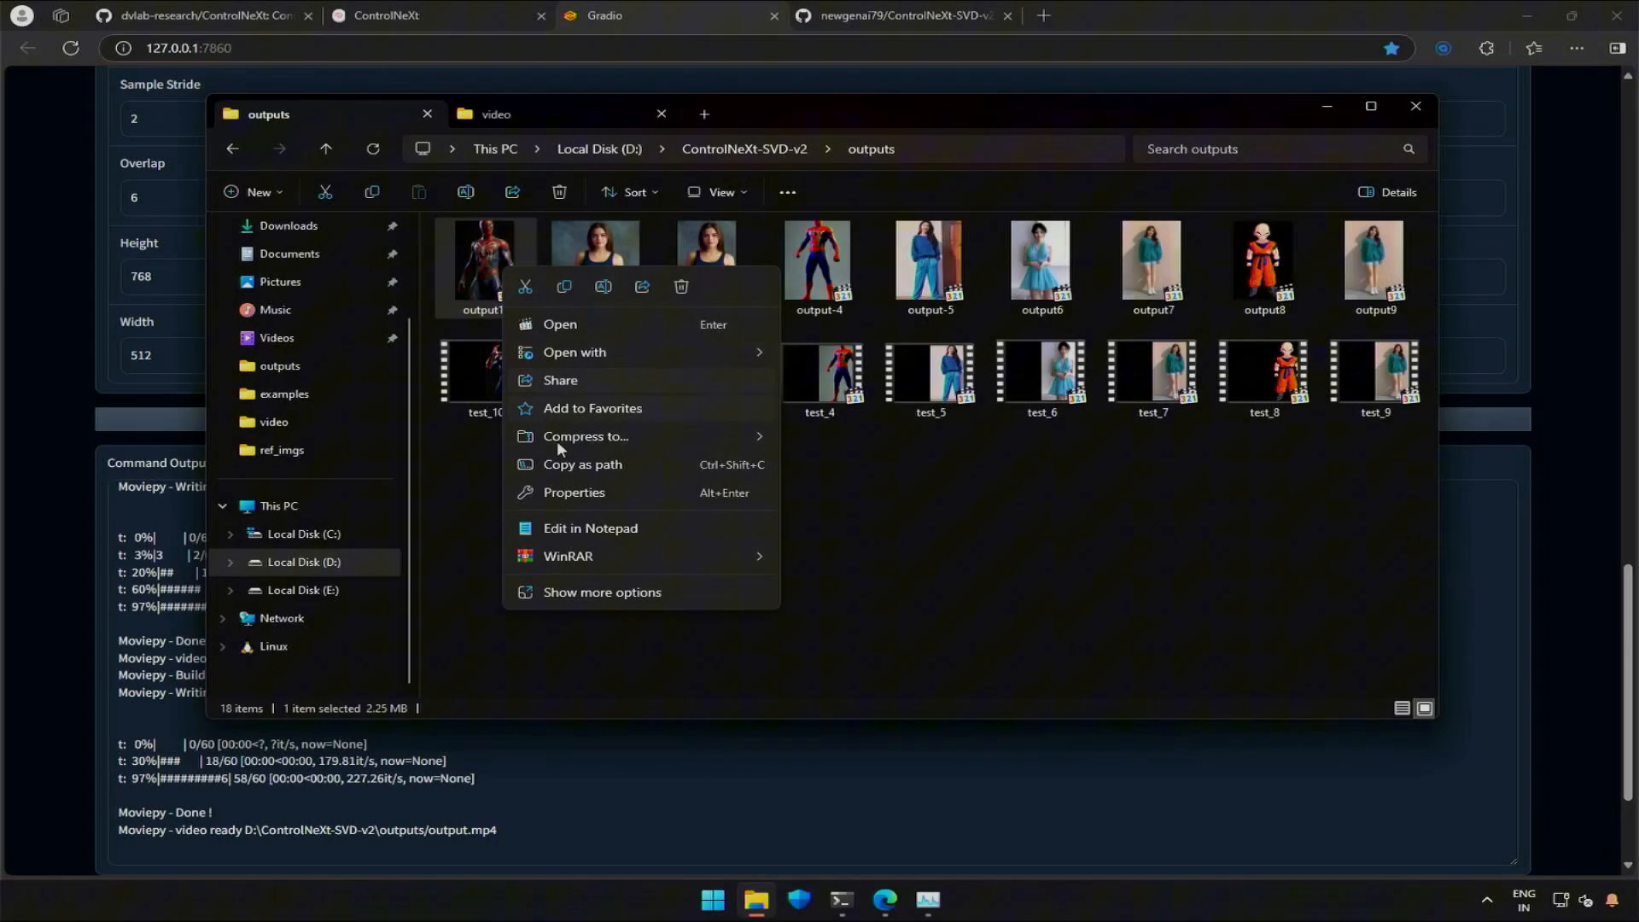
Step: View the Details properties of output10, output7 and output8 to compare length and frame rate
{"action": "left_click", "coordinate": [573, 493]}
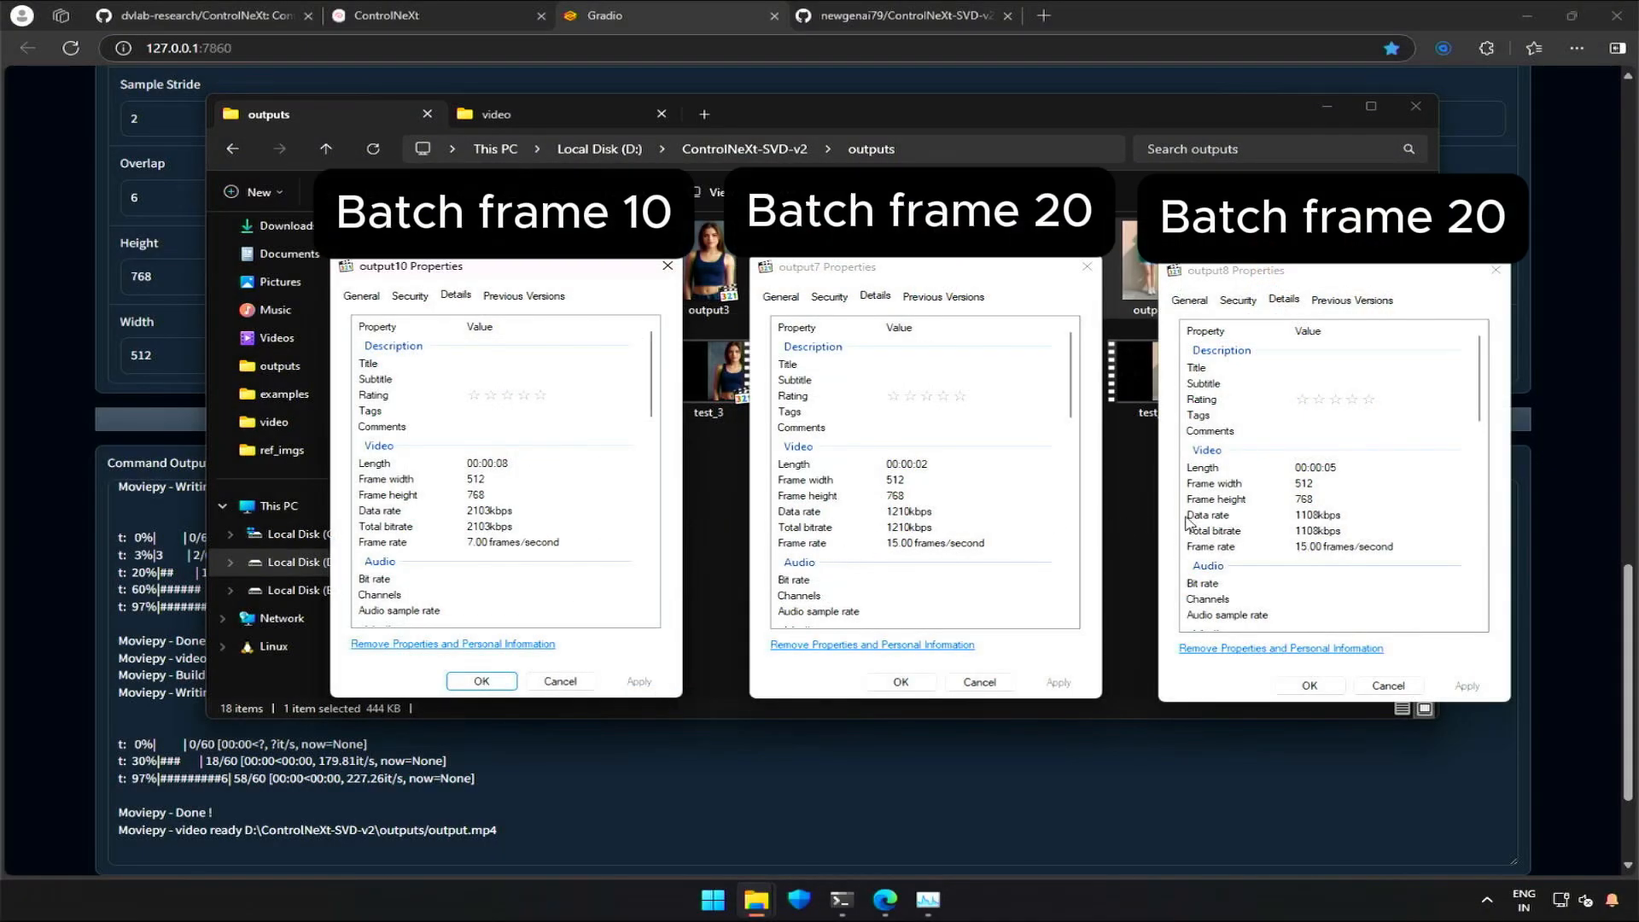
{"action": "mouse_move", "coordinate": [936, 536]}
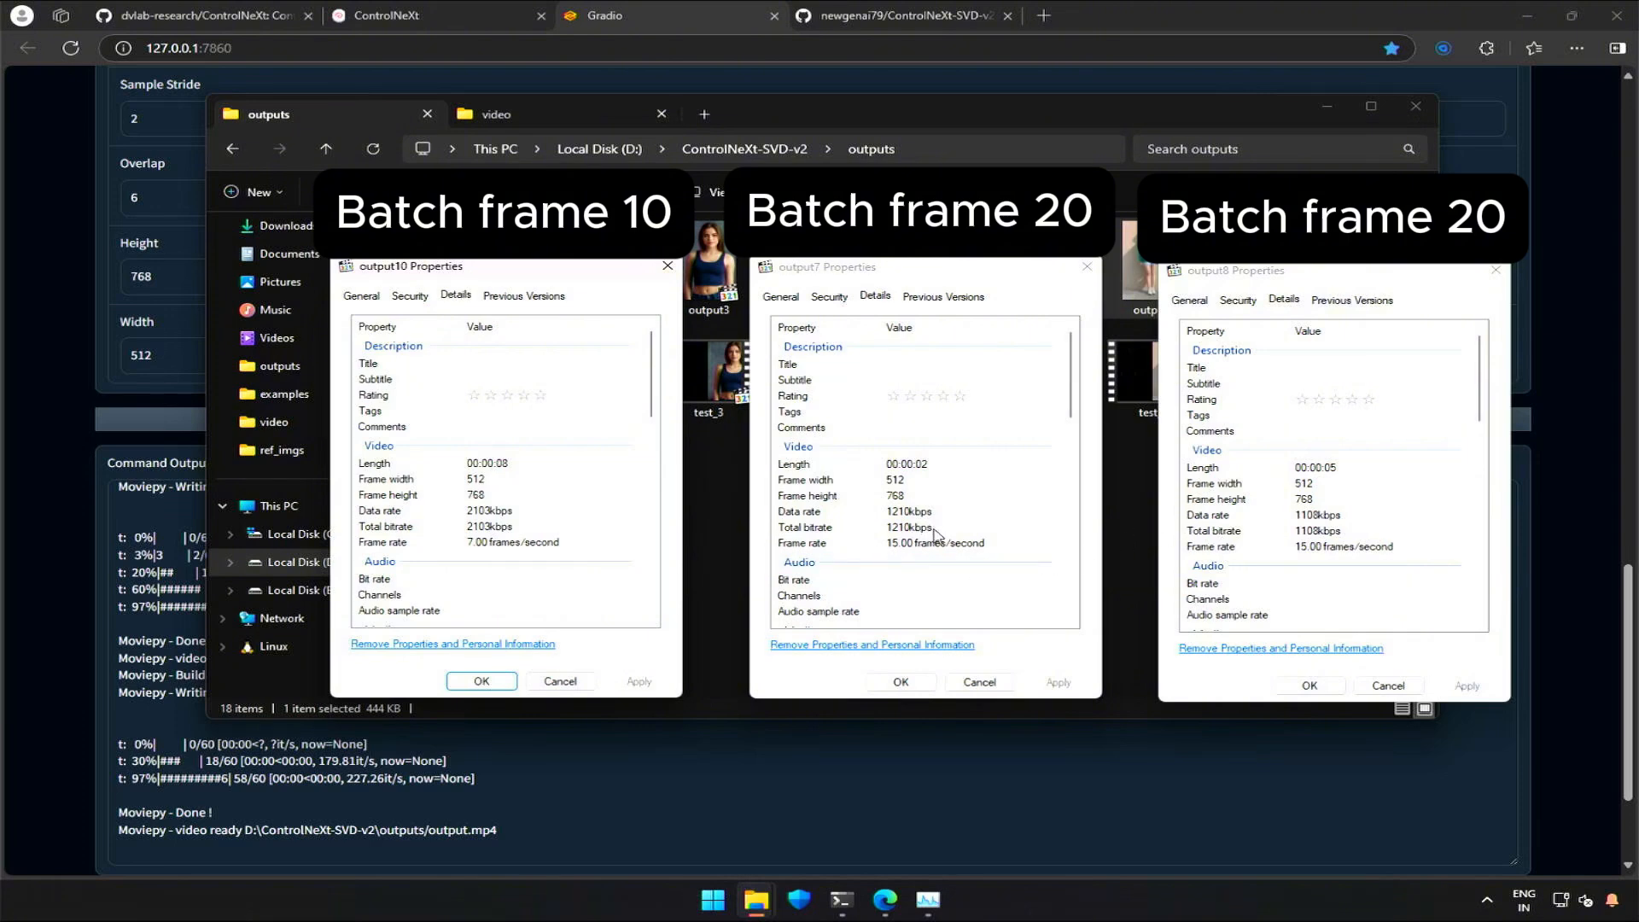